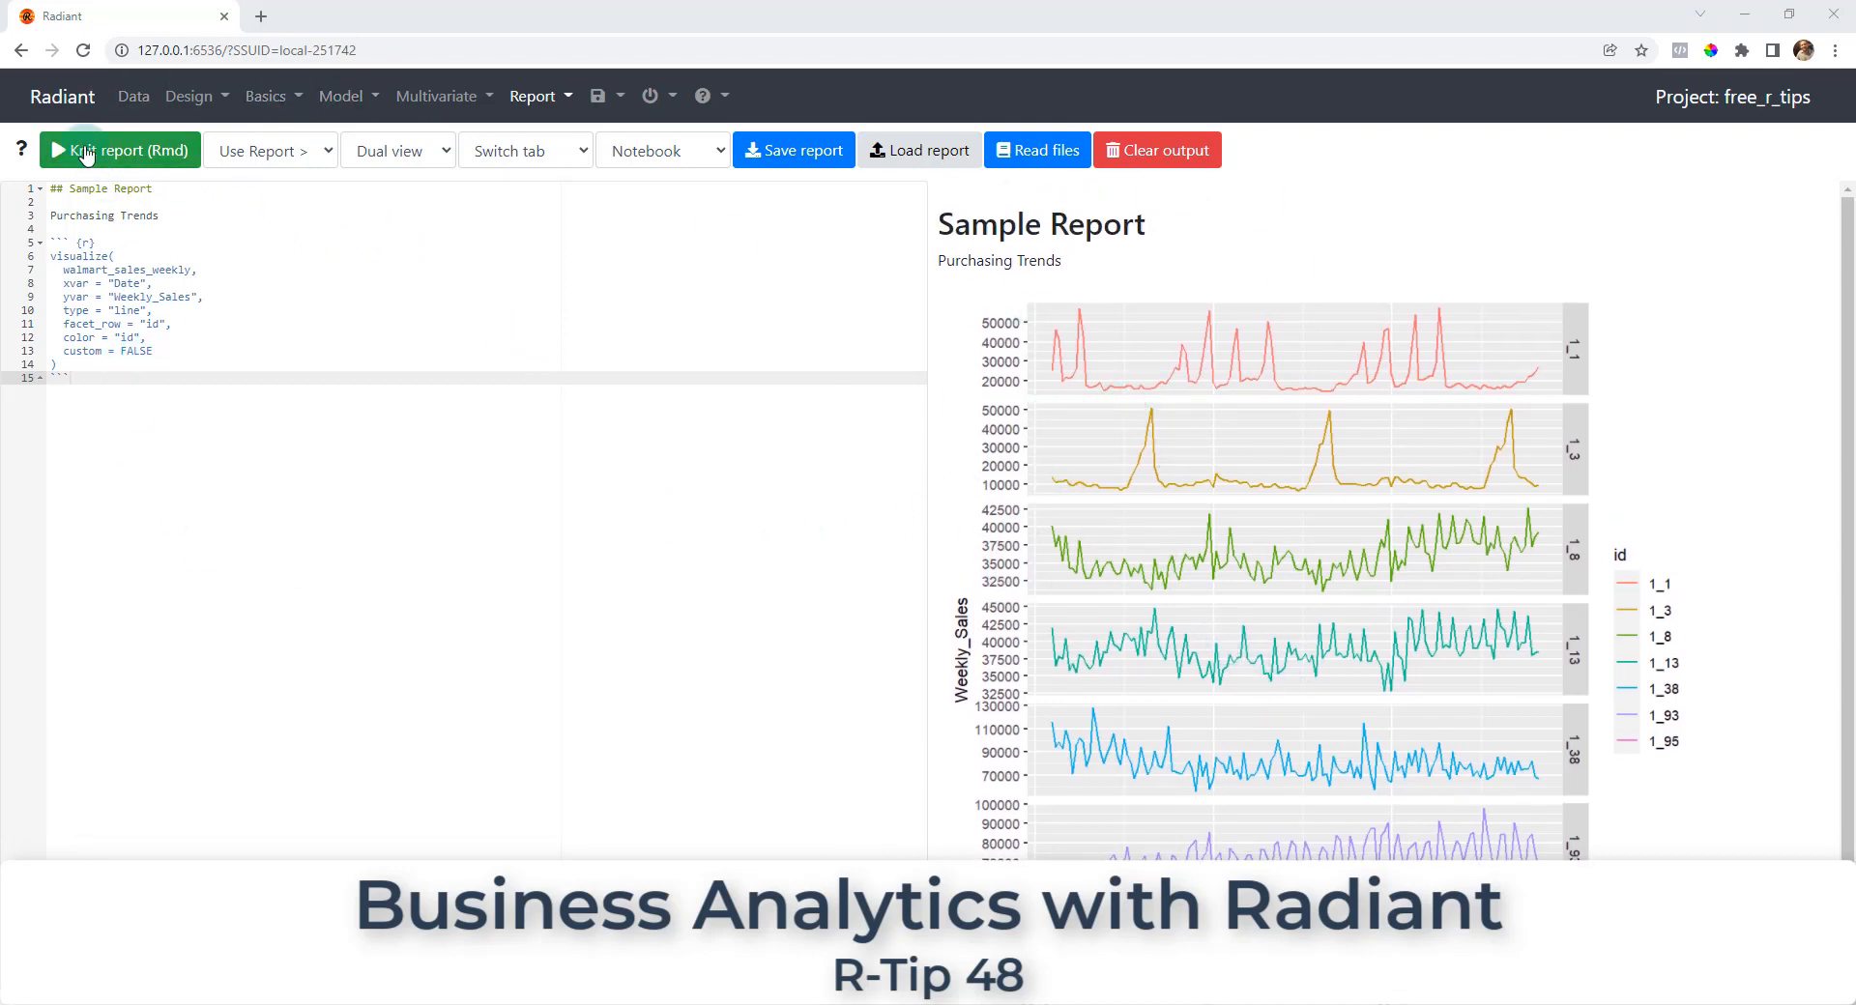
- Return to Data > Visualize with the weekly sales plot, briefly browsing the Basics menu
{"action": "left_click", "coordinate": [133, 97]}
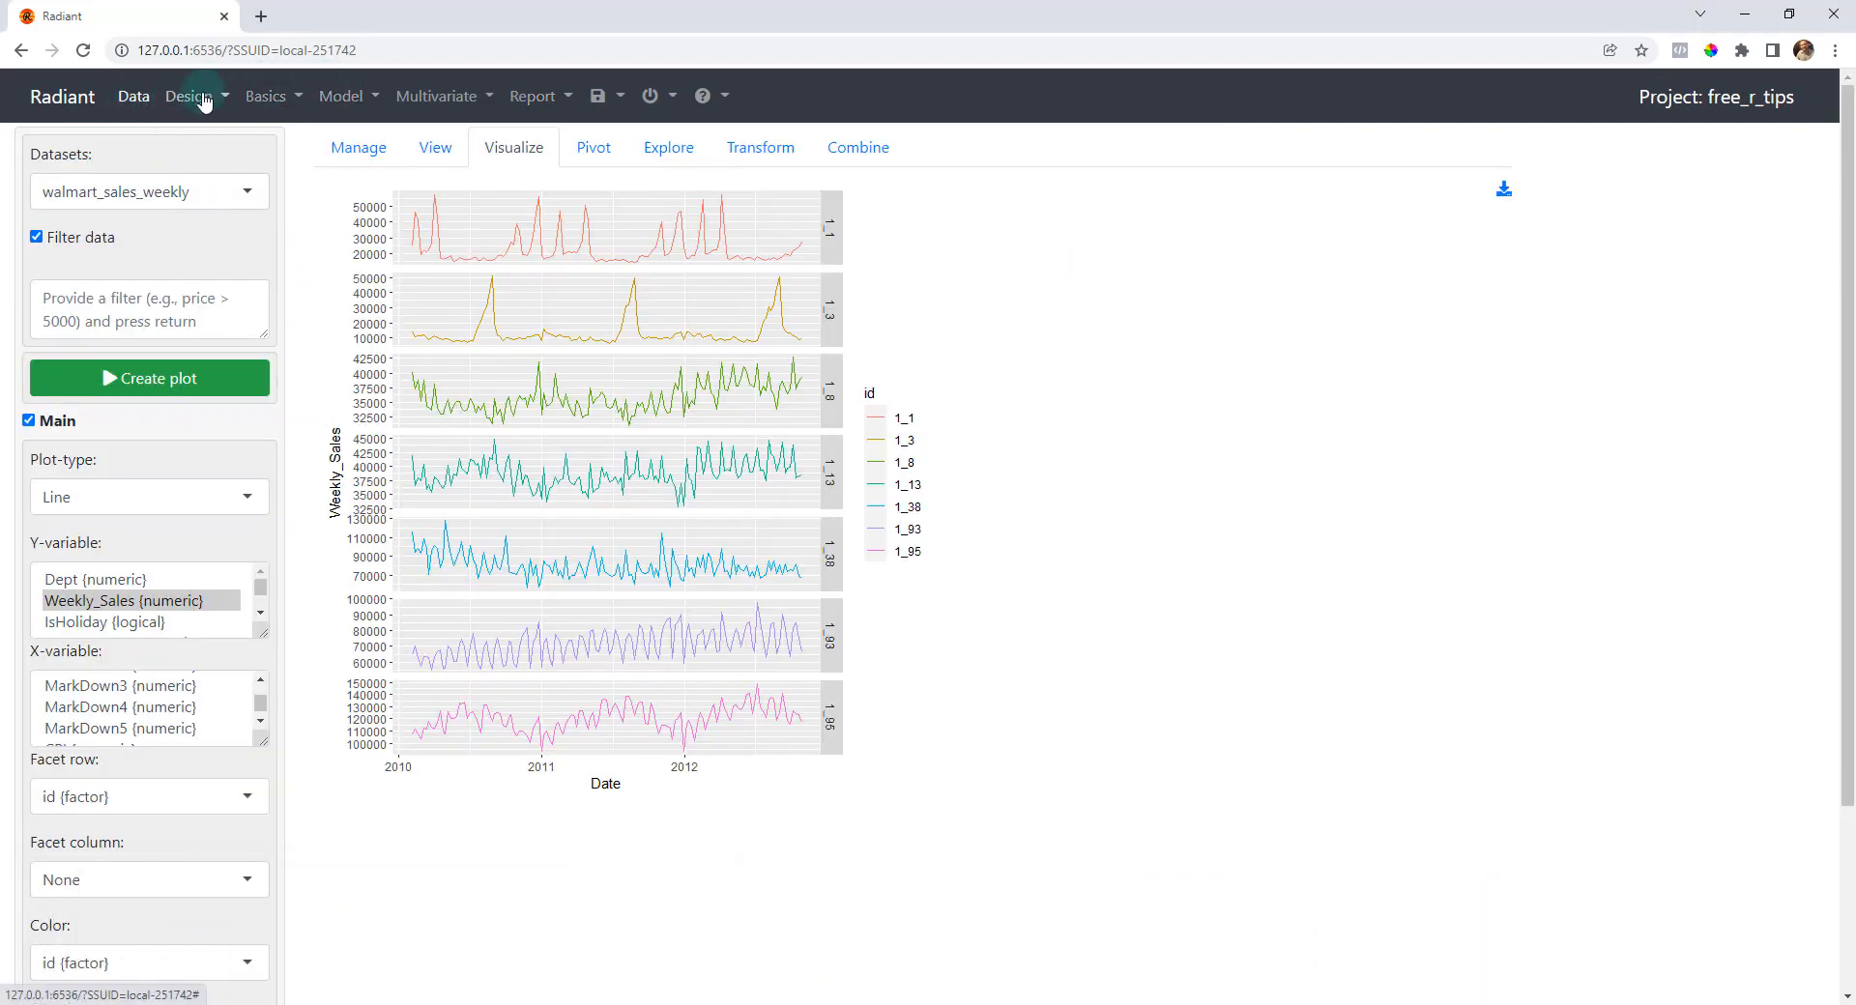
{"action": "left_click", "coordinate": [265, 96]}
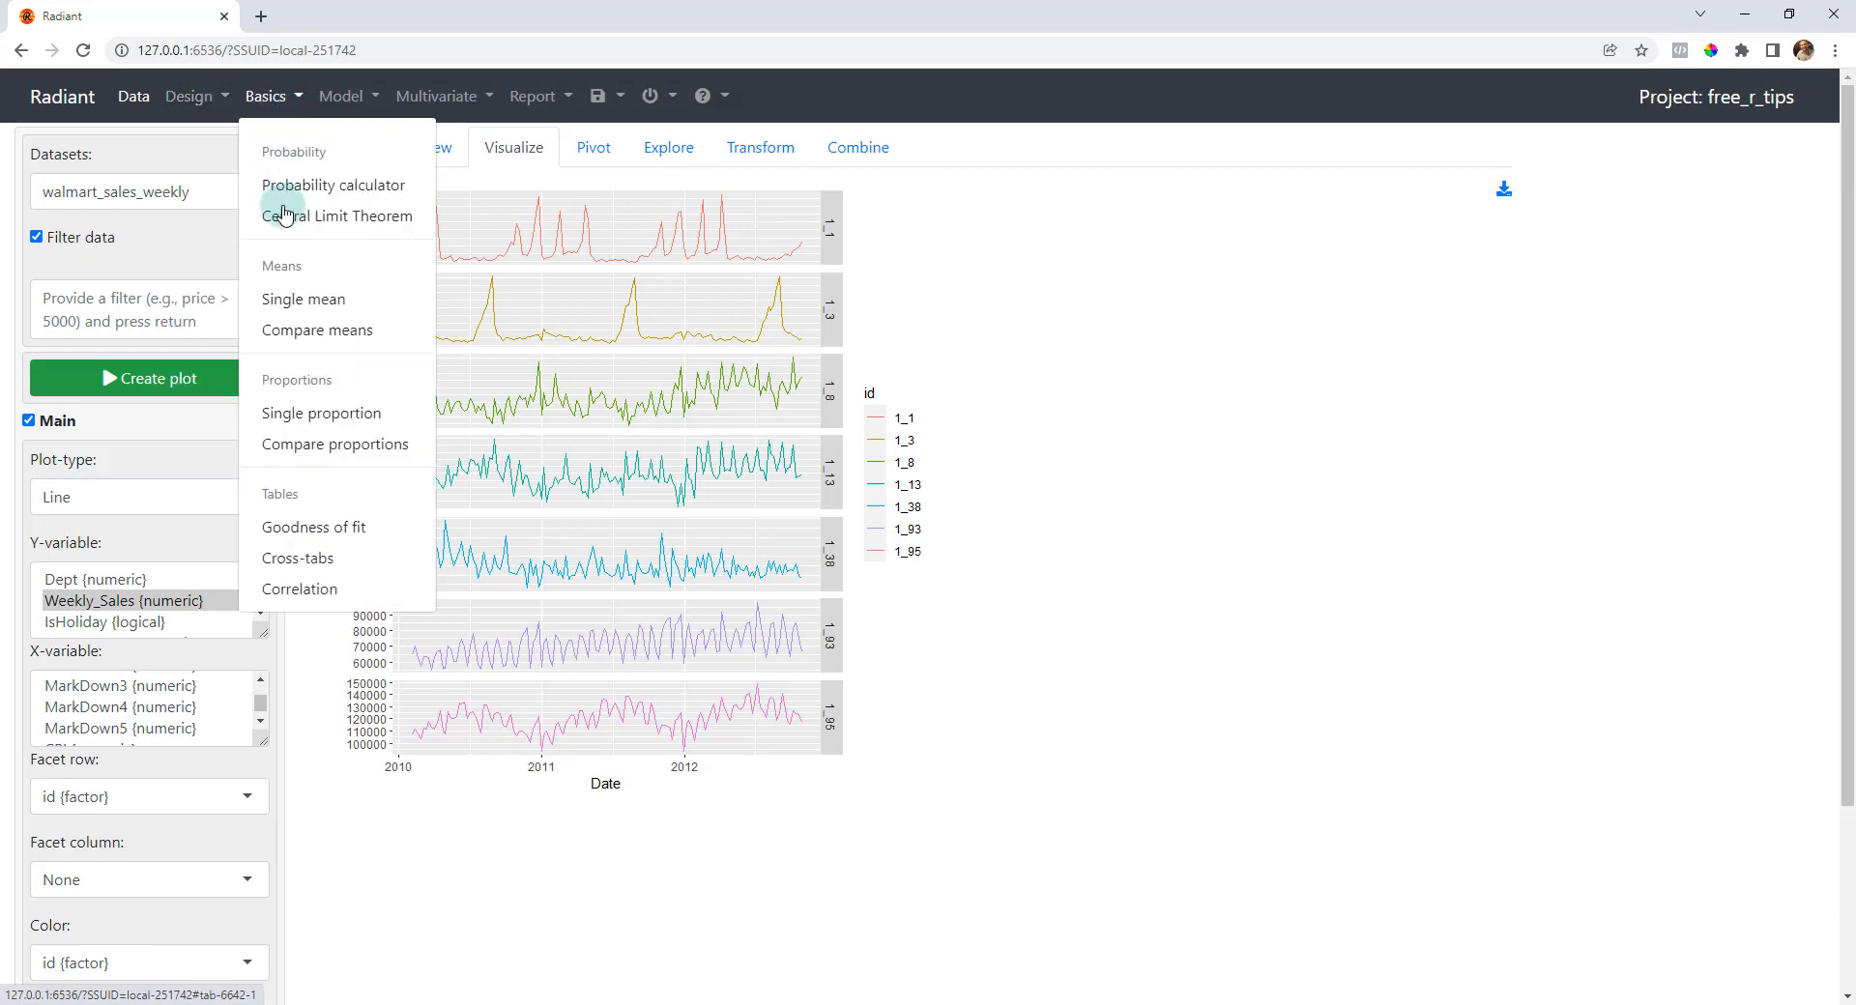
{"action": "left_click", "coordinate": [1028, 304]}
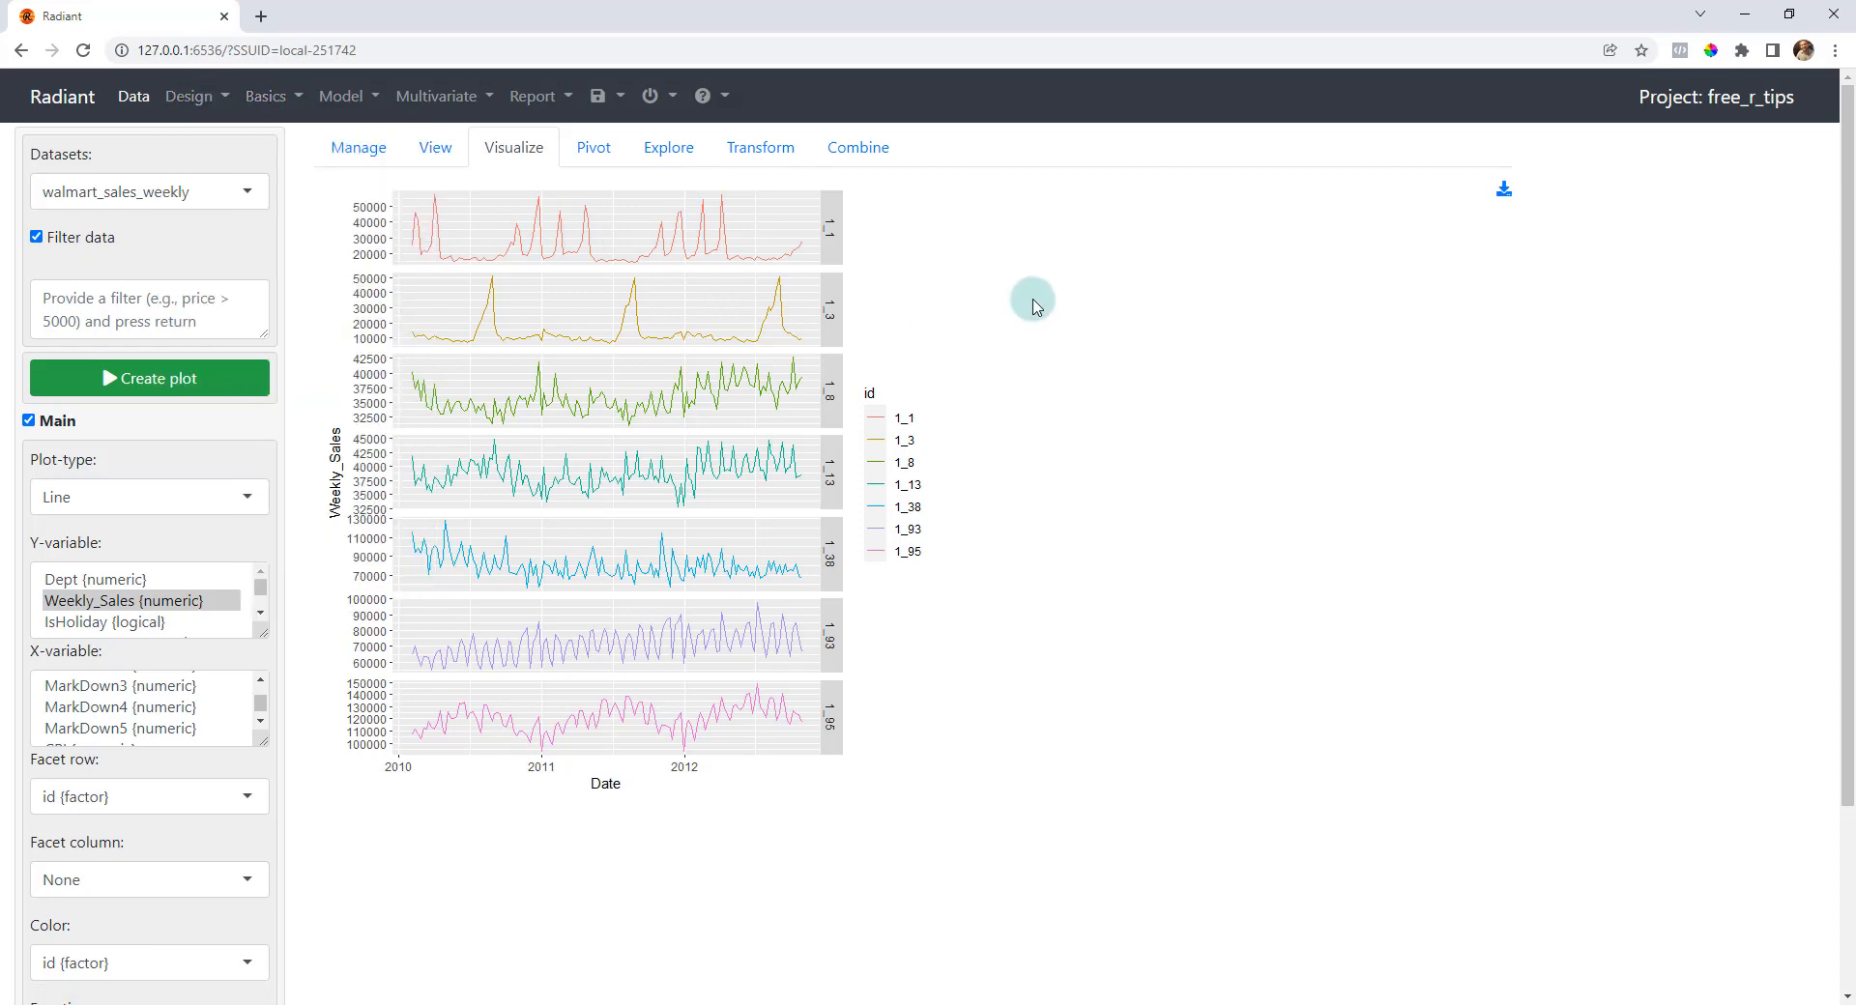
{"action": "mouse_move", "coordinate": [1227, 240]}
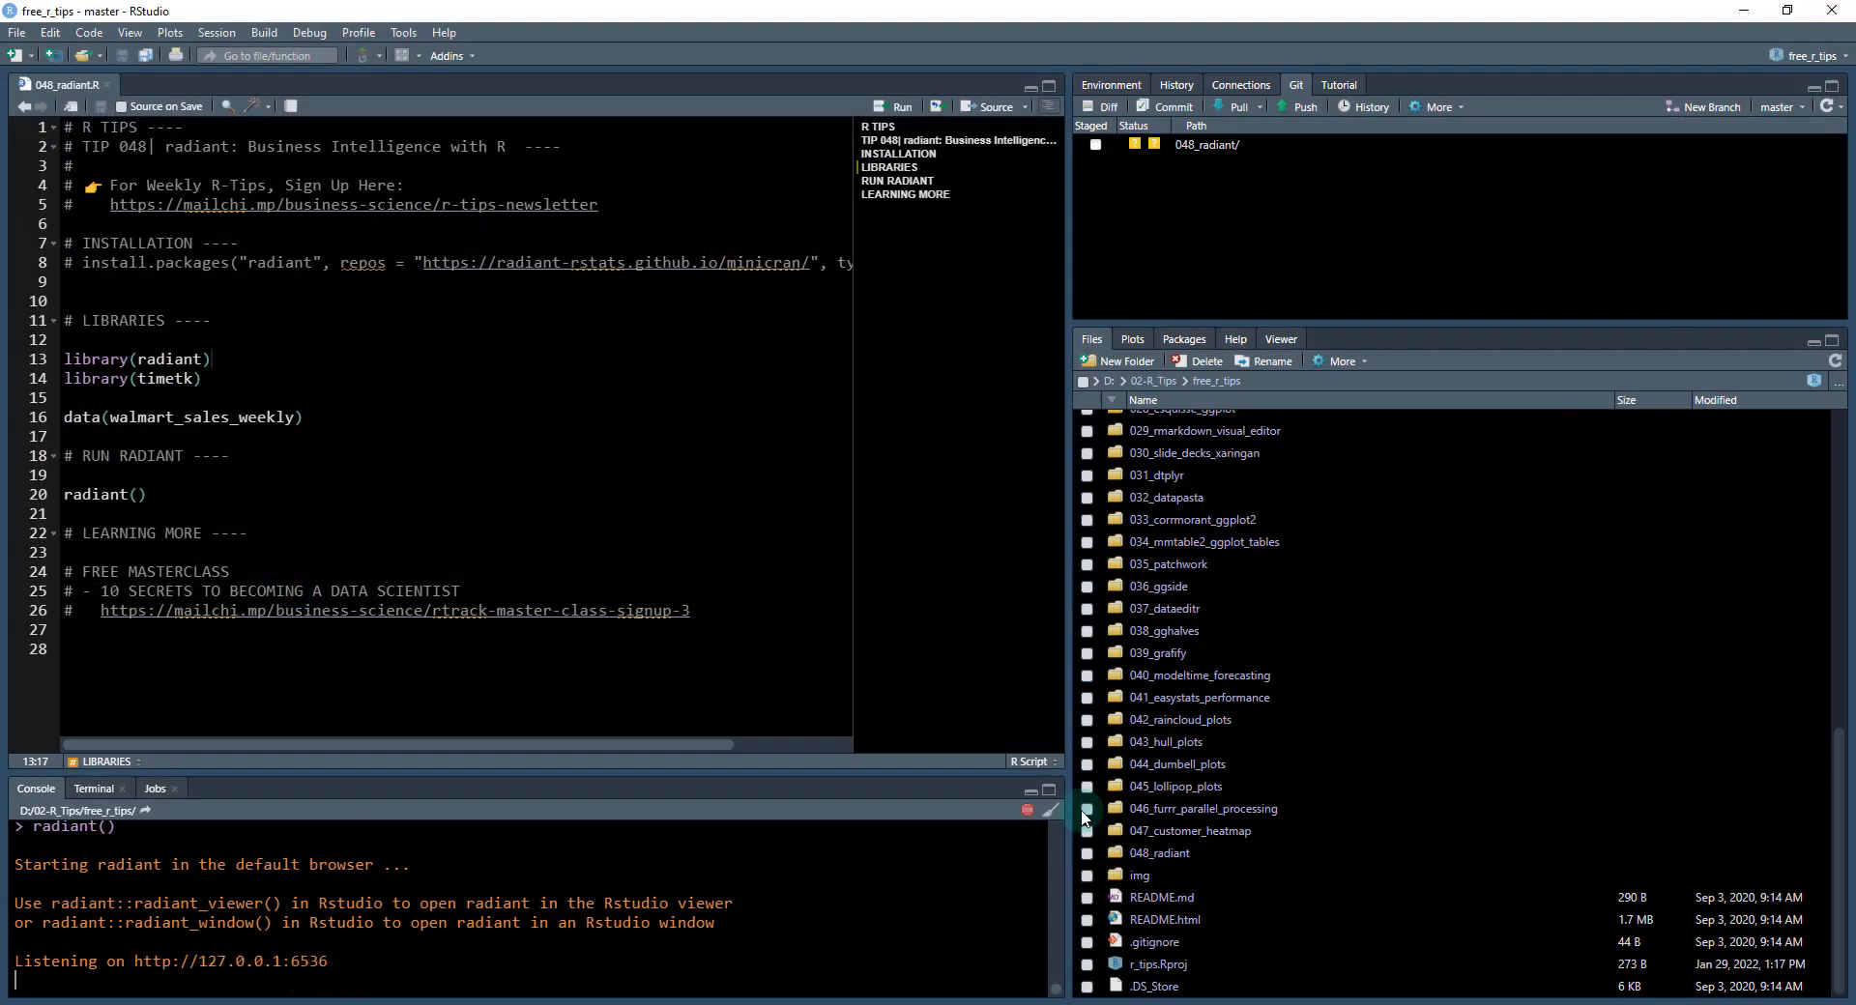
- Stop the running Radiant app and pull the latest Git changes (already up to date)
{"action": "left_click", "coordinate": [1027, 810]}
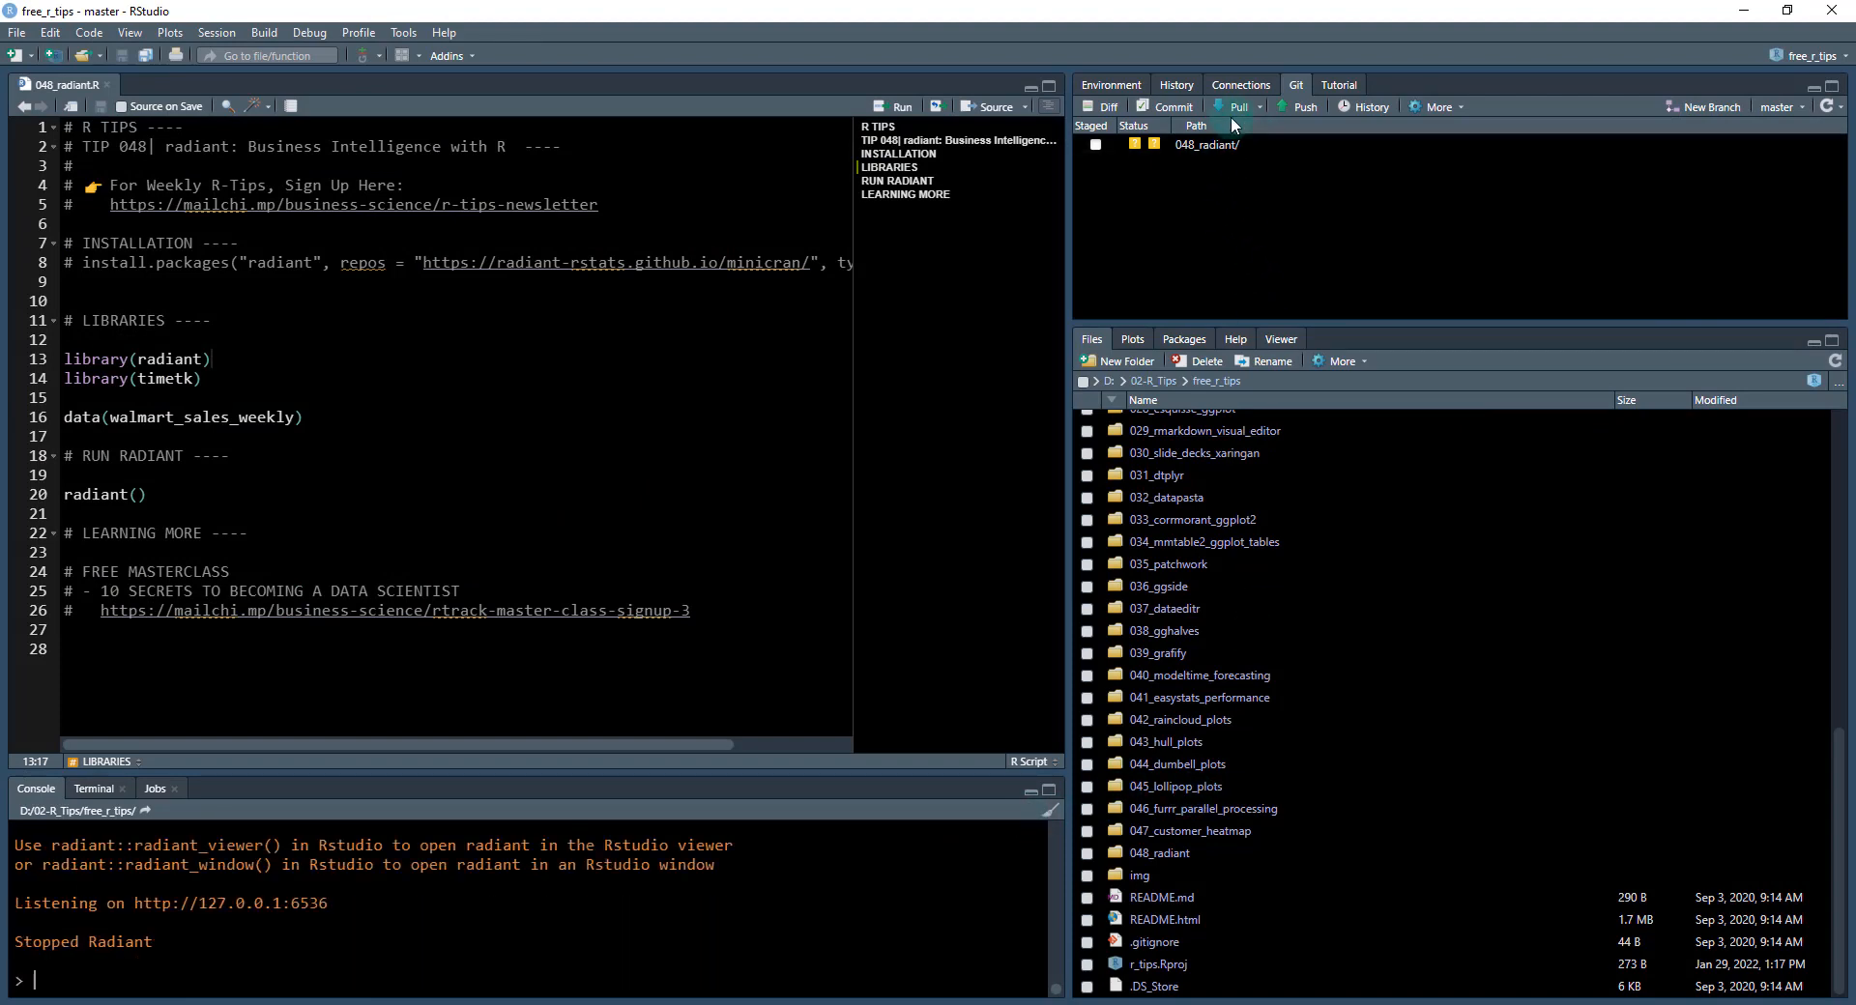
{"action": "left_click", "coordinate": [1236, 106]}
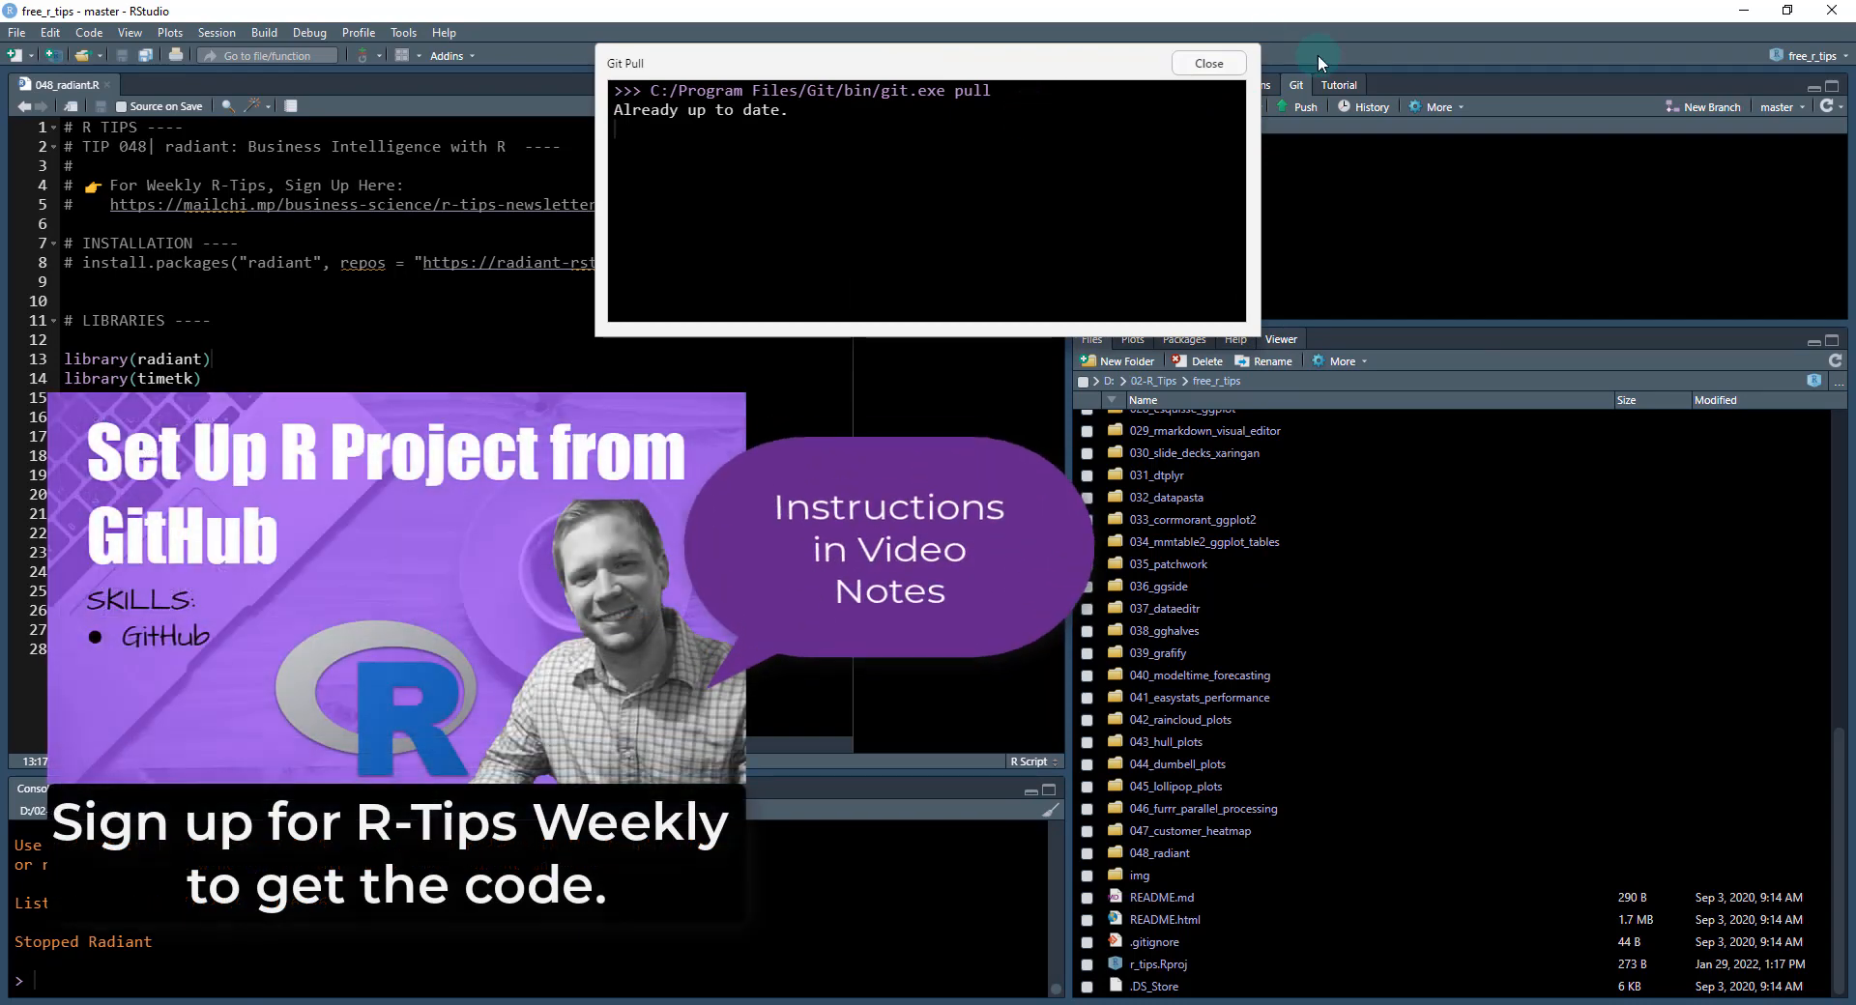
{"action": "left_click", "coordinate": [1207, 62]}
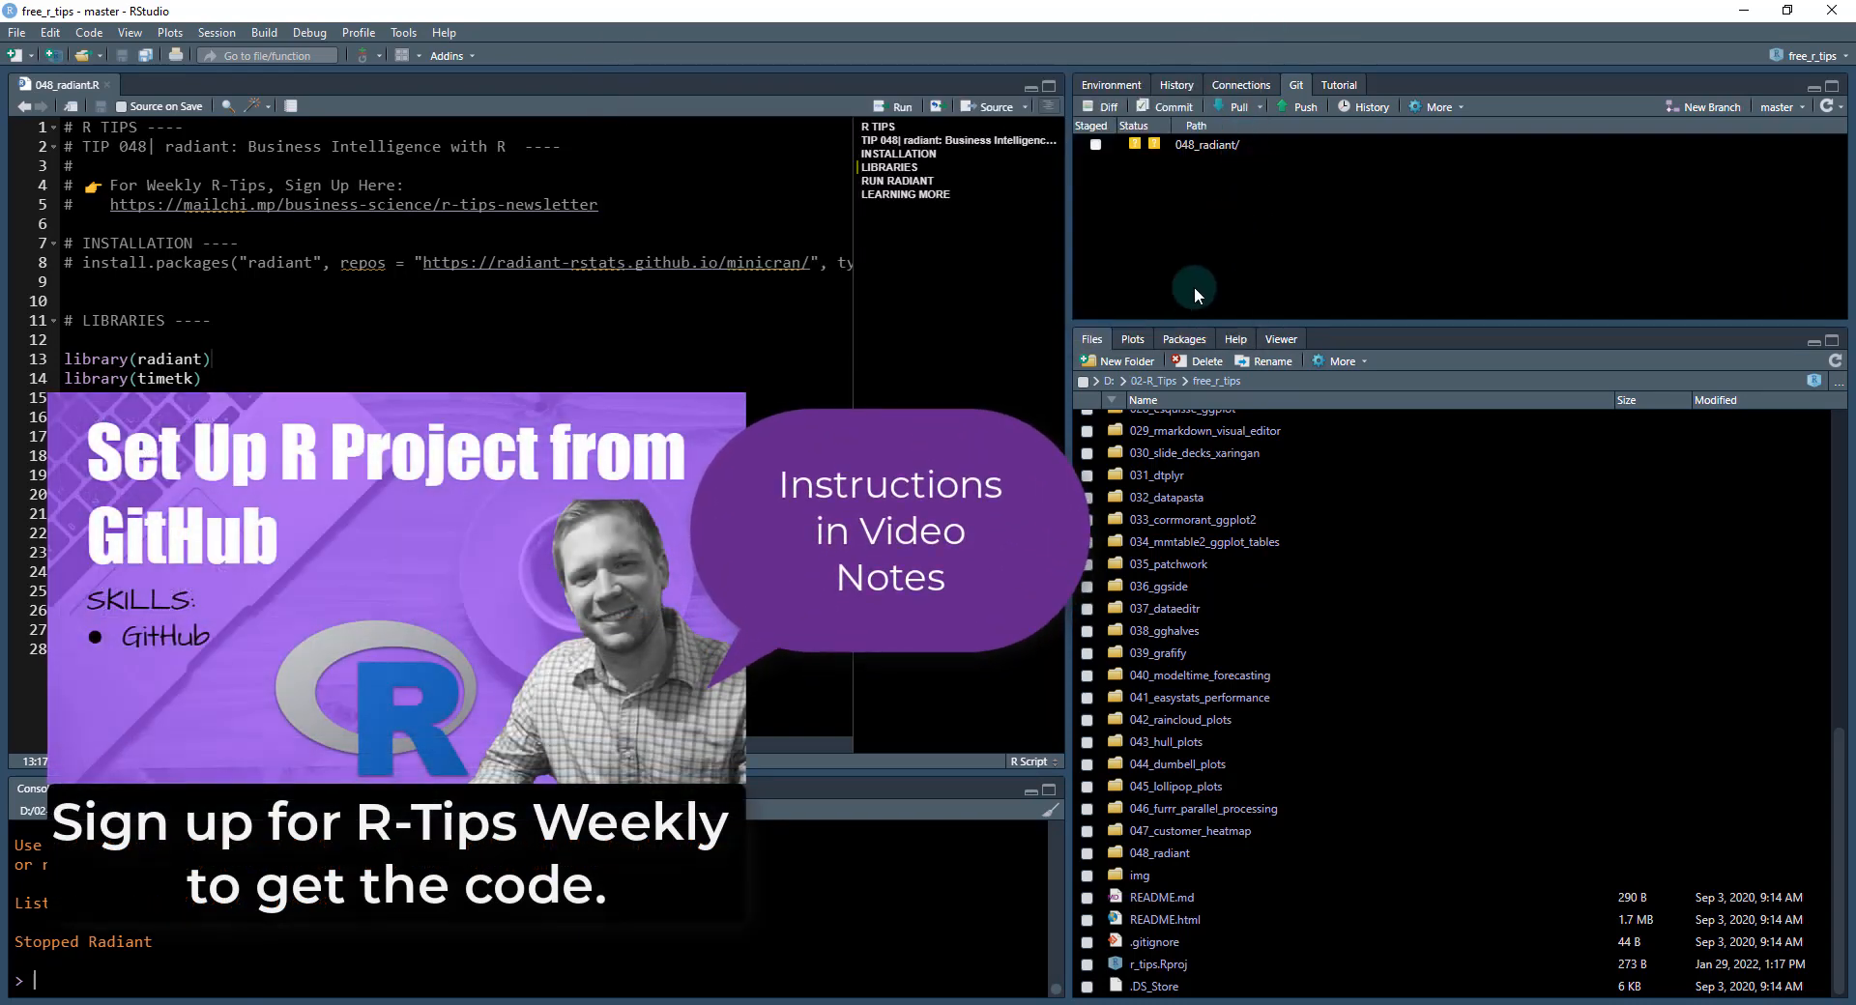
{"action": "mouse_move", "coordinate": [1189, 327]}
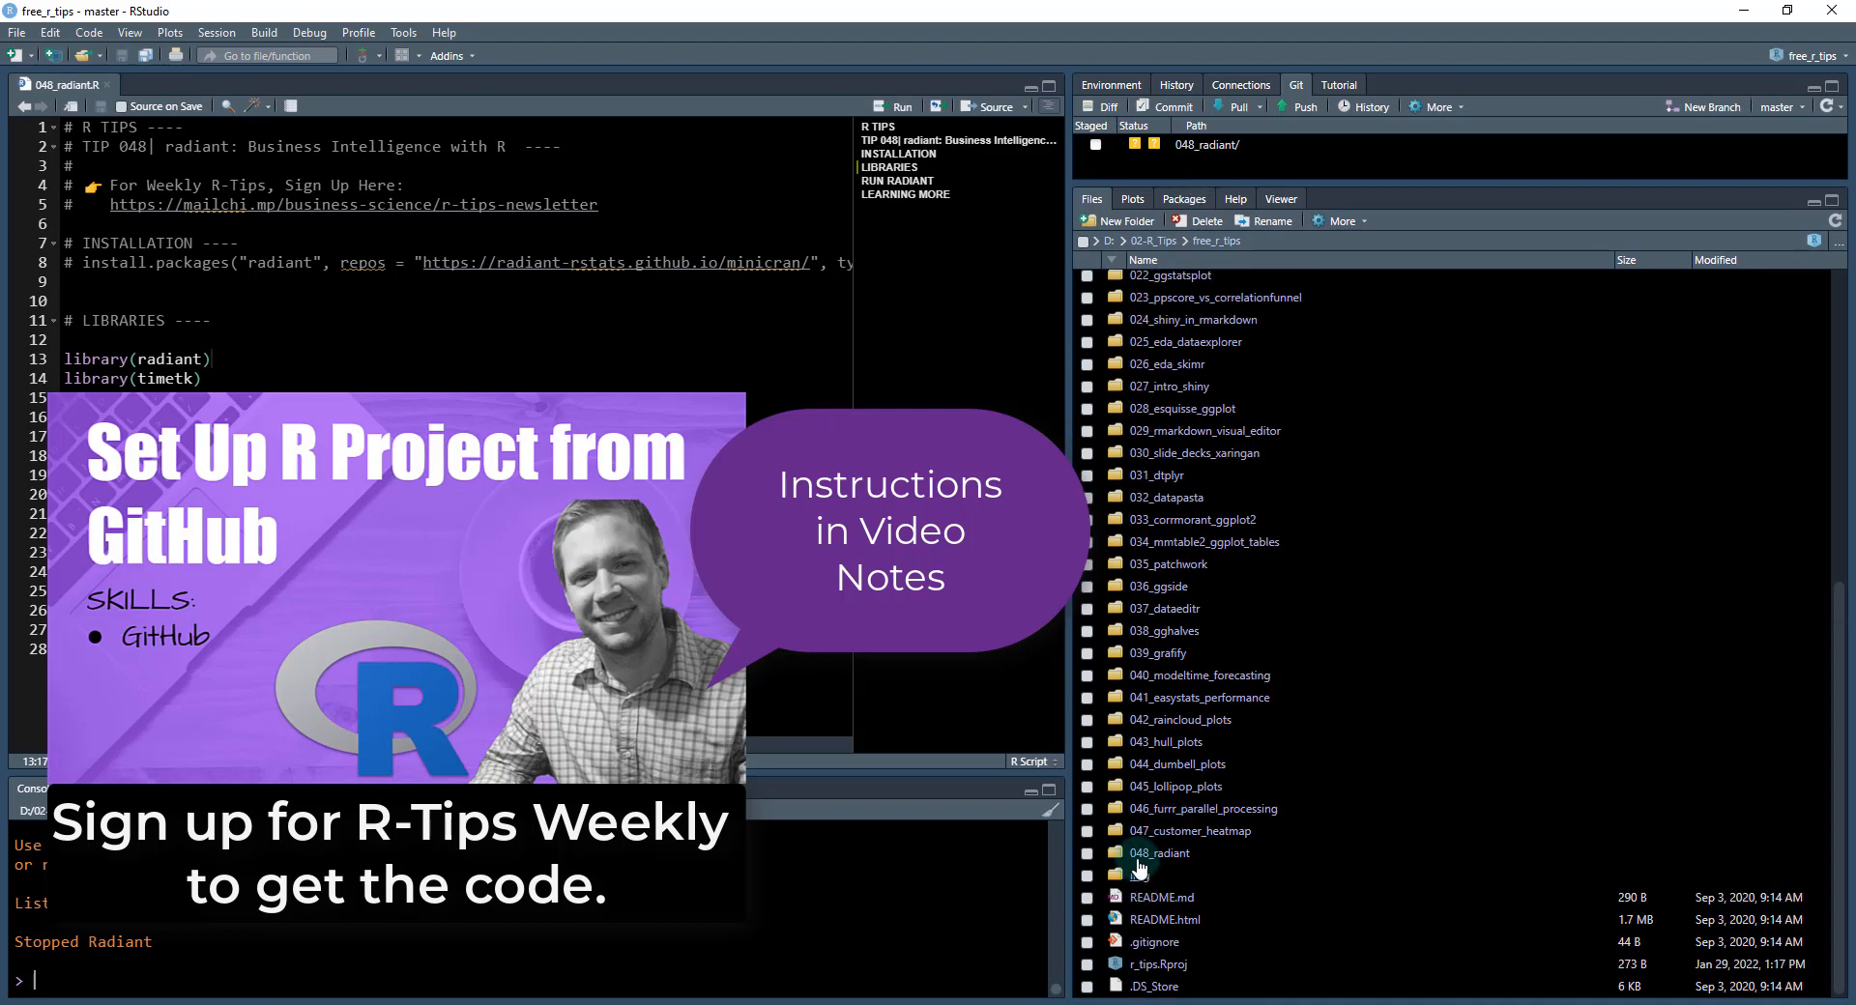
- Enter the 048_radiant folder and show the R environment objects for clearing
{"action": "double_click", "coordinate": [1158, 853]}
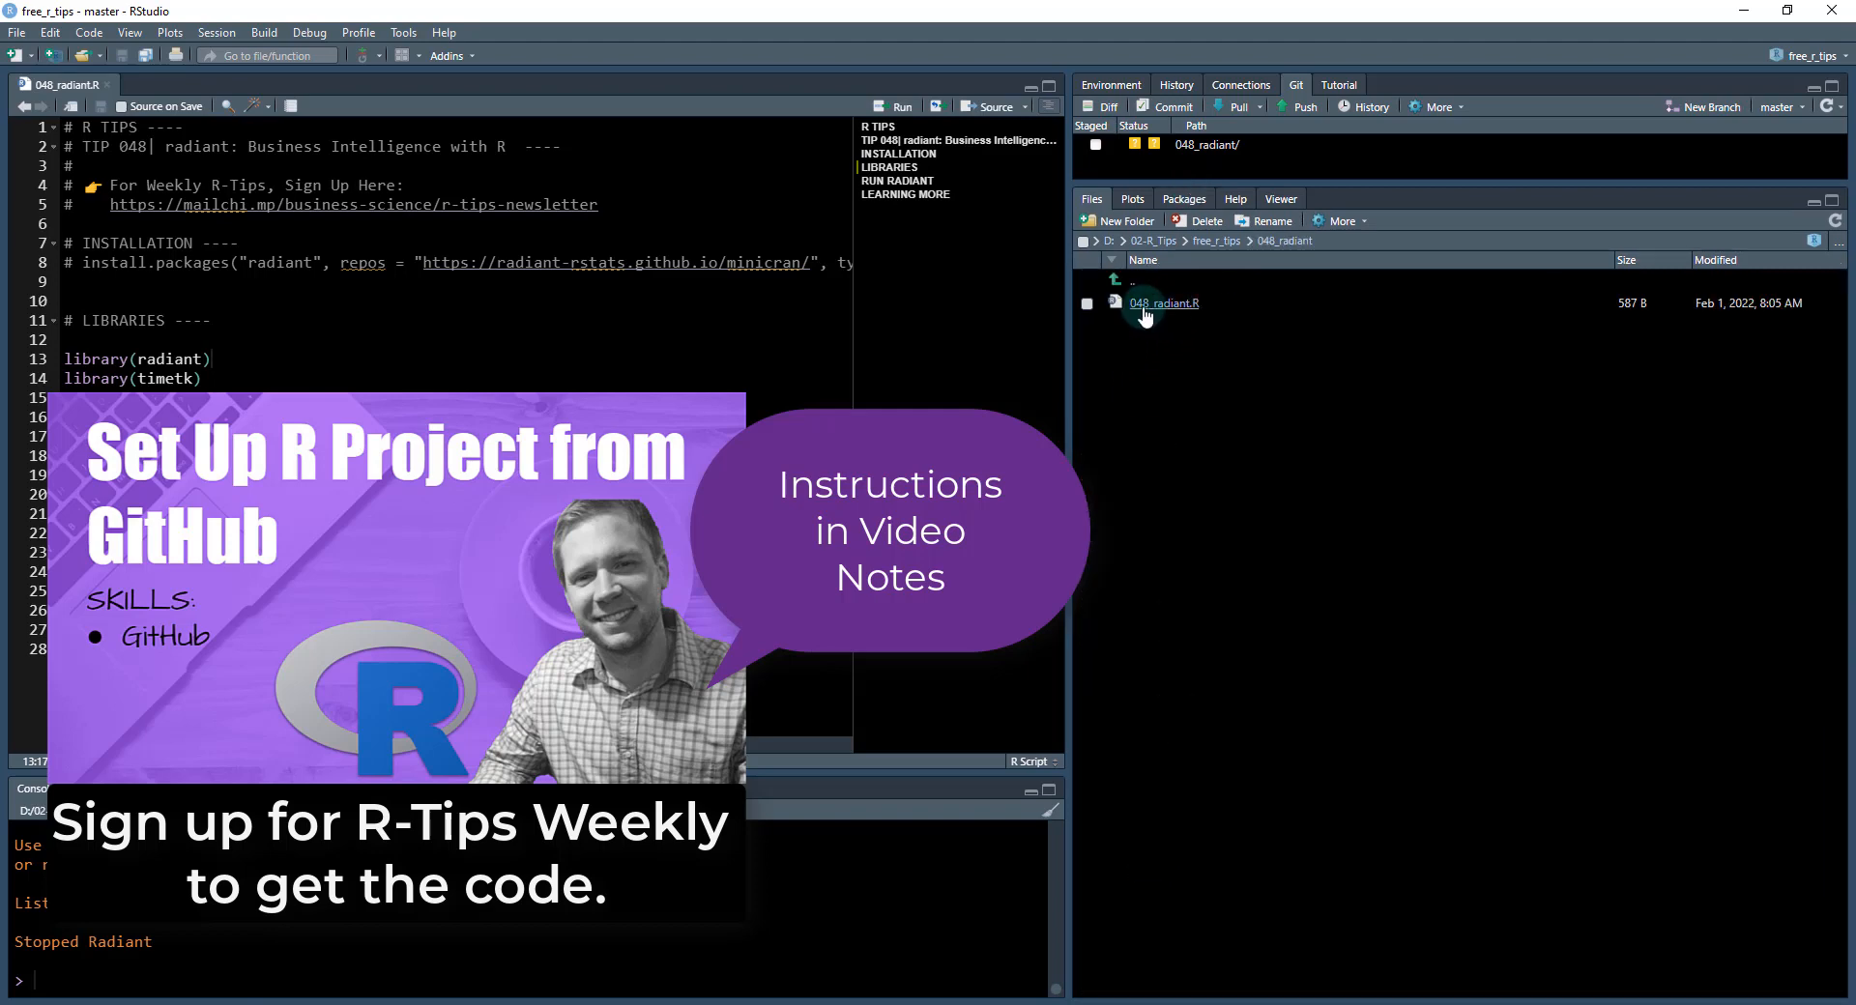
{"action": "mouse_move", "coordinate": [1180, 313]}
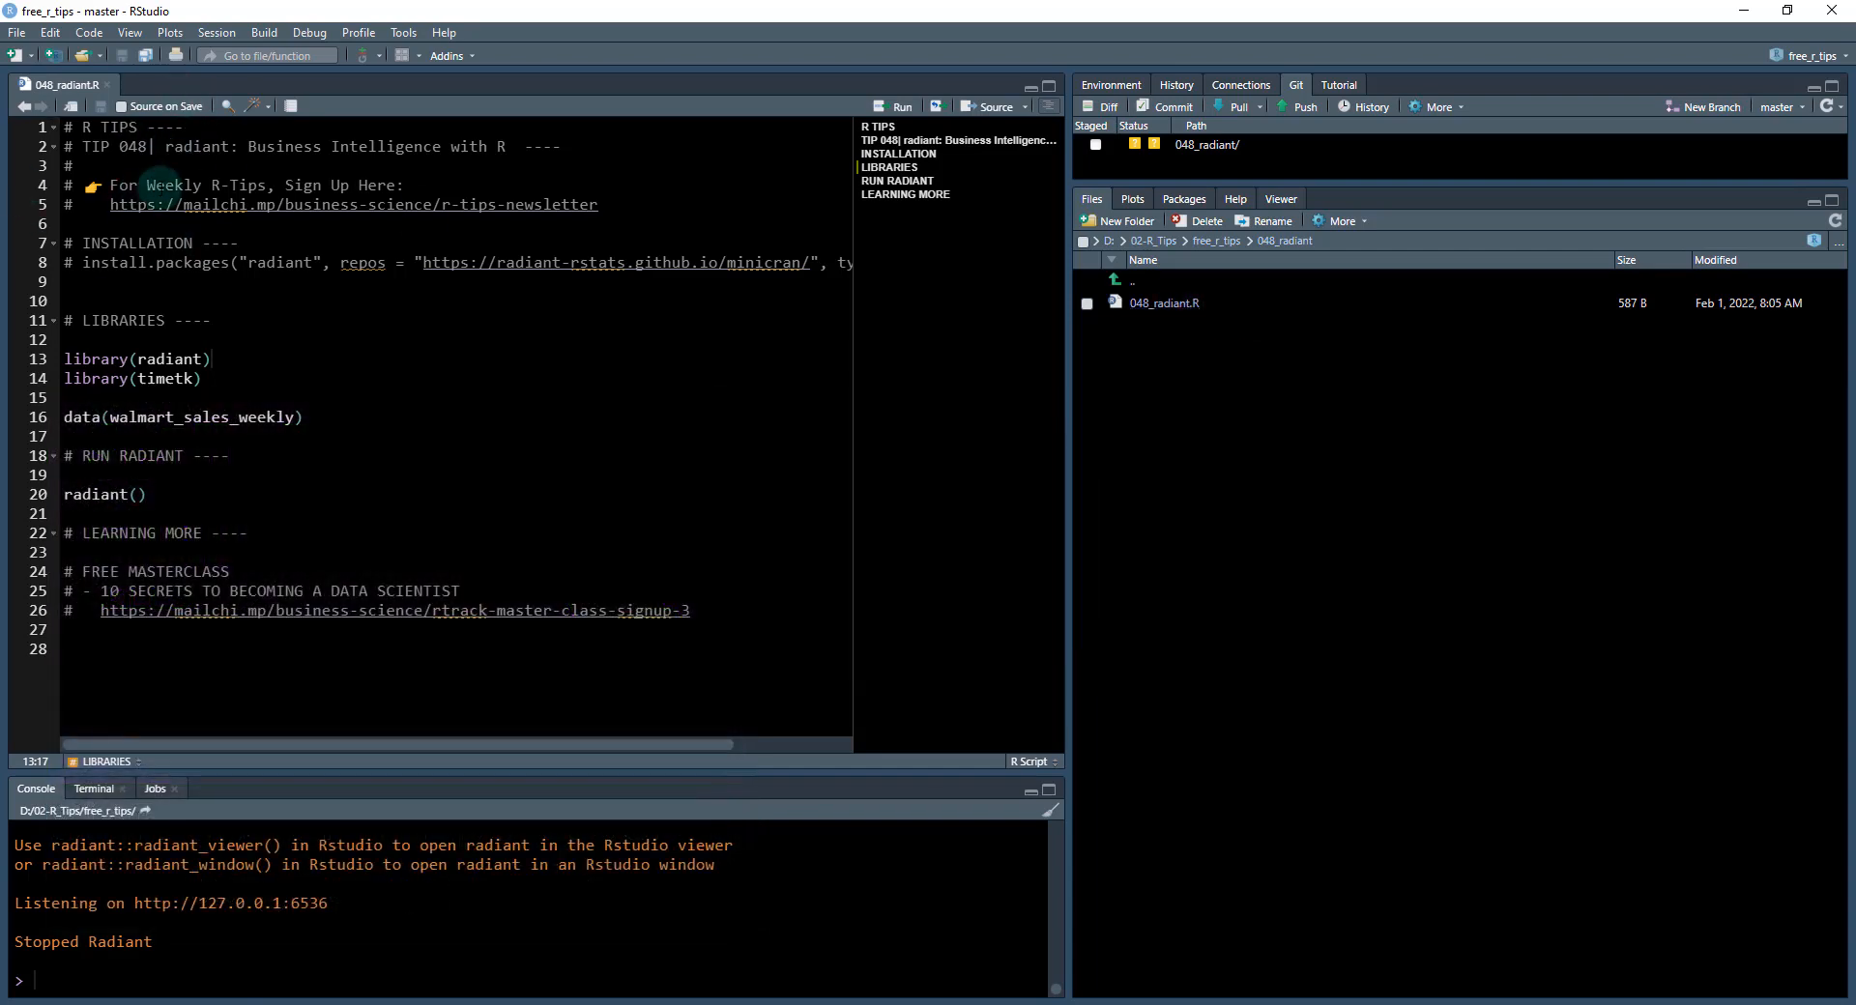
{"action": "left_click", "coordinate": [1110, 83]}
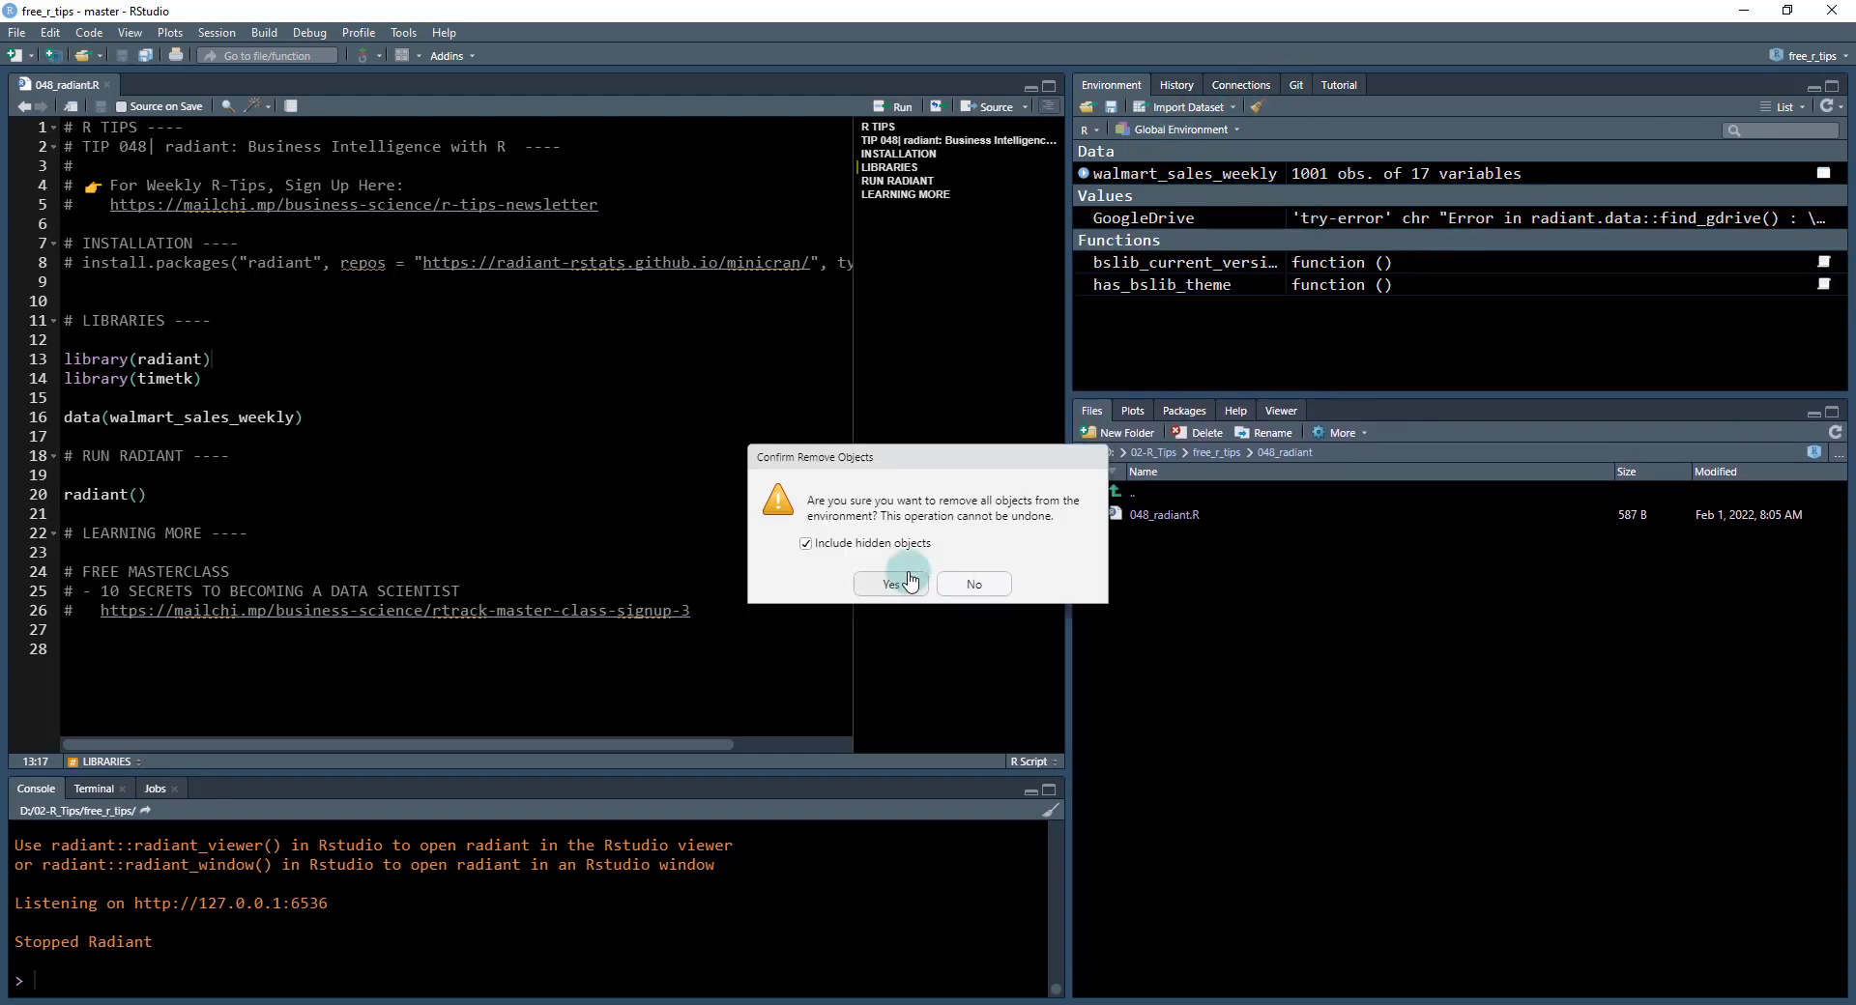
- Confirm removing all environment objects and uncomment the radiant install.packages line 8
{"action": "left_click", "coordinate": [889, 584]}
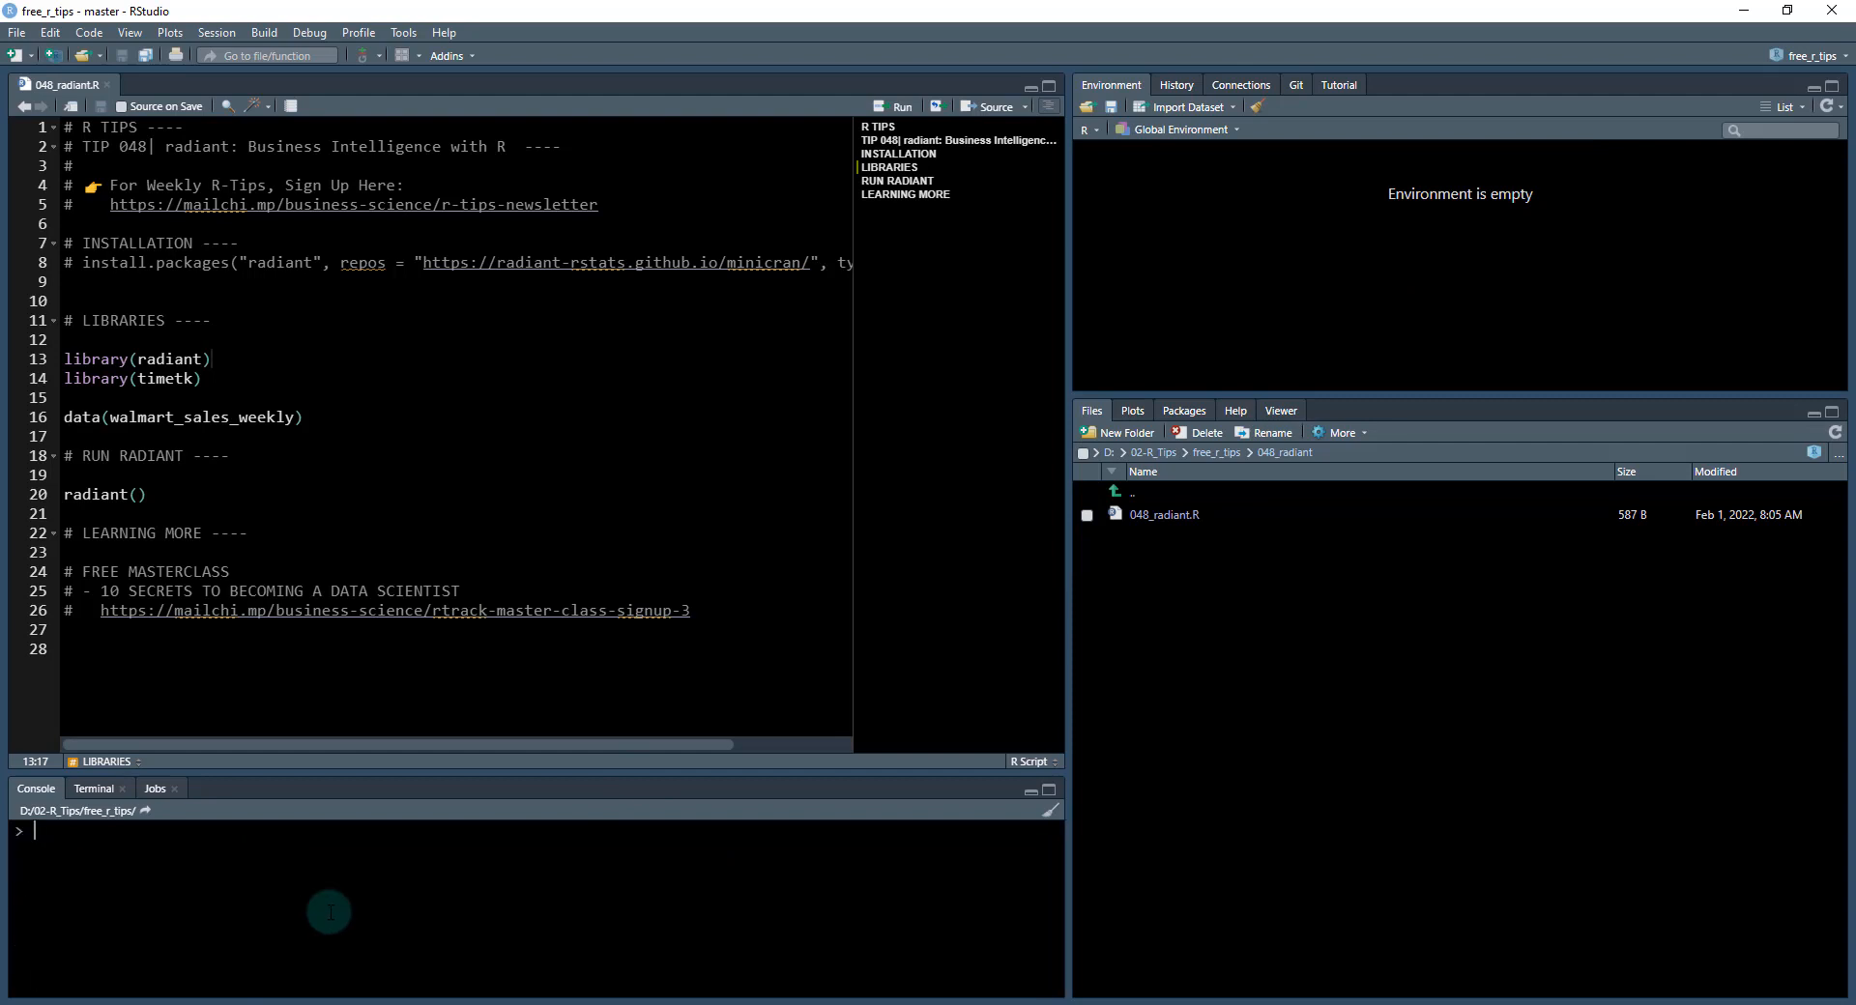
{"action": "mouse_move", "coordinate": [361, 262]}
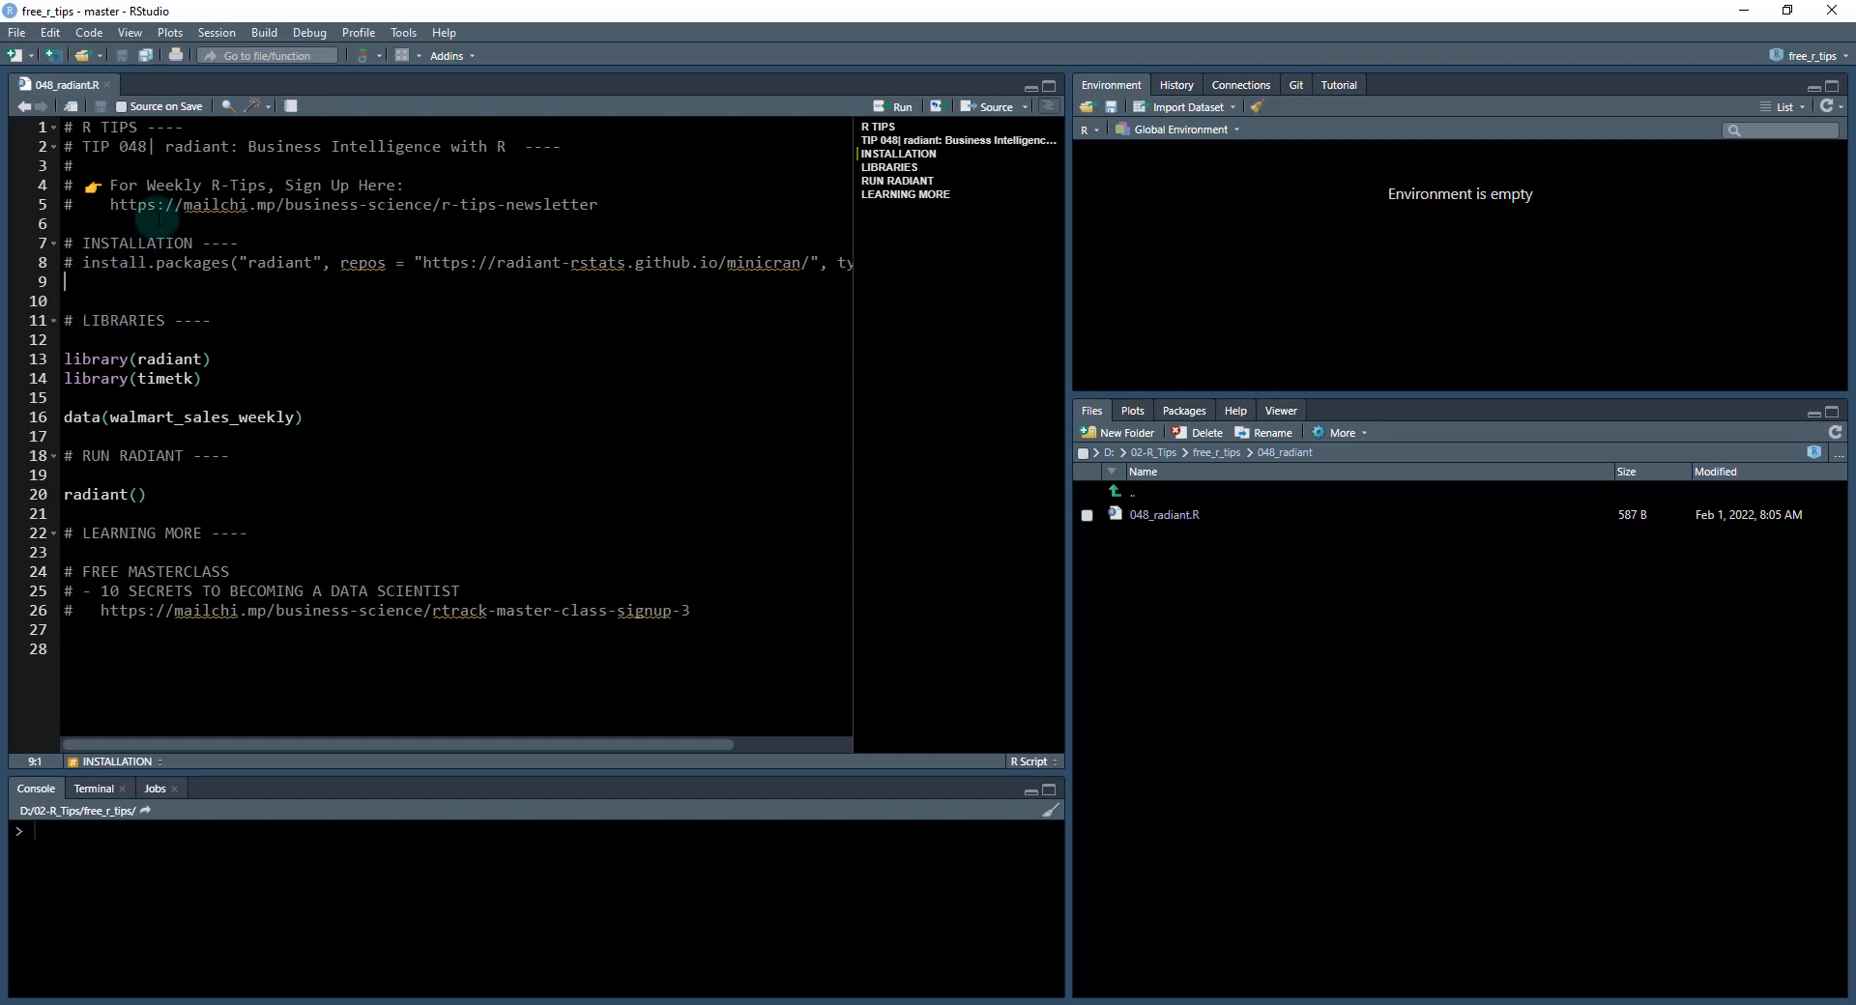
{"action": "left_click", "coordinate": [236, 243]}
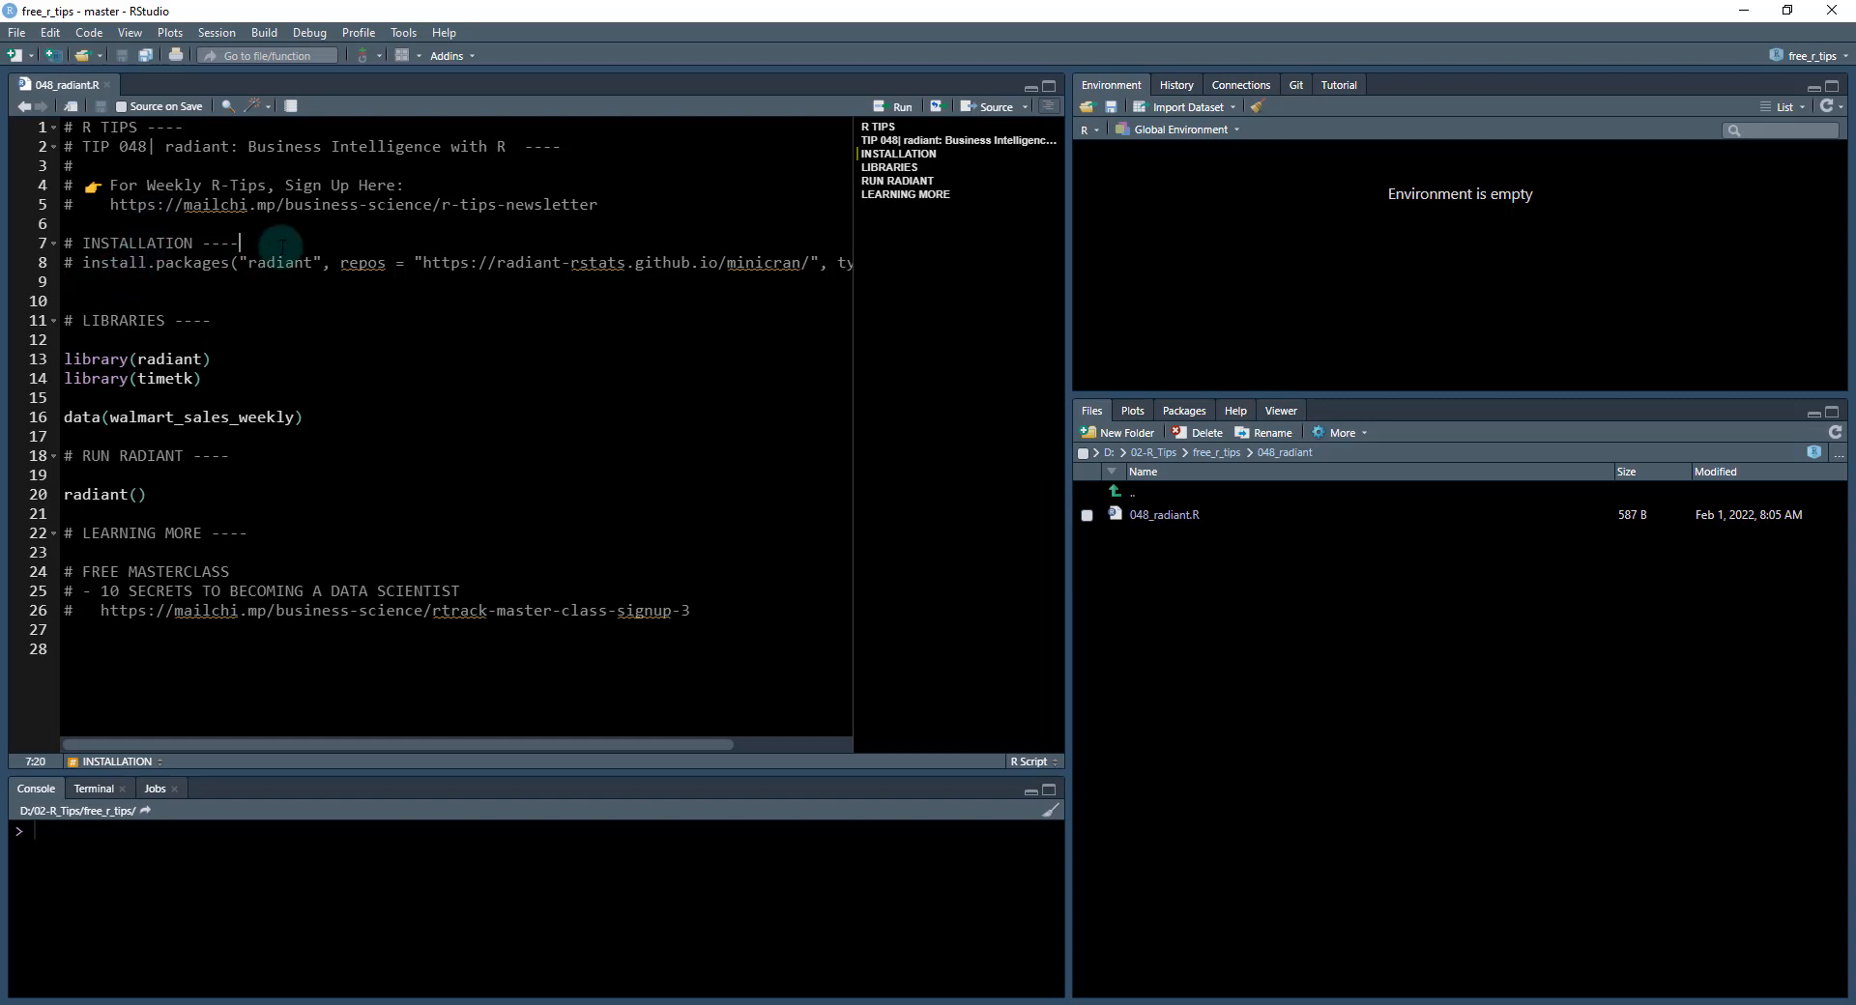
{"action": "left_click", "coordinate": [274, 244]}
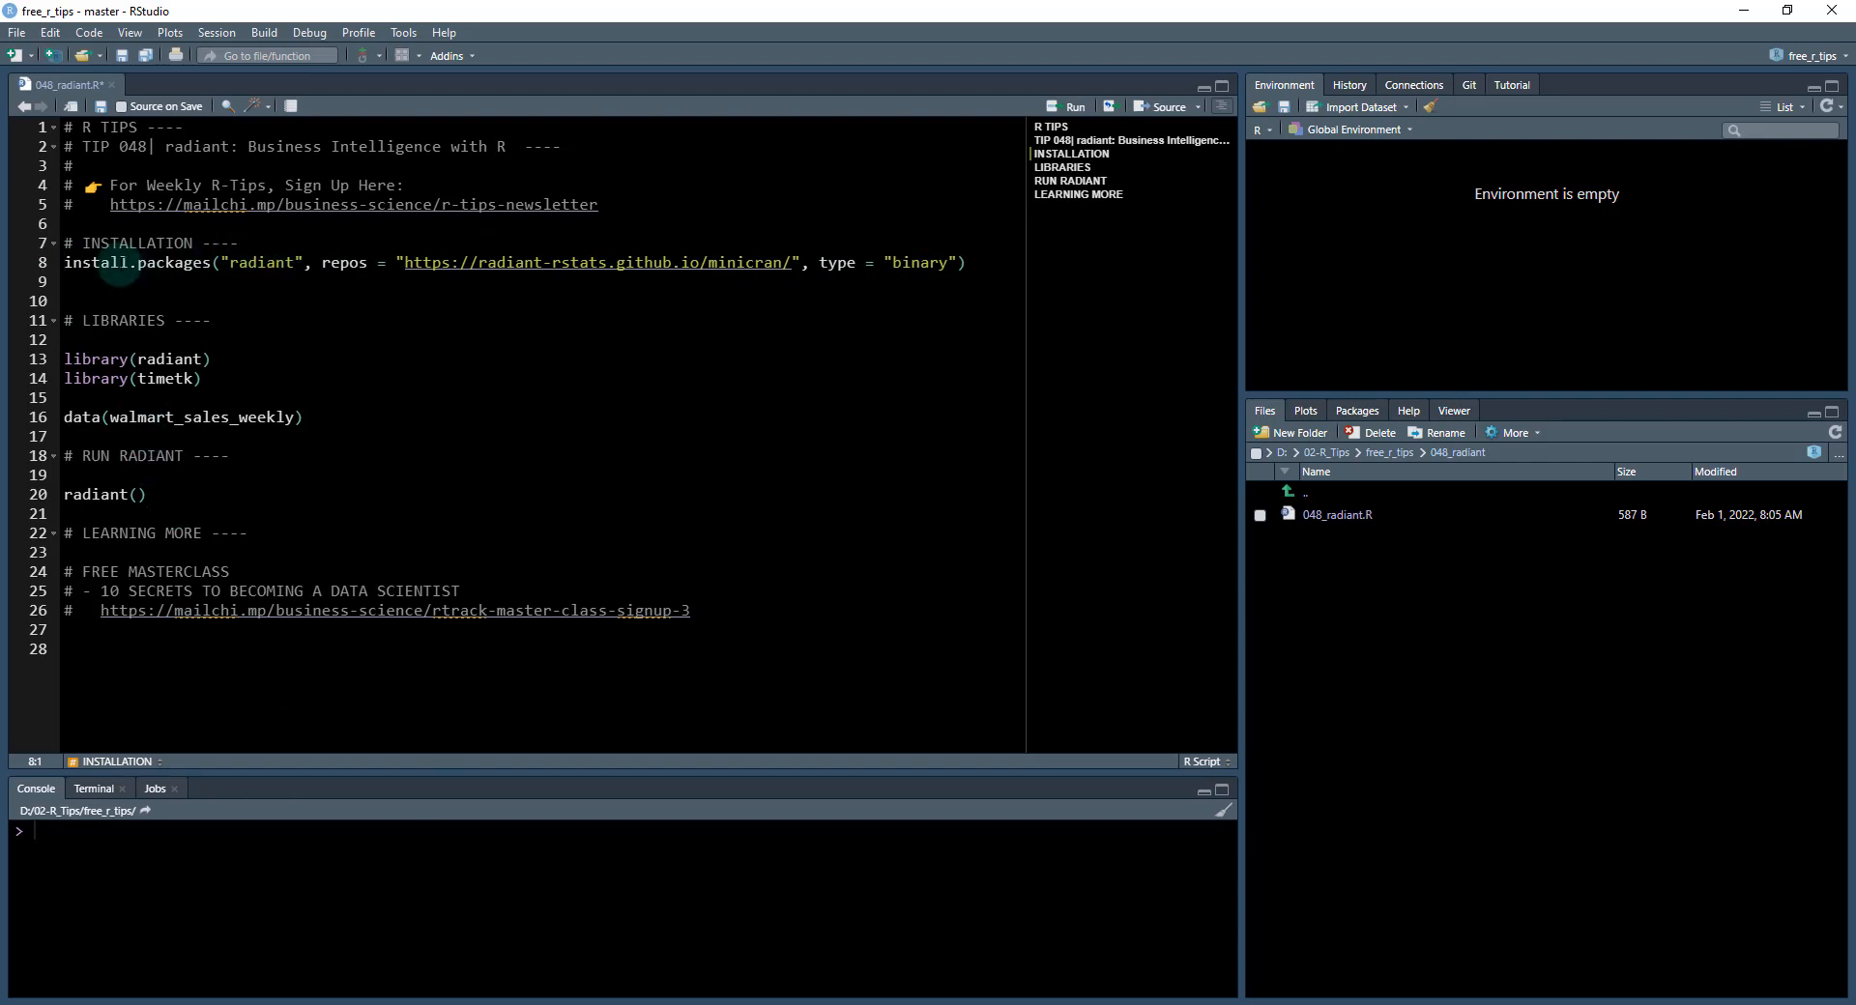
- Browse the Addins list searching 'ra' and close it again
{"action": "left_click", "coordinate": [447, 56]}
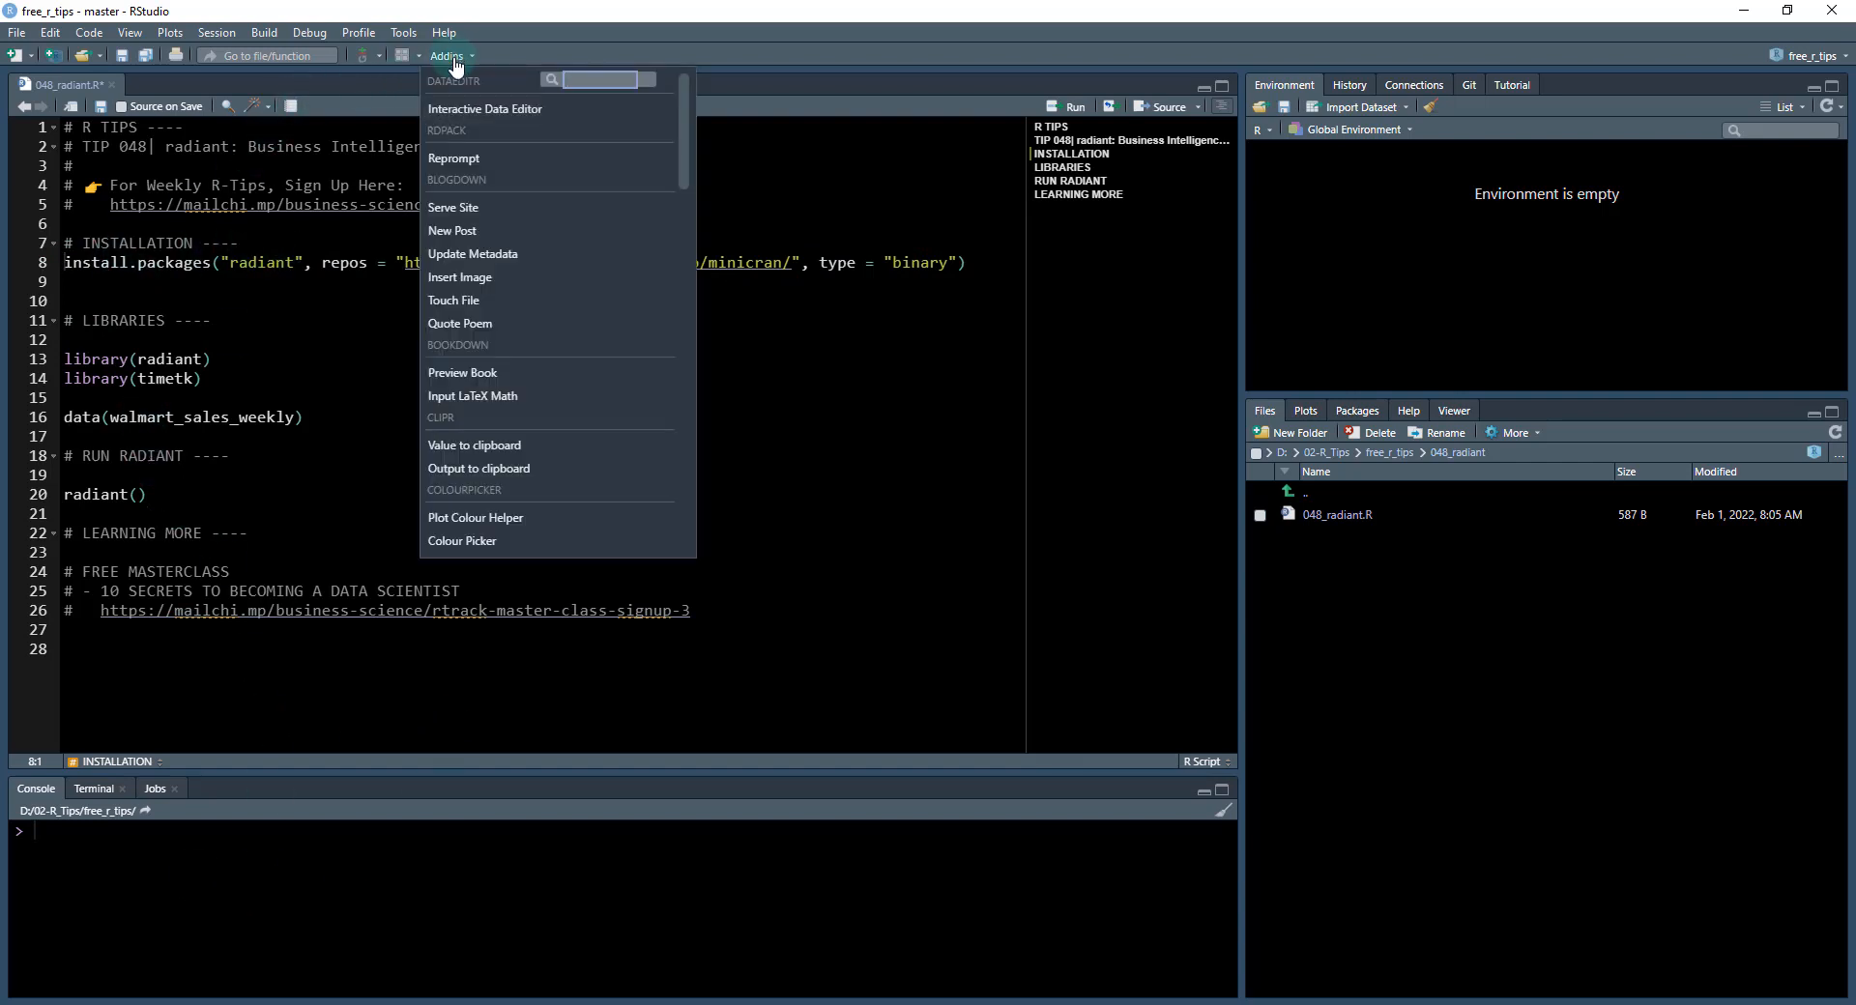
{"action": "mouse_move", "coordinate": [555, 232]}
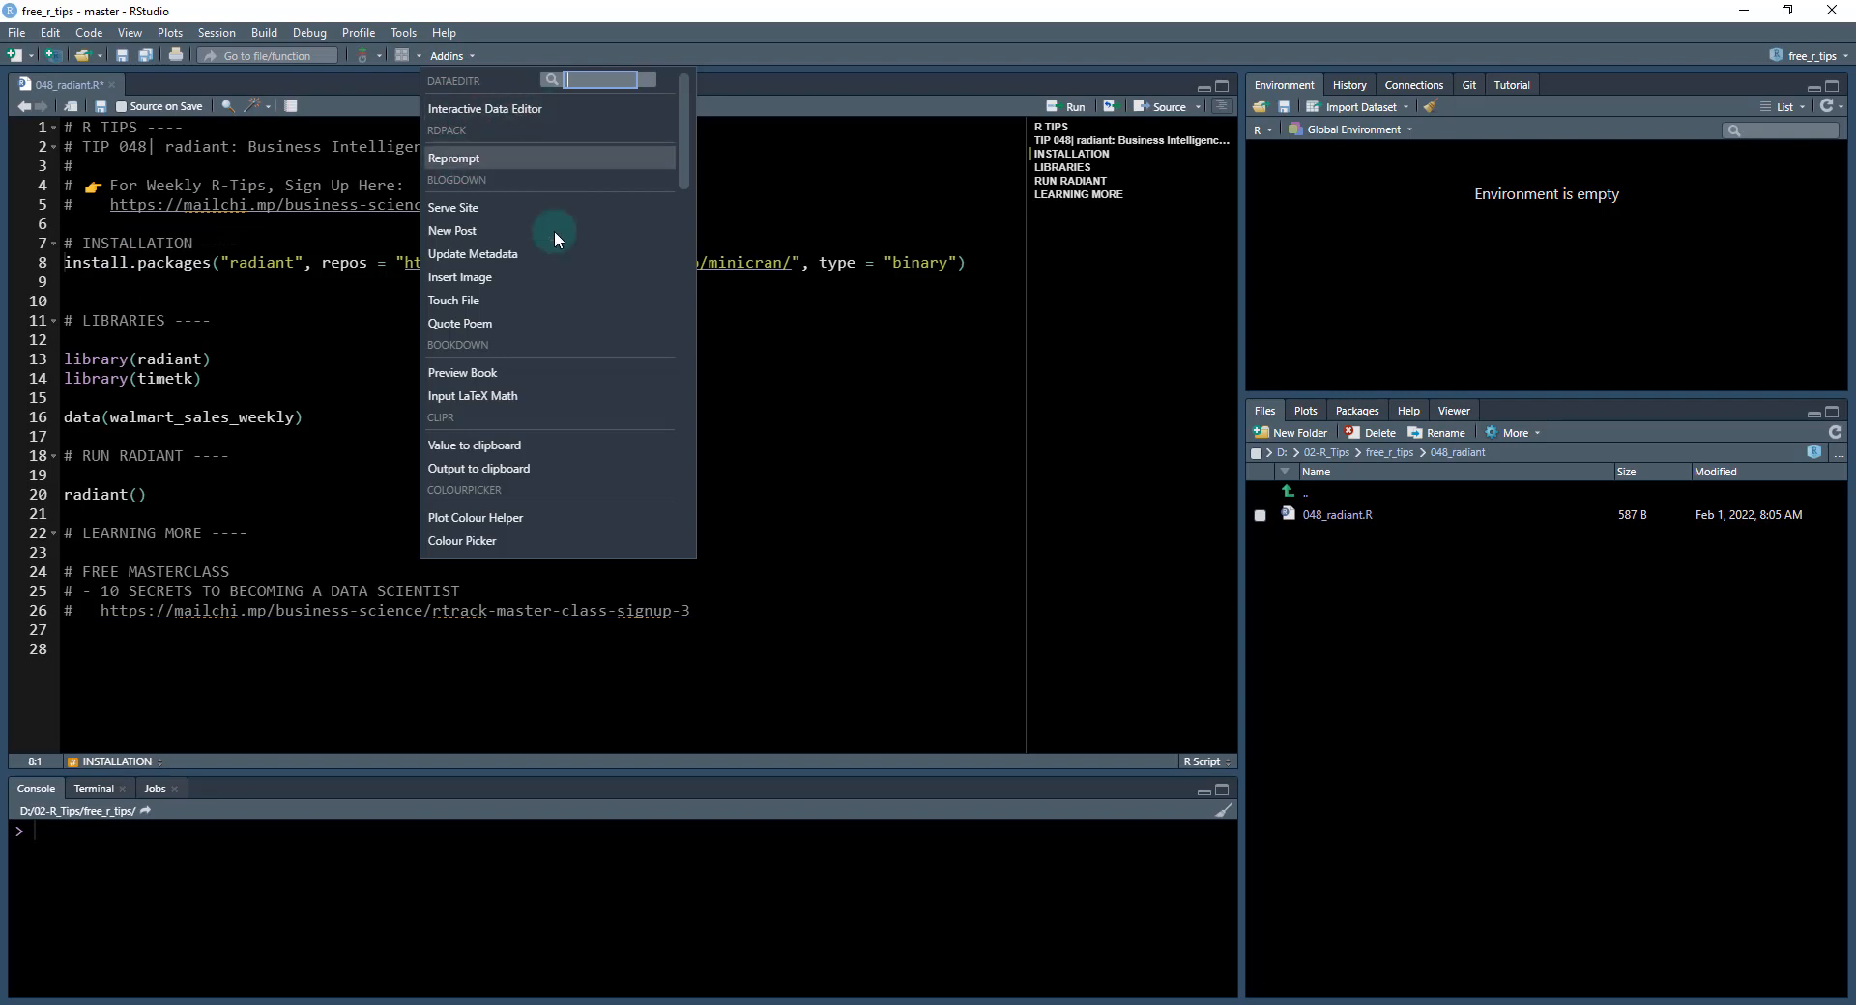
{"action": "type", "text": "ra"}
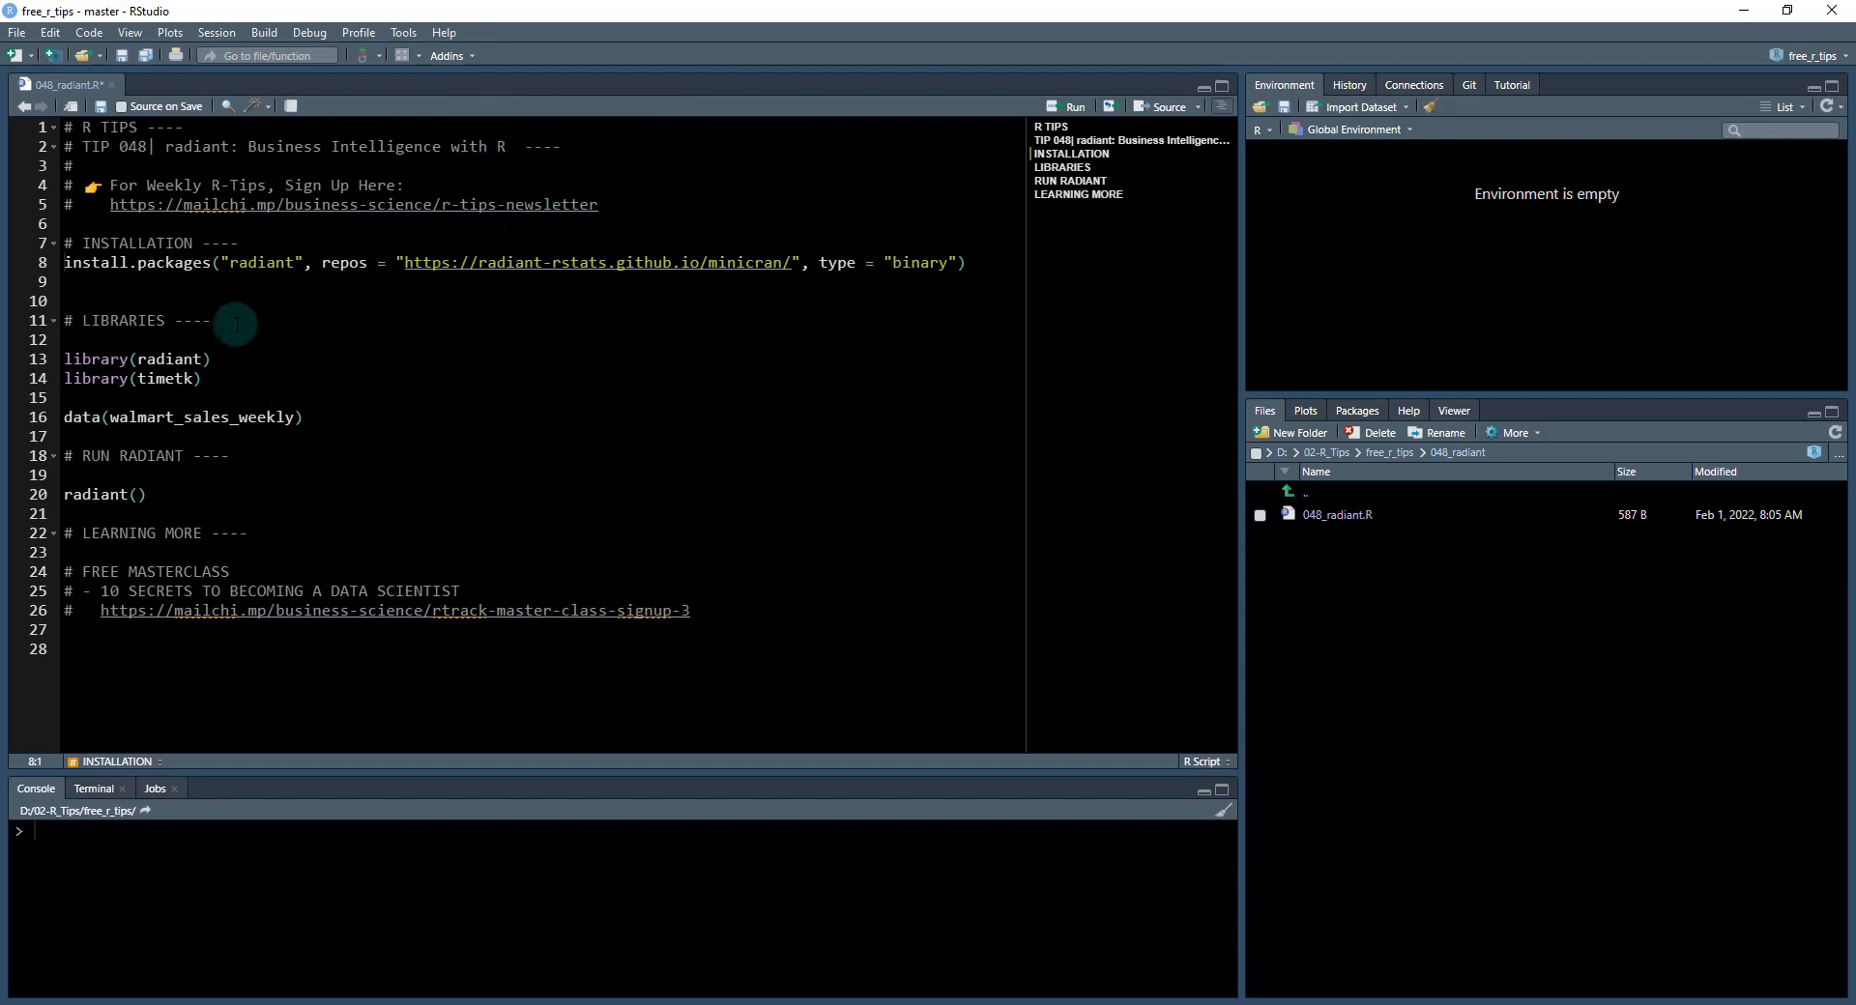
{"action": "left_click", "coordinate": [213, 359]}
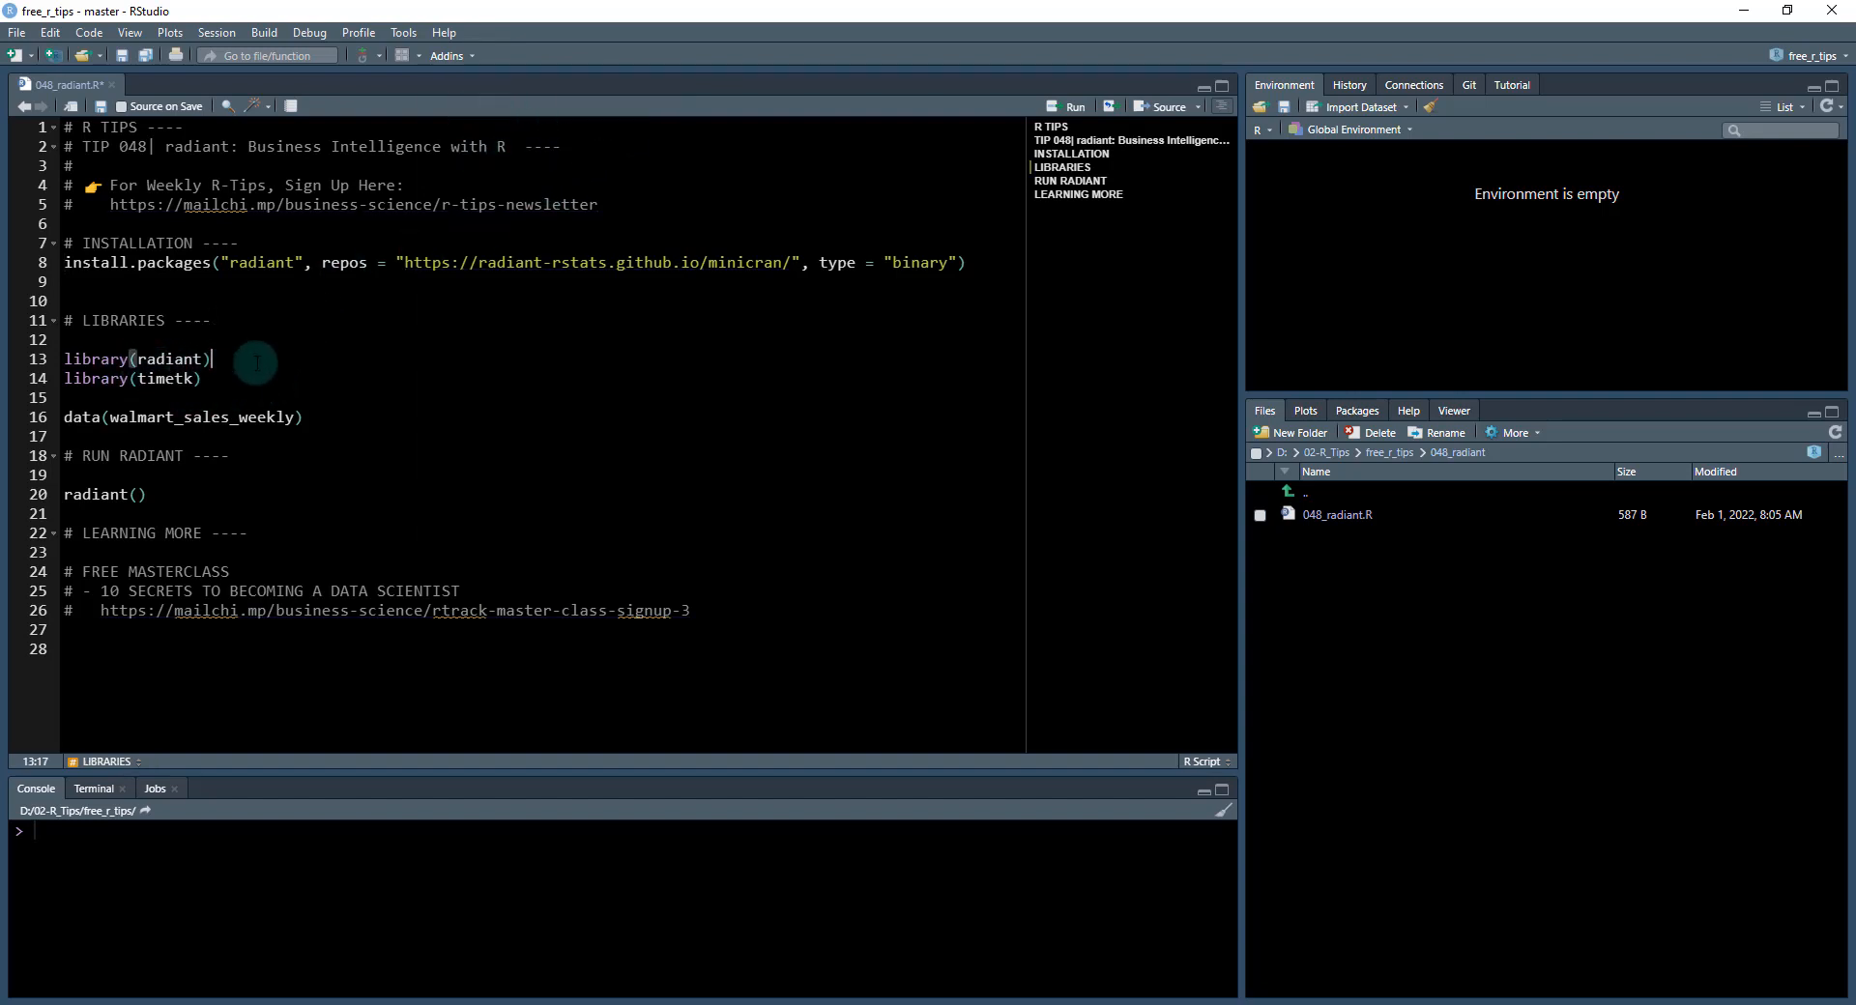
{"action": "mouse_move", "coordinate": [381, 365]}
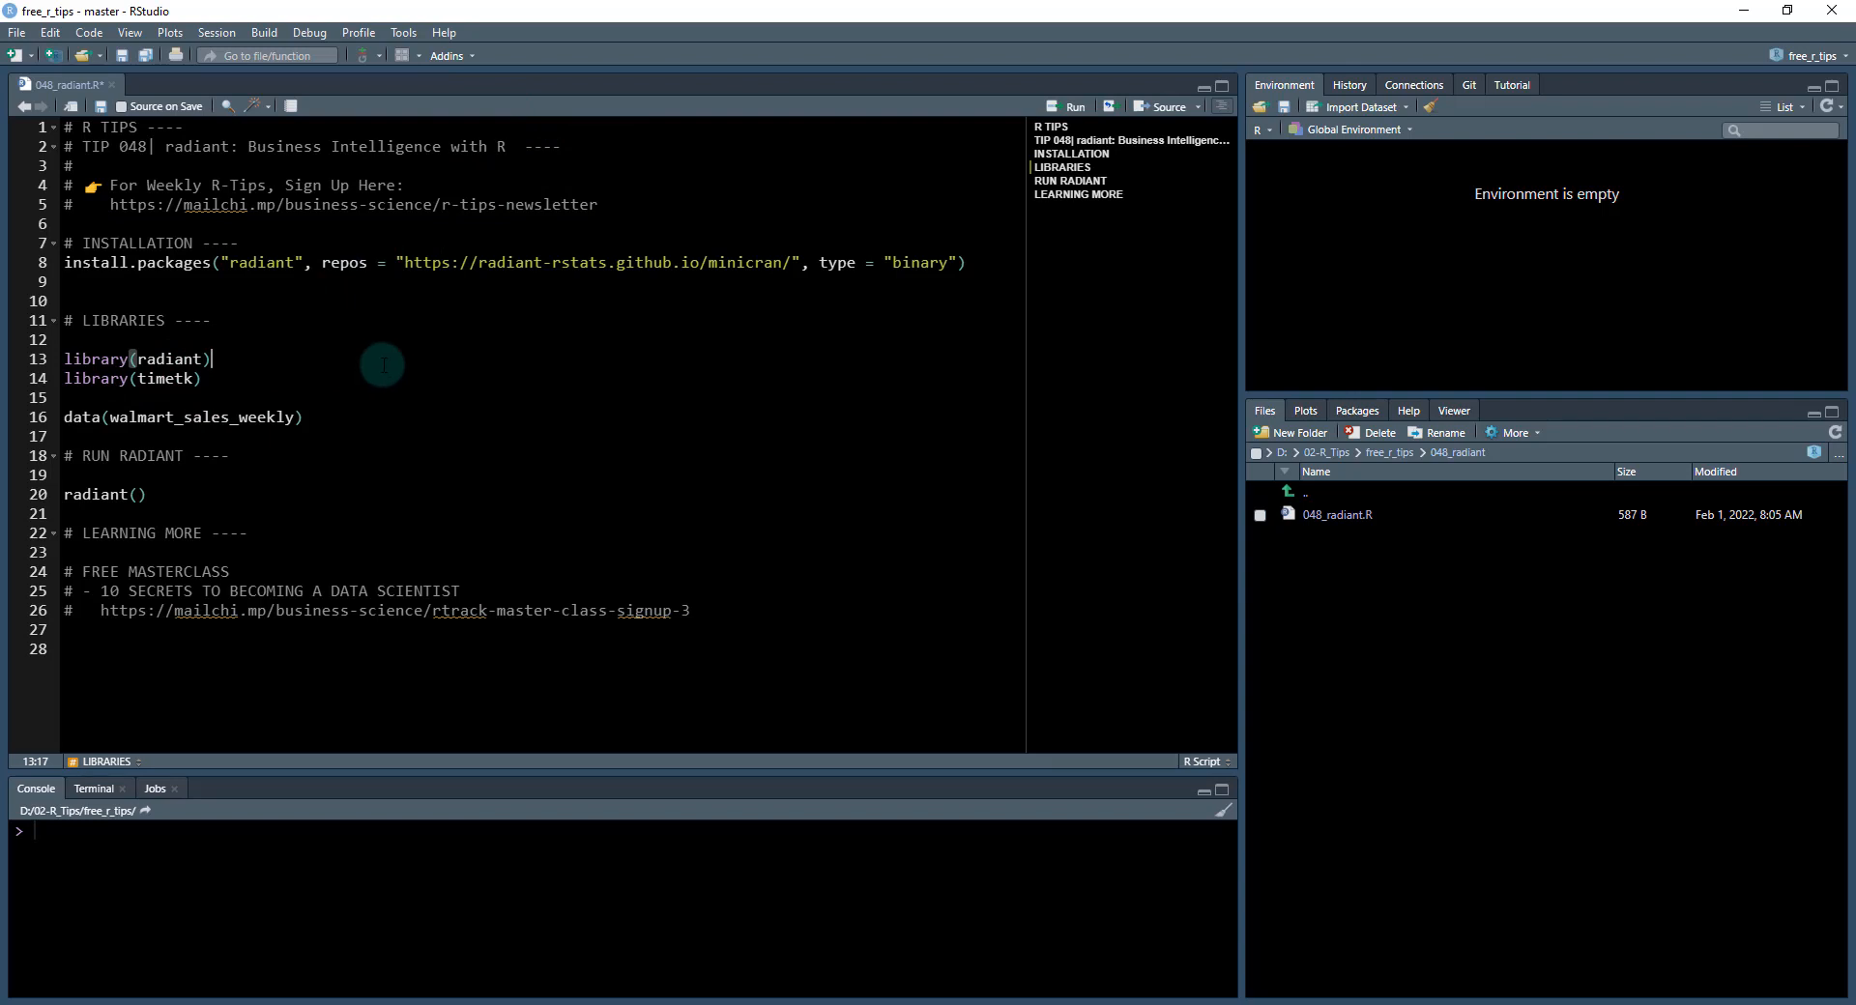
- Re-comment line 8 and run the radiant, timetk library lines and the walmart_sales_weekly load
{"action": "left_click", "coordinate": [367, 263]}
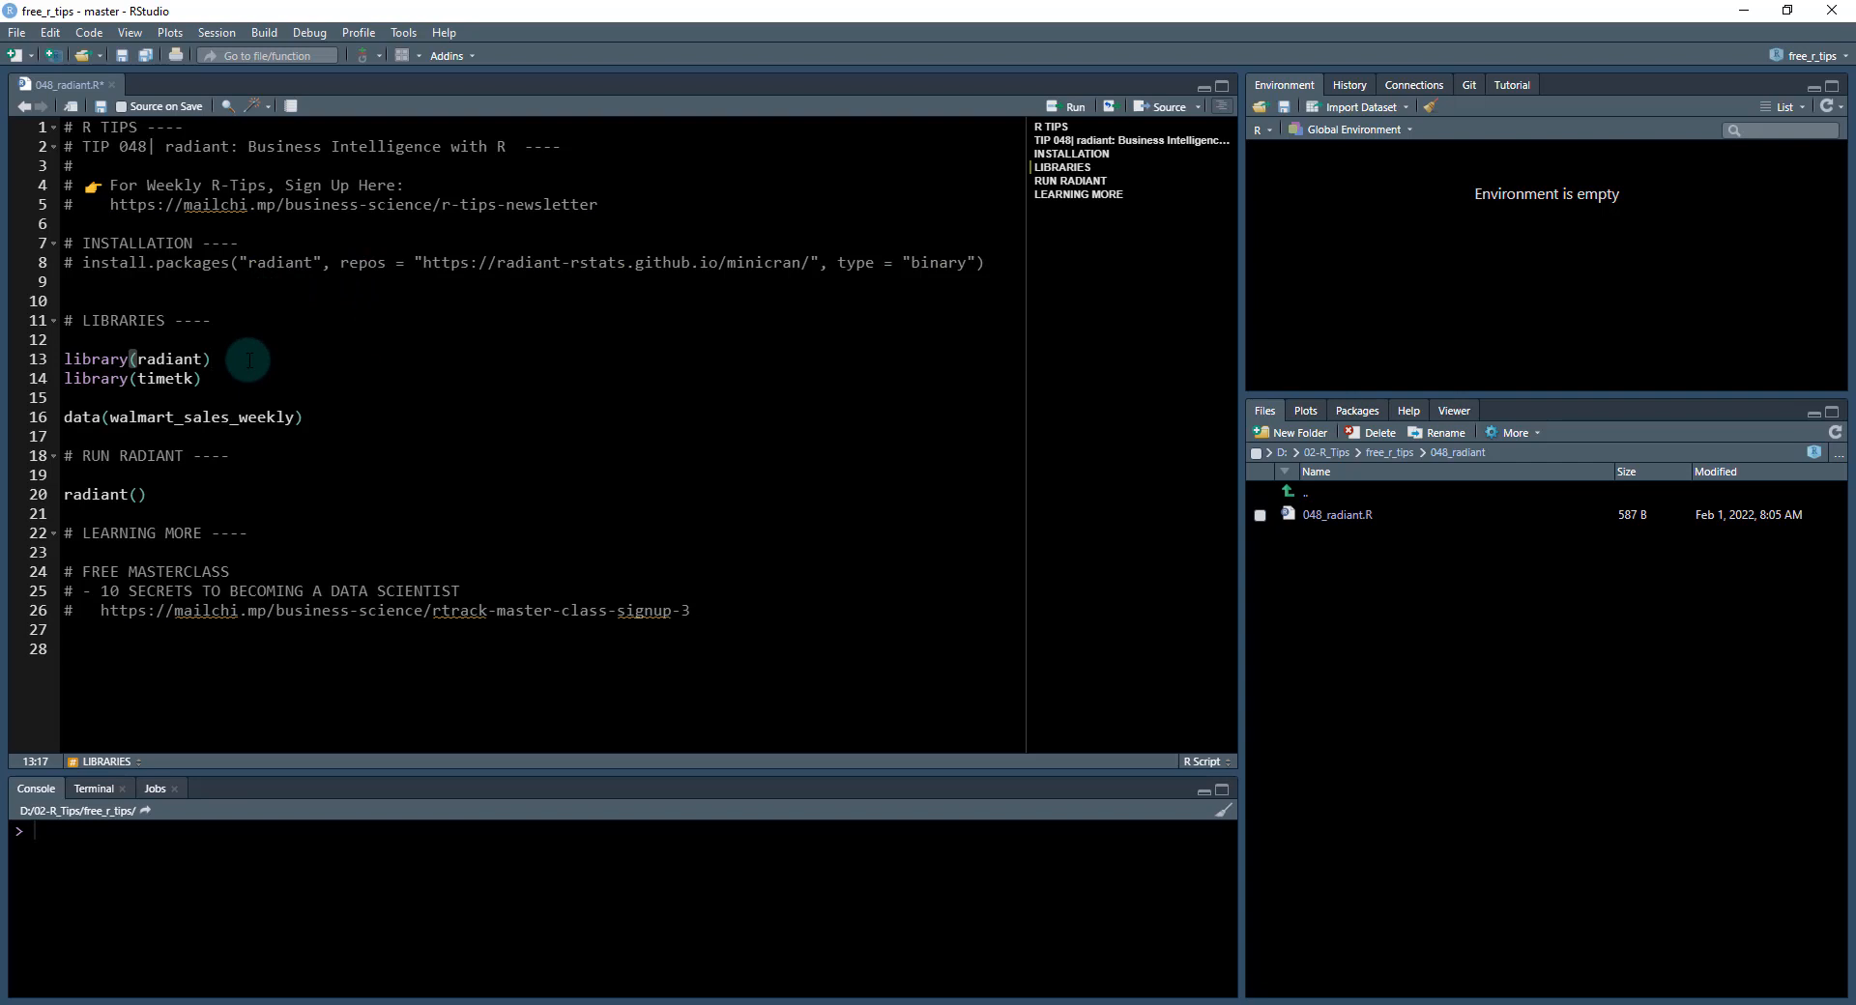
{"action": "left_click", "coordinate": [1074, 106]}
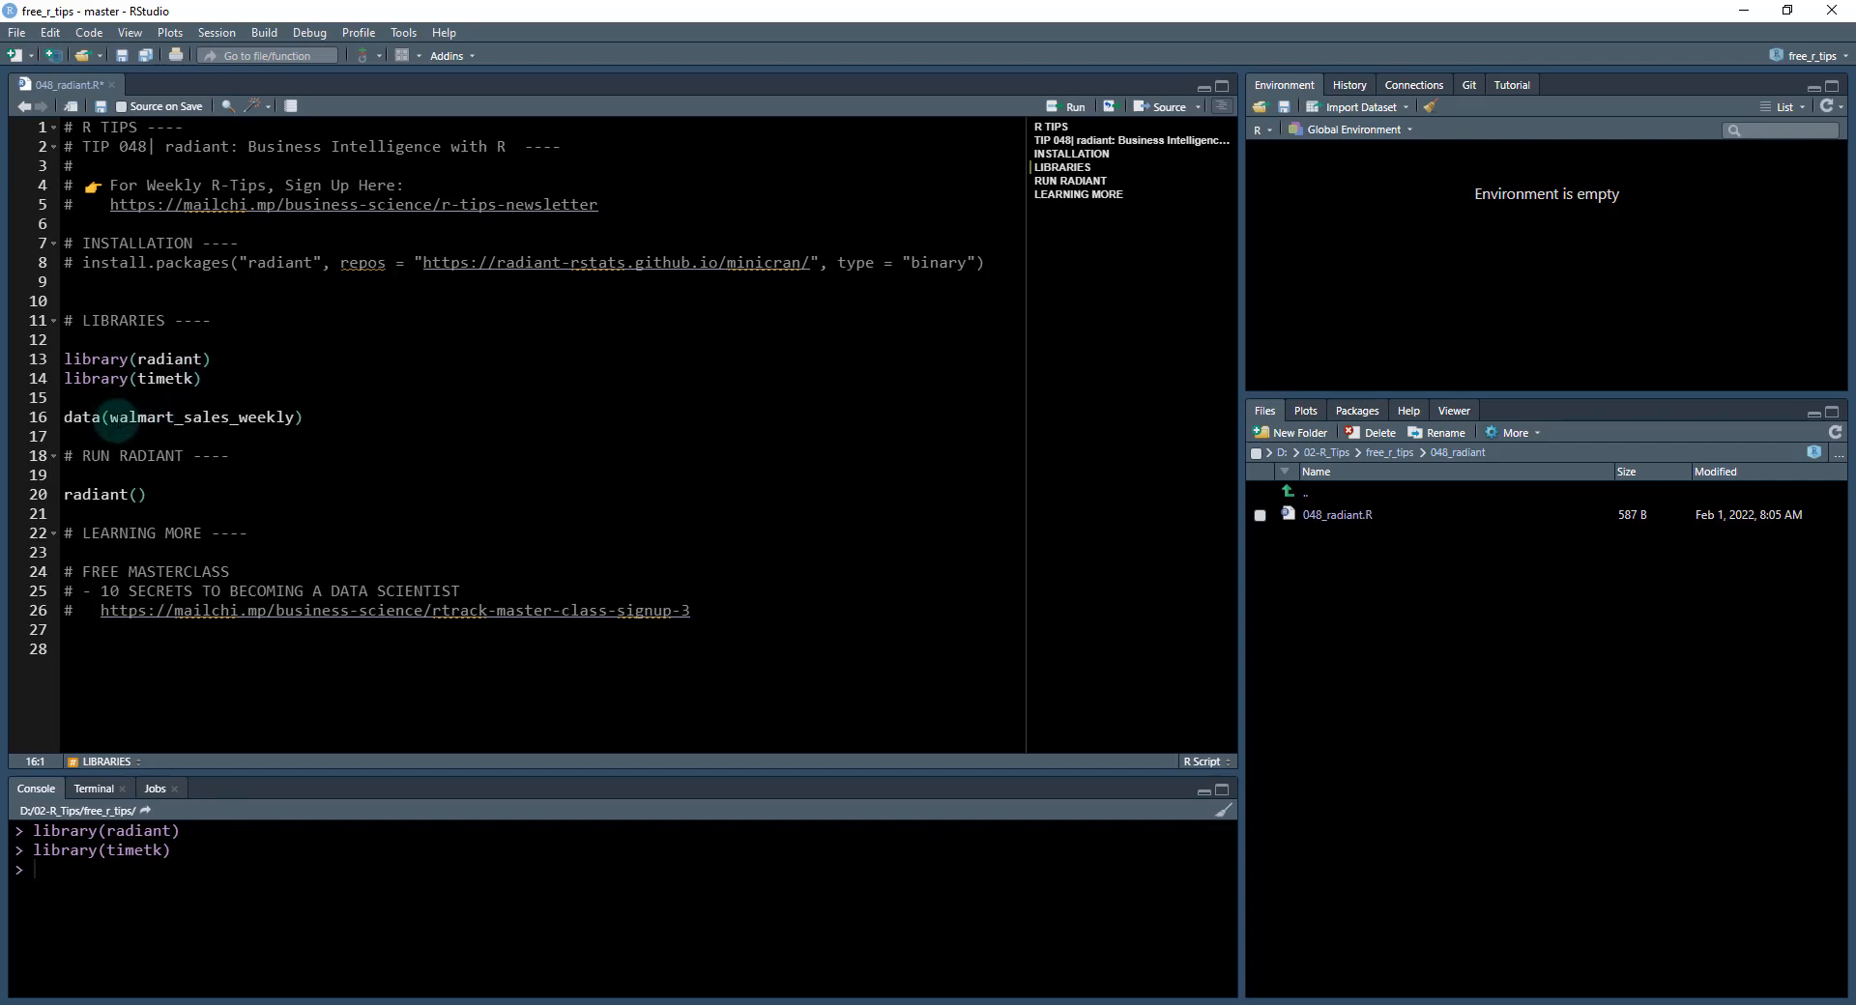
{"action": "mouse_move", "coordinate": [315, 417]}
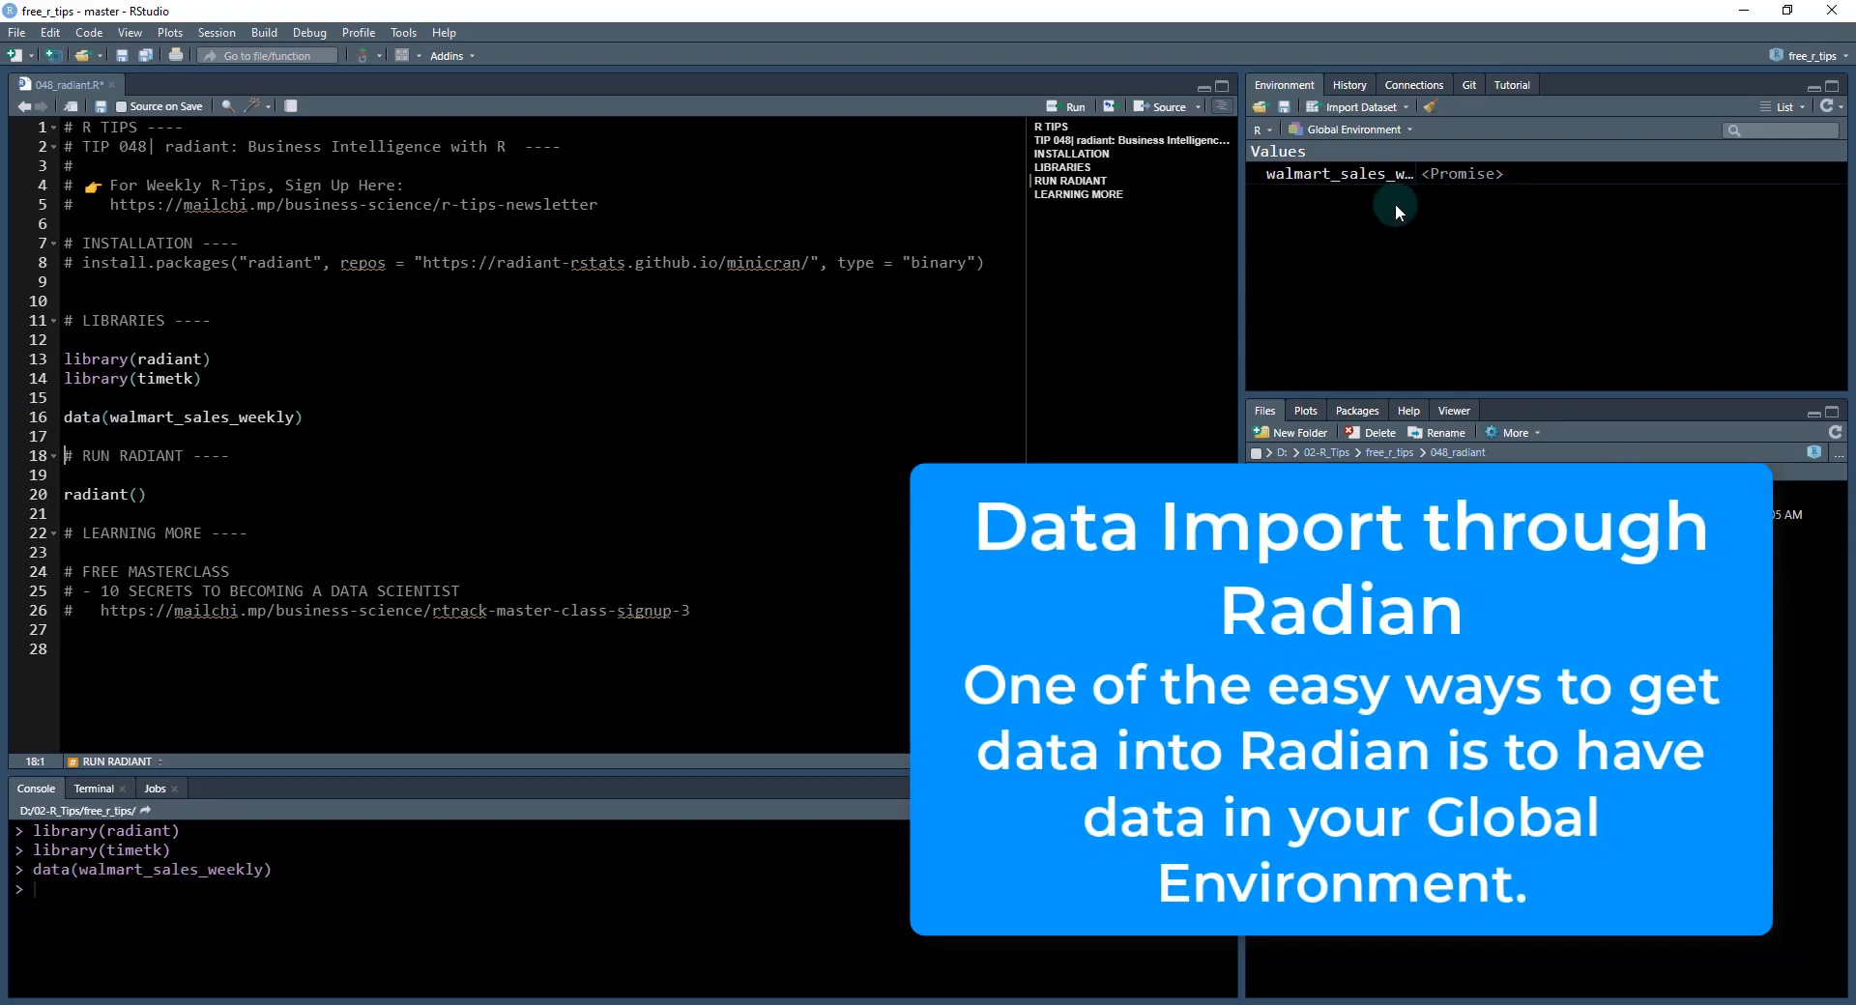
{"action": "mouse_move", "coordinate": [1340, 207]}
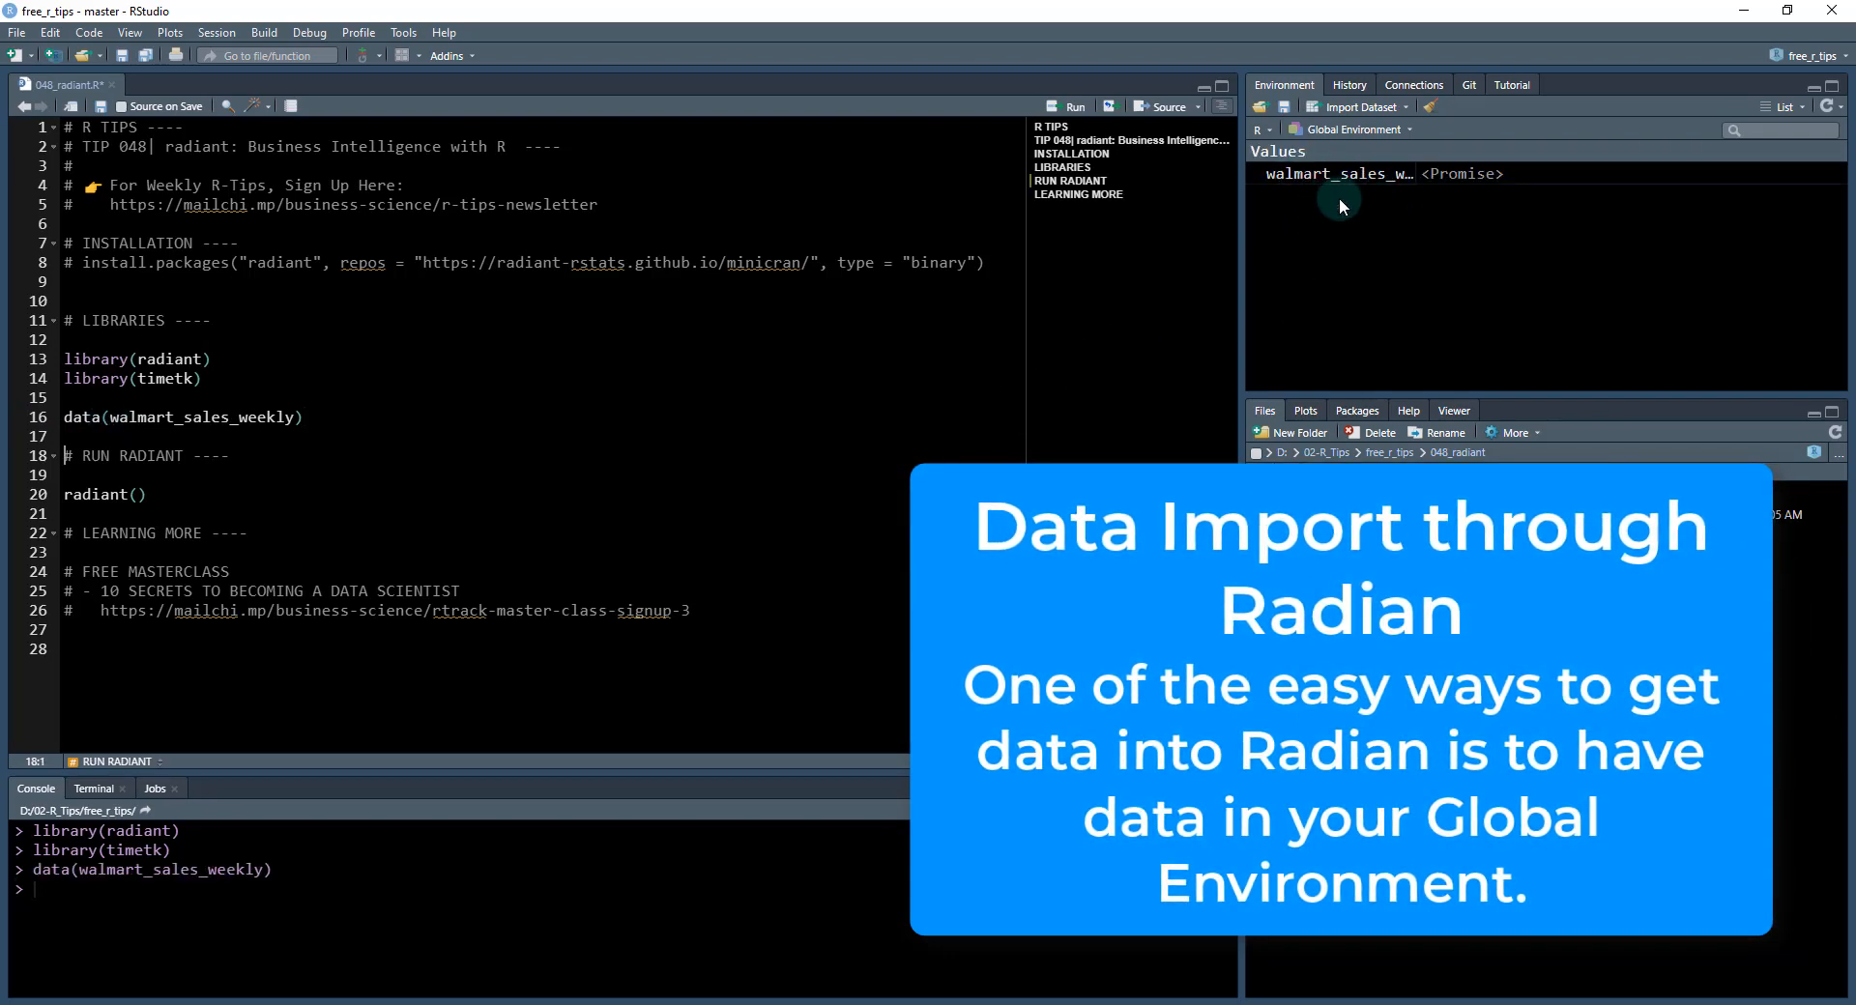
{"action": "mouse_move", "coordinate": [174, 565]}
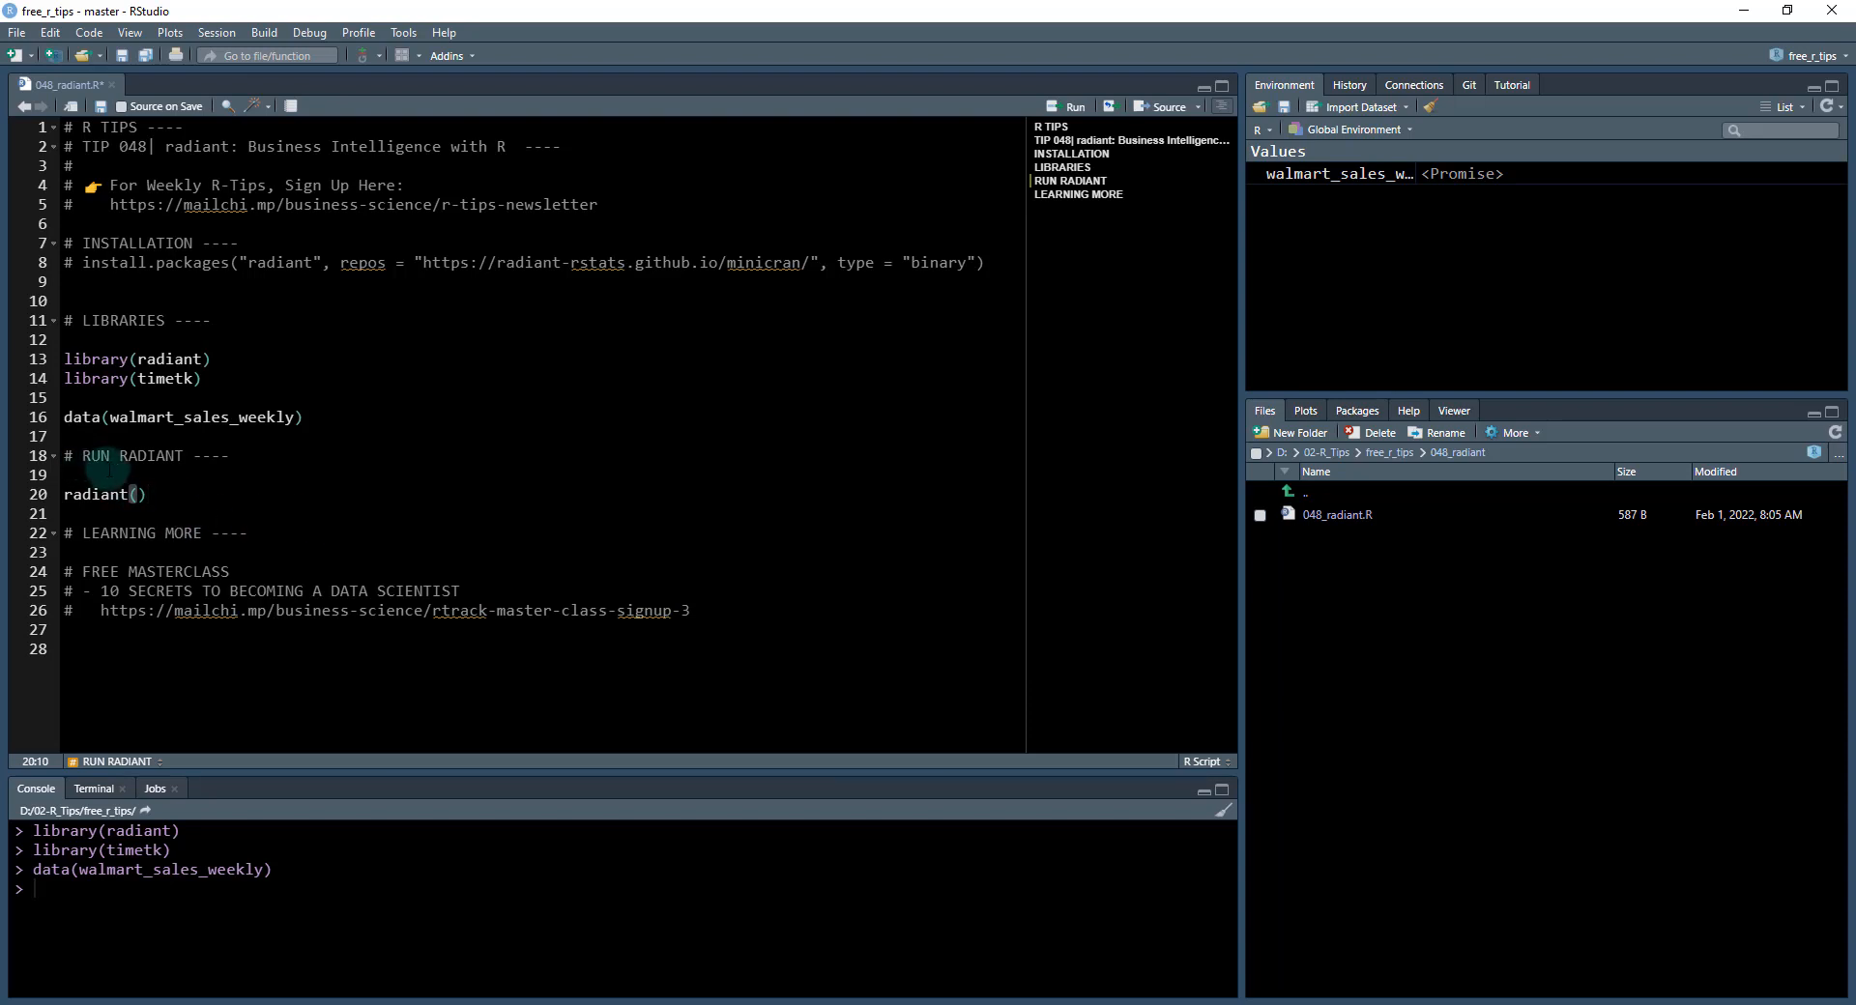
{"action": "mouse_move", "coordinate": [135, 493]}
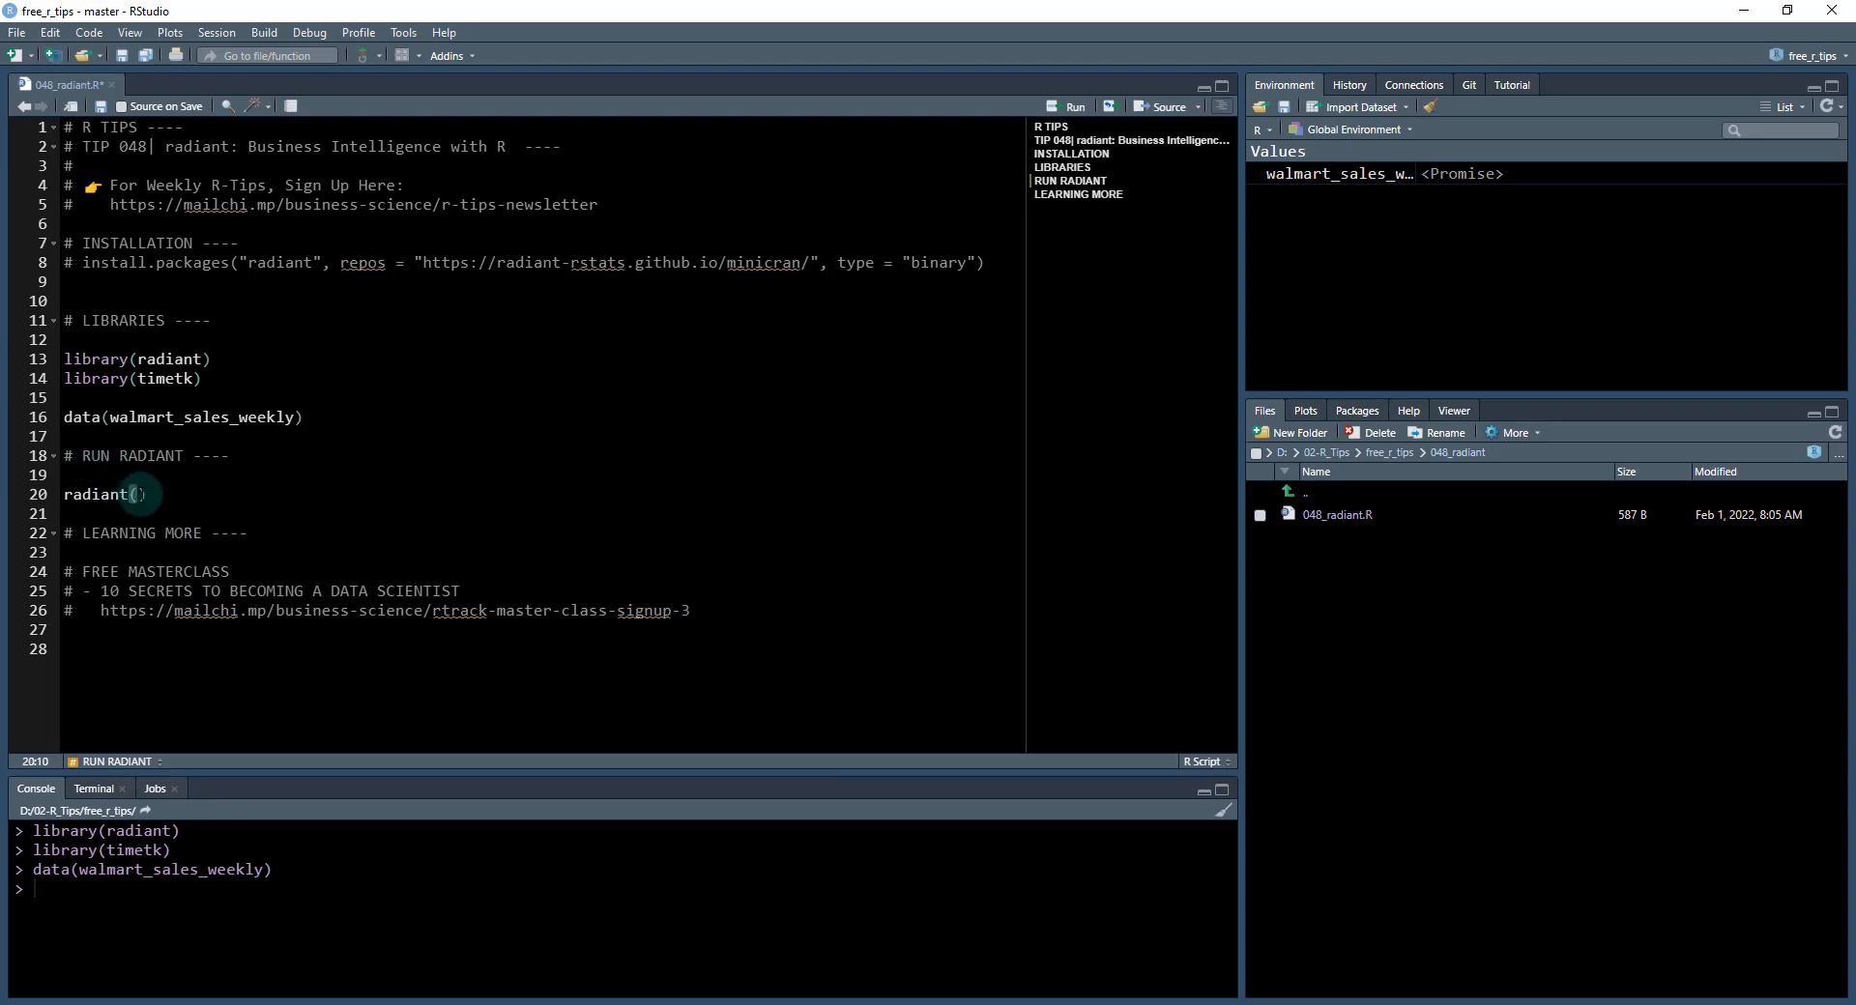
- Start Radiant in the web browser from the Addins list
{"action": "left_click", "coordinate": [446, 56]}
{"action": "type", "text": "rad"}
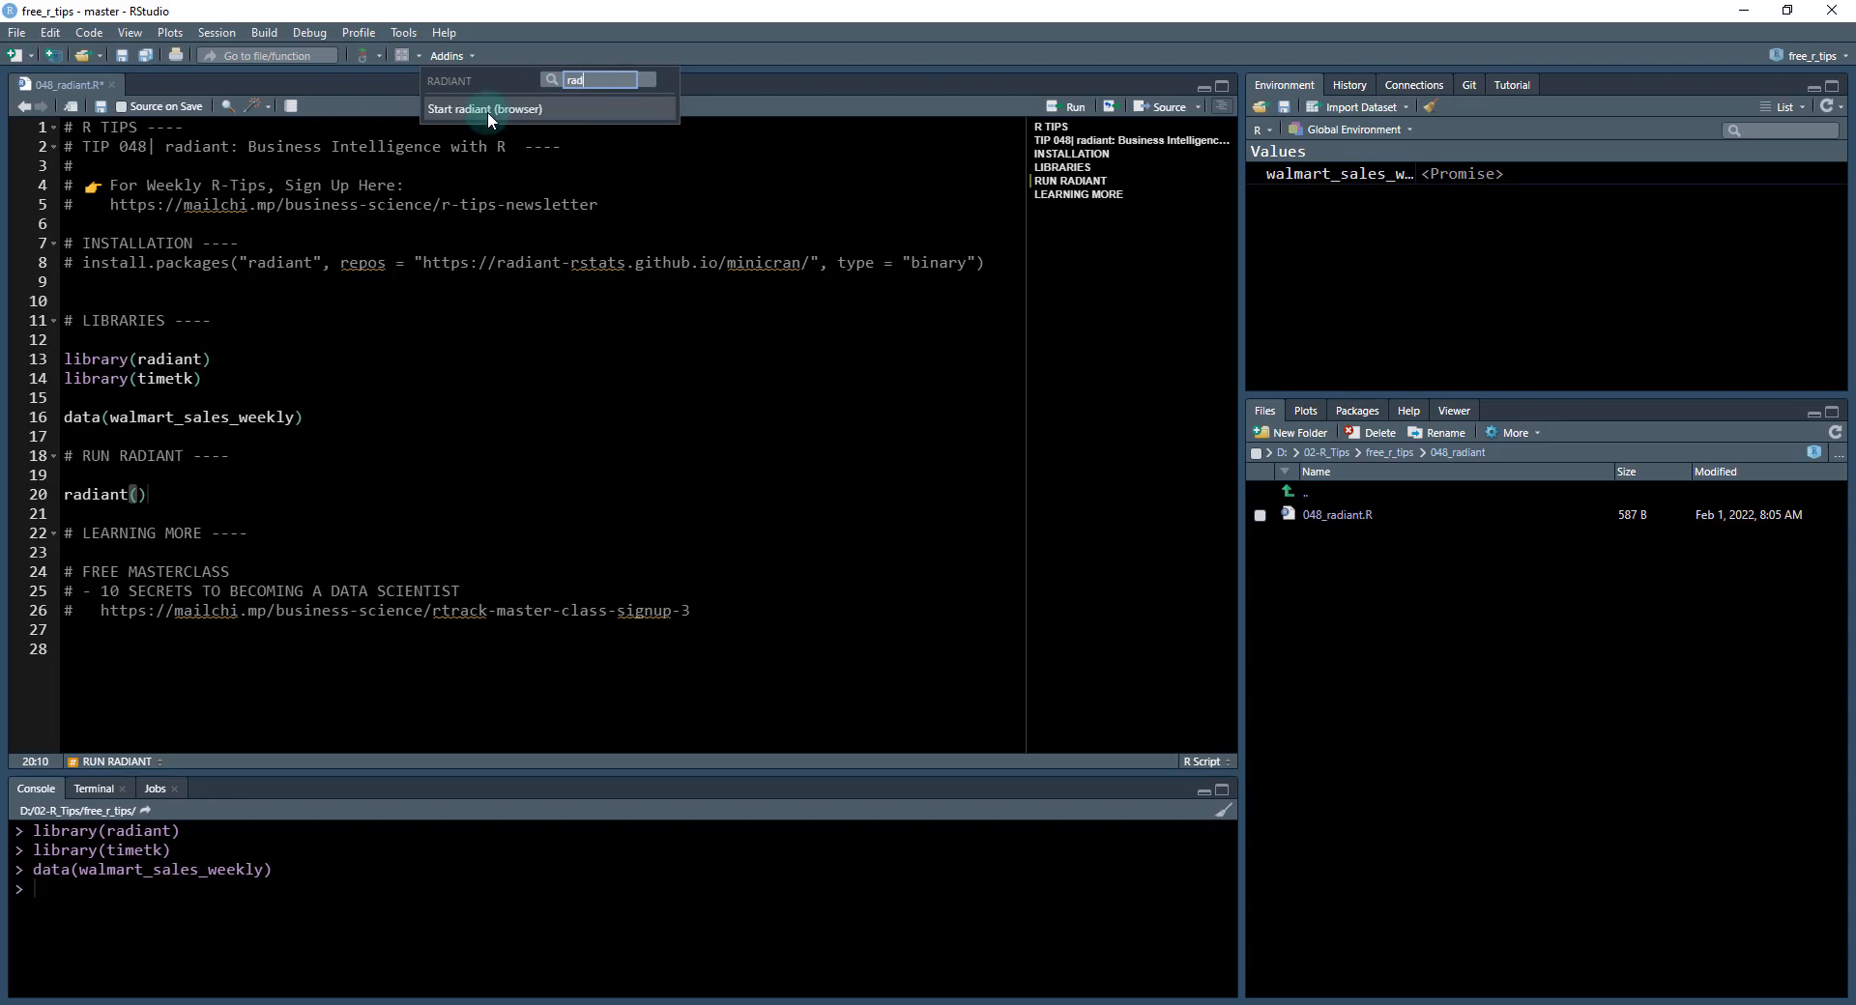
{"action": "left_click", "coordinate": [486, 108]}
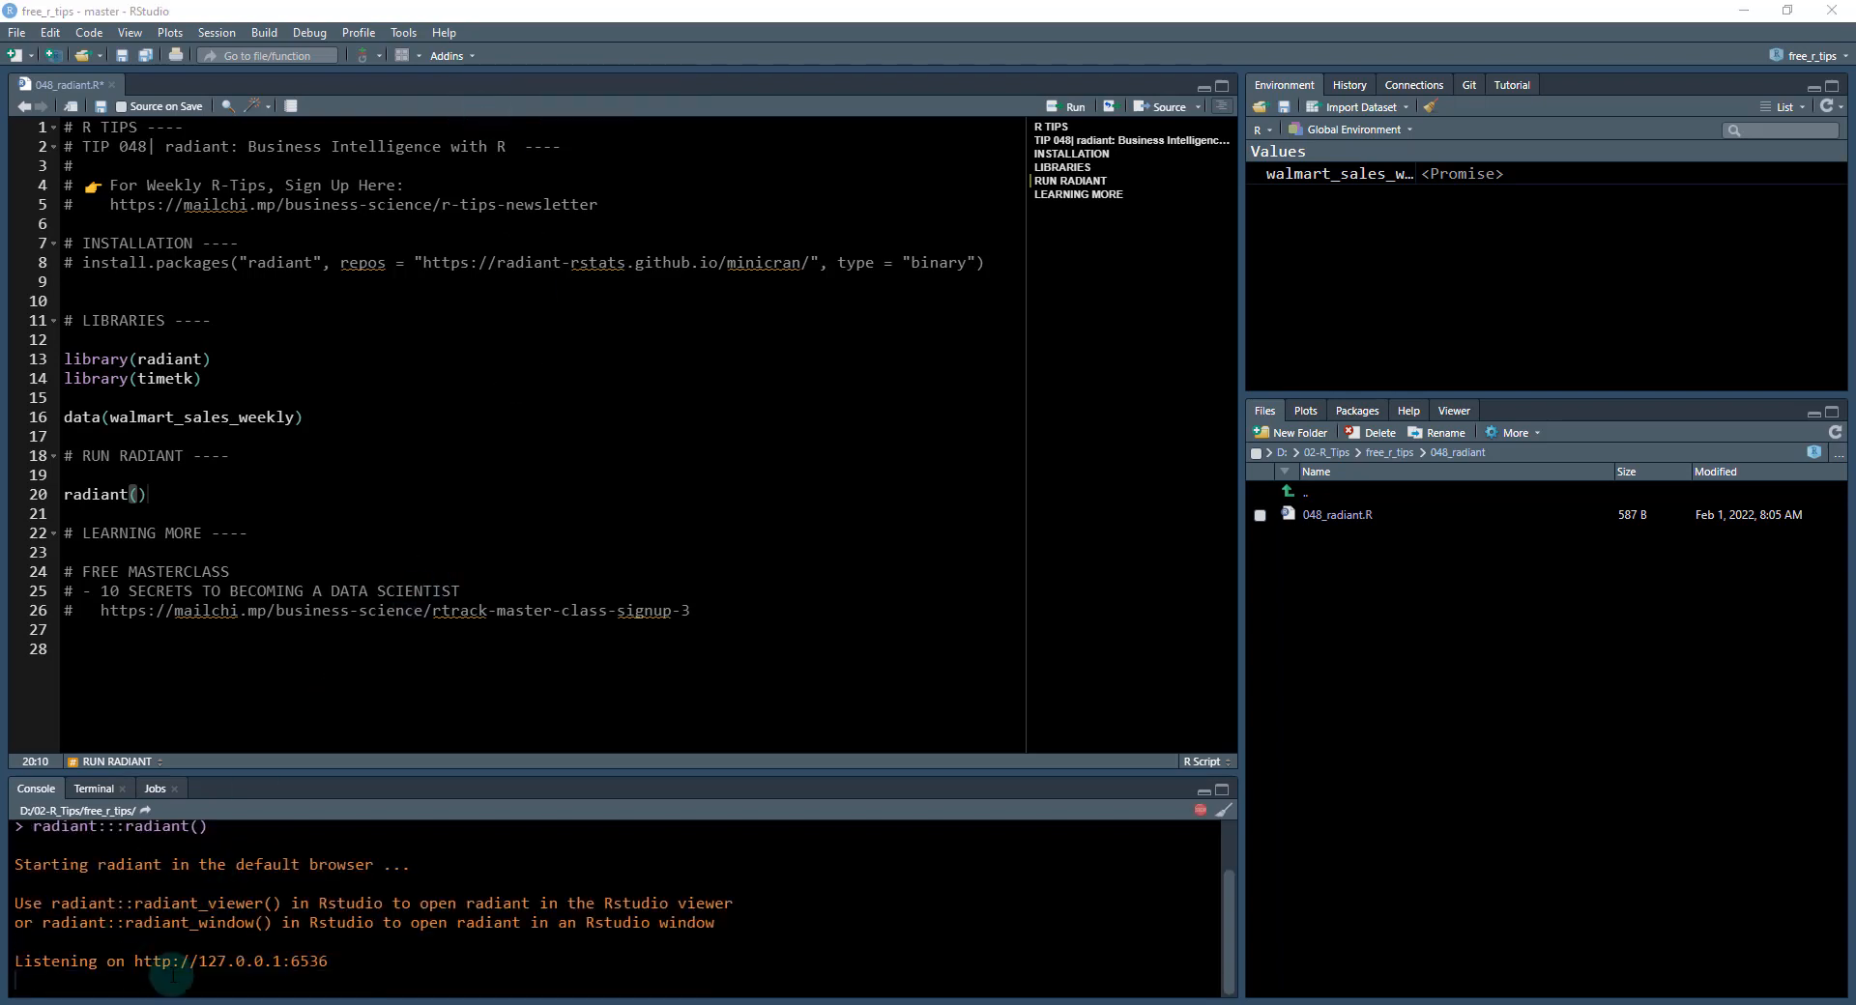
{"action": "mouse_move", "coordinate": [1668, 975]}
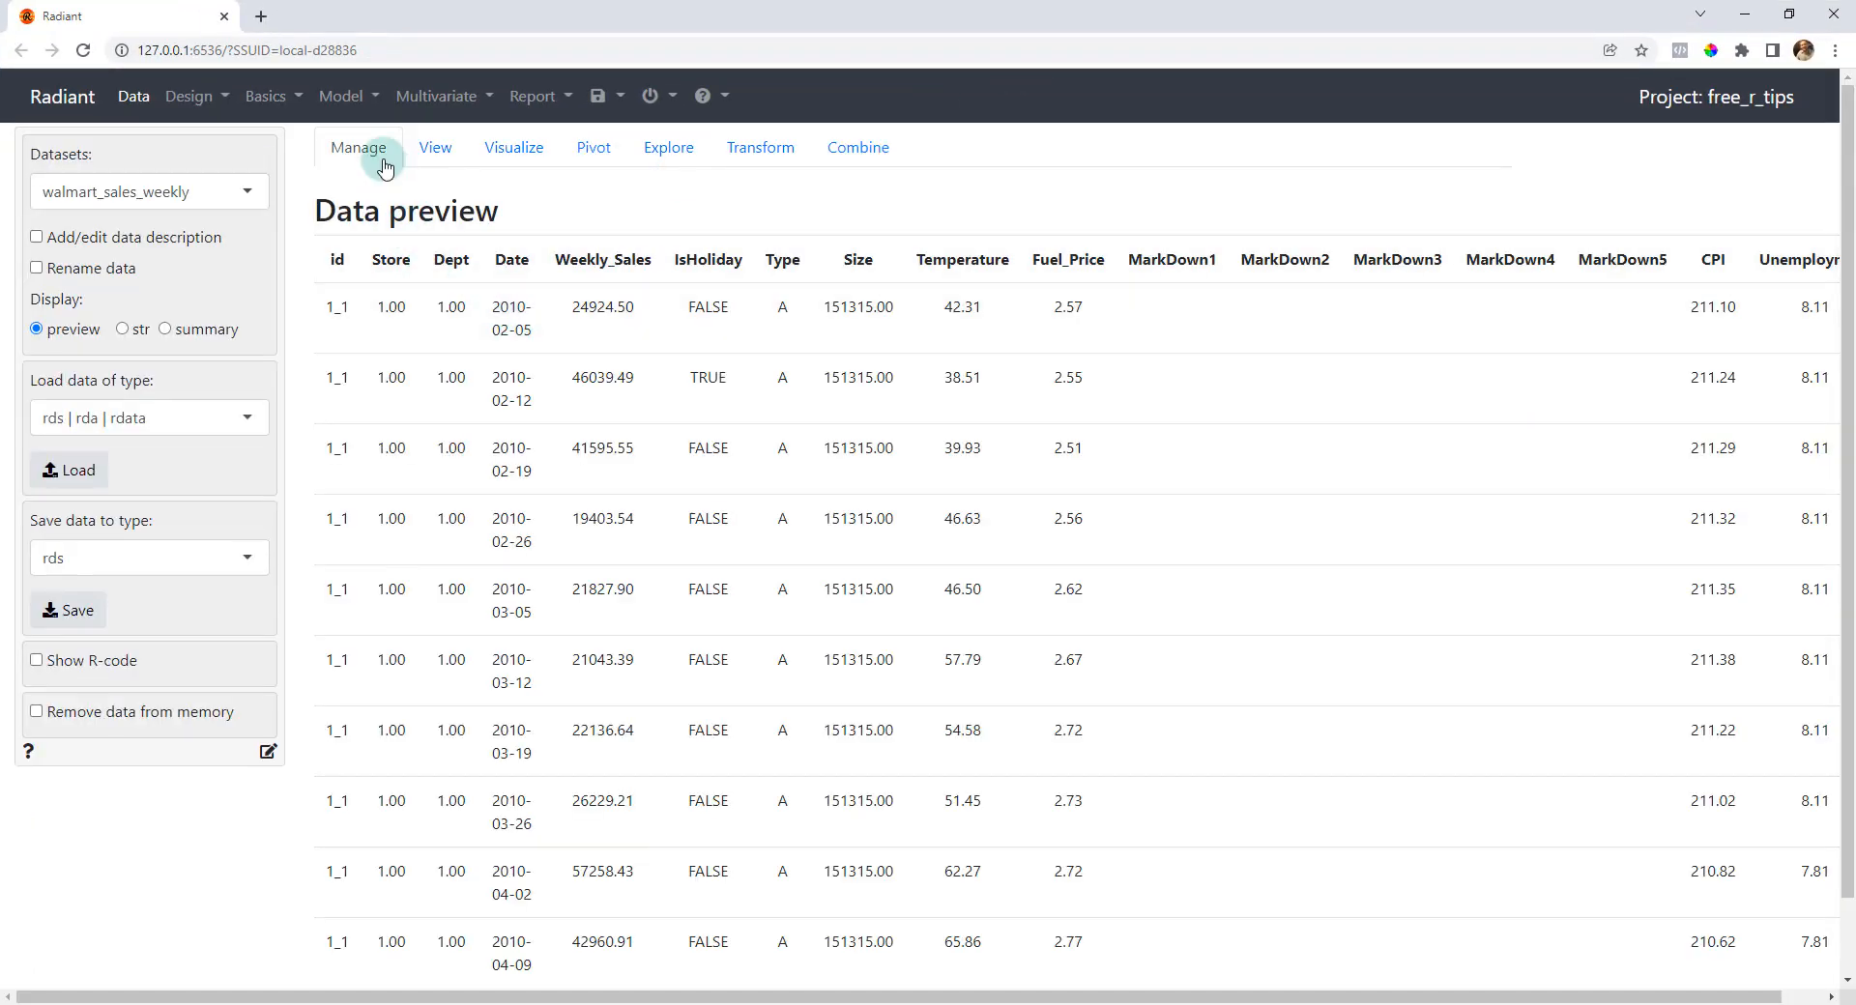
{"action": "left_click", "coordinate": [149, 191]}
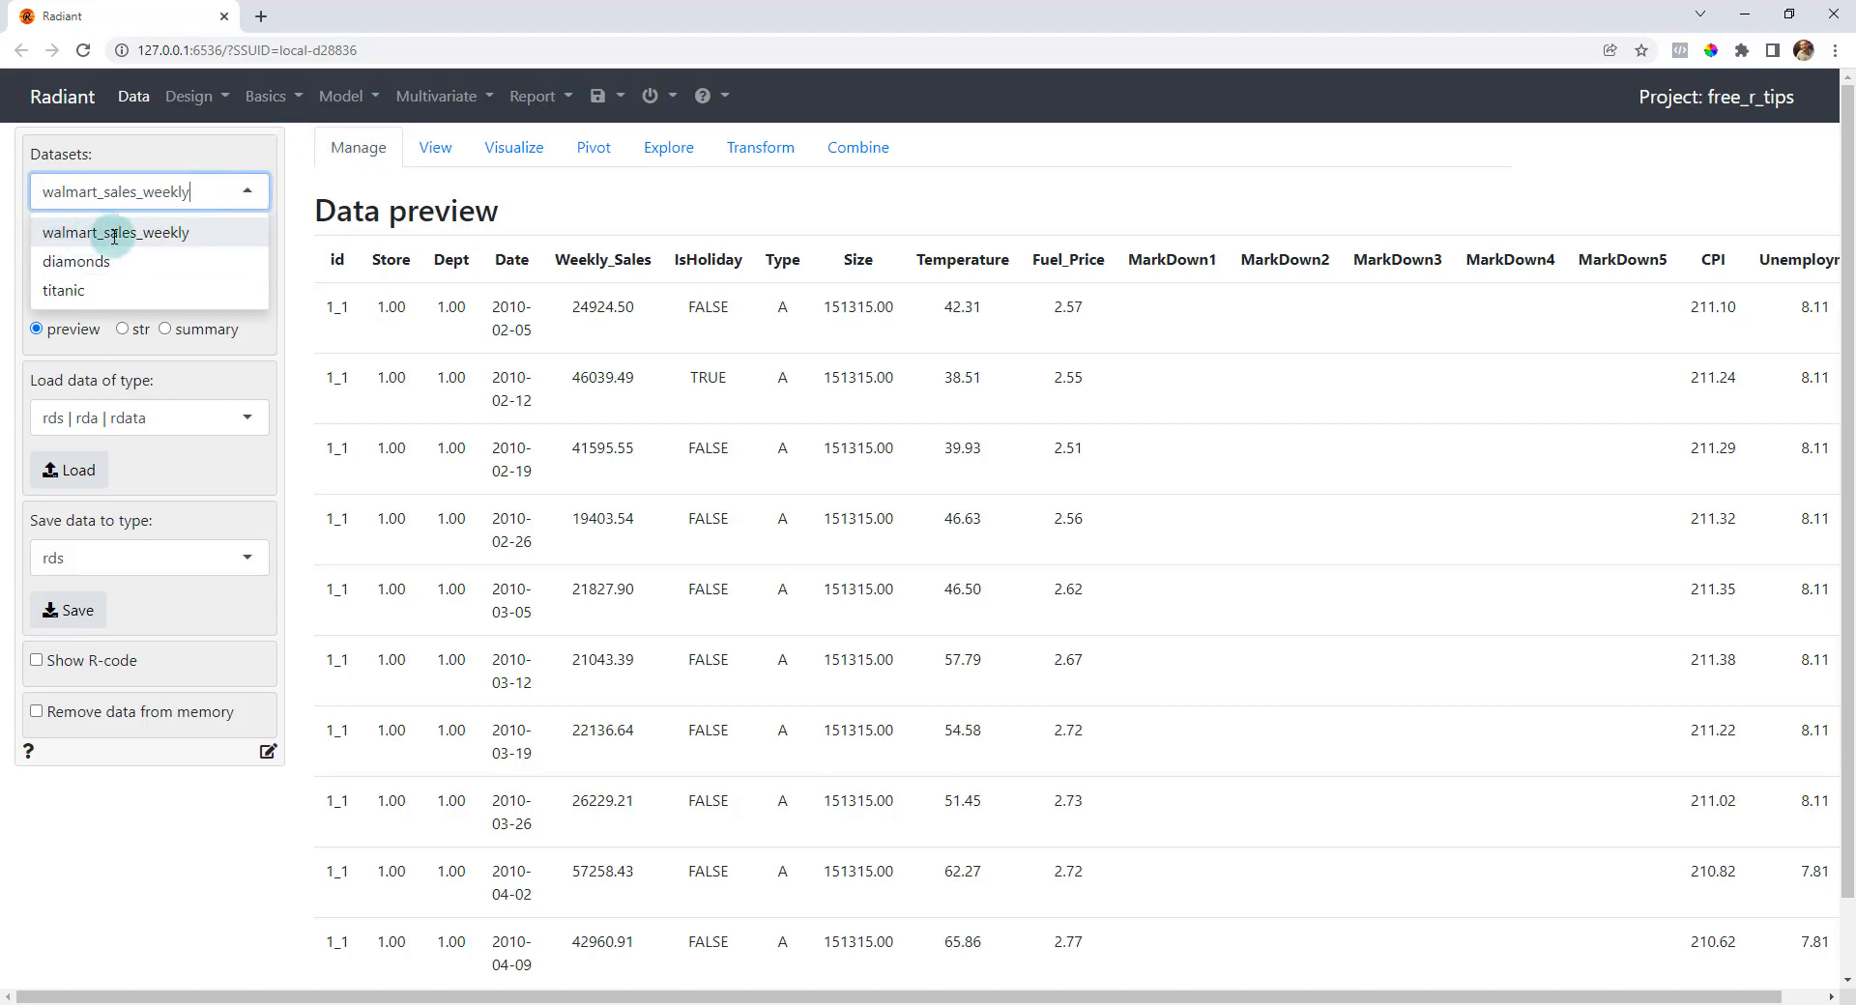
{"action": "mouse_move", "coordinate": [180, 230]}
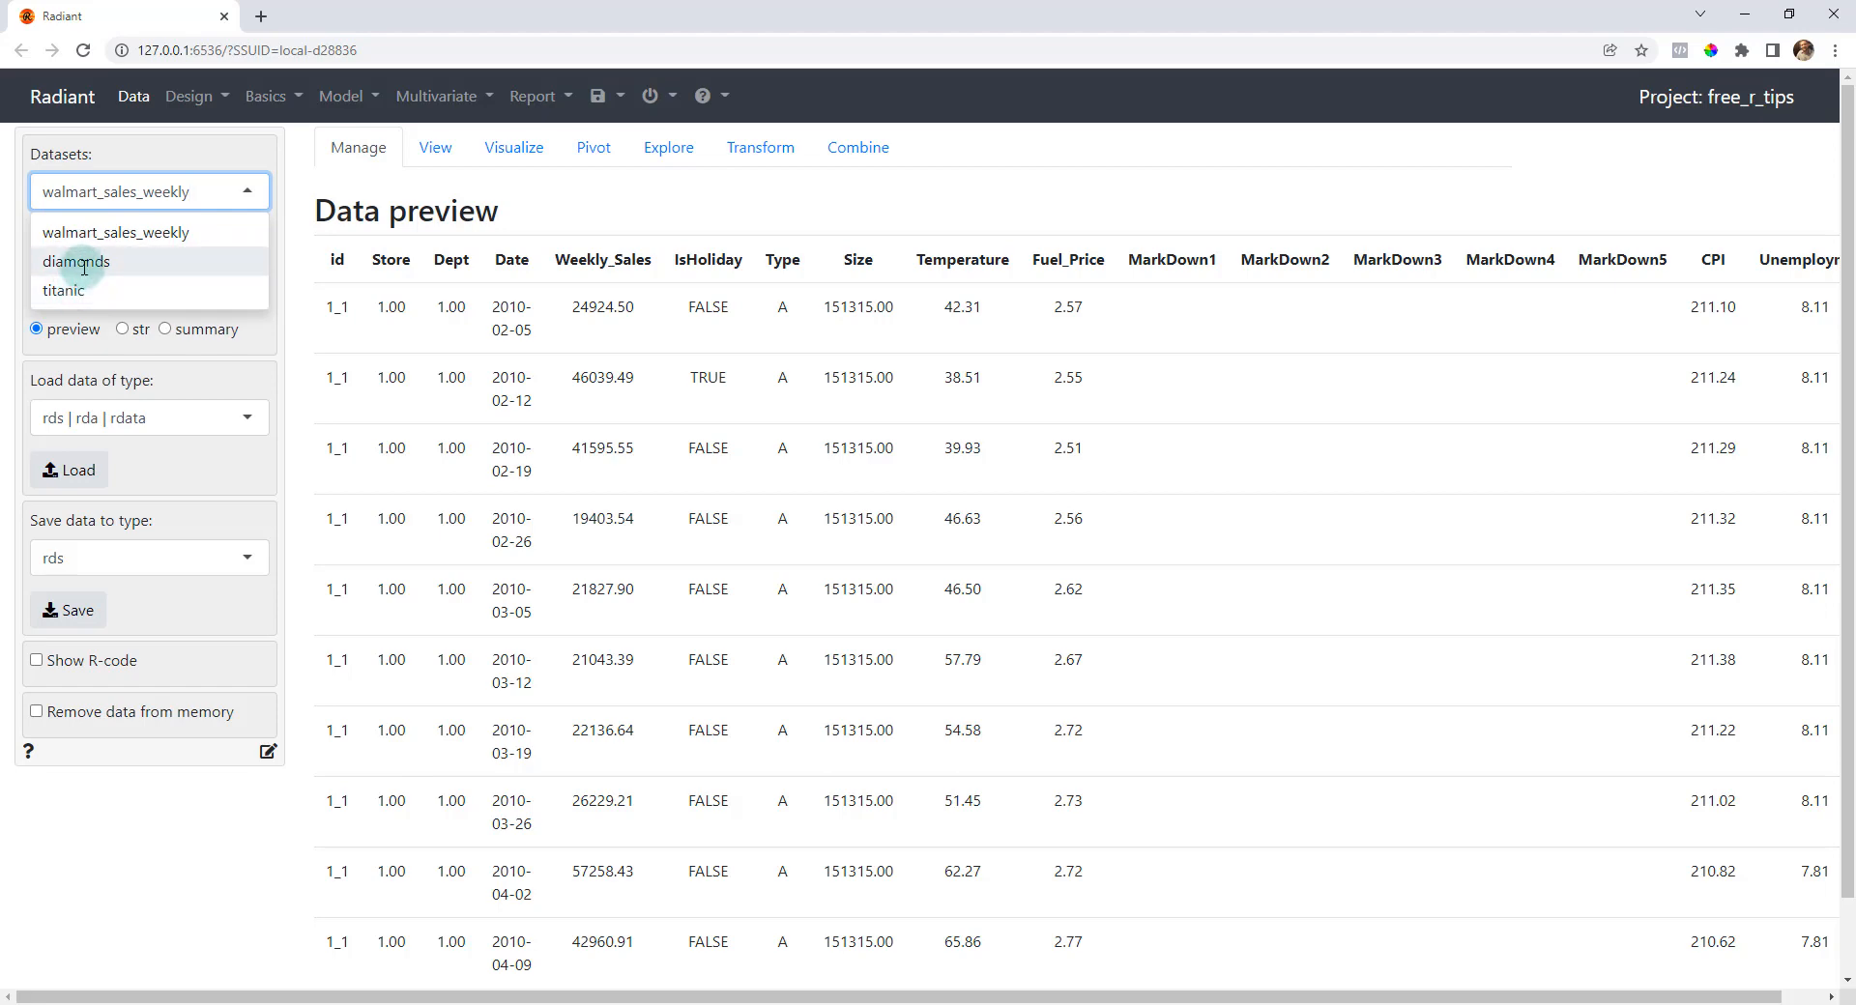
{"action": "left_click", "coordinate": [76, 261]}
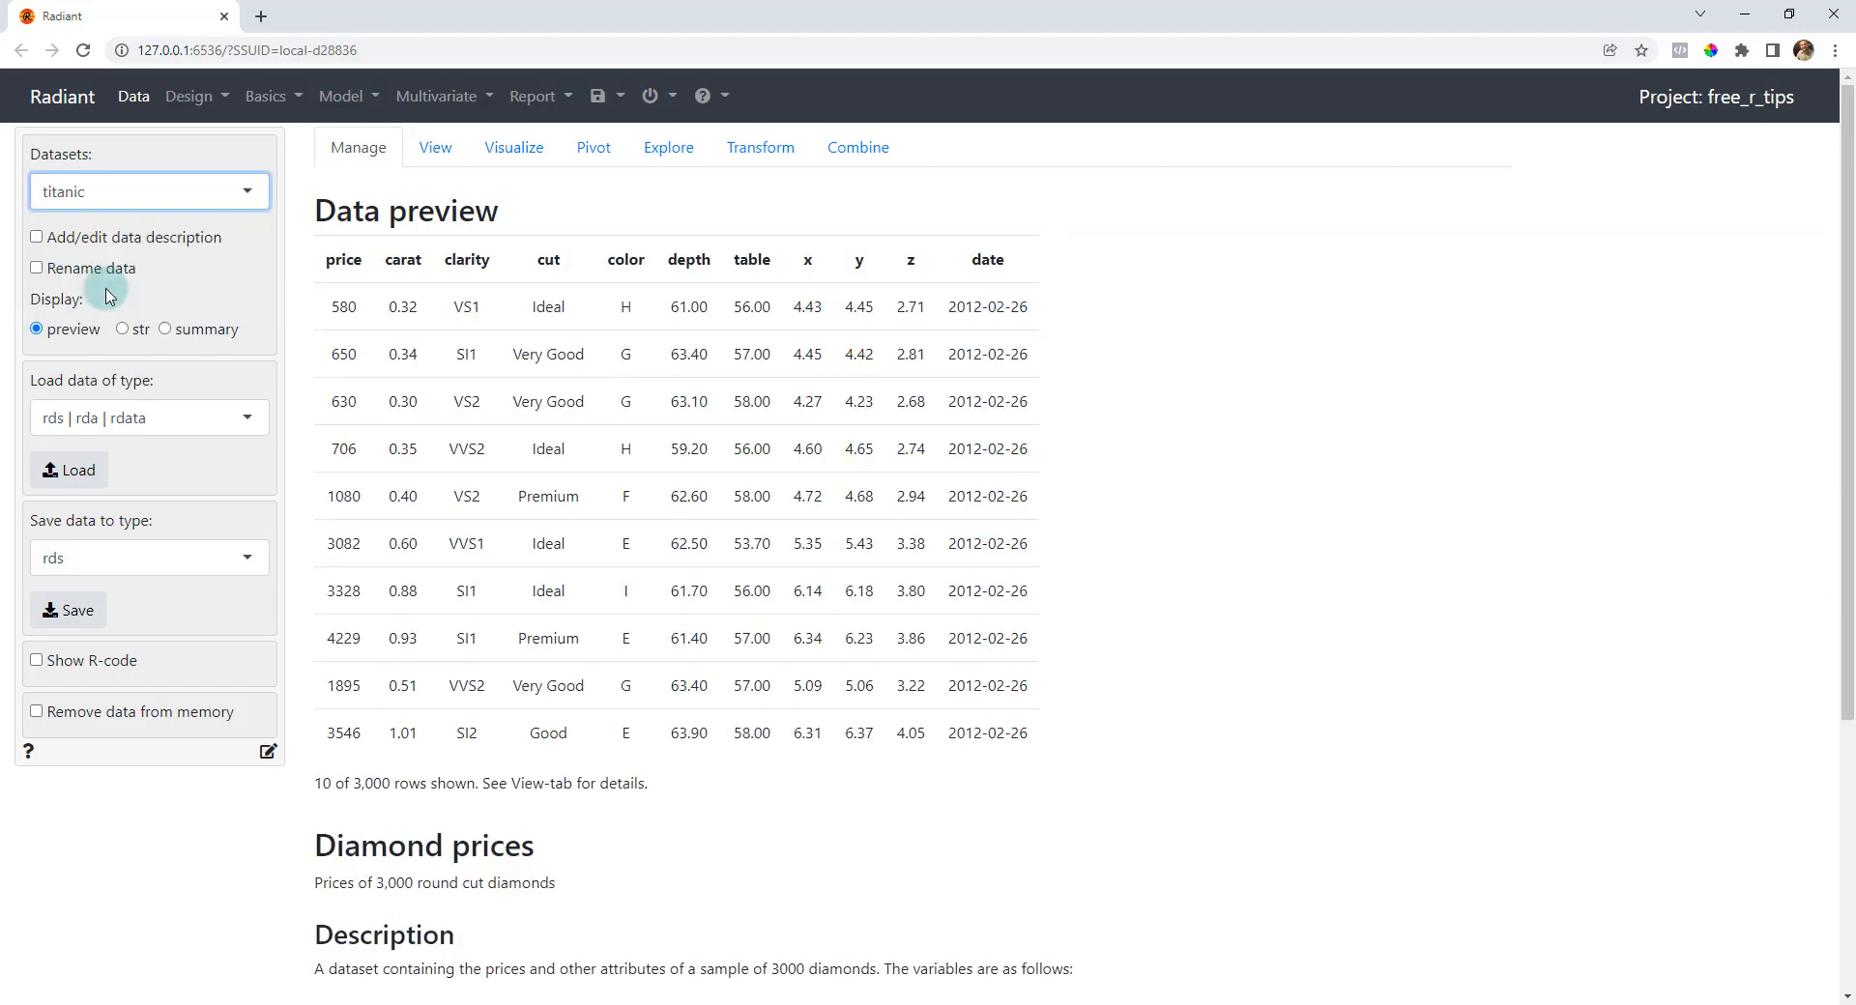
{"action": "left_click", "coordinate": [149, 192]}
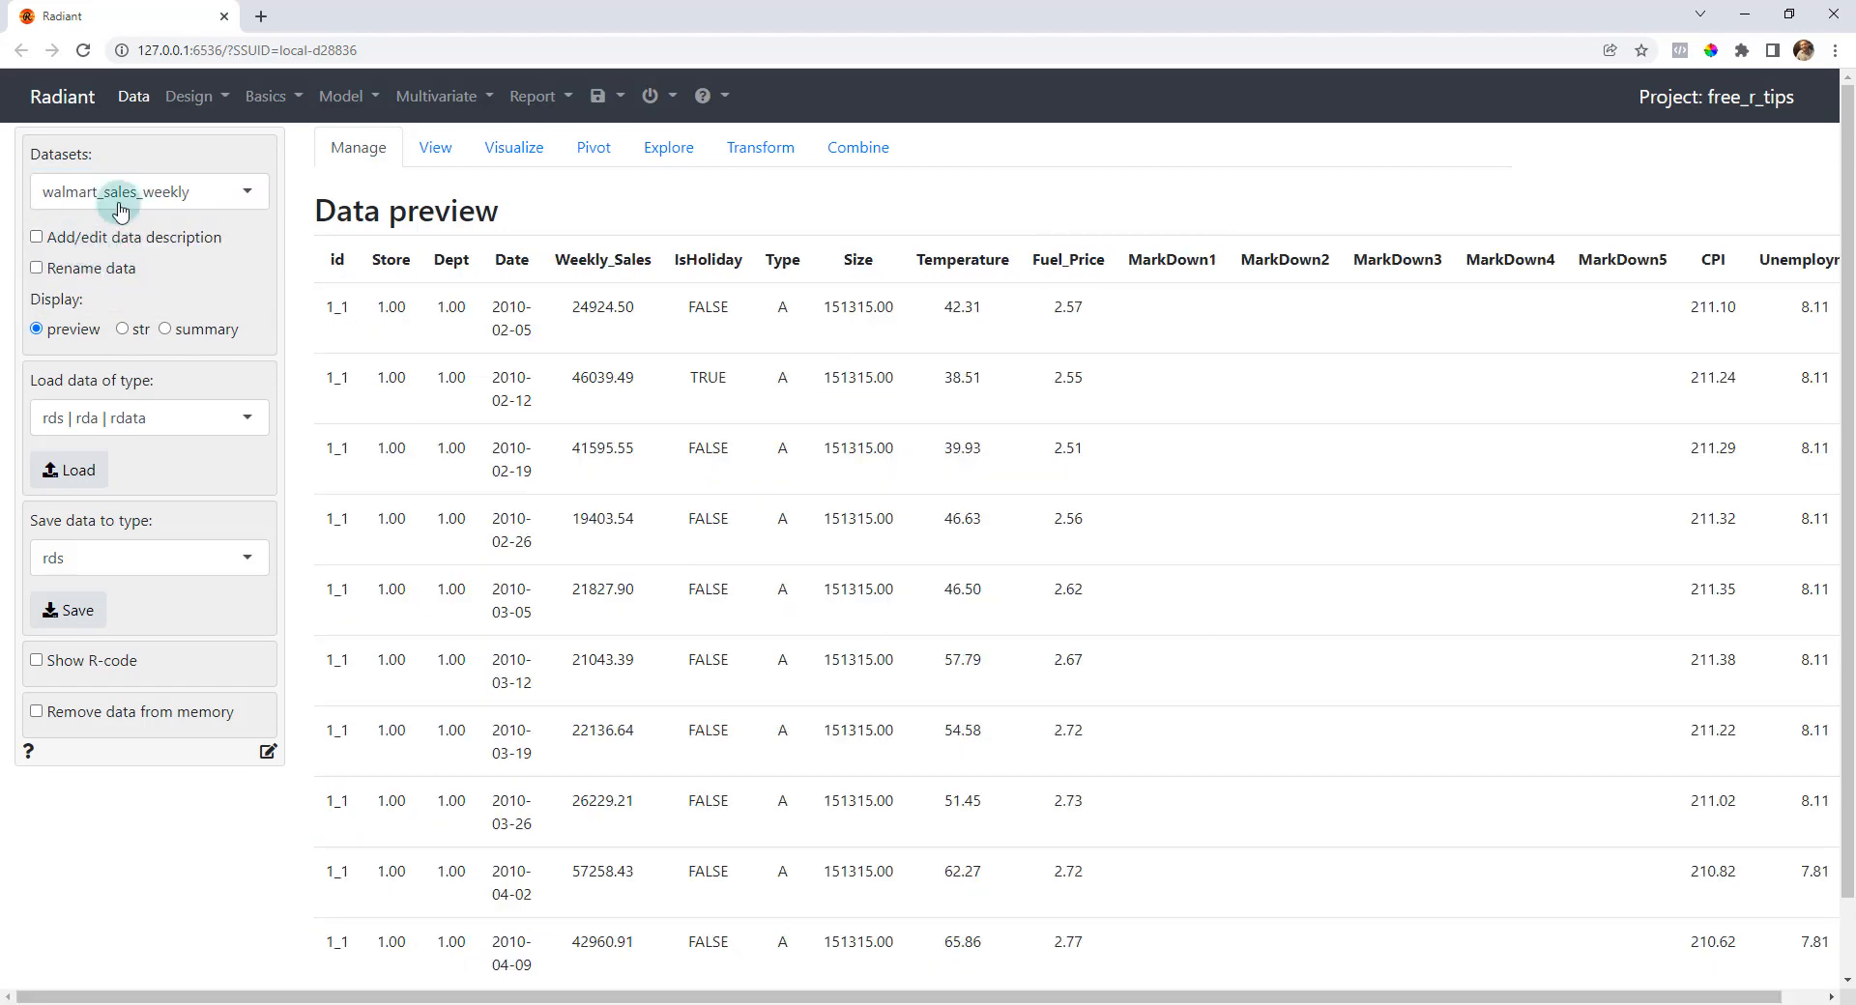
{"action": "mouse_move", "coordinate": [156, 209]}
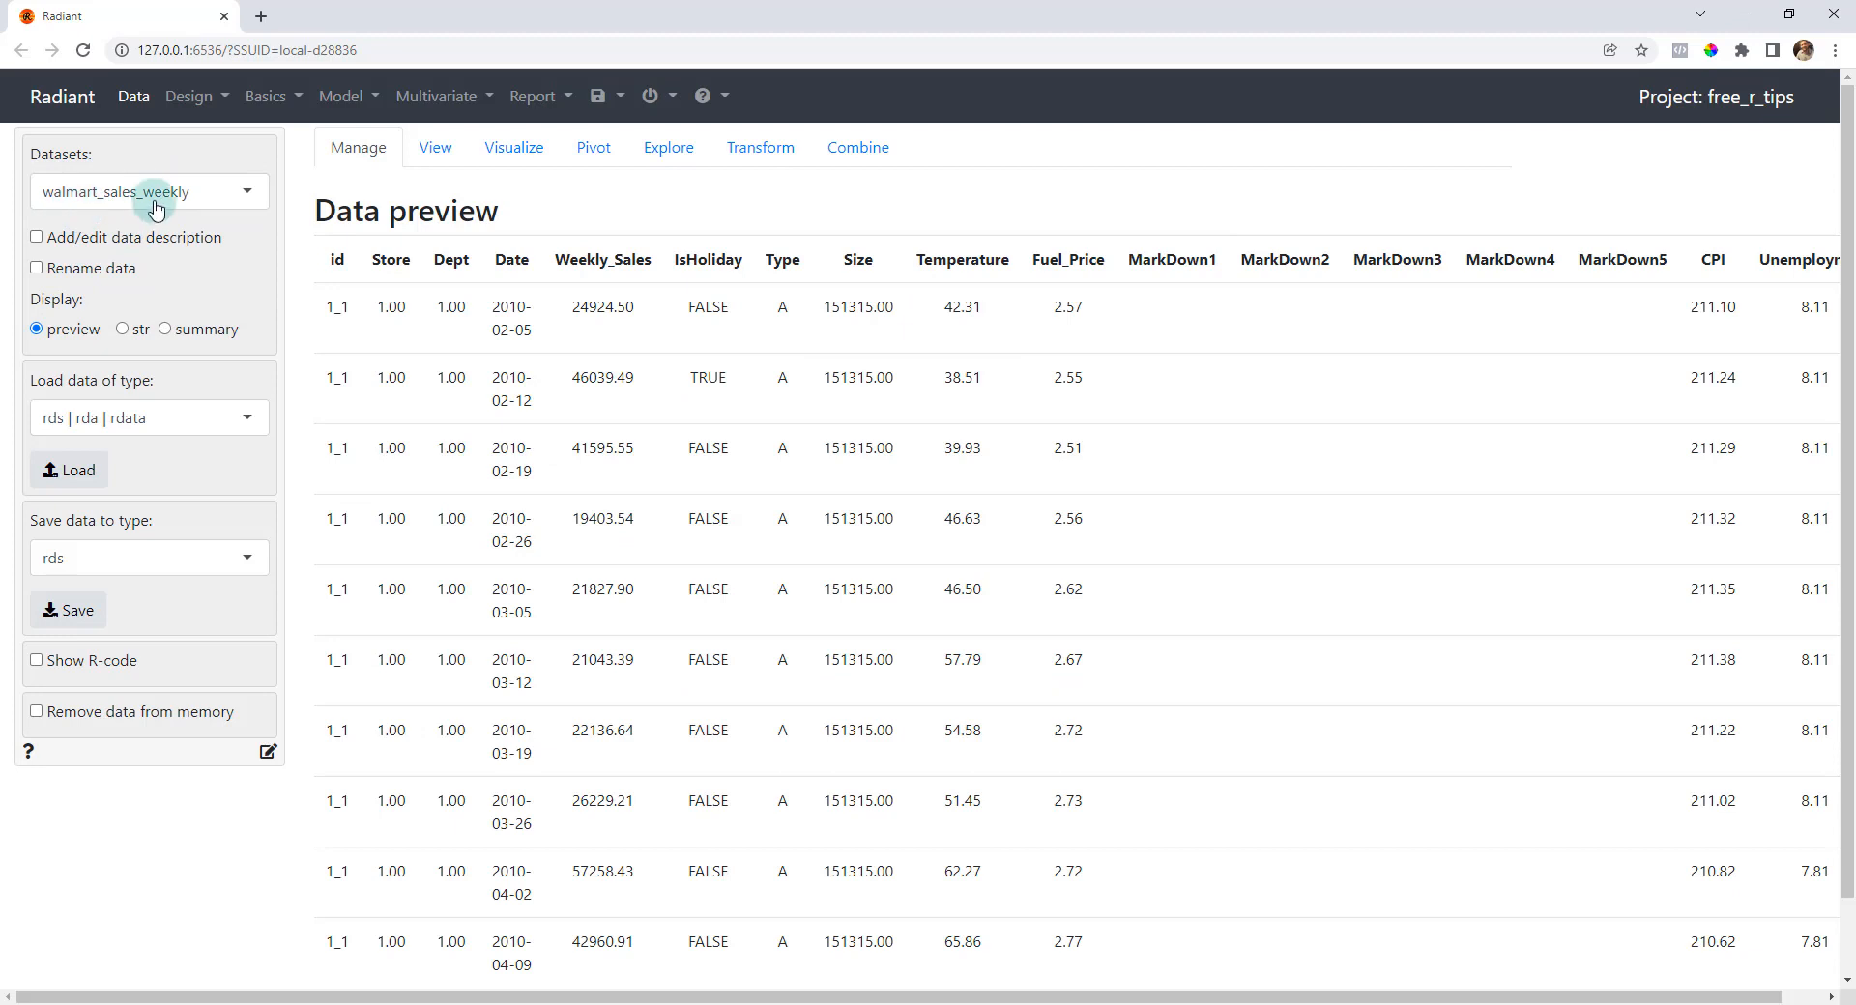
{"action": "mouse_move", "coordinate": [197, 232]}
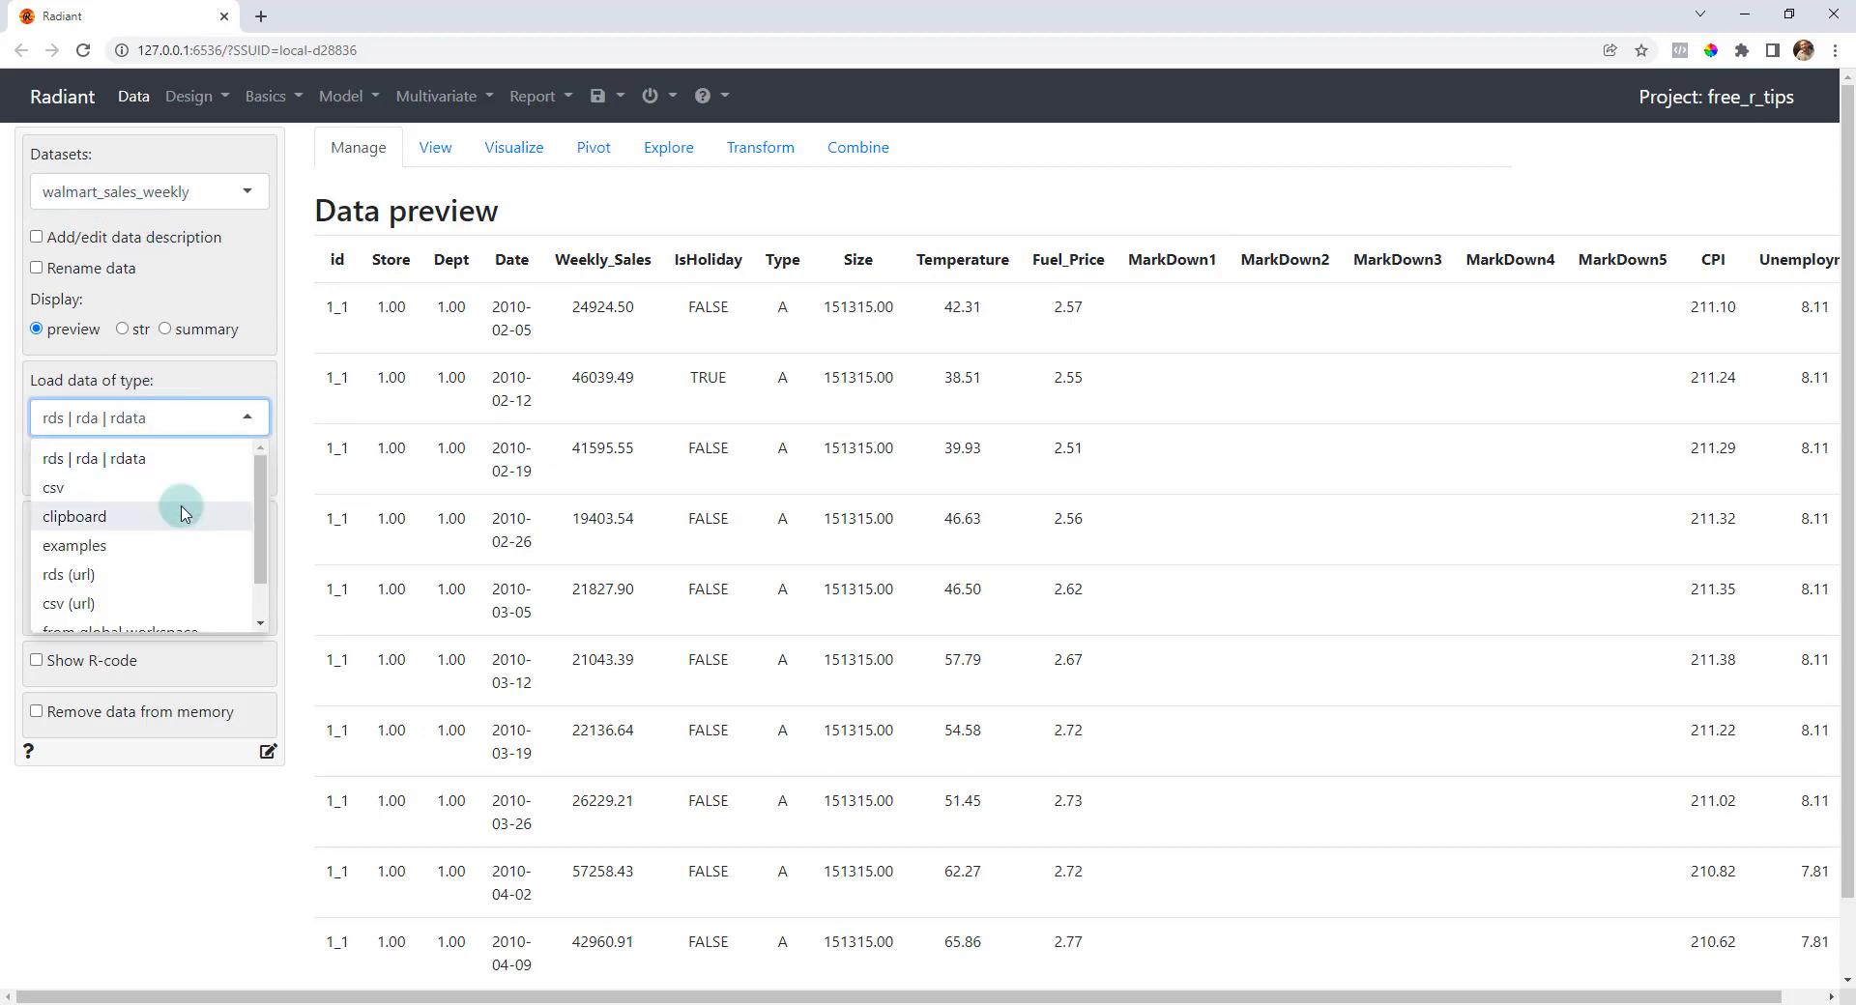
- Load walmart_sales_weekly into Radiant from the global workspace
{"action": "left_click", "coordinate": [118, 631]}
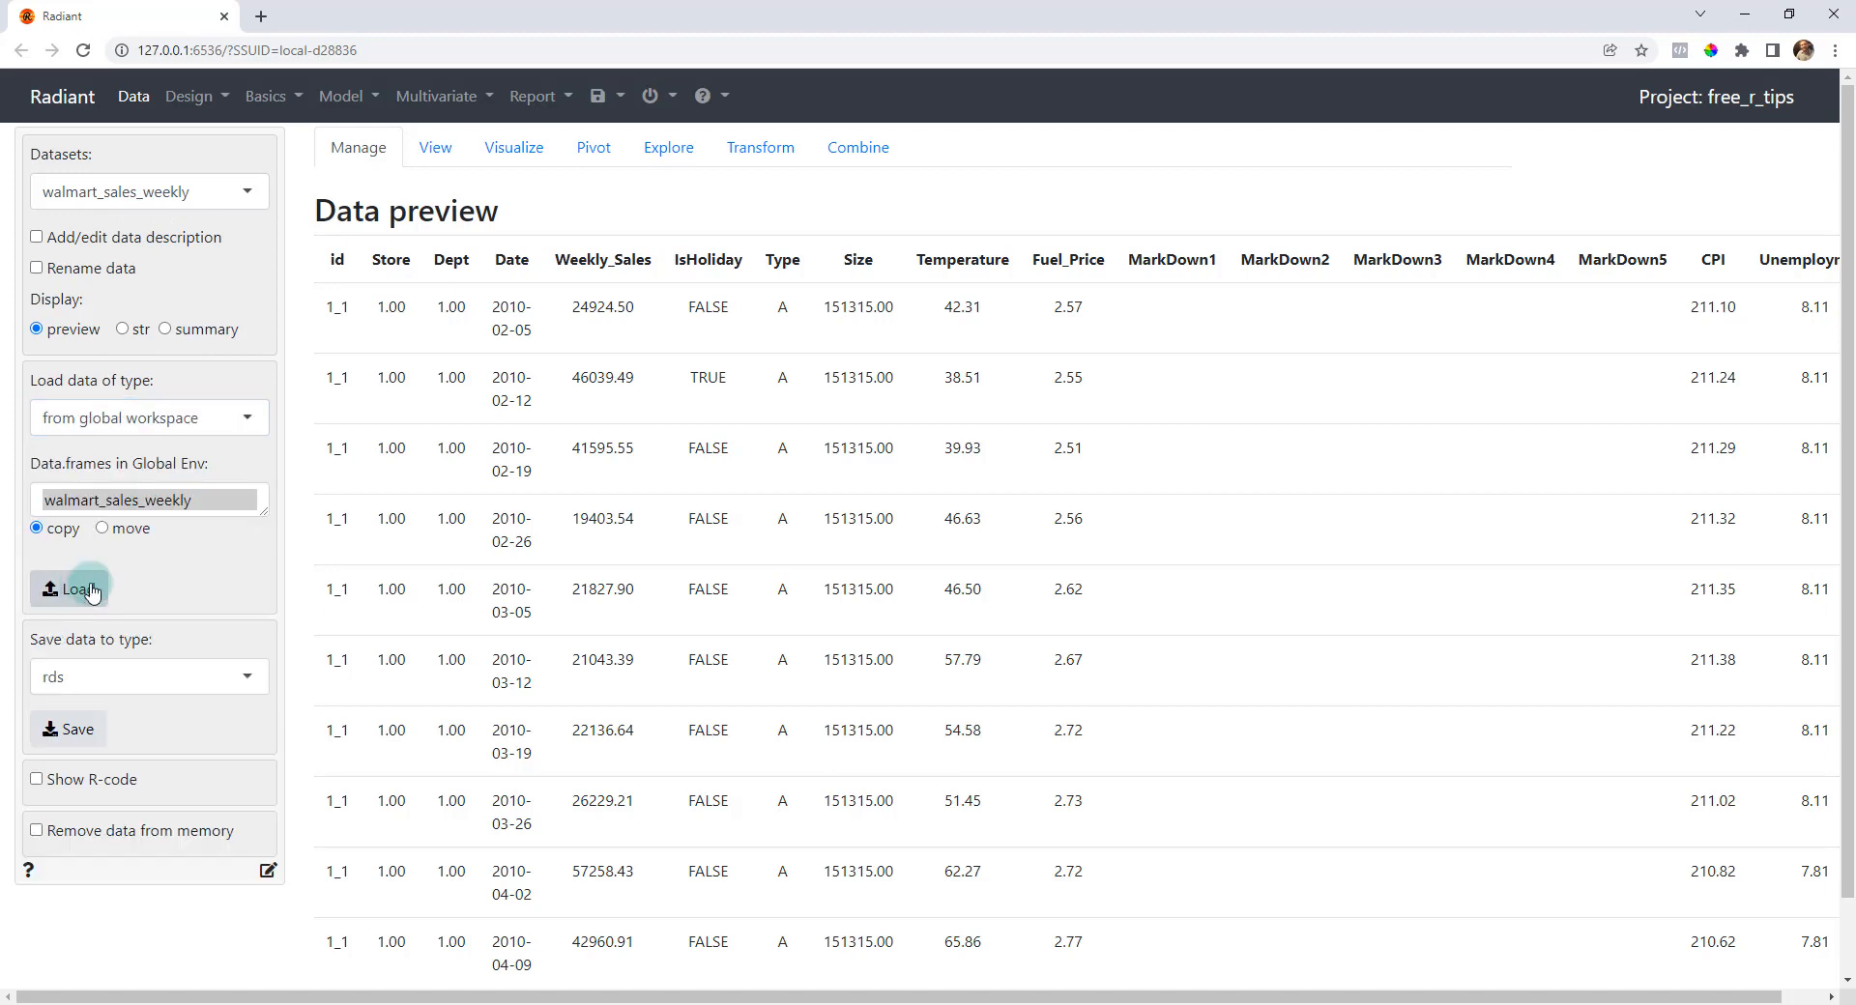
{"action": "mouse_move", "coordinate": [201, 319]}
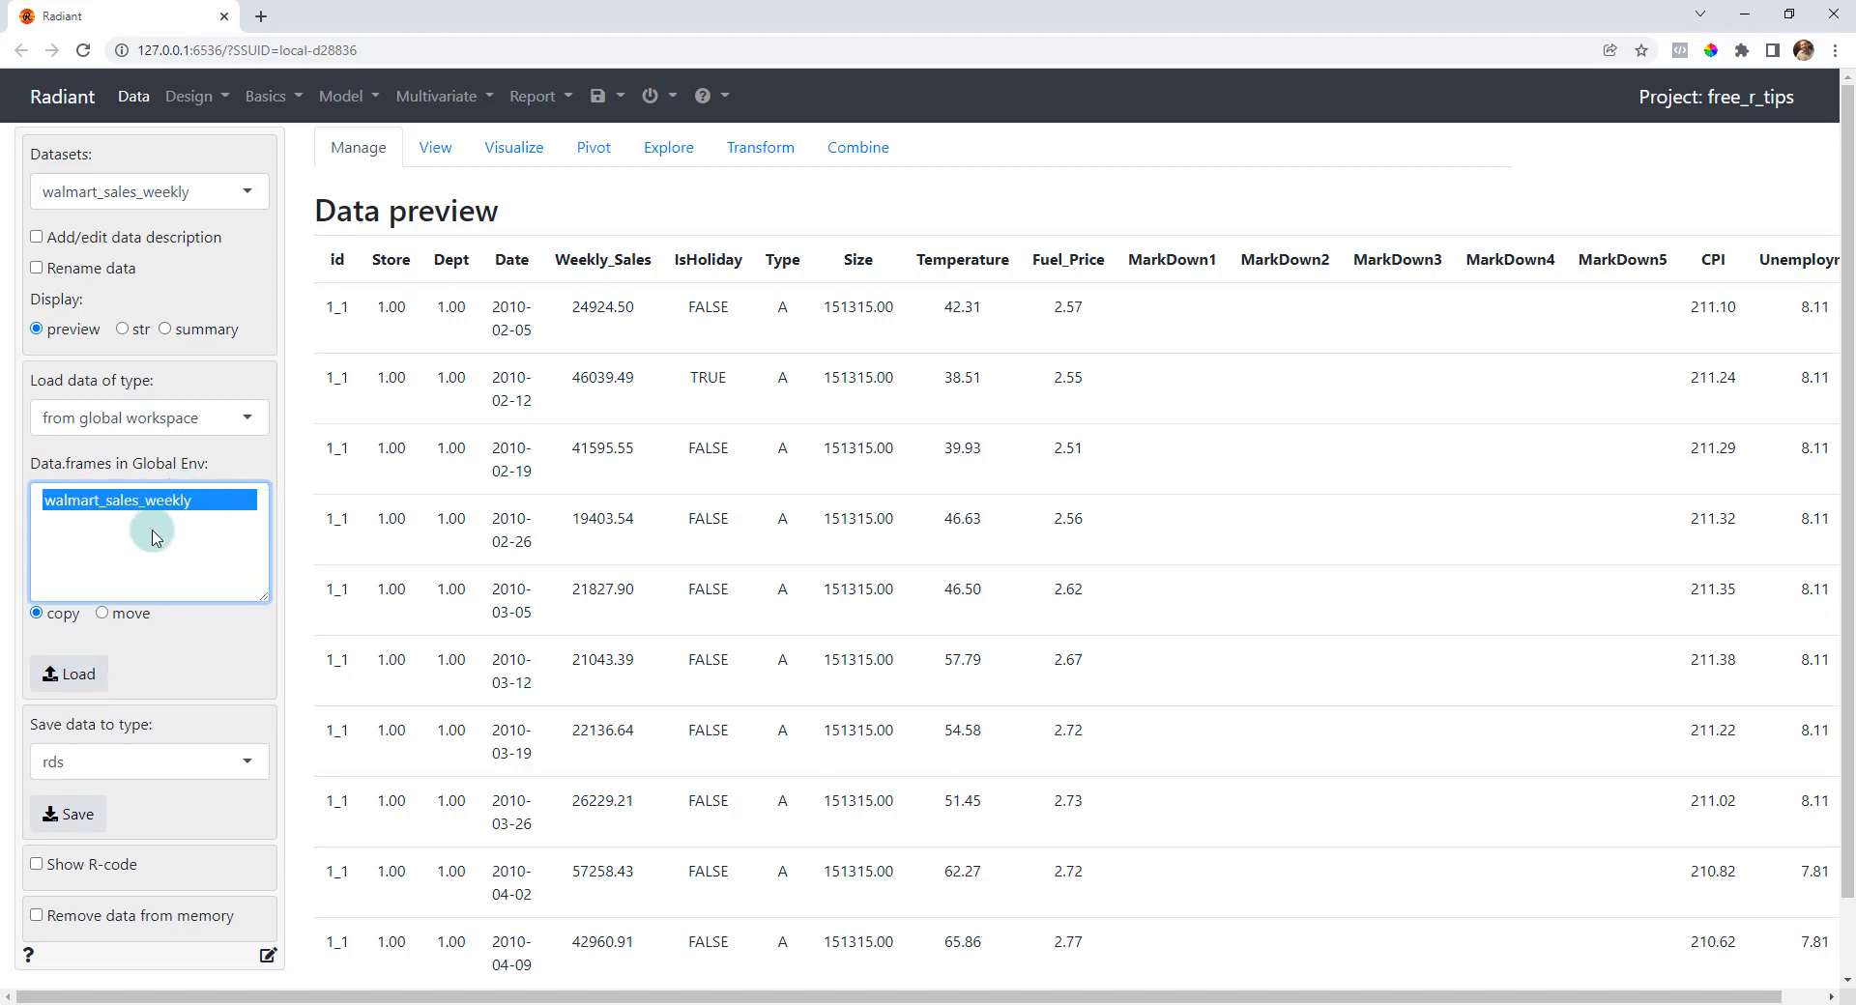
{"action": "mouse_move", "coordinate": [213, 578]}
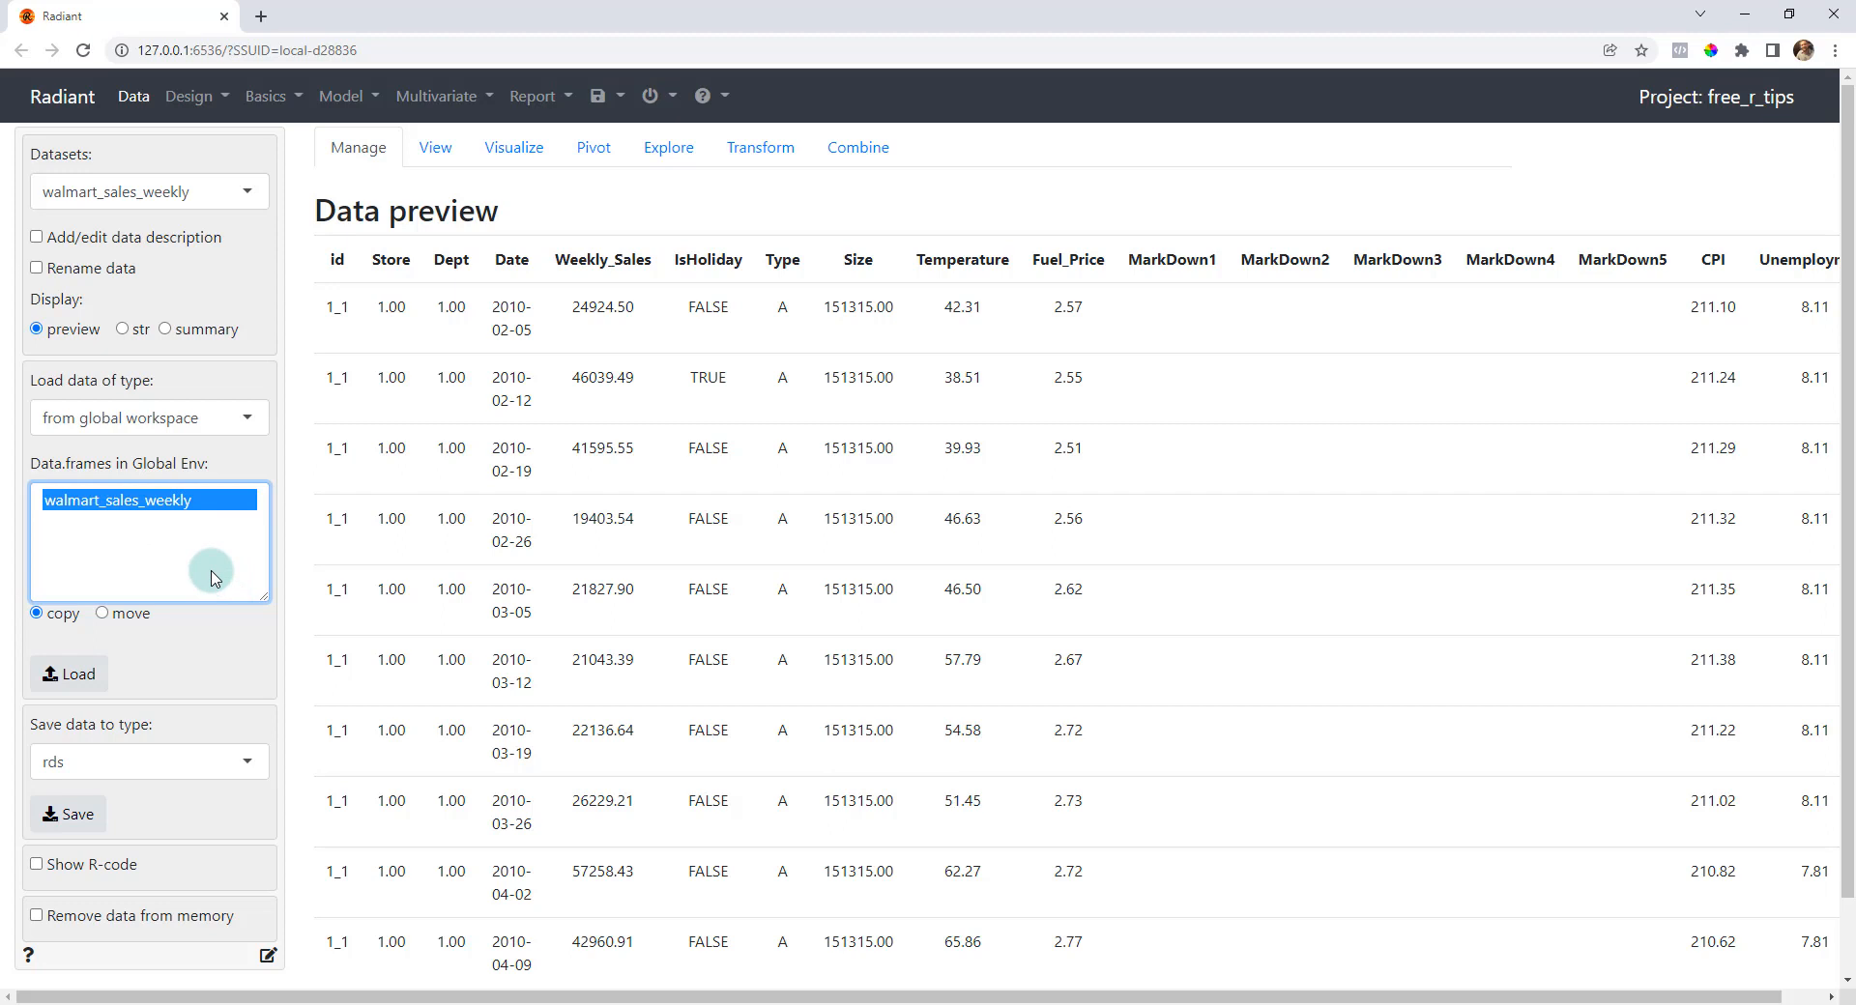
{"action": "mouse_move", "coordinate": [435, 147]}
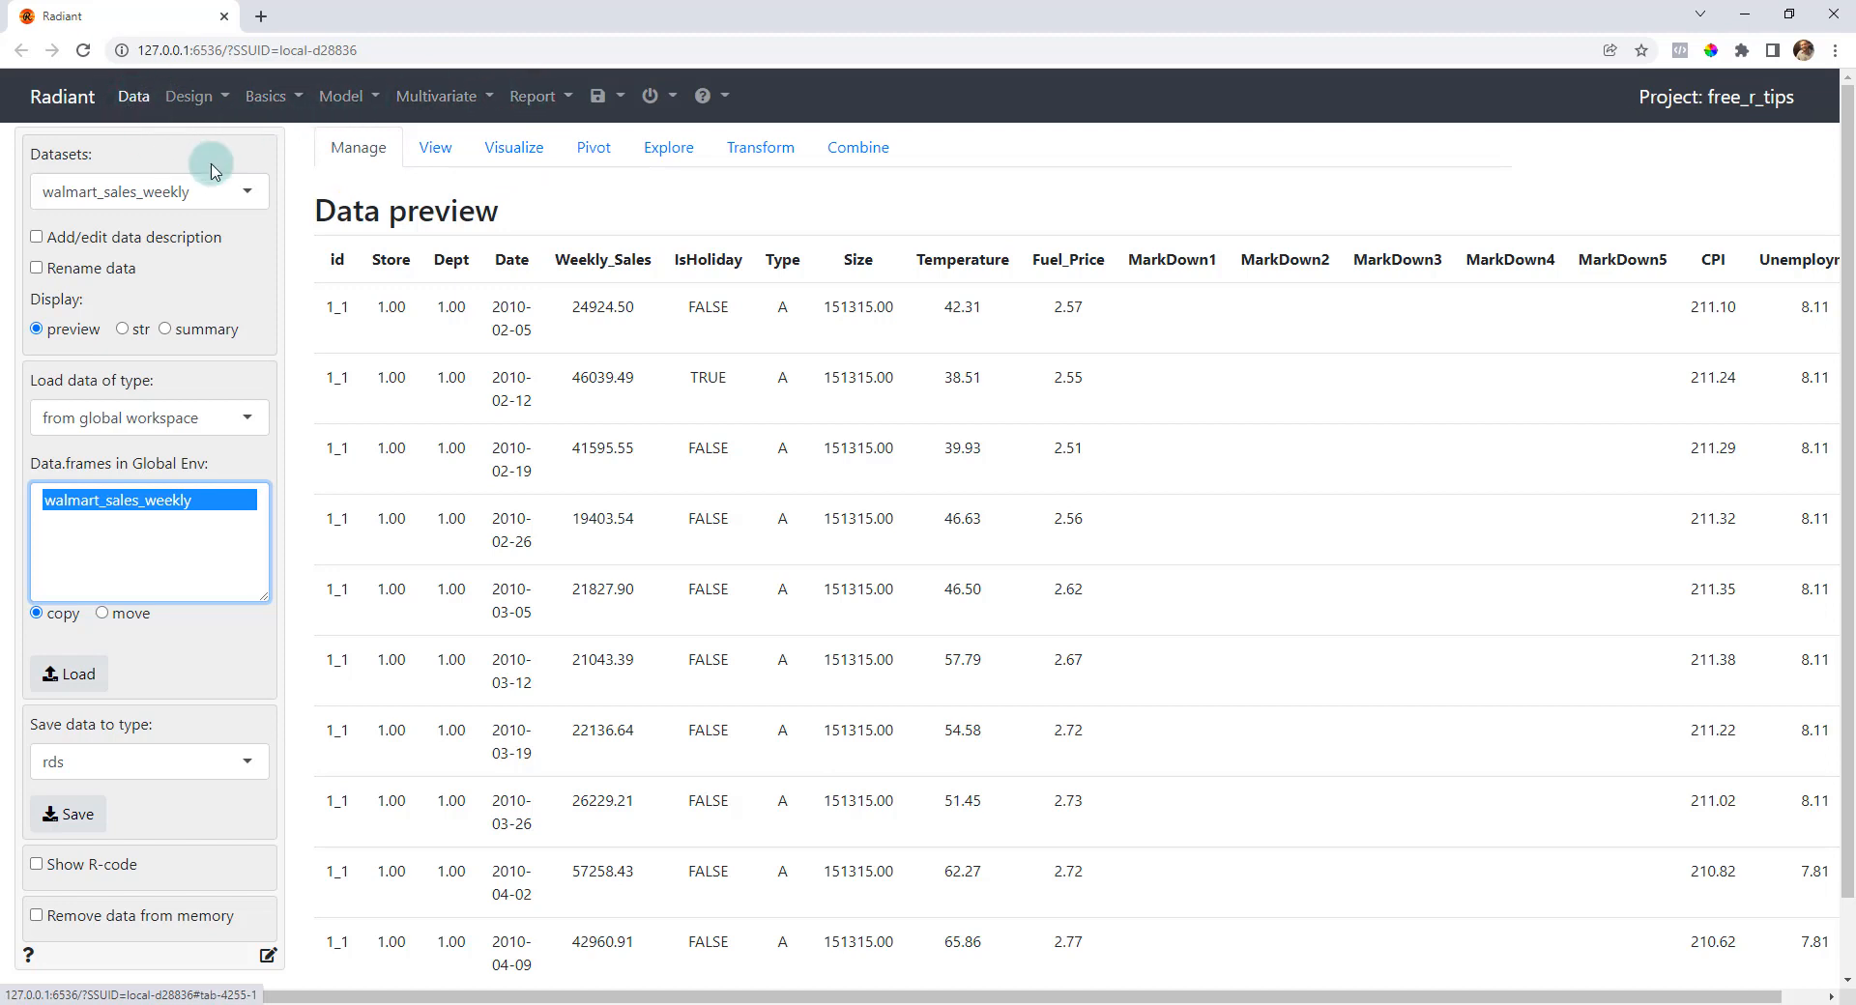
{"action": "mouse_move", "coordinate": [426, 236]}
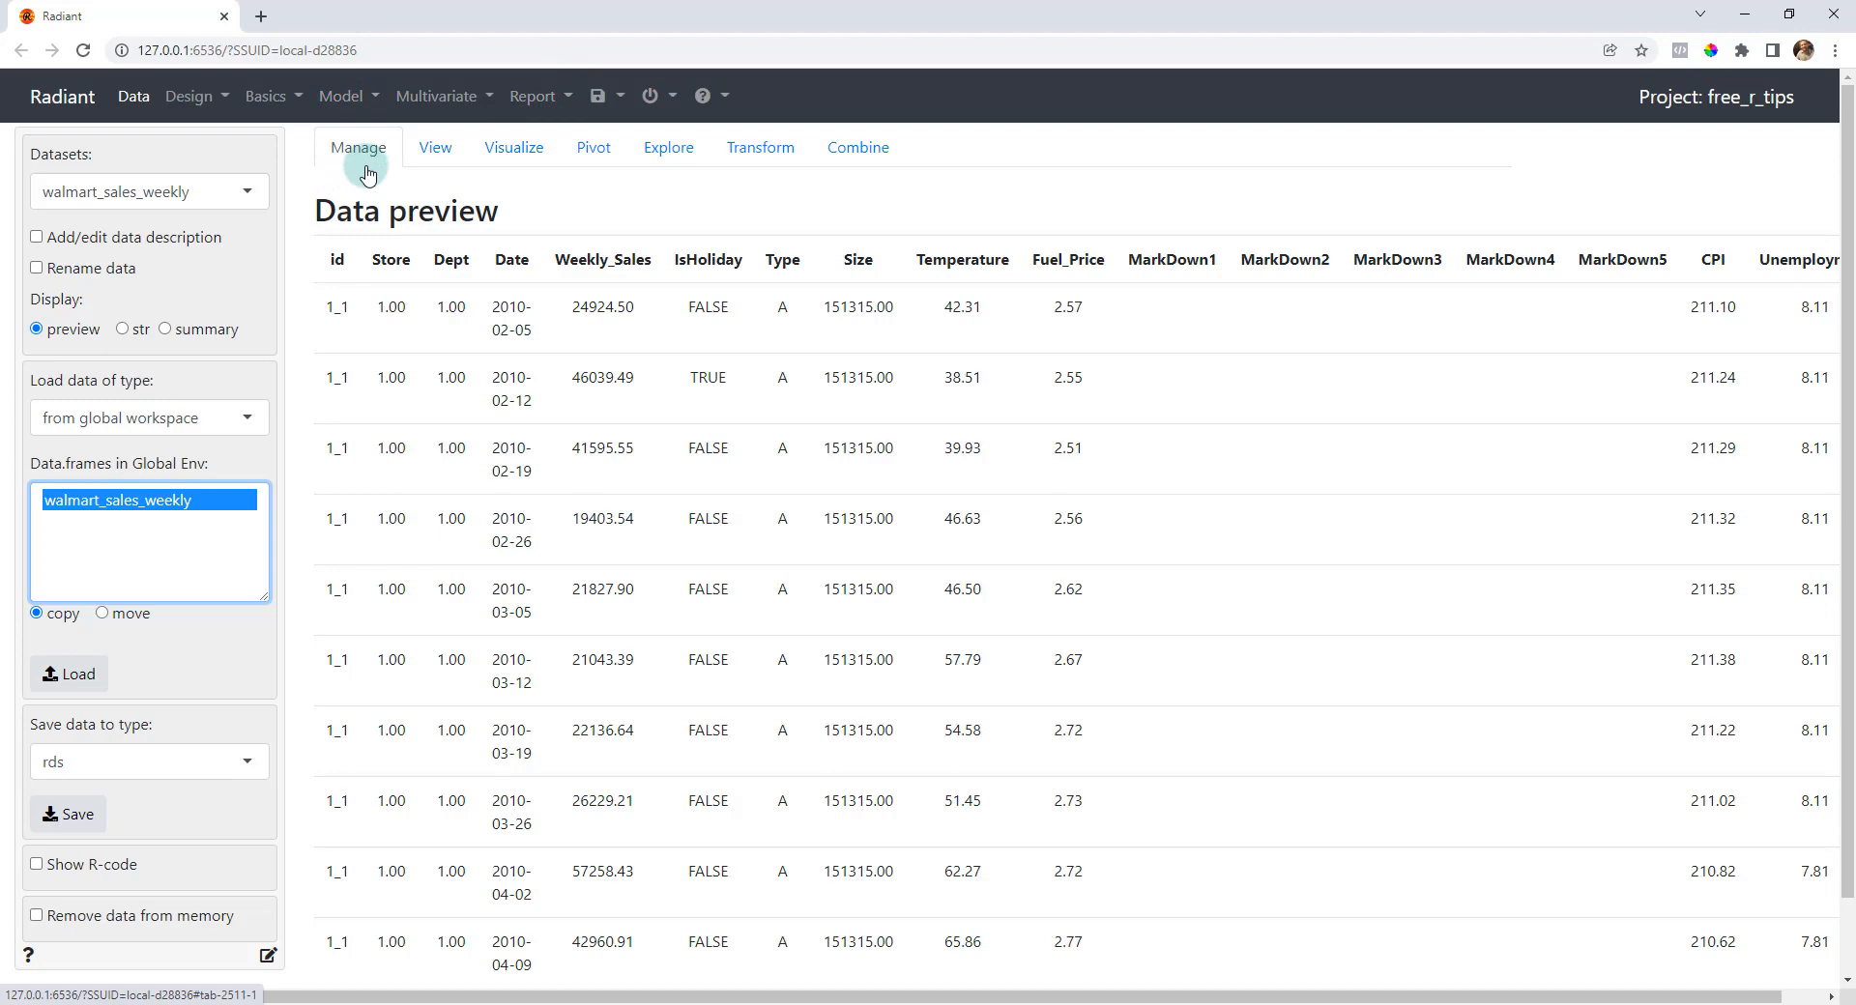
{"action": "mouse_move", "coordinate": [453, 225]}
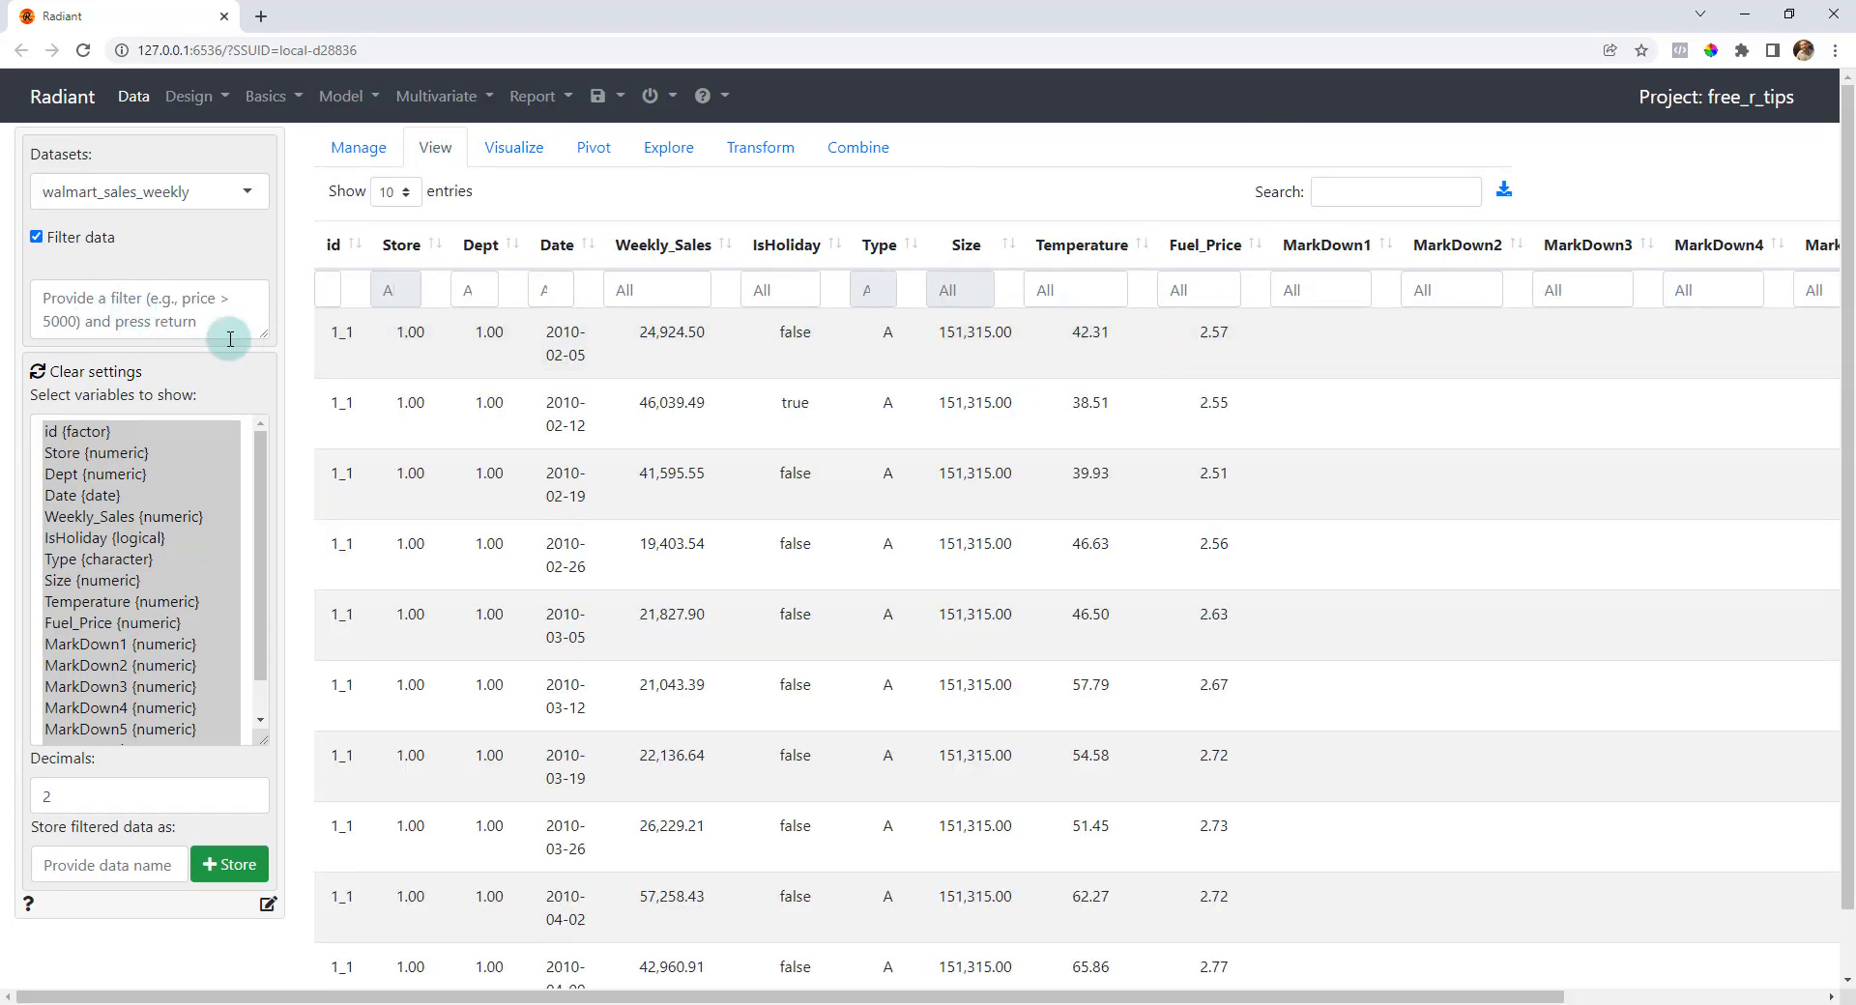
- Filter the data view with Temperature > 45
{"action": "type", "text": "Tem"}
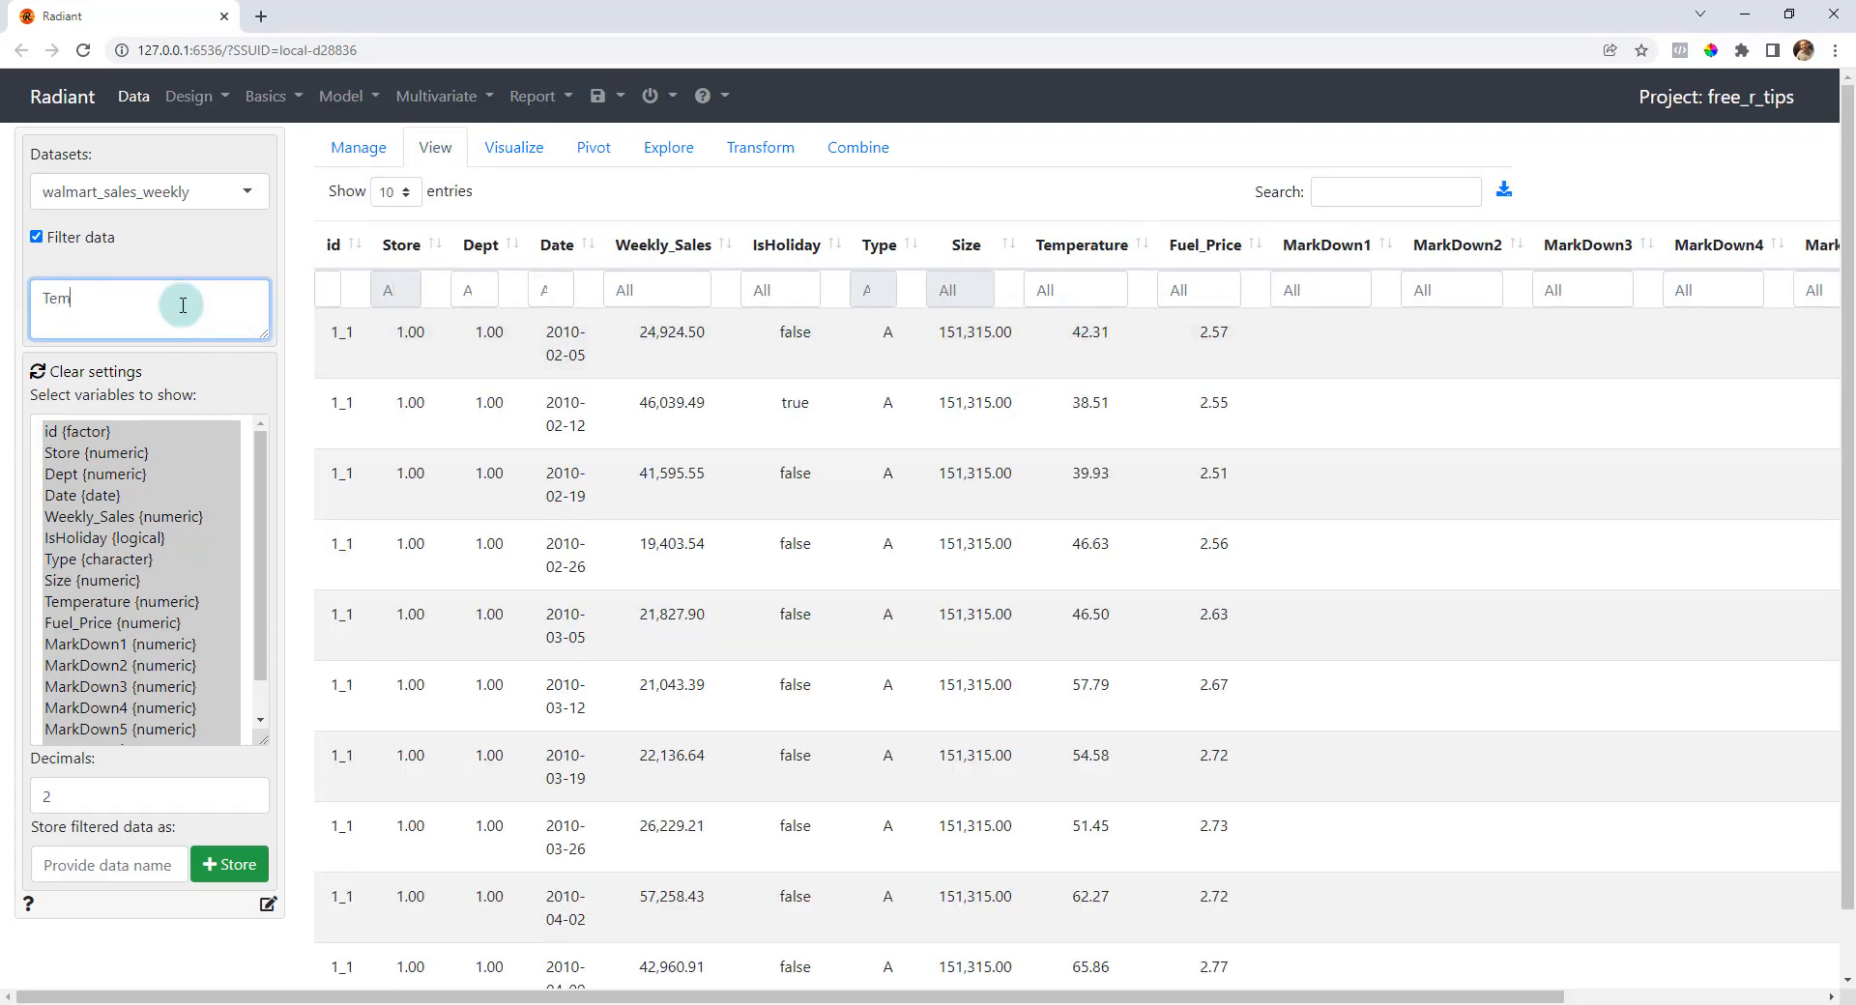
{"action": "type", "text": "perature"}
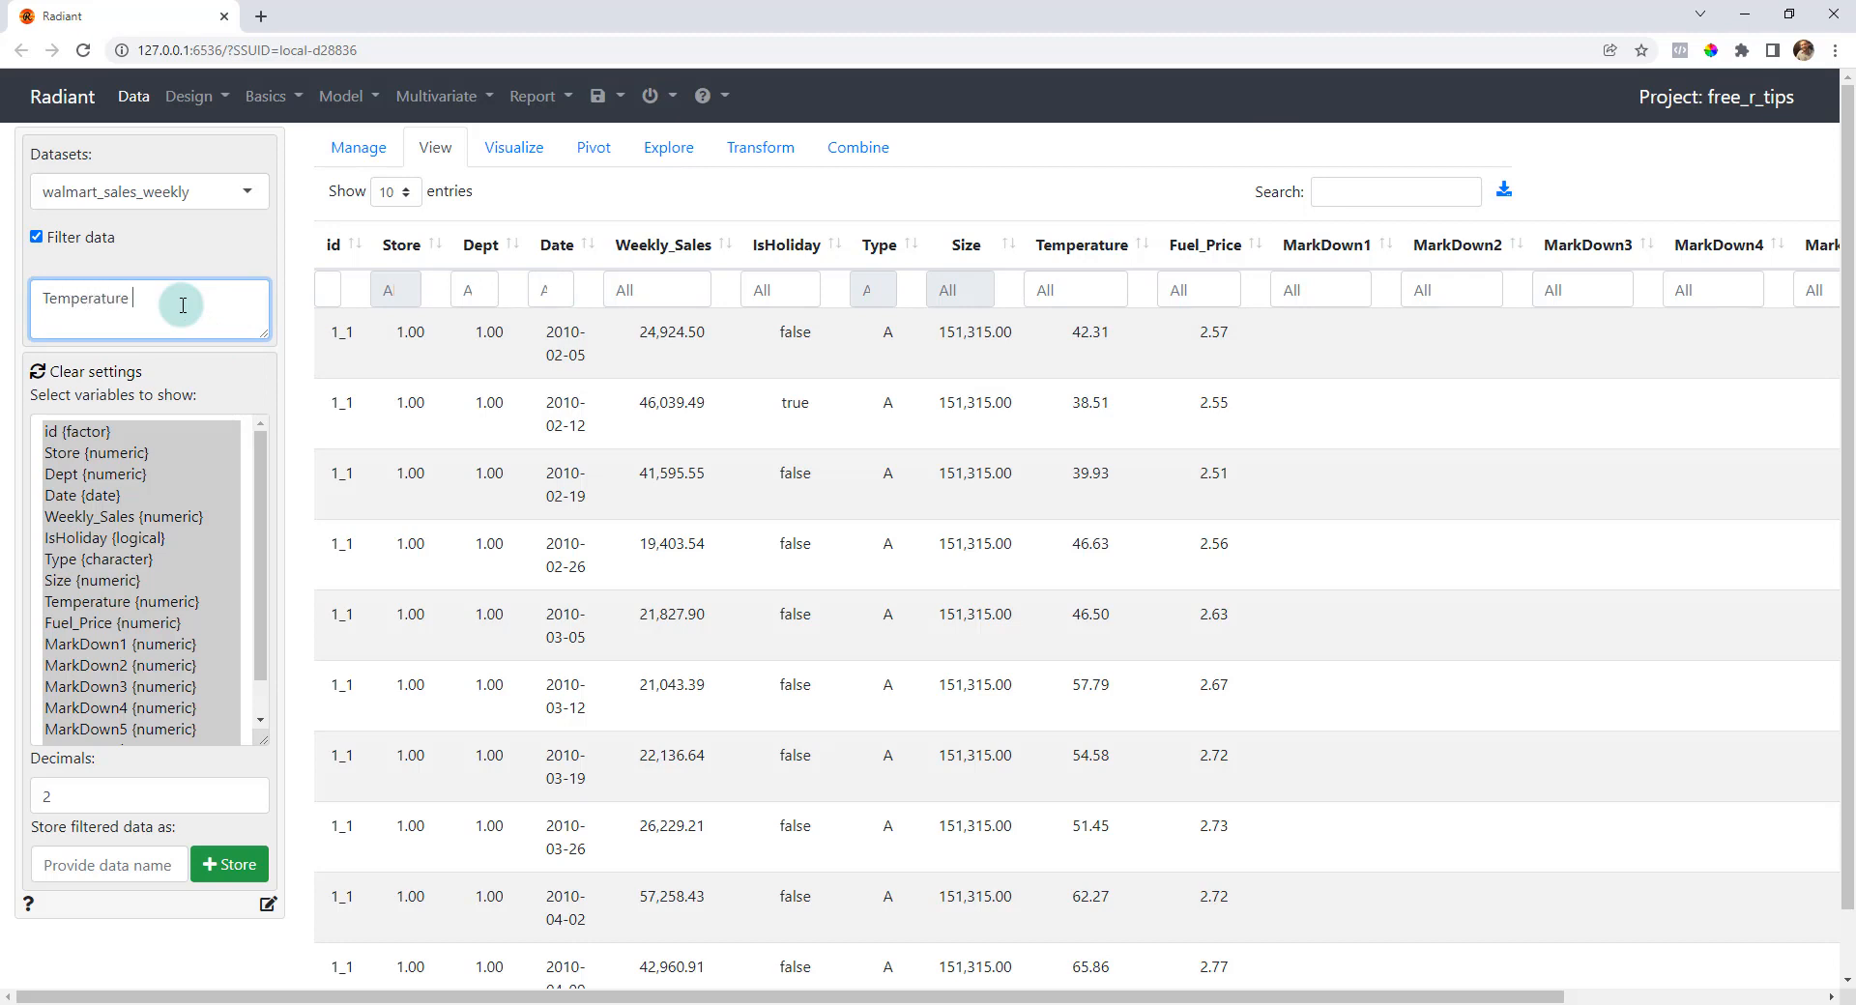
{"action": "type", "text": ">"}
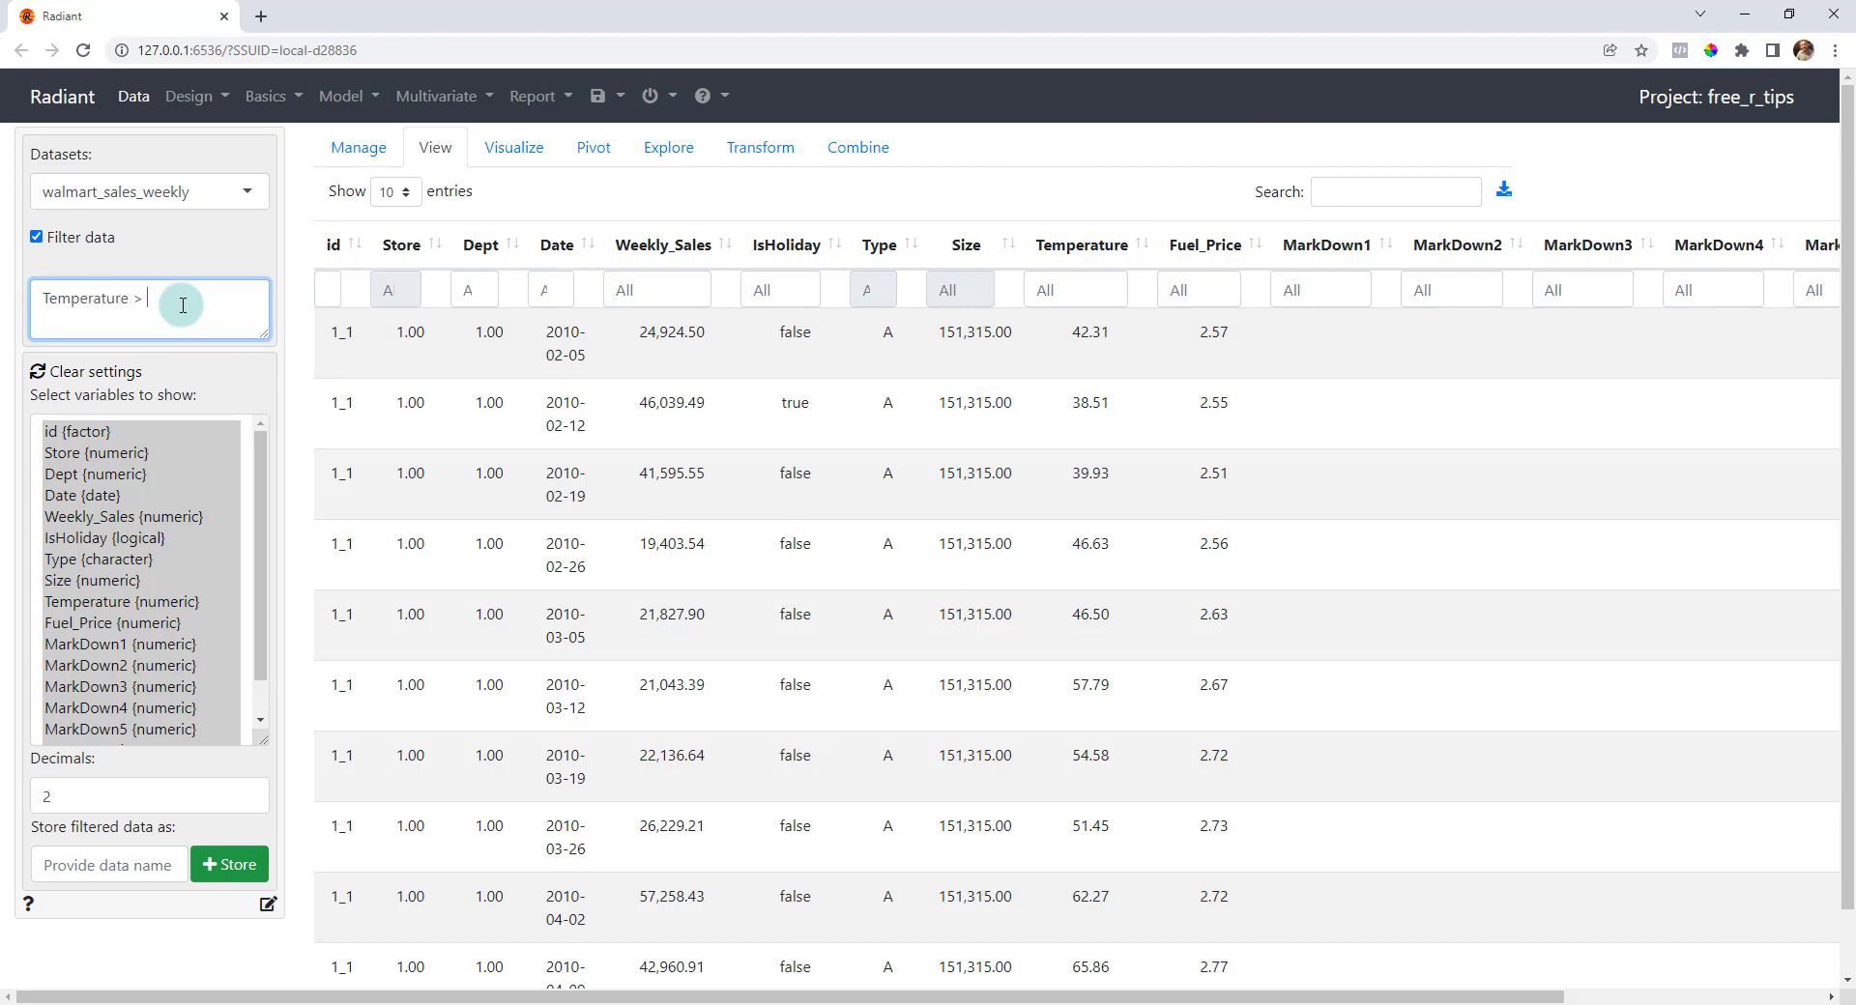
{"action": "type", "text": "45"}
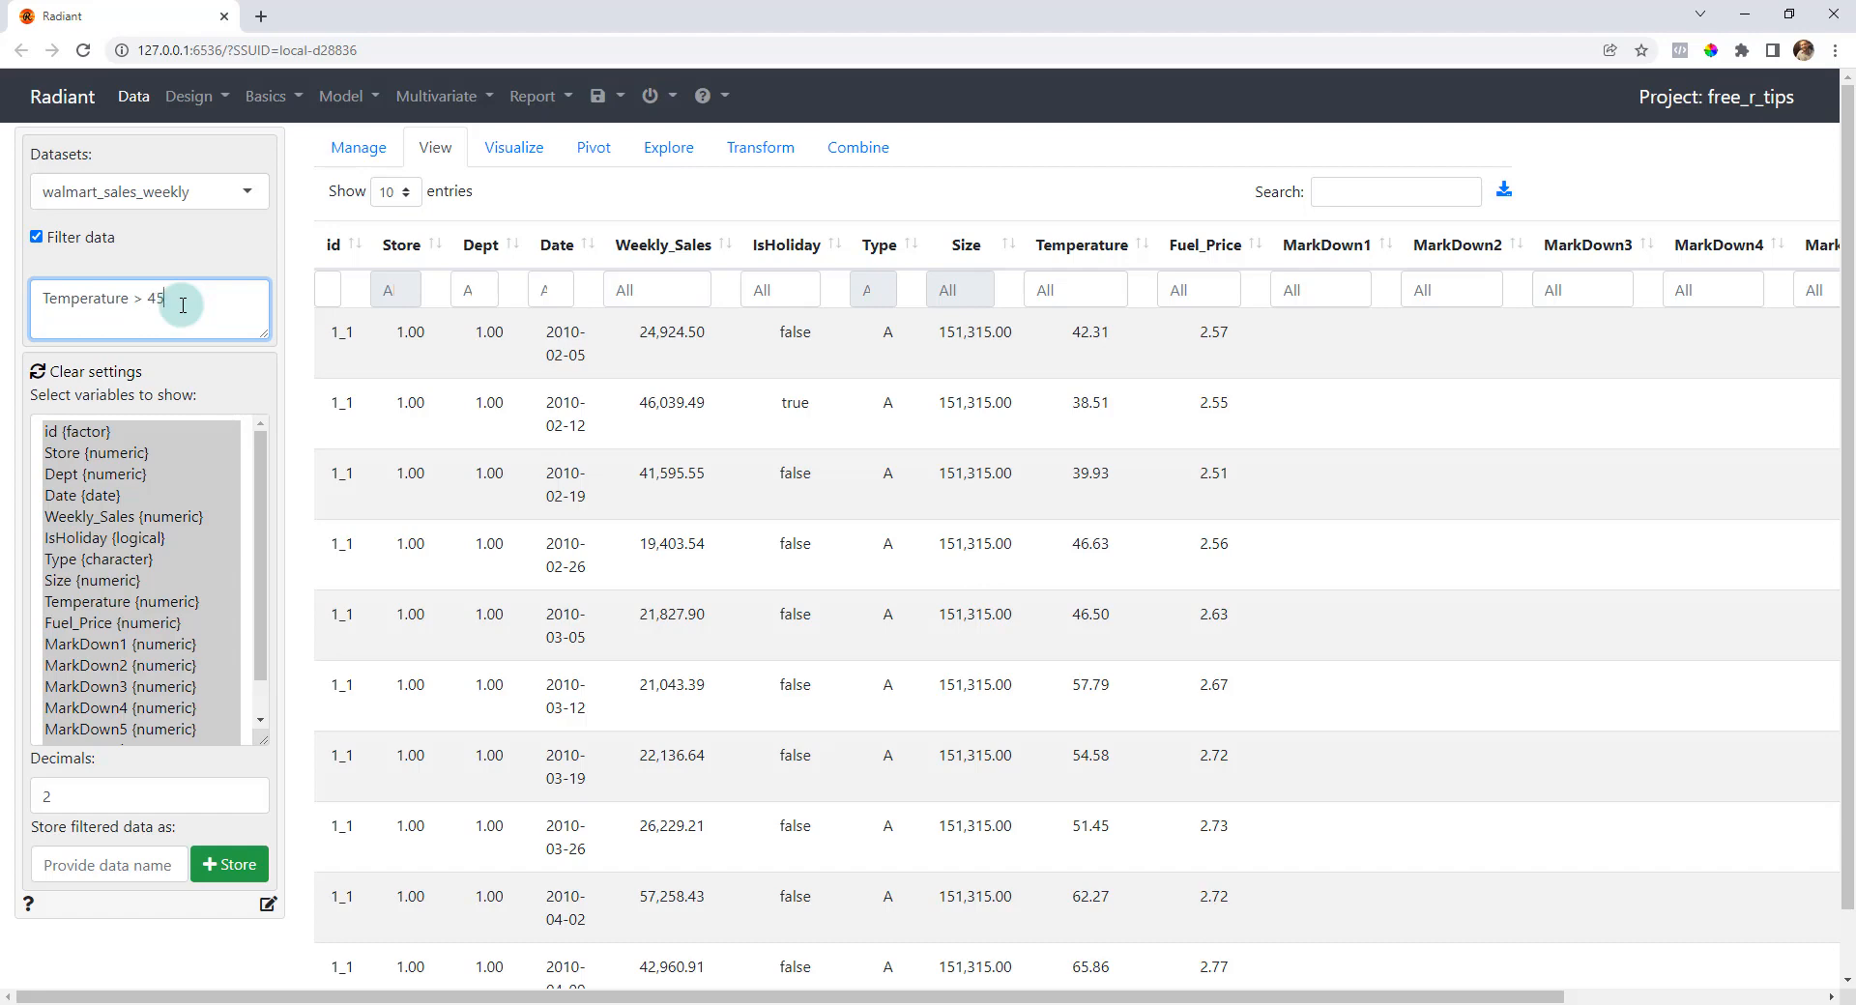
{"action": "key", "text": "Return"}
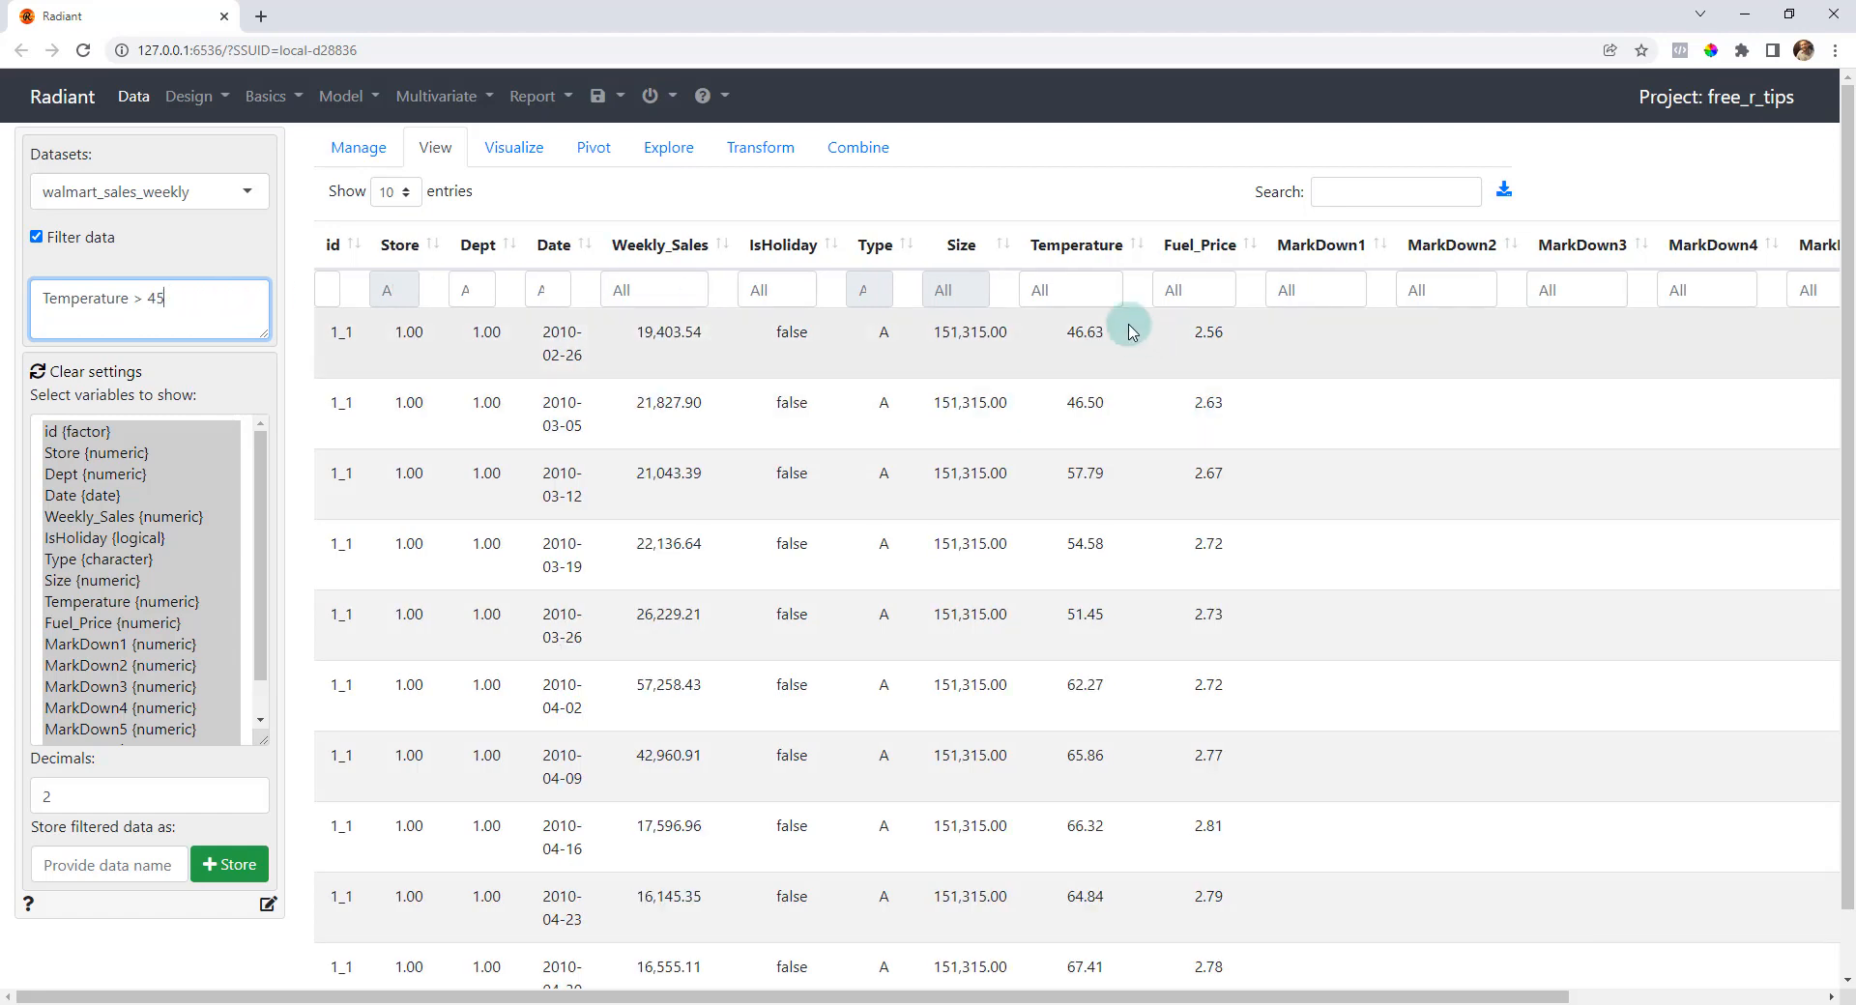
{"action": "mouse_move", "coordinate": [1085, 302]}
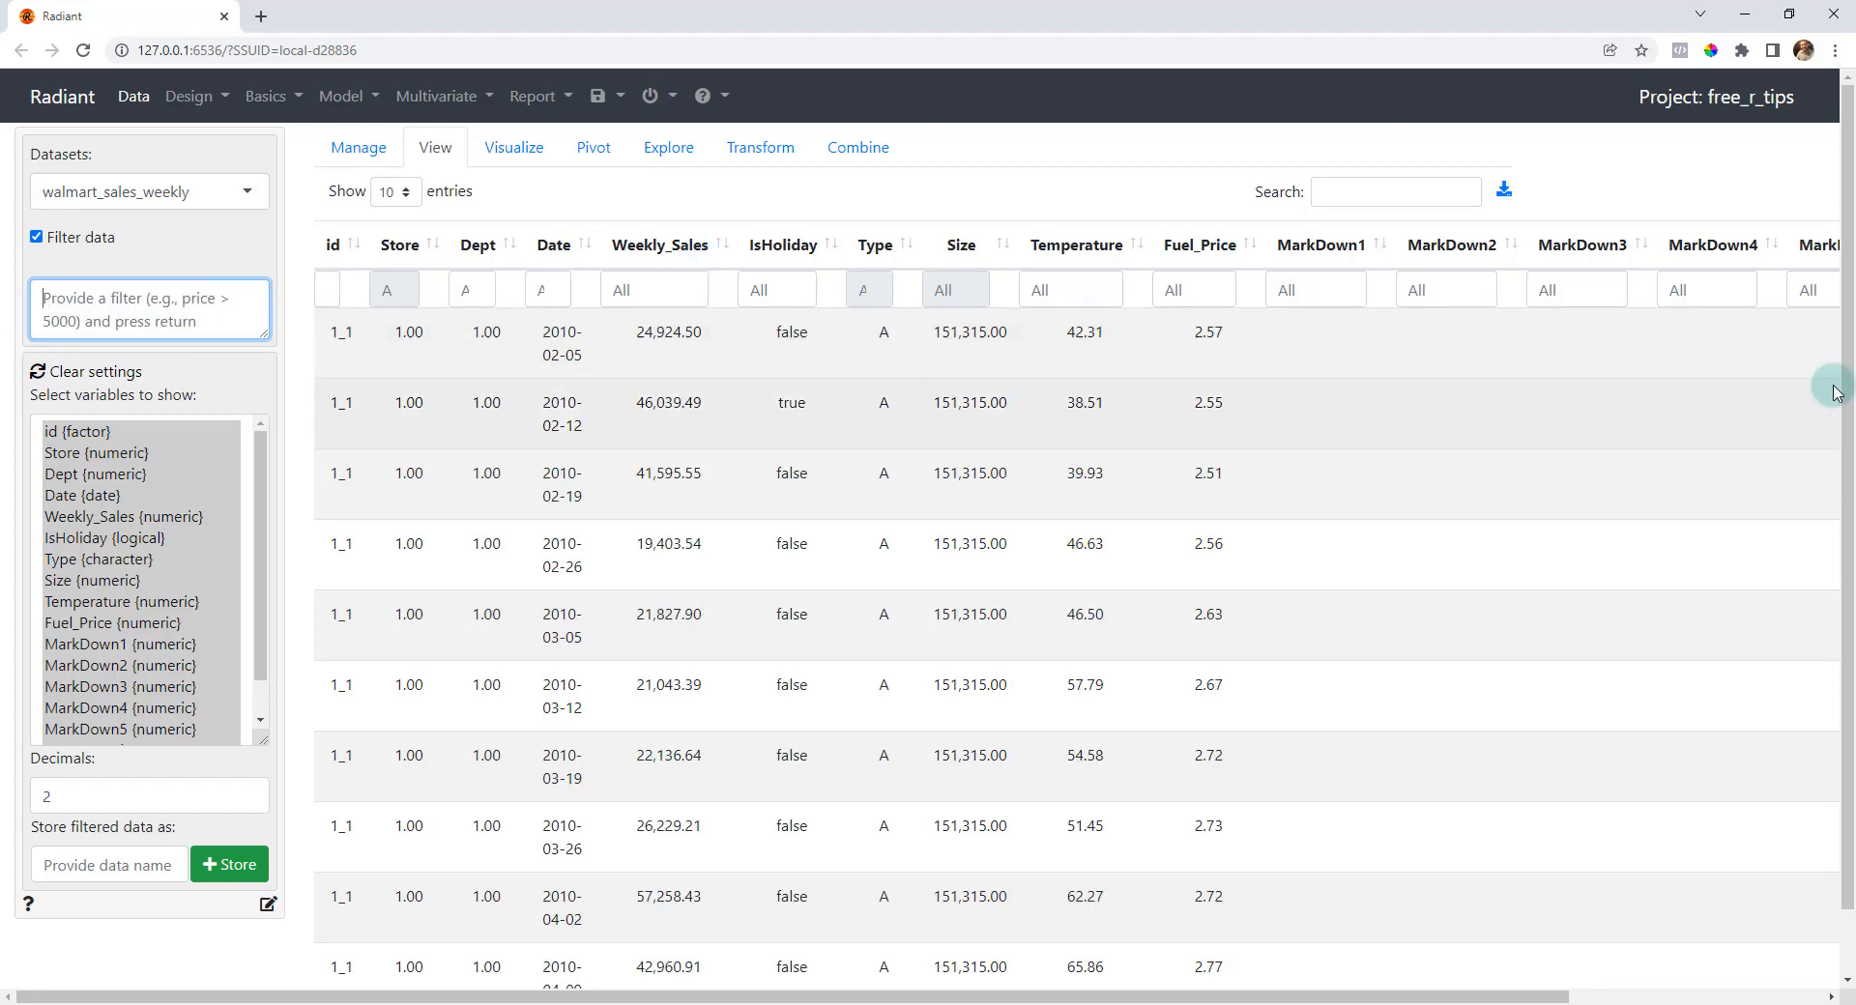
{"action": "mouse_move", "coordinate": [339, 96]}
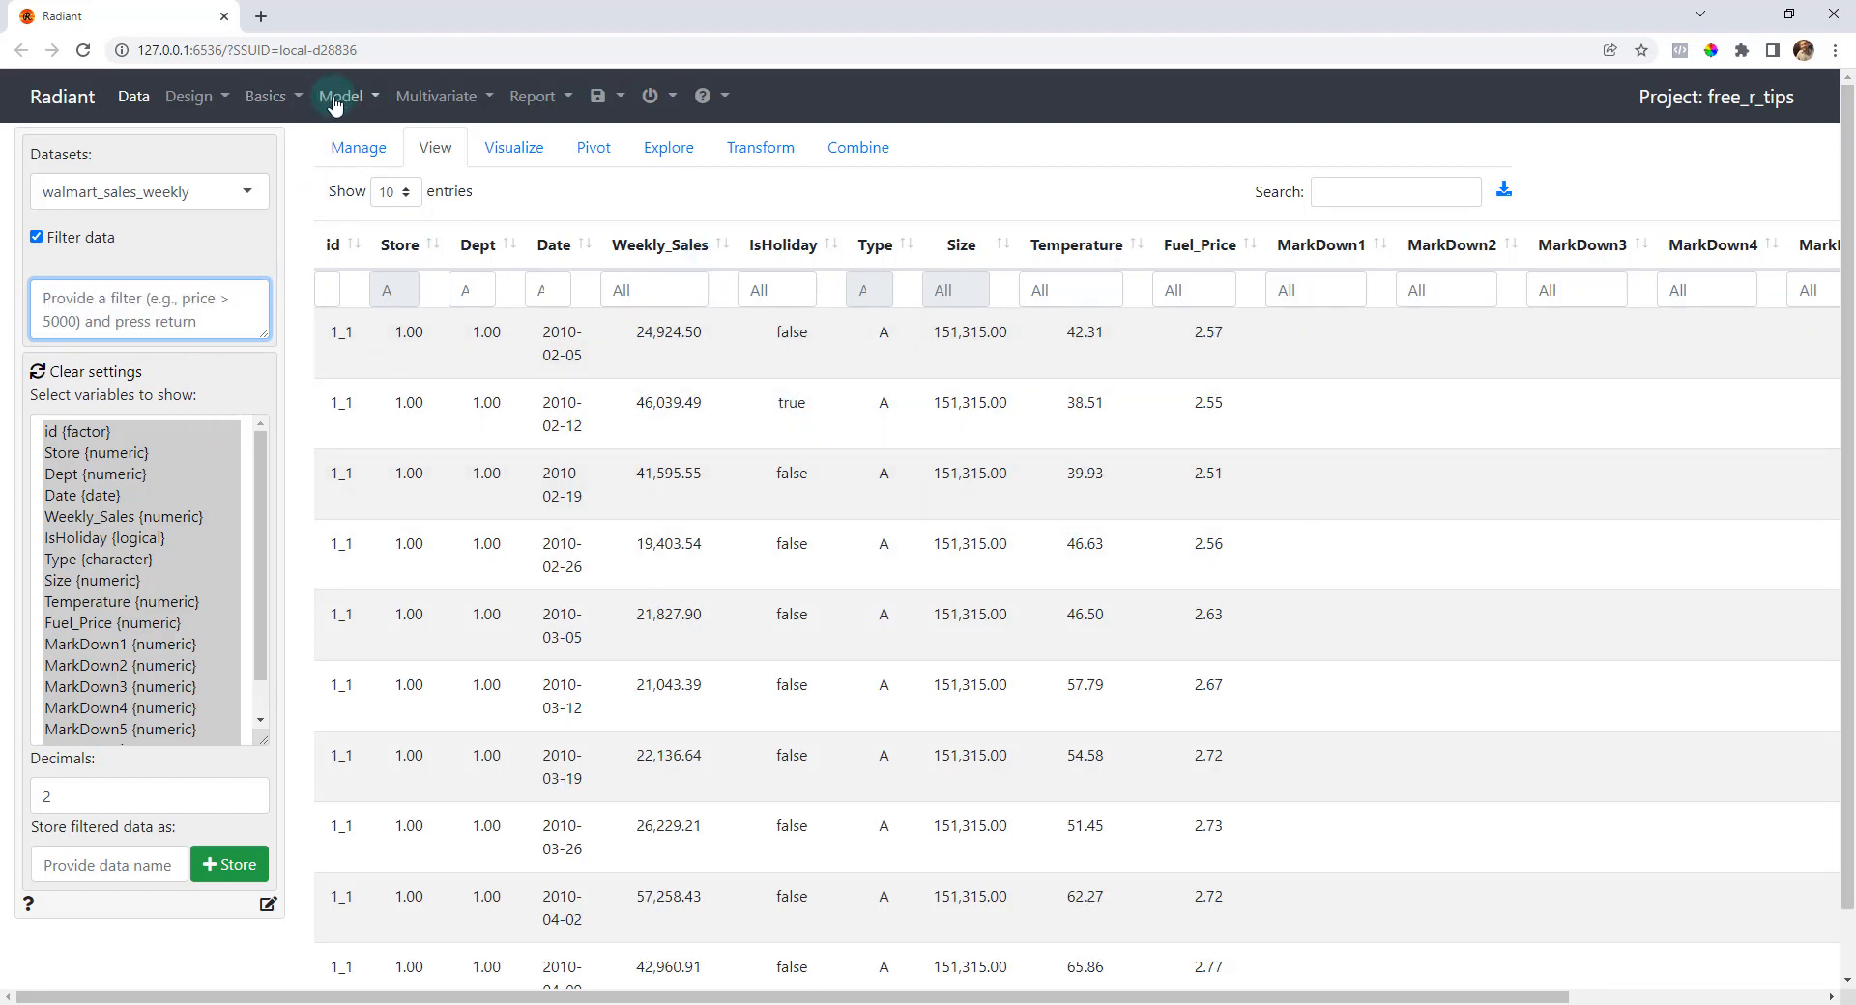
{"action": "mouse_move", "coordinate": [172, 234]}
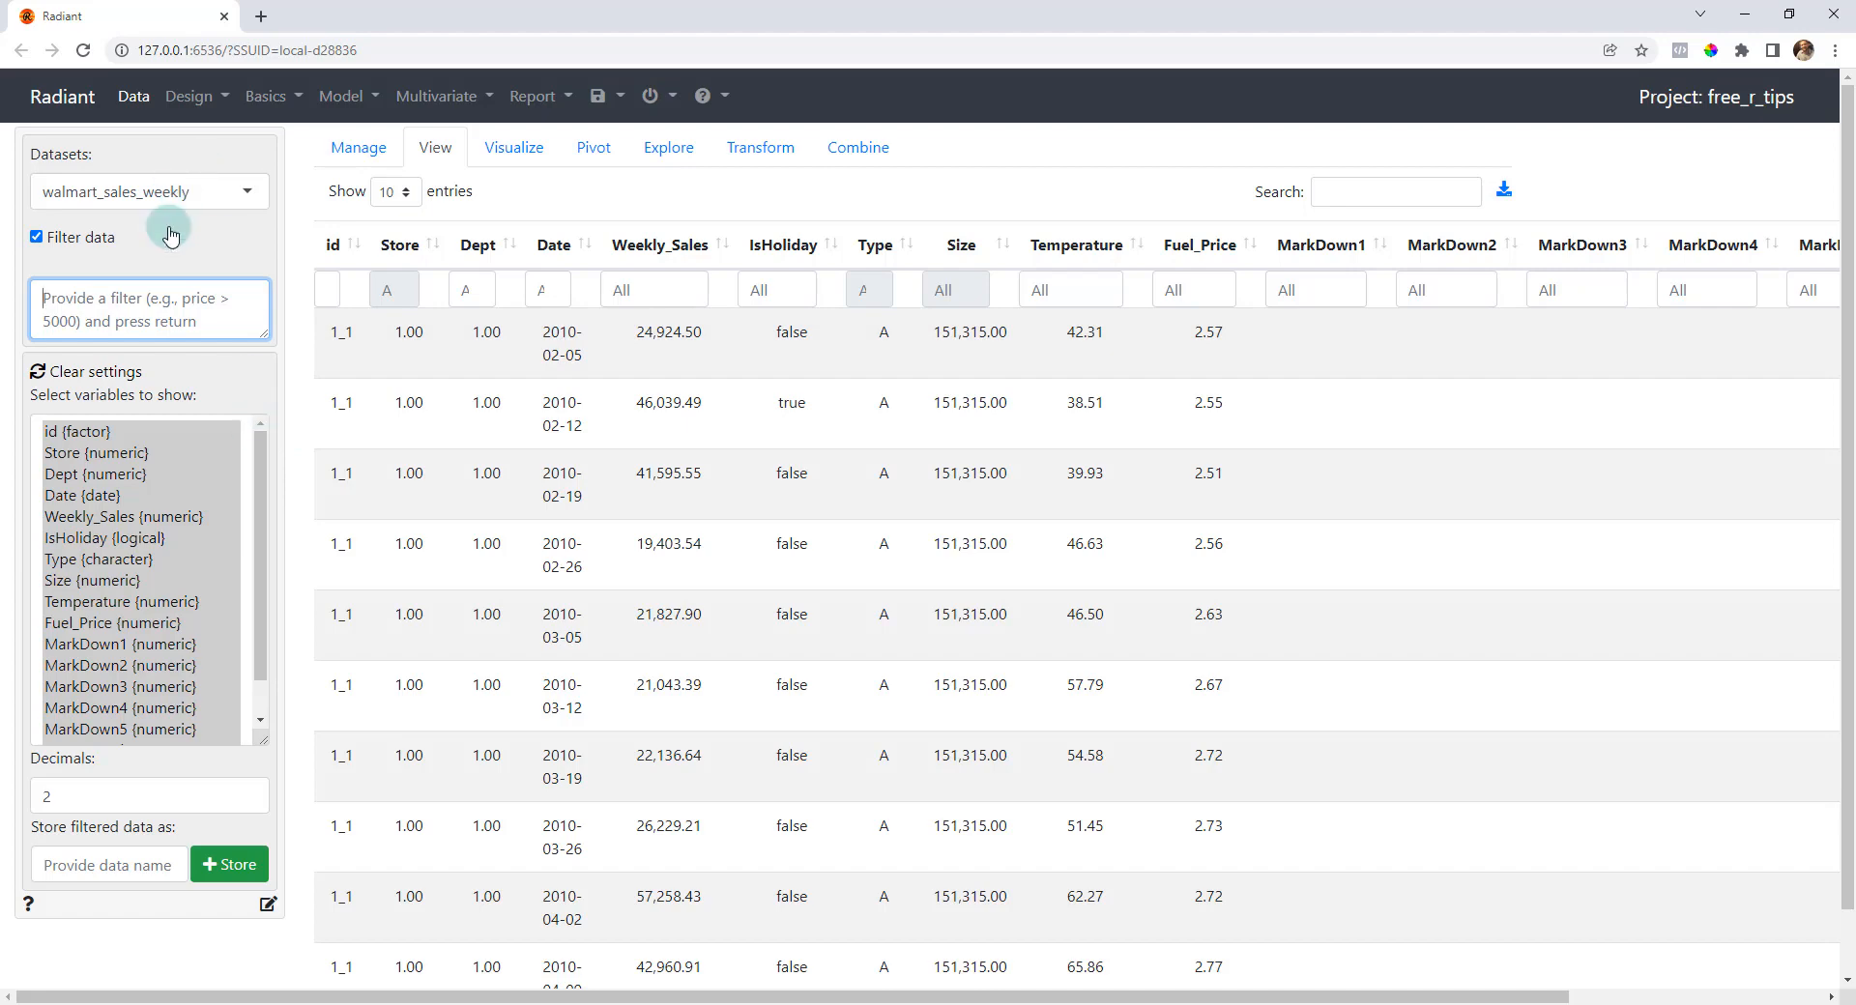
- Create a line chart of Weekly_Sales over Date, faceted in rows and coloured by id
{"action": "left_click", "coordinate": [512, 147]}
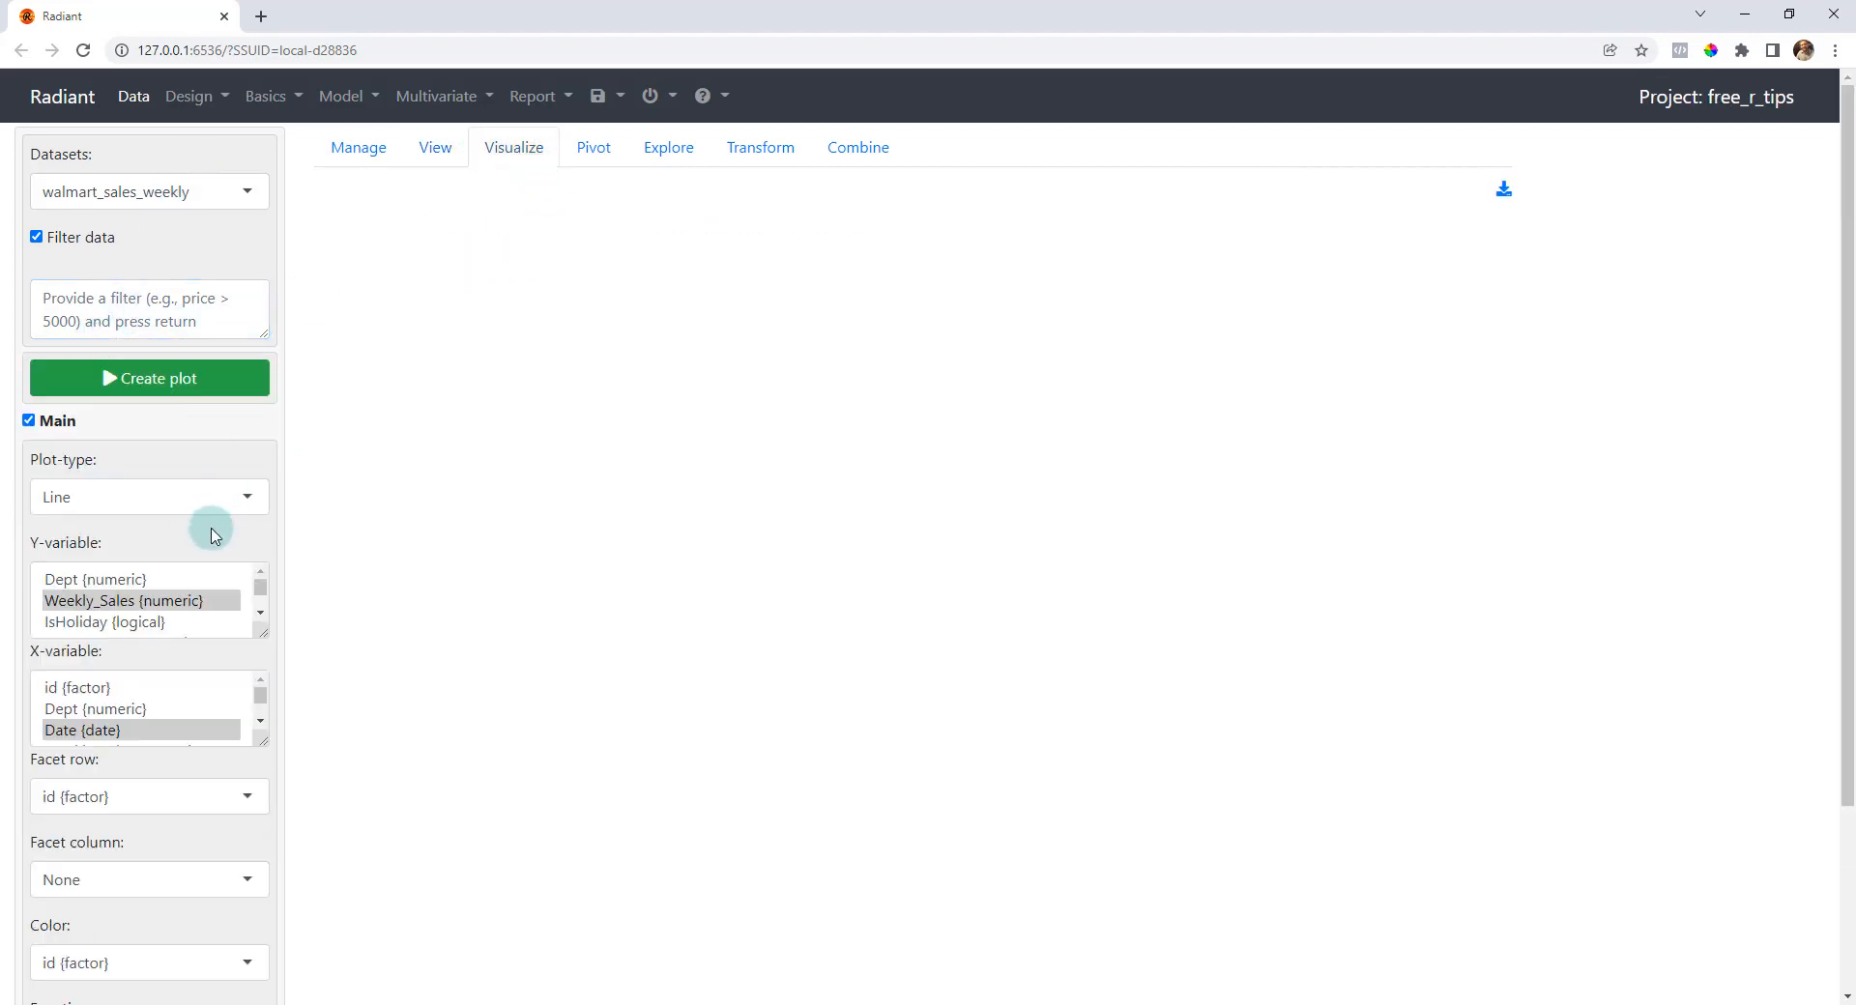
{"action": "left_click", "coordinate": [148, 497]}
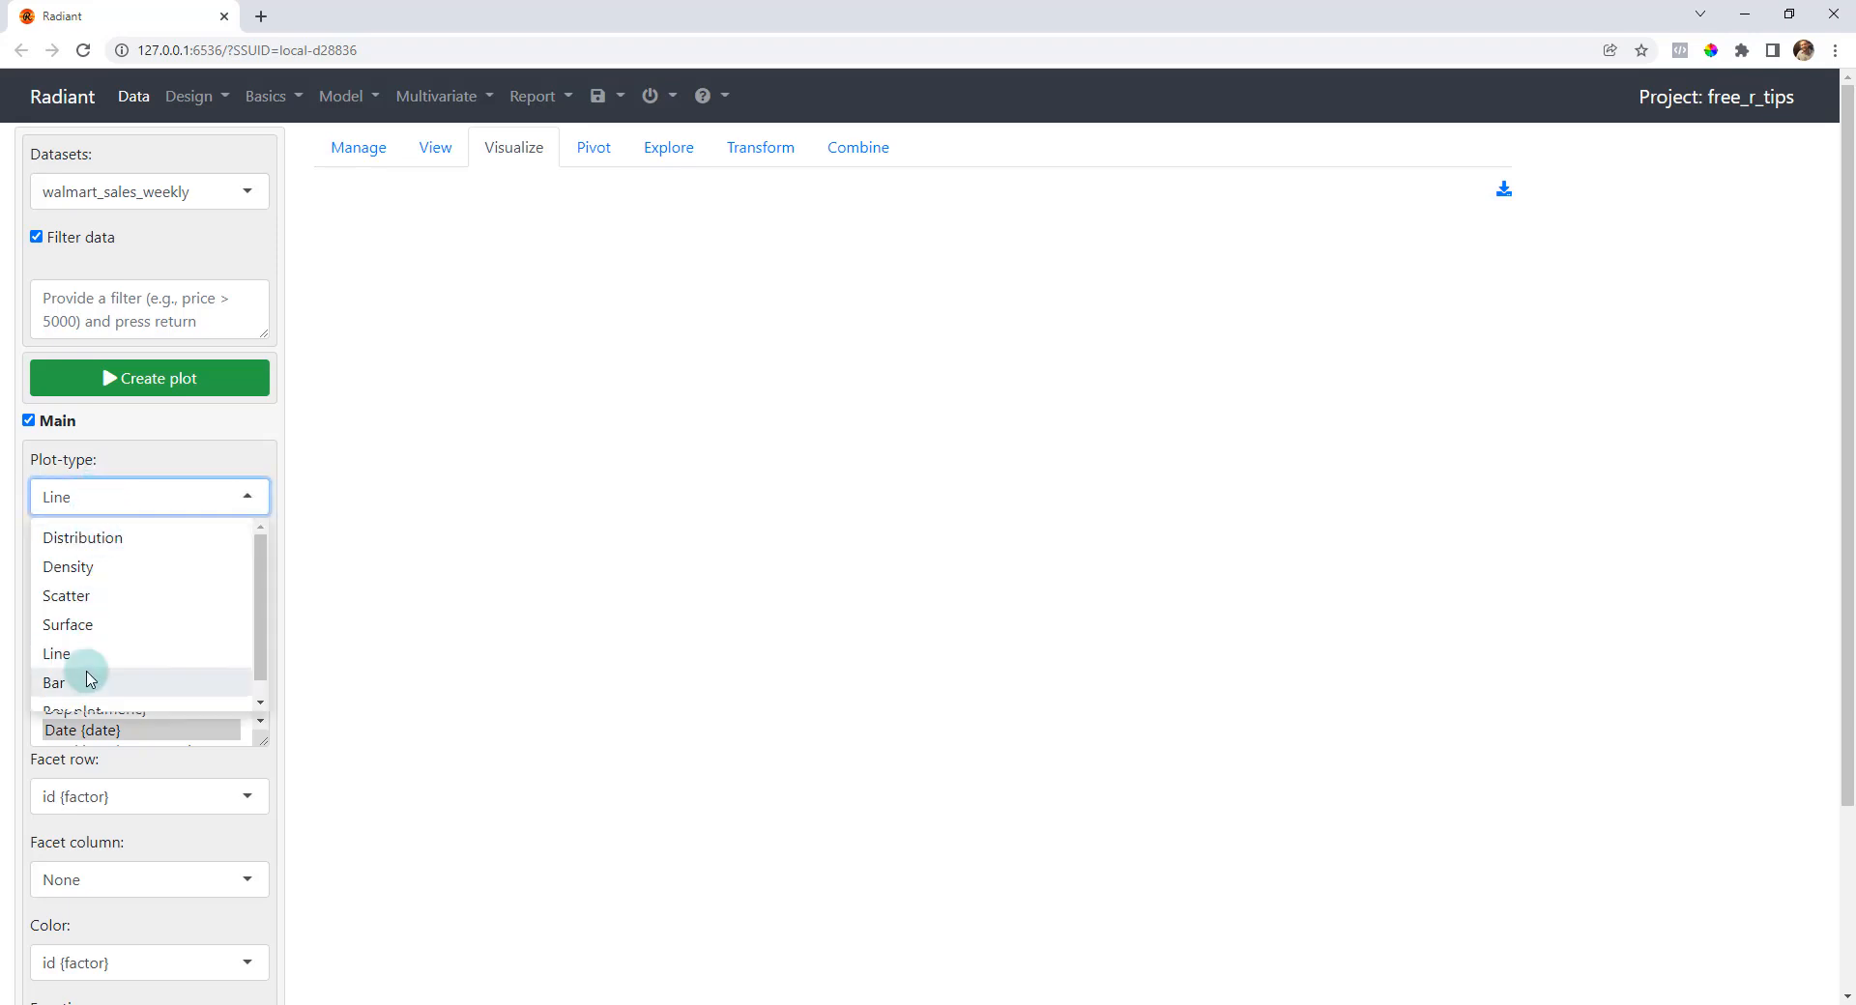
{"action": "left_click", "coordinate": [57, 654]}
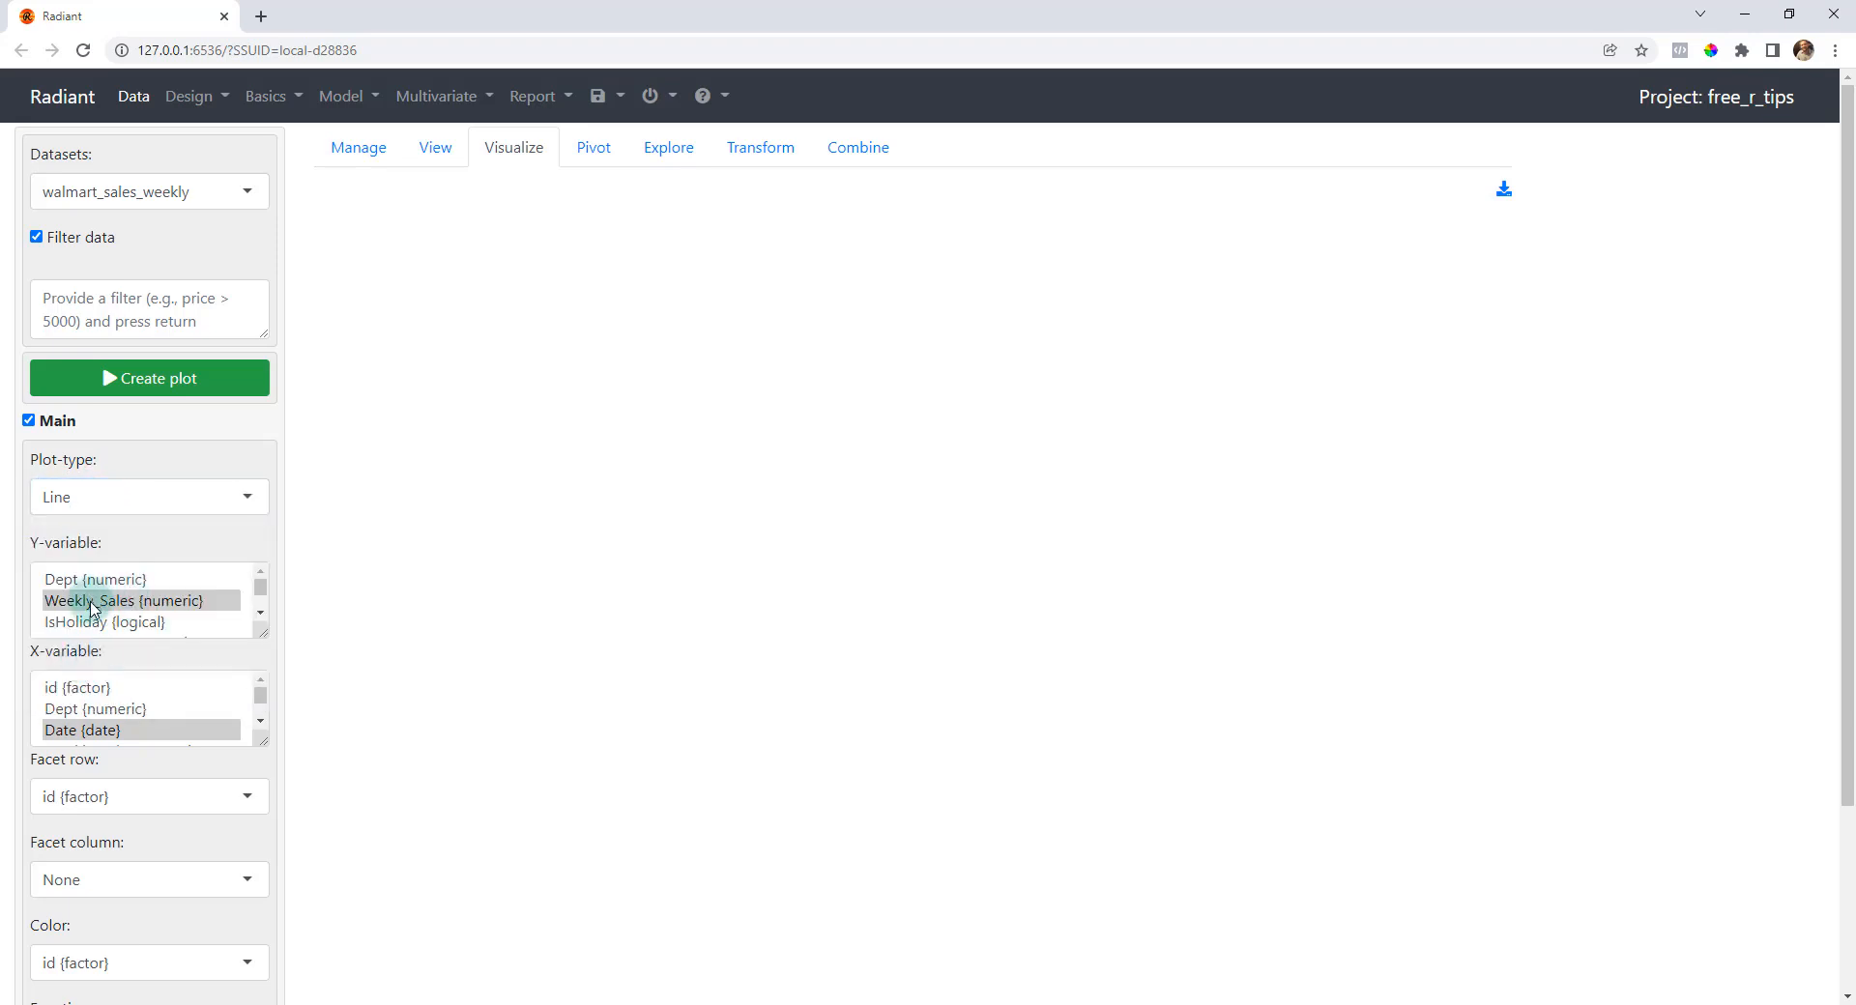
{"action": "left_click", "coordinate": [83, 729]}
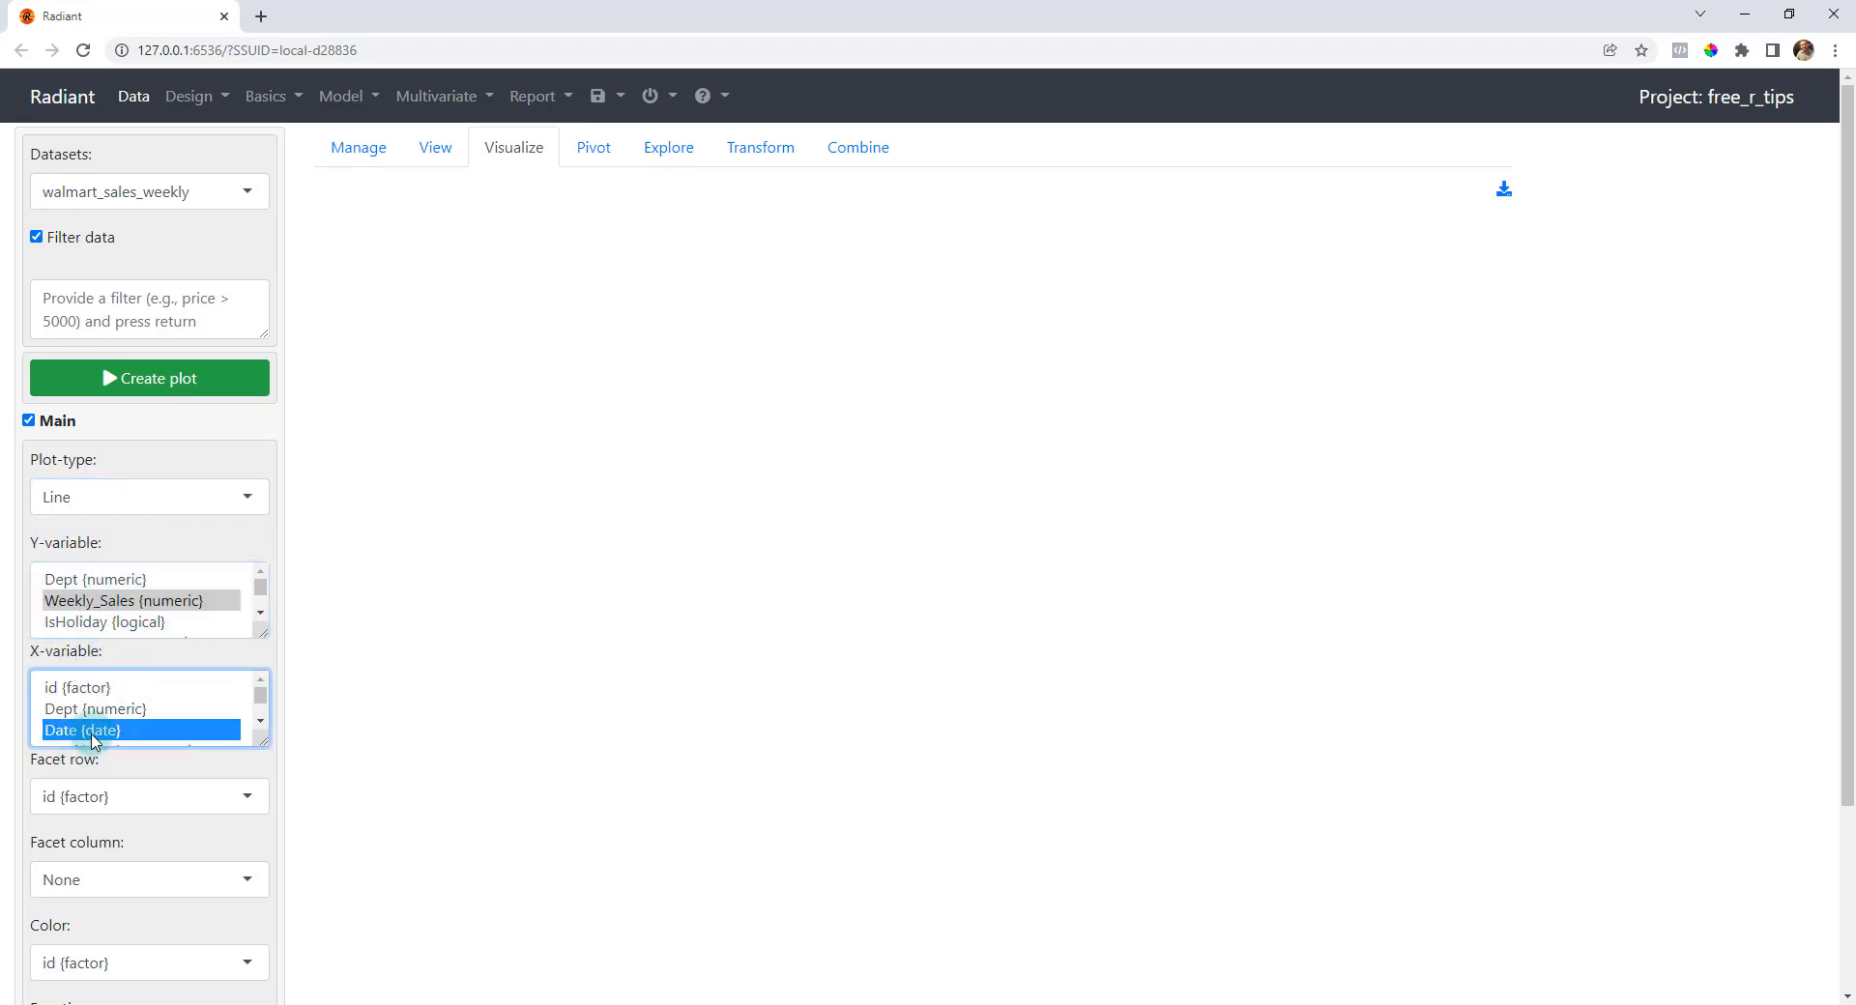
{"action": "left_click", "coordinate": [149, 797]}
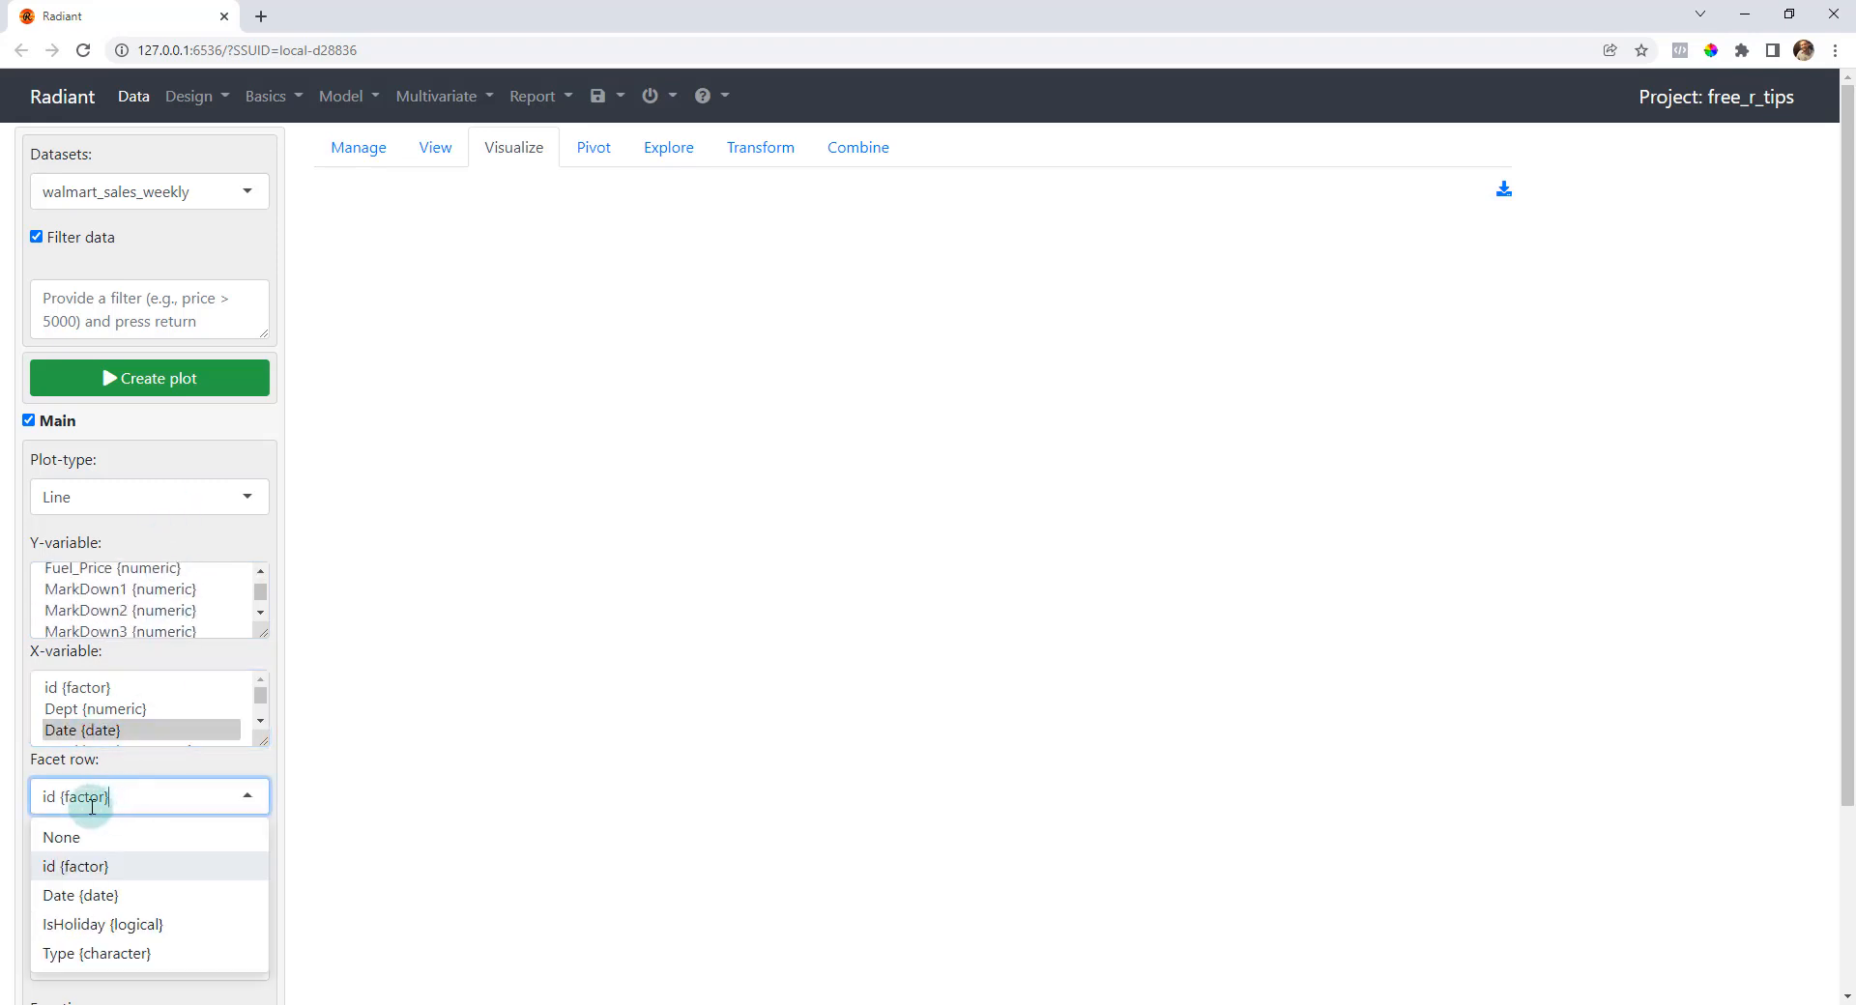
{"action": "left_click", "coordinate": [75, 866]}
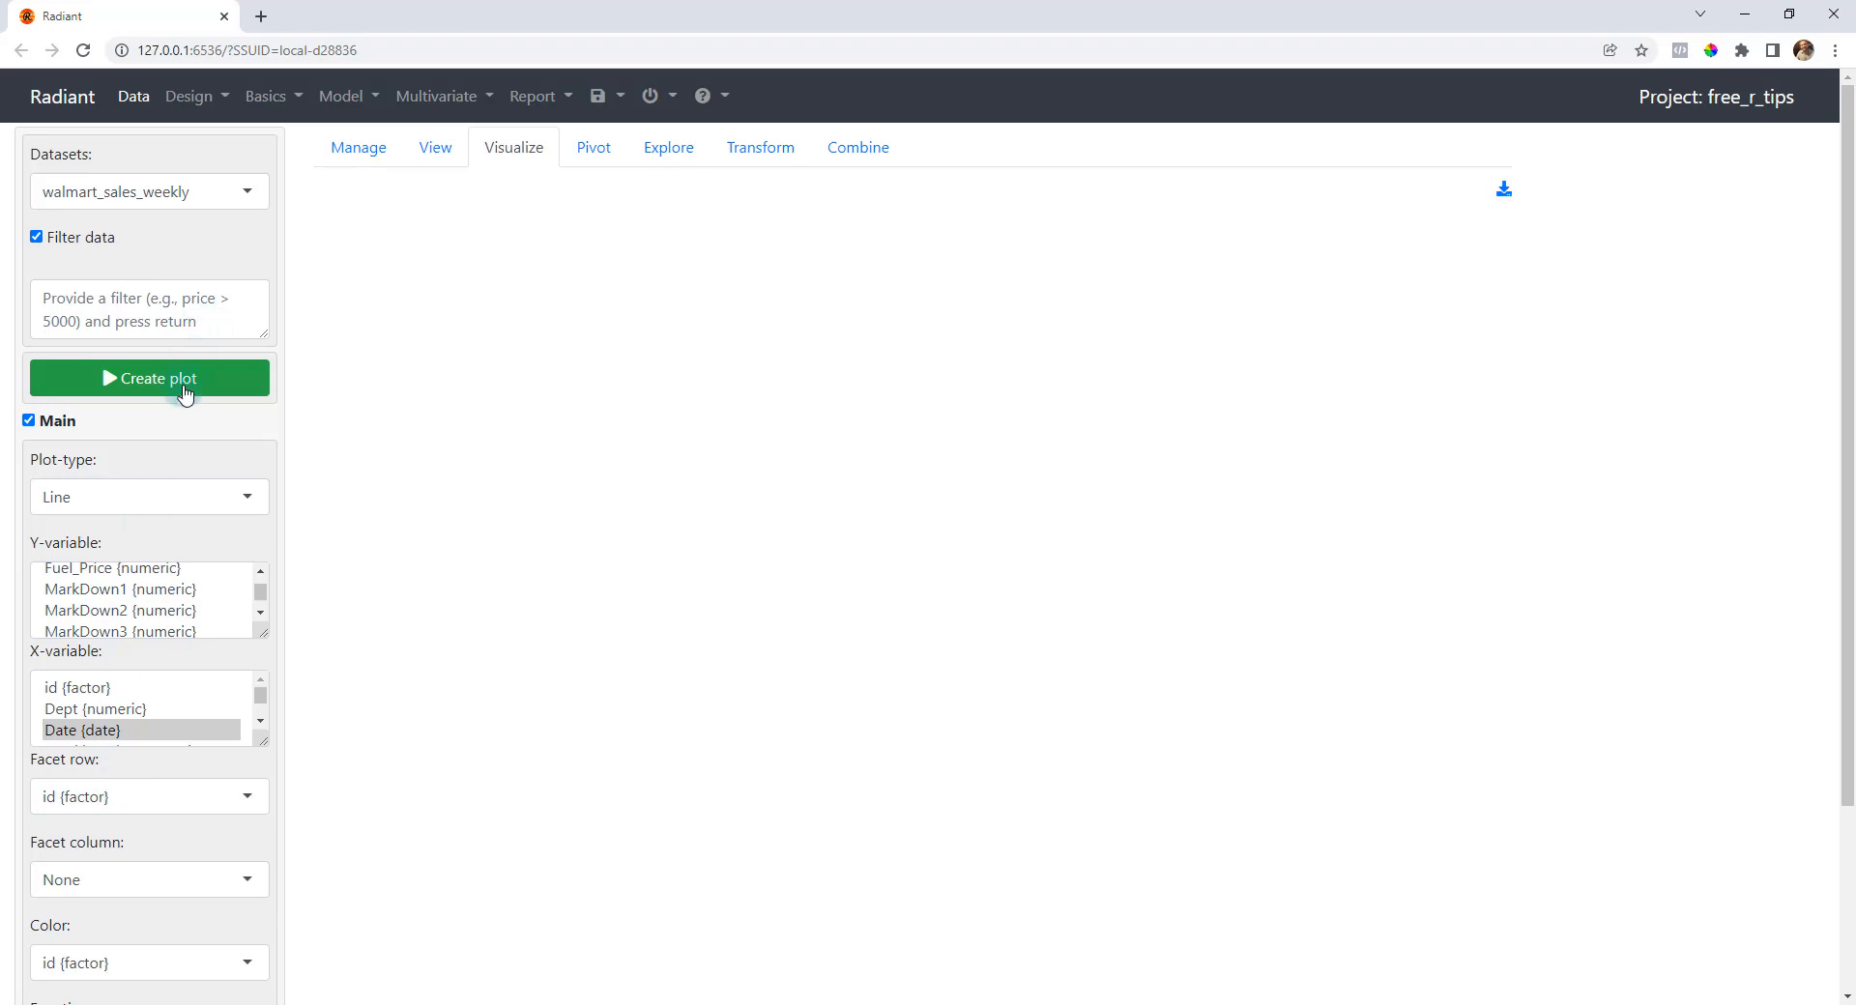
{"action": "left_click", "coordinate": [149, 377]}
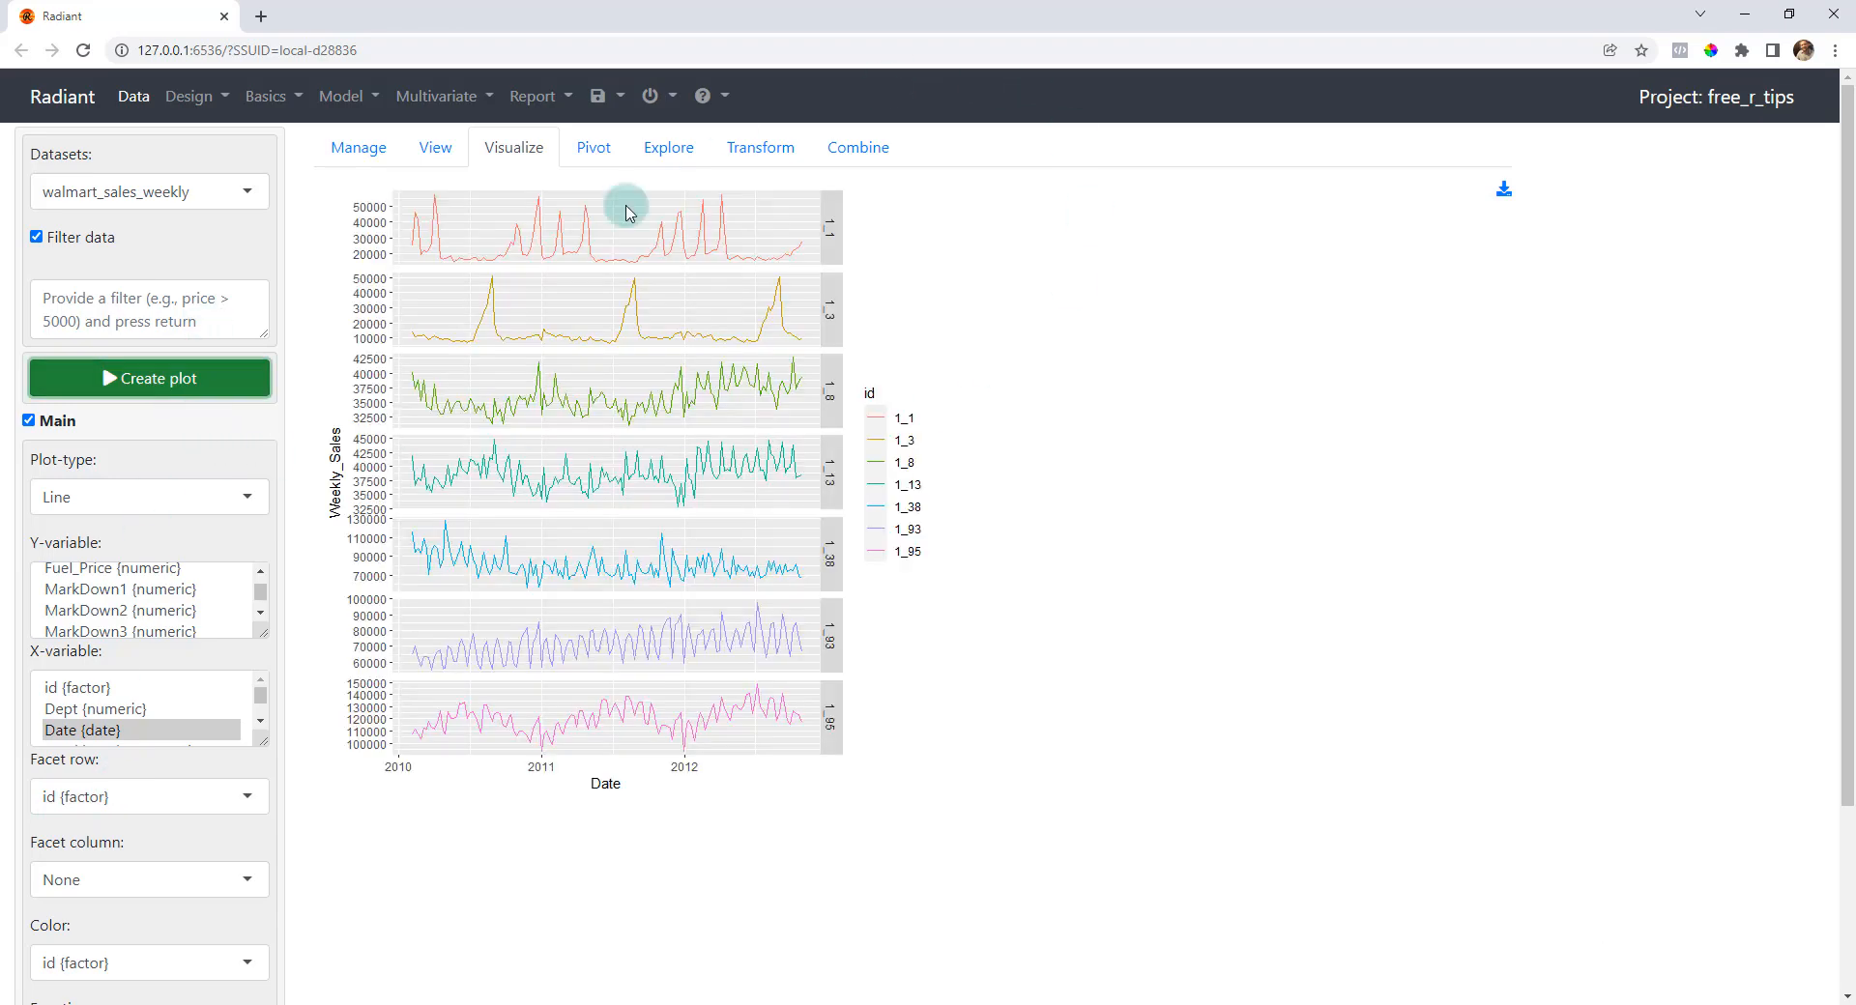
{"action": "scroll", "scroll_direction": "down", "scroll_amount": 3}
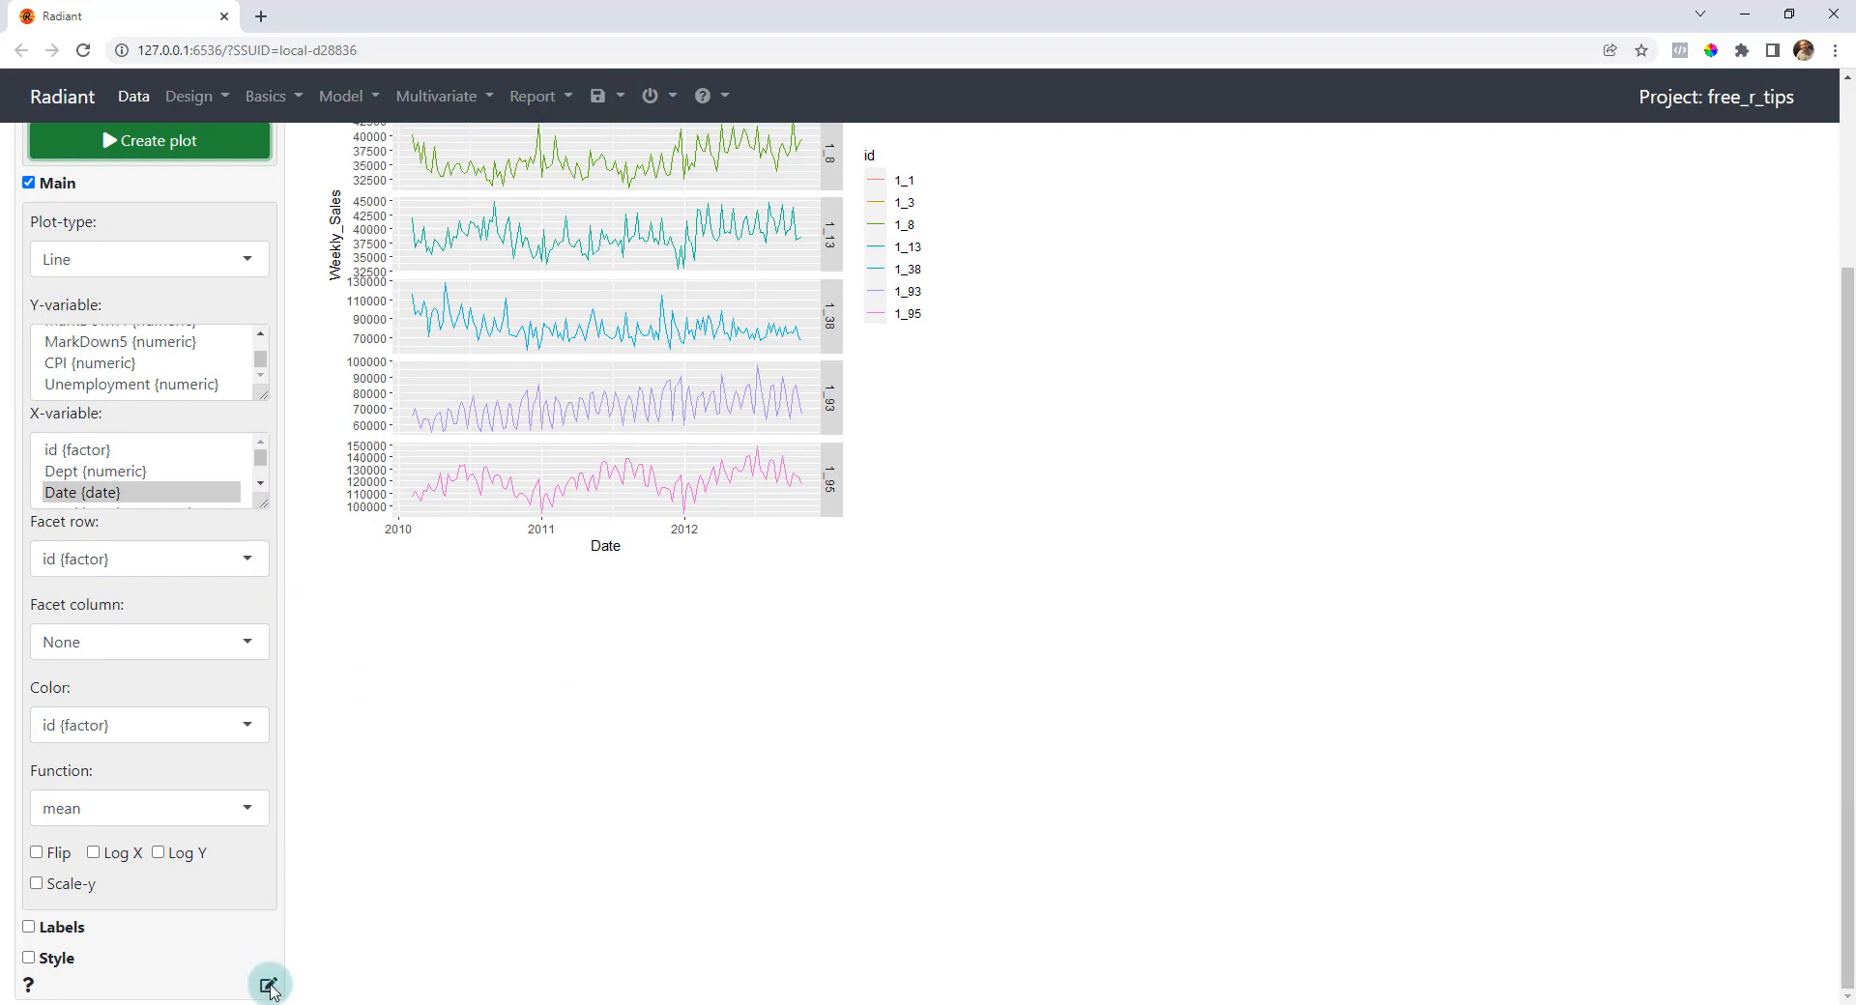
- Send the visualize() plot code to the Rmd report and knit it to render the chart
{"action": "left_click", "coordinate": [270, 986]}
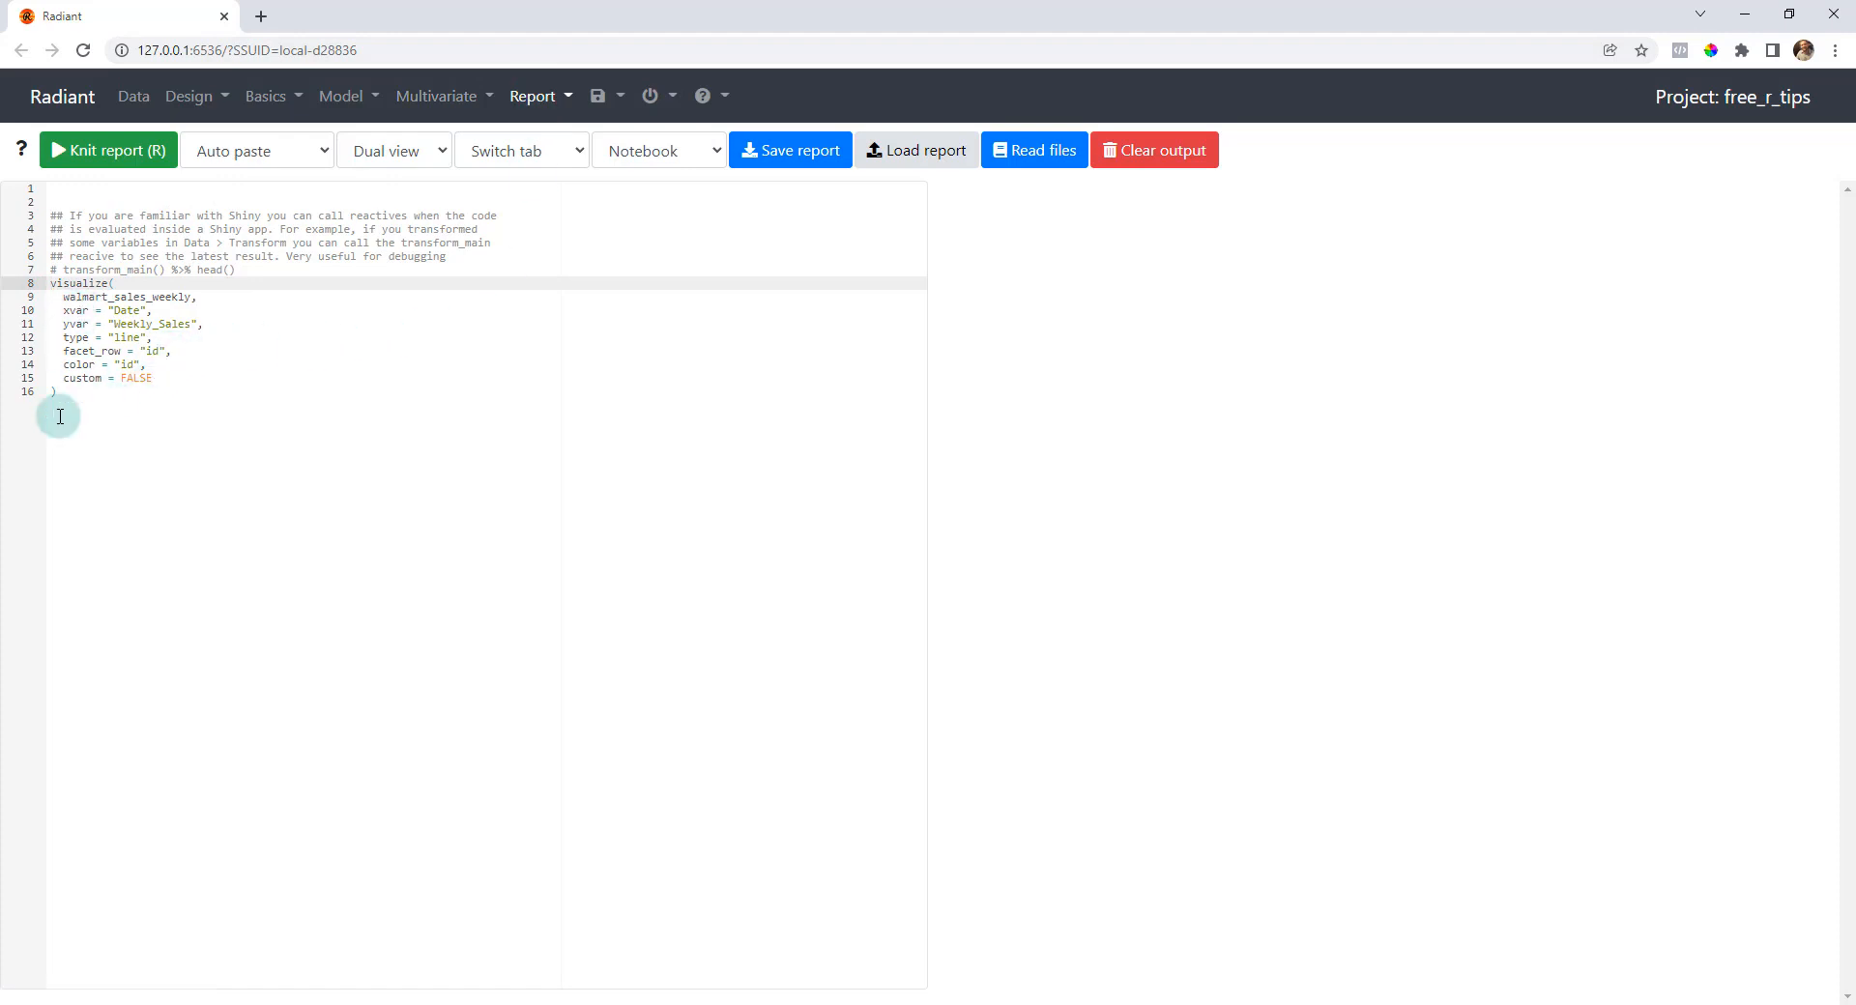
{"action": "mouse_move", "coordinate": [106, 274]}
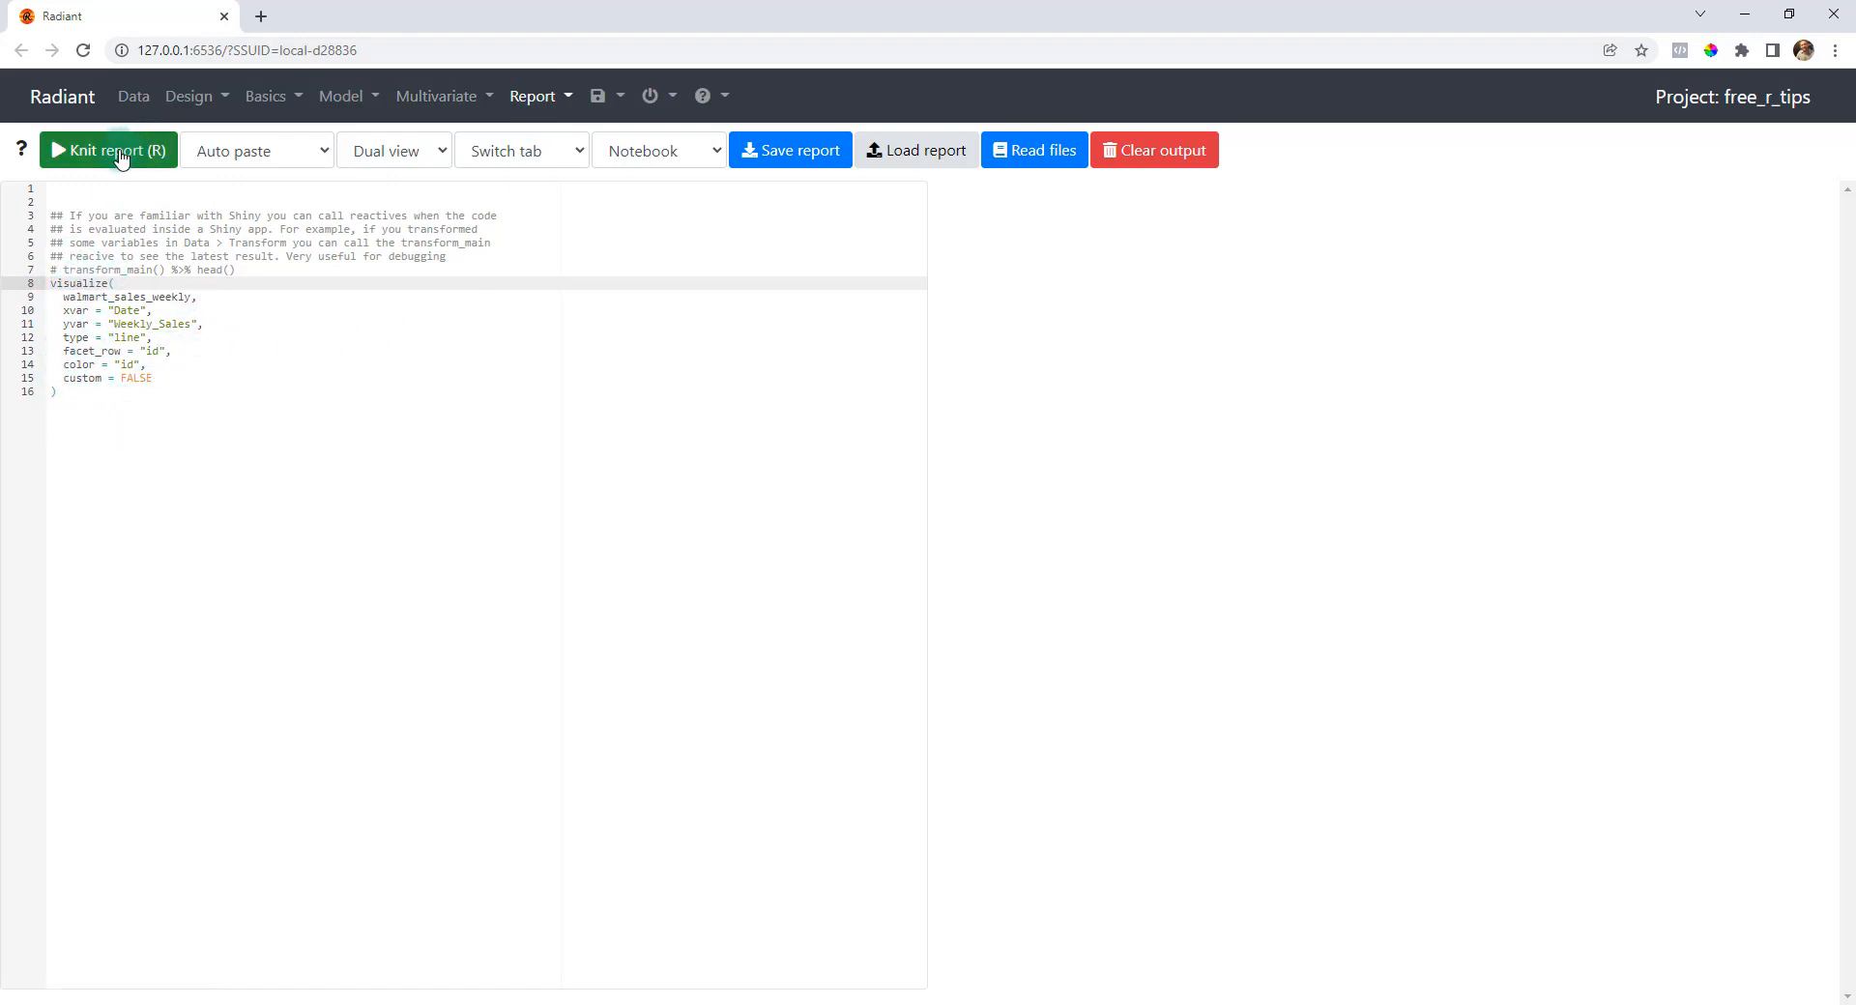
{"action": "left_click", "coordinate": [108, 151]}
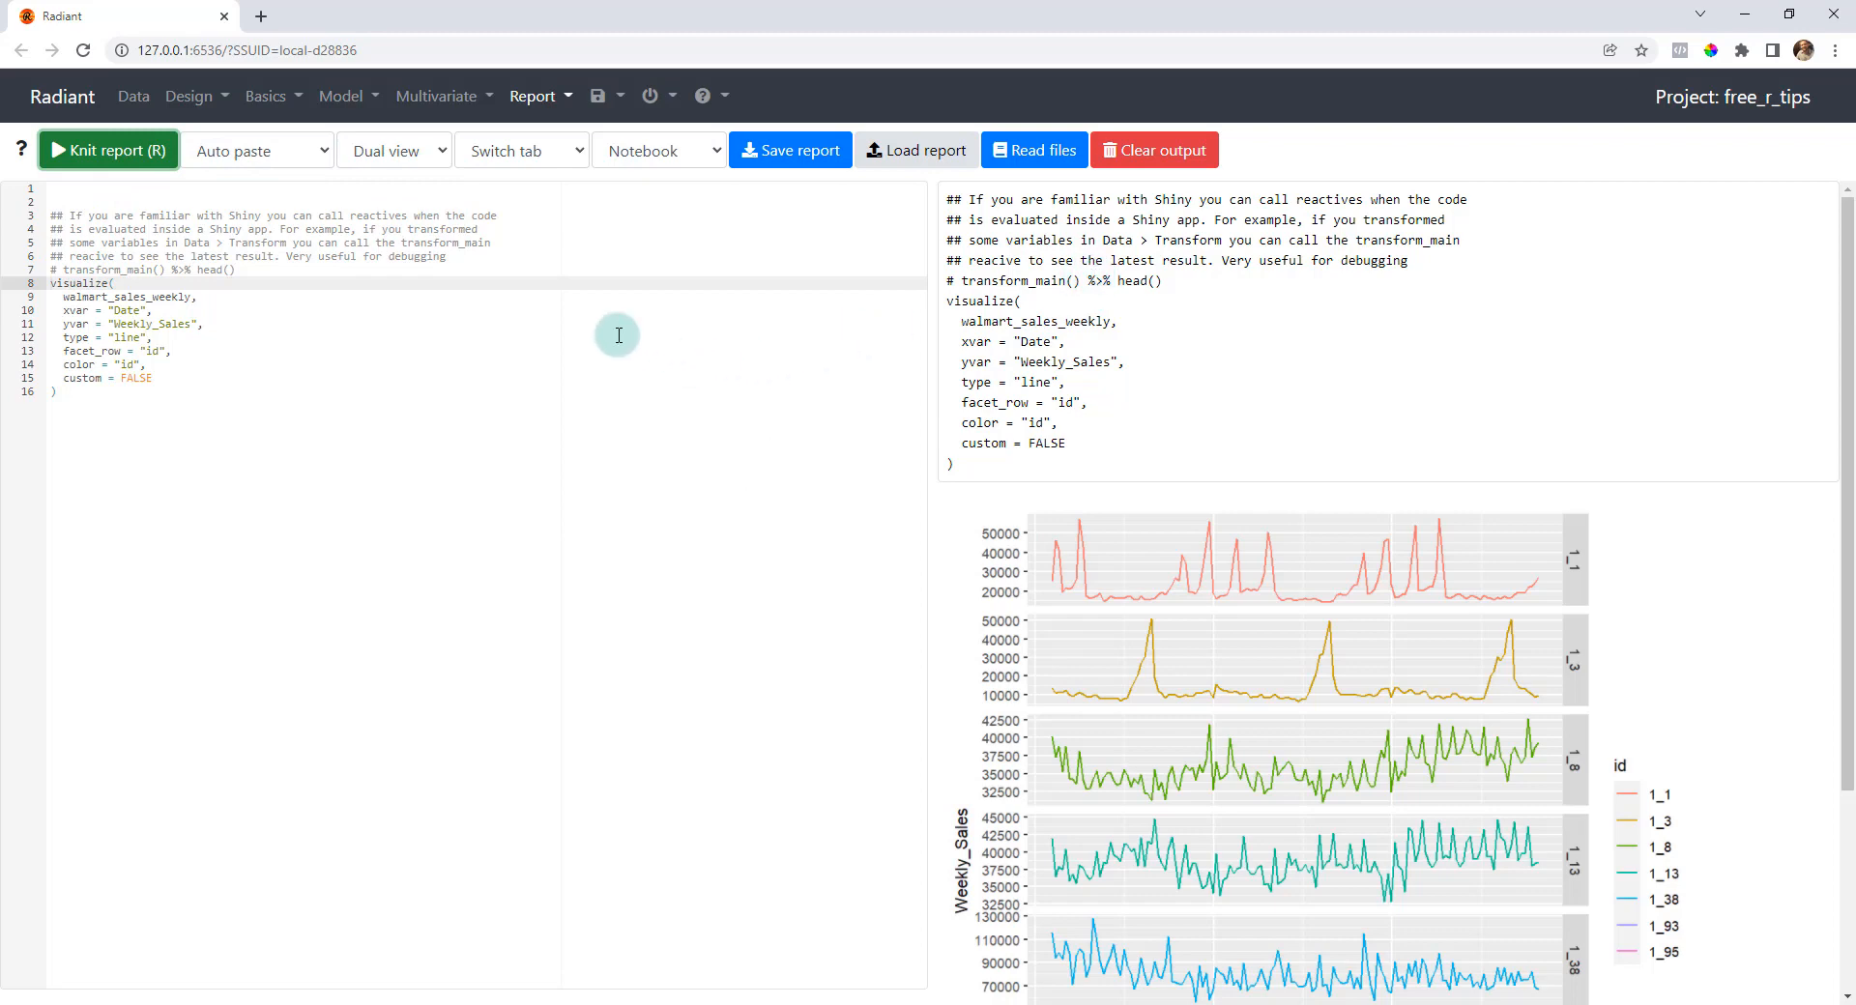
{"action": "mouse_move", "coordinate": [356, 174]}
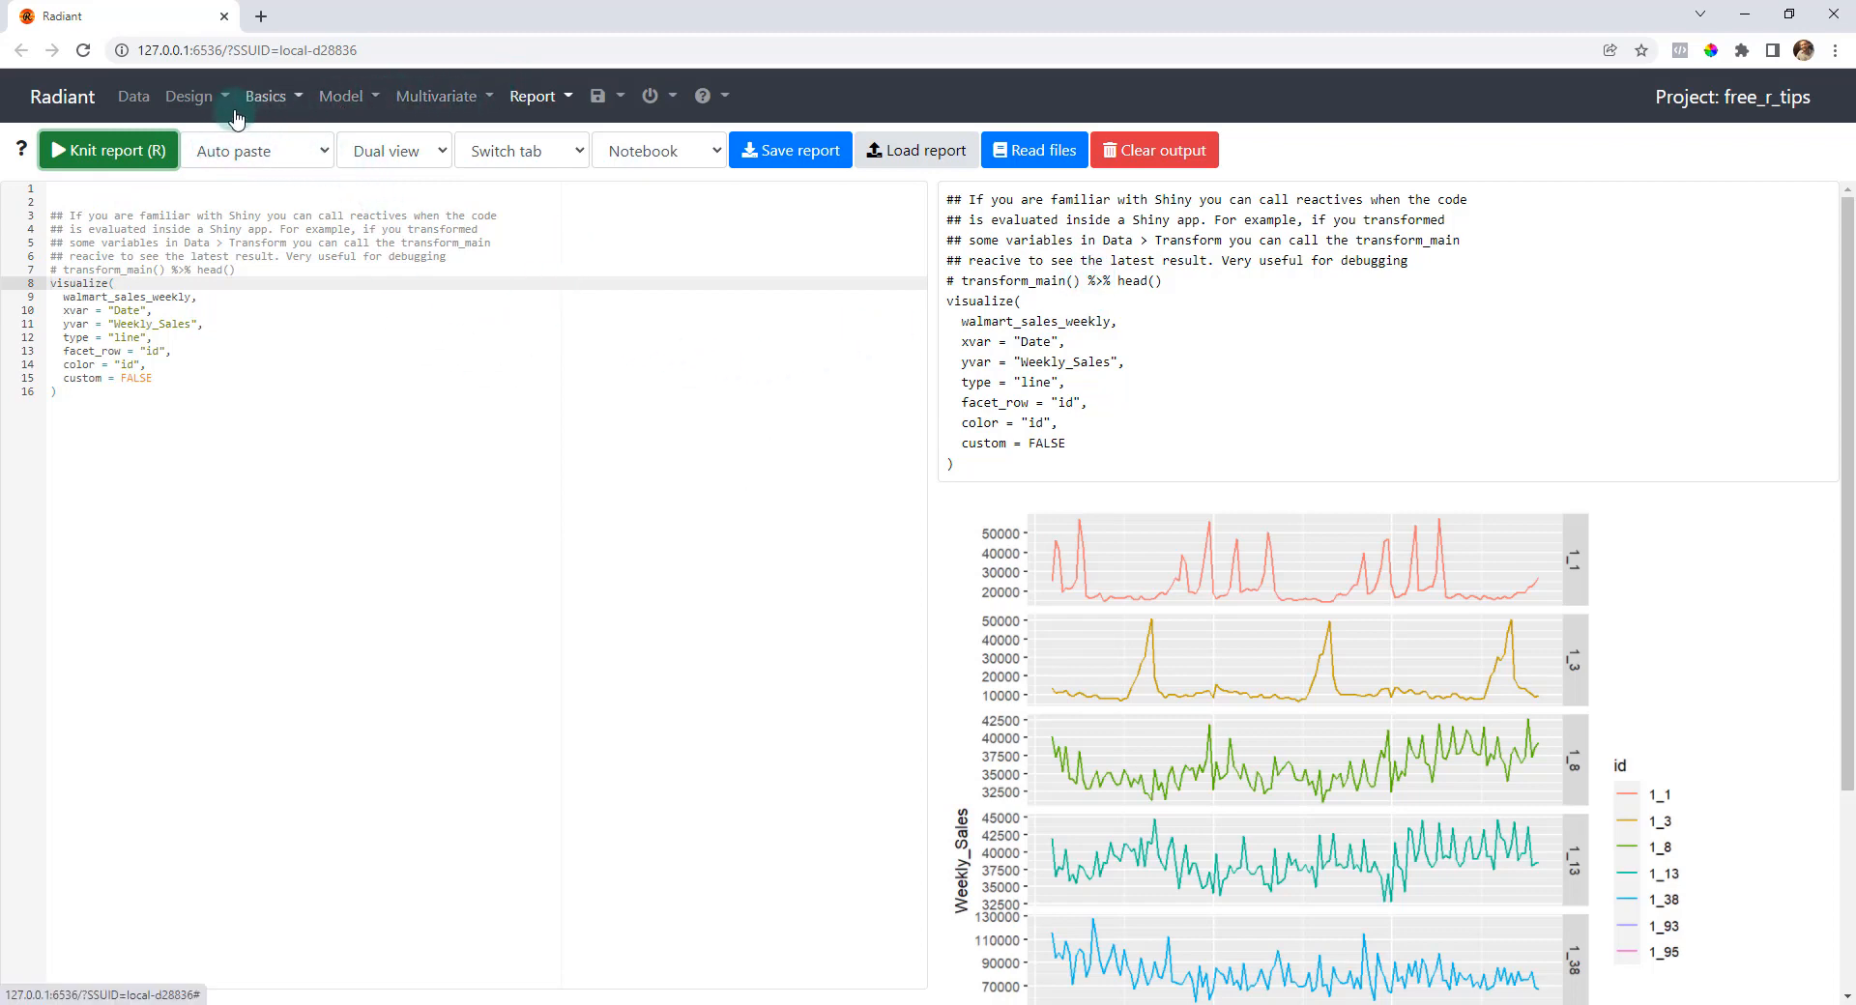
{"action": "mouse_move", "coordinate": [133, 96]}
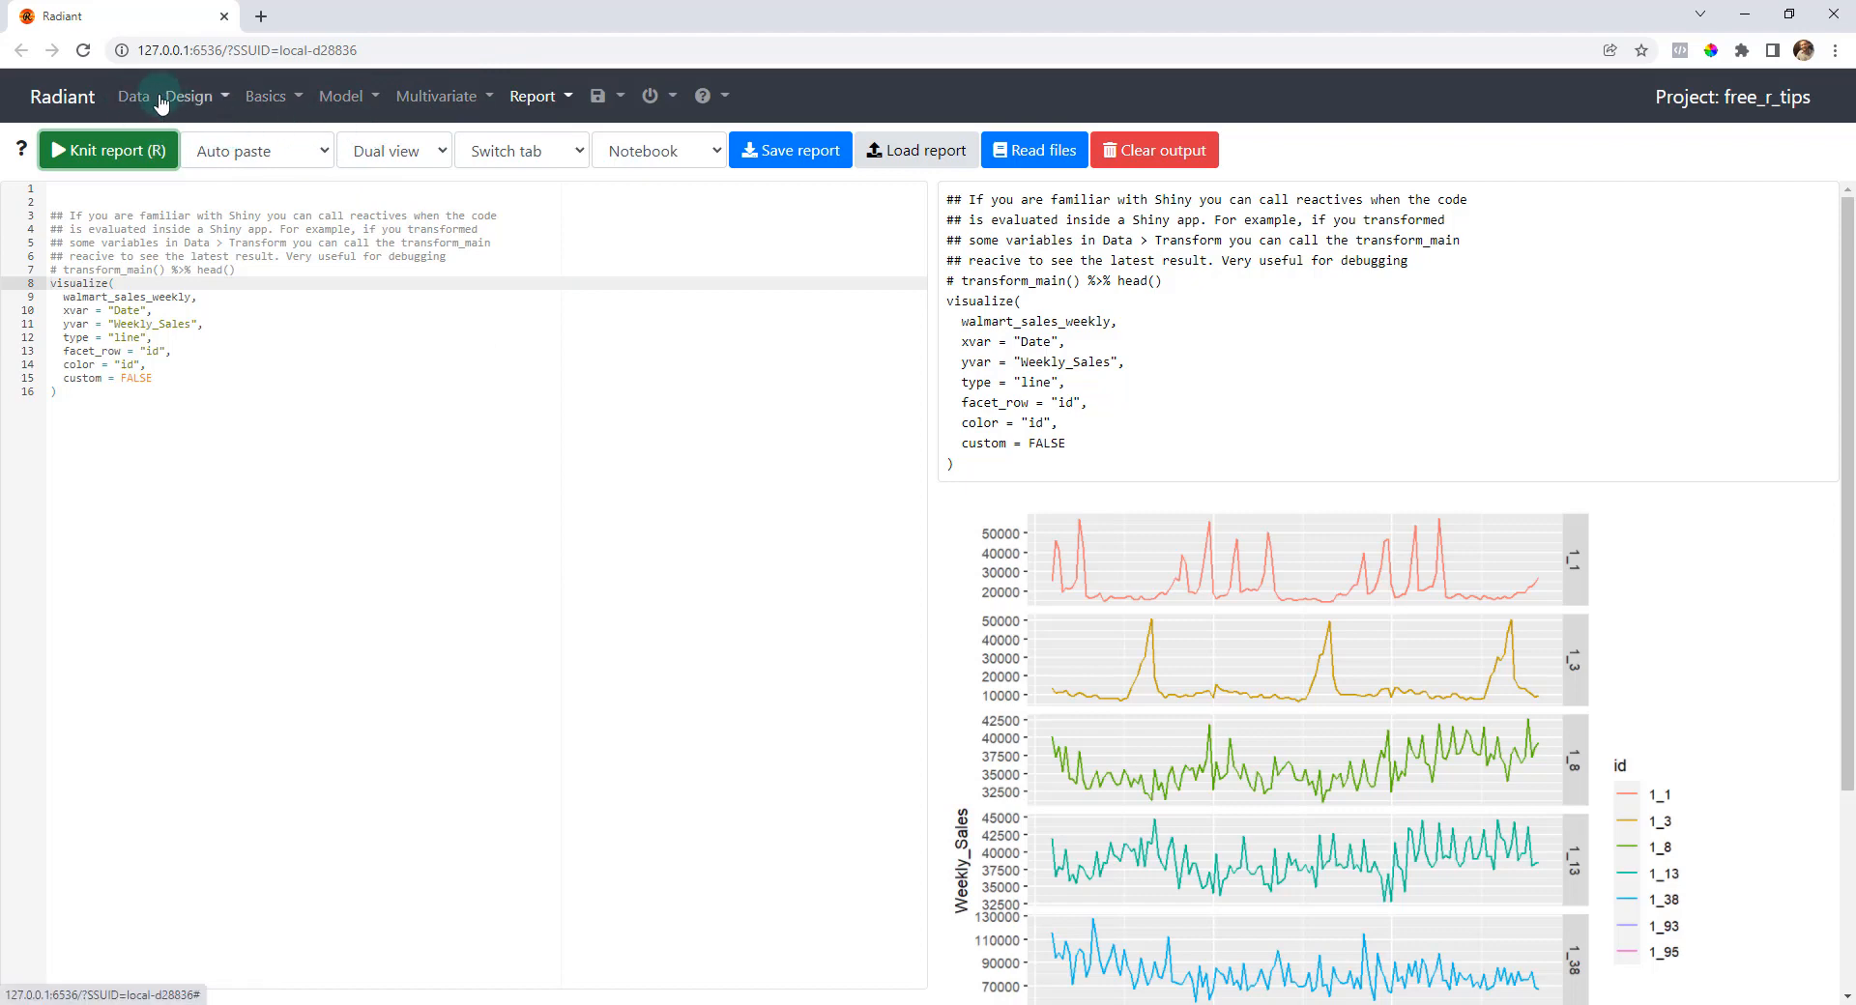
- Switch to Model > Linear regression (OLS) on walmart_sales_weekly
{"action": "left_click", "coordinate": [133, 97]}
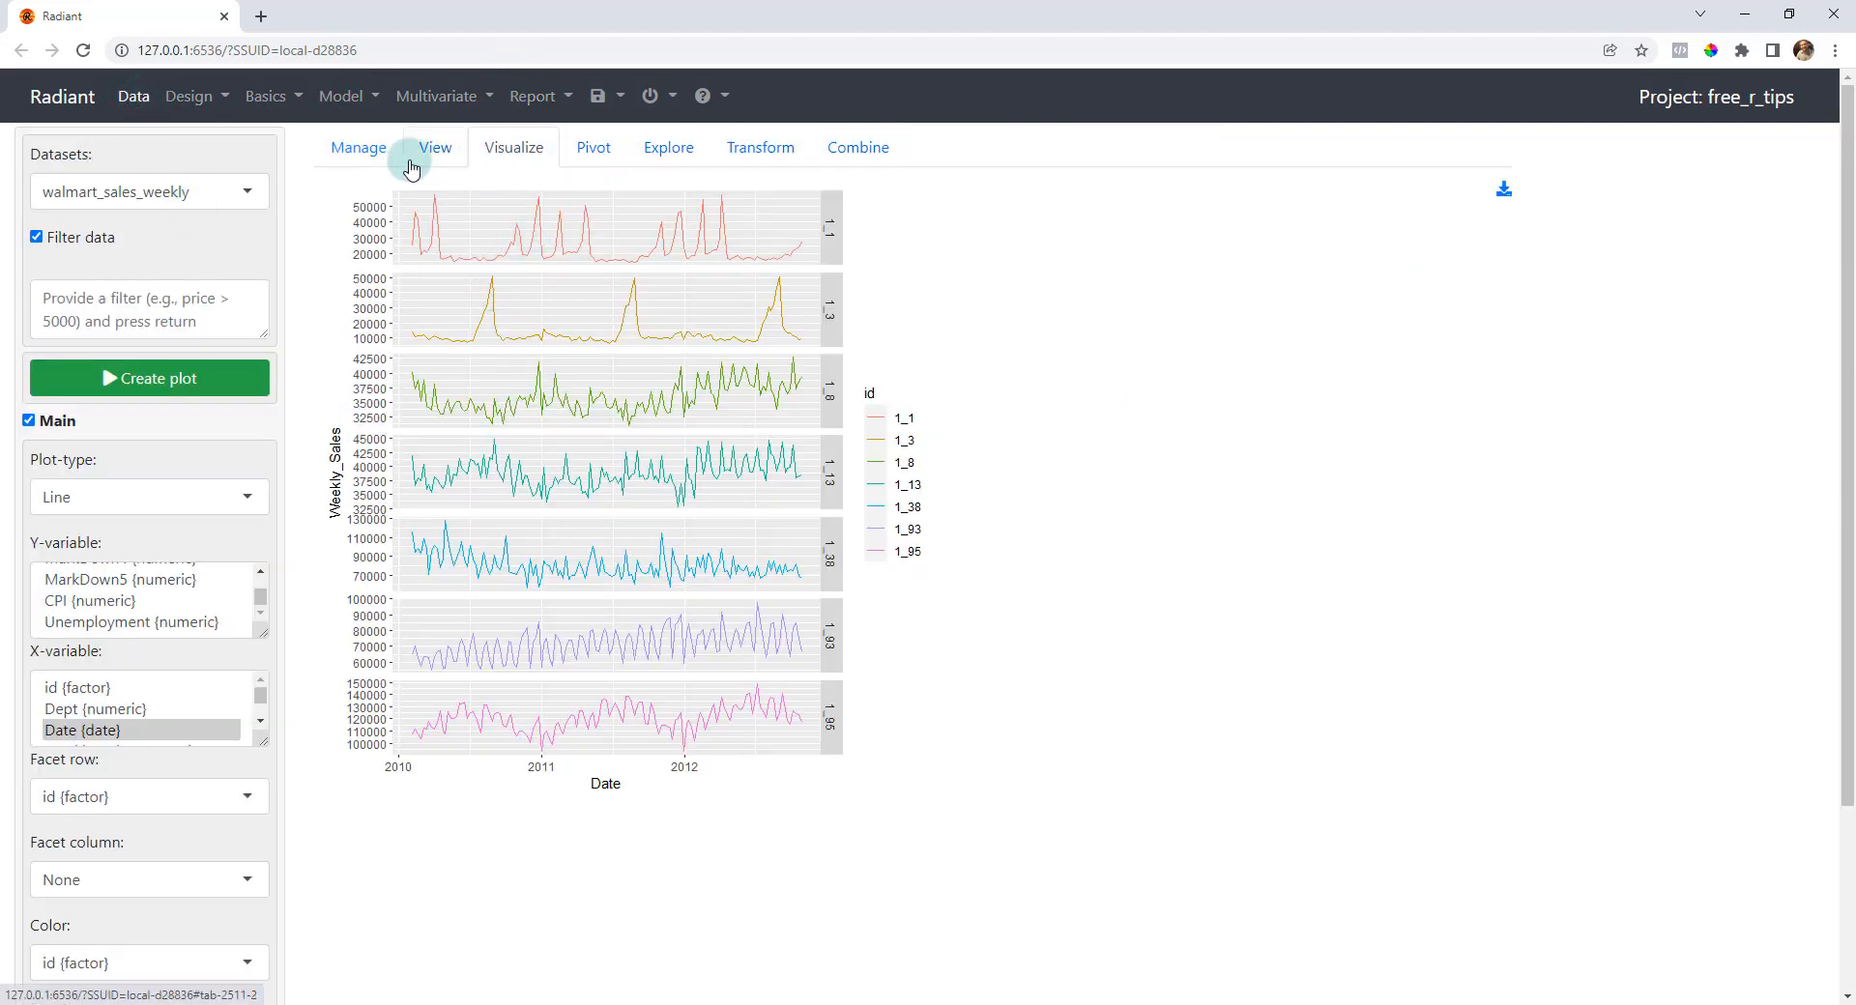
{"action": "mouse_move", "coordinate": [356, 97]}
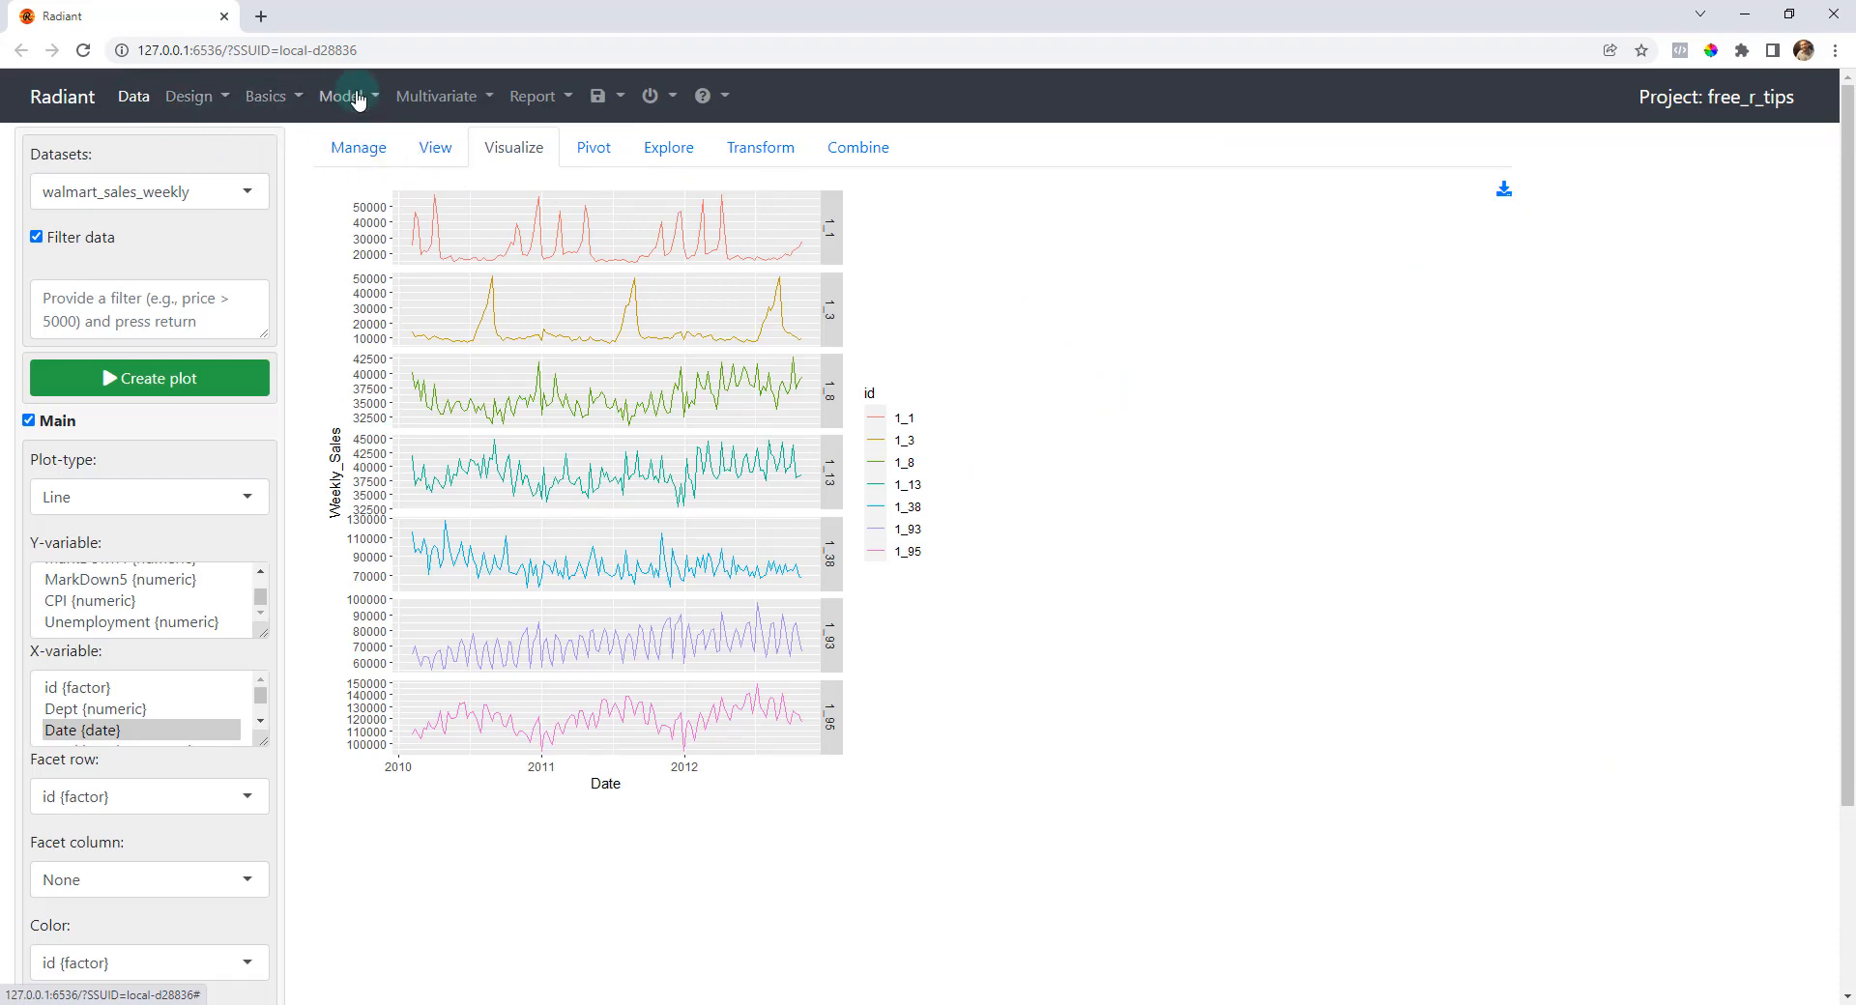
{"action": "left_click", "coordinate": [344, 97]}
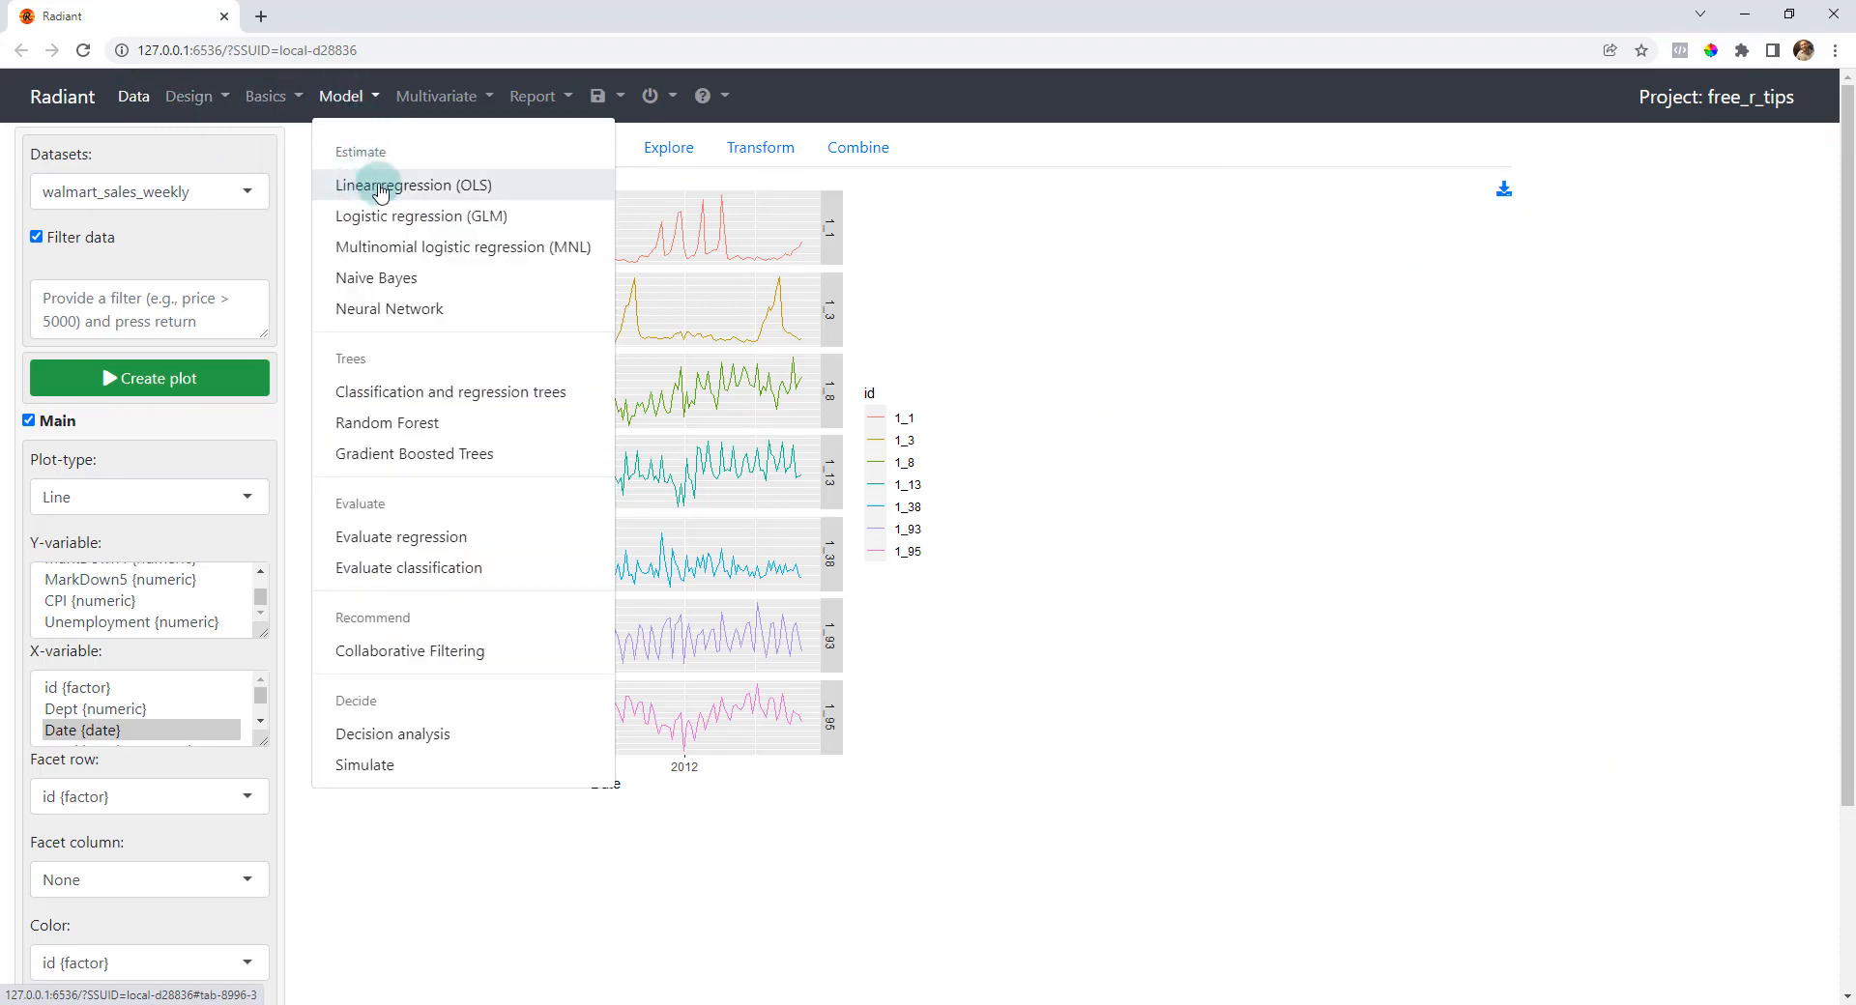
{"action": "left_click", "coordinate": [412, 185]}
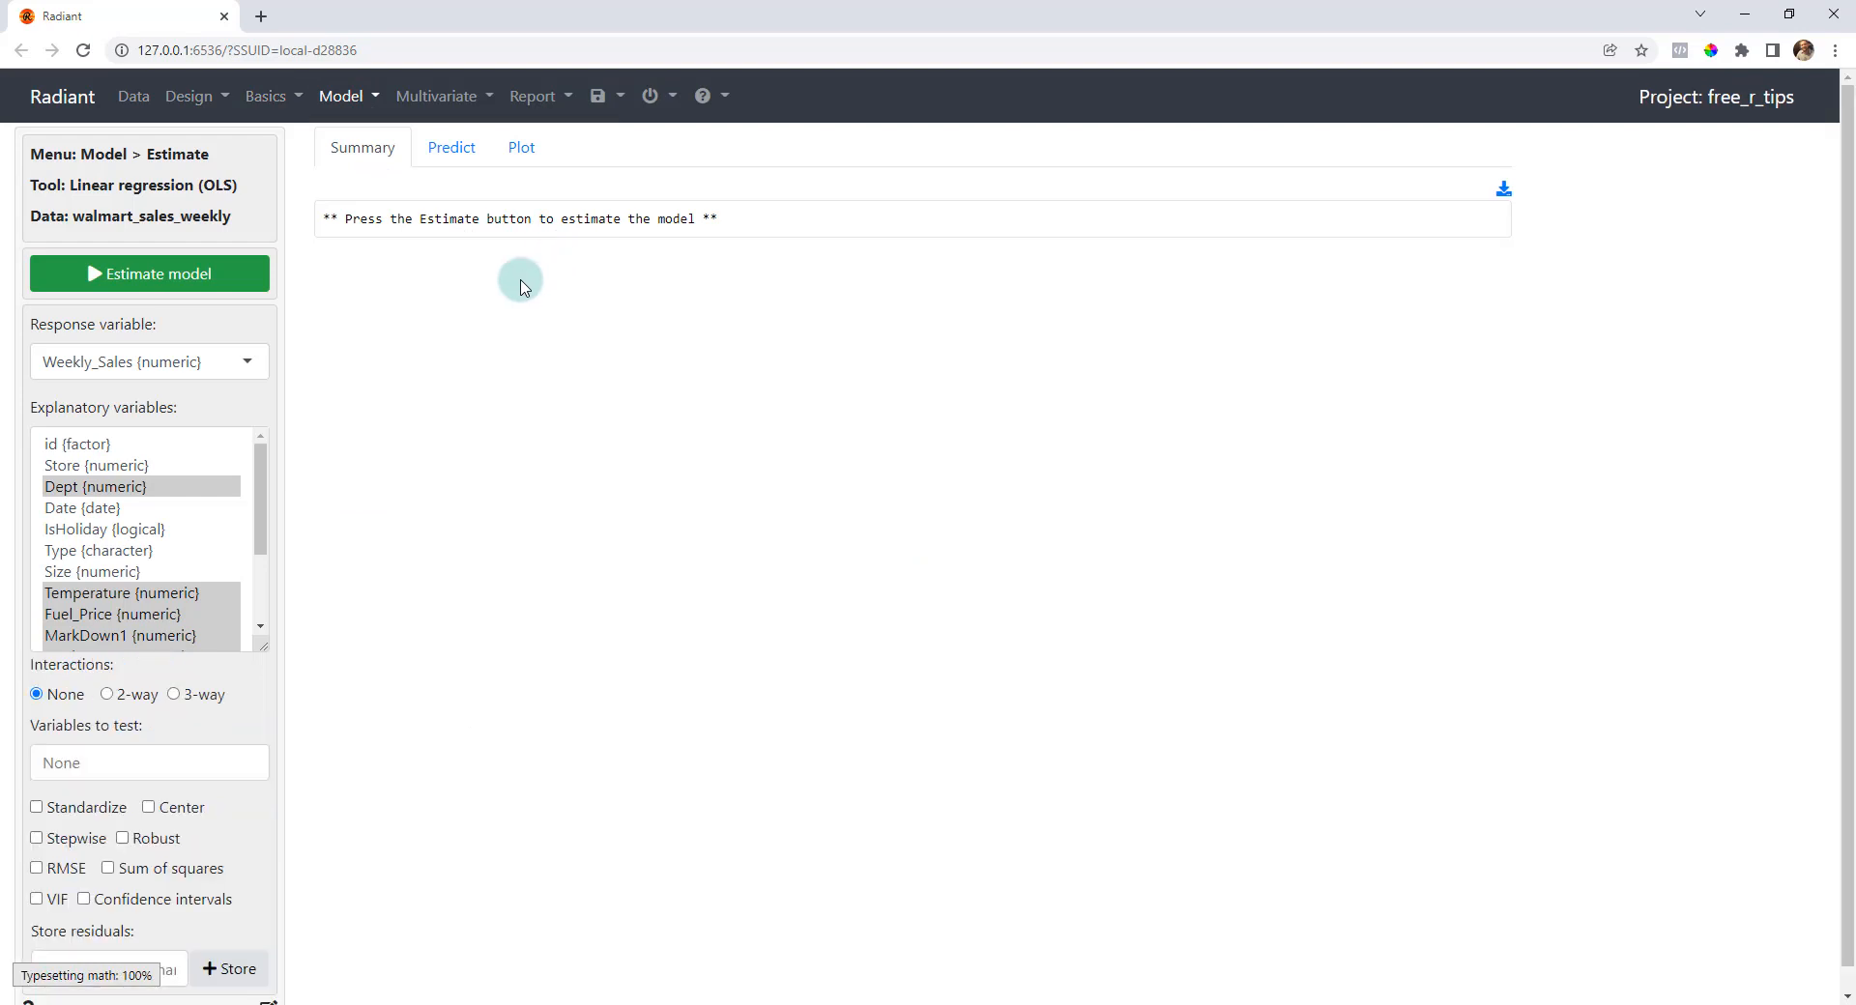
{"action": "mouse_move", "coordinate": [114, 373]}
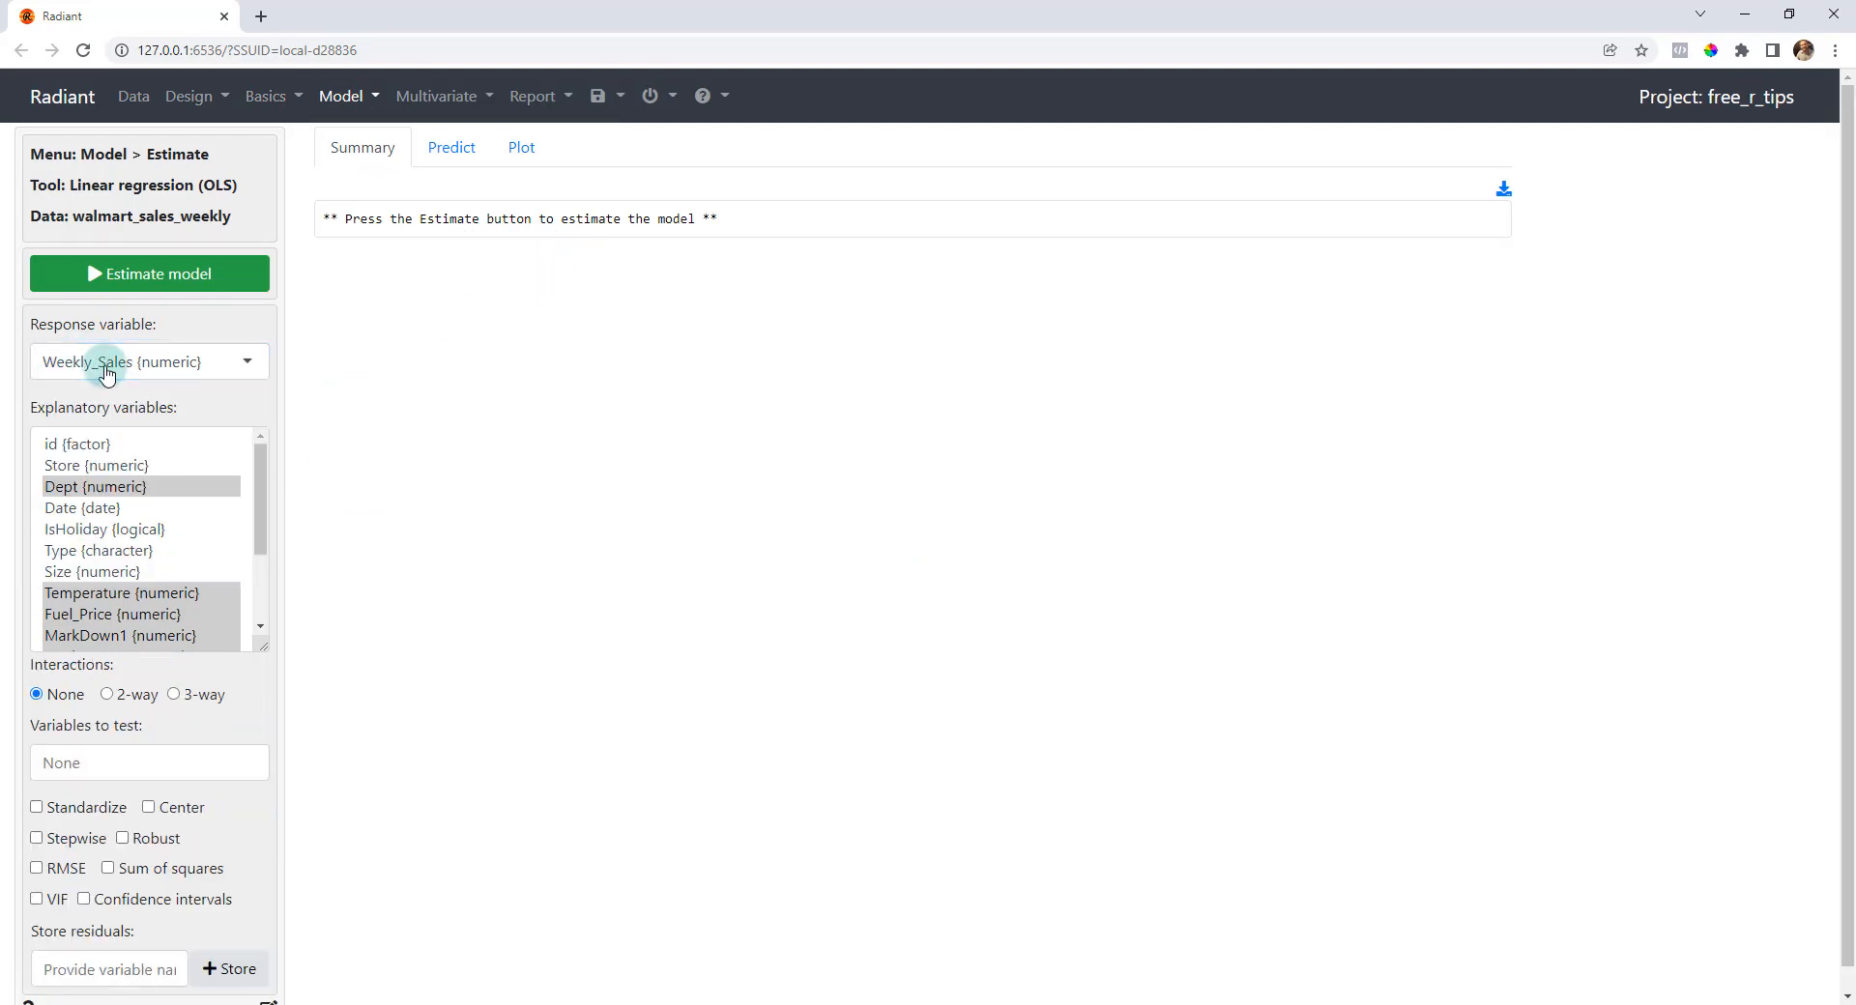
- Review Weekly_Sales as response and the Dept, Temperature, Fuel_Price, markdown, CPI, Unemployment explanatory variables
{"action": "scroll", "scroll_direction": "down", "scroll_amount": 3}
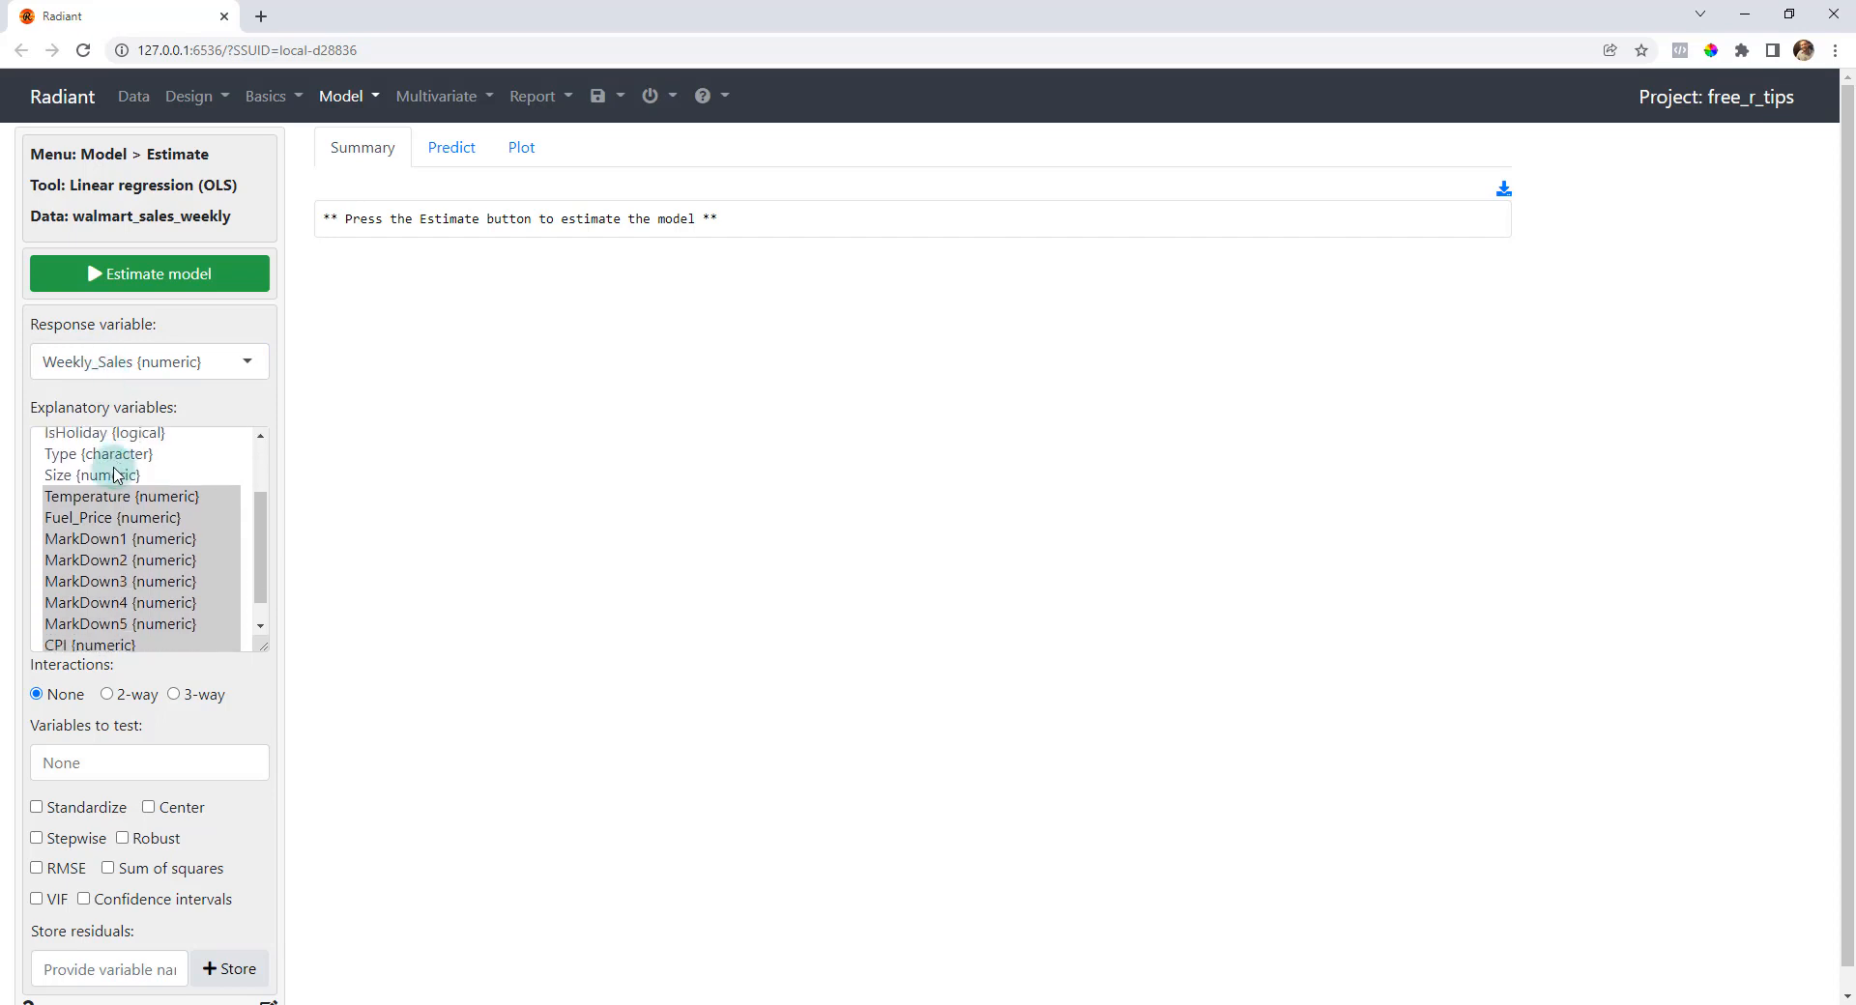
{"action": "scroll", "scroll_direction": "up", "scroll_amount": 3}
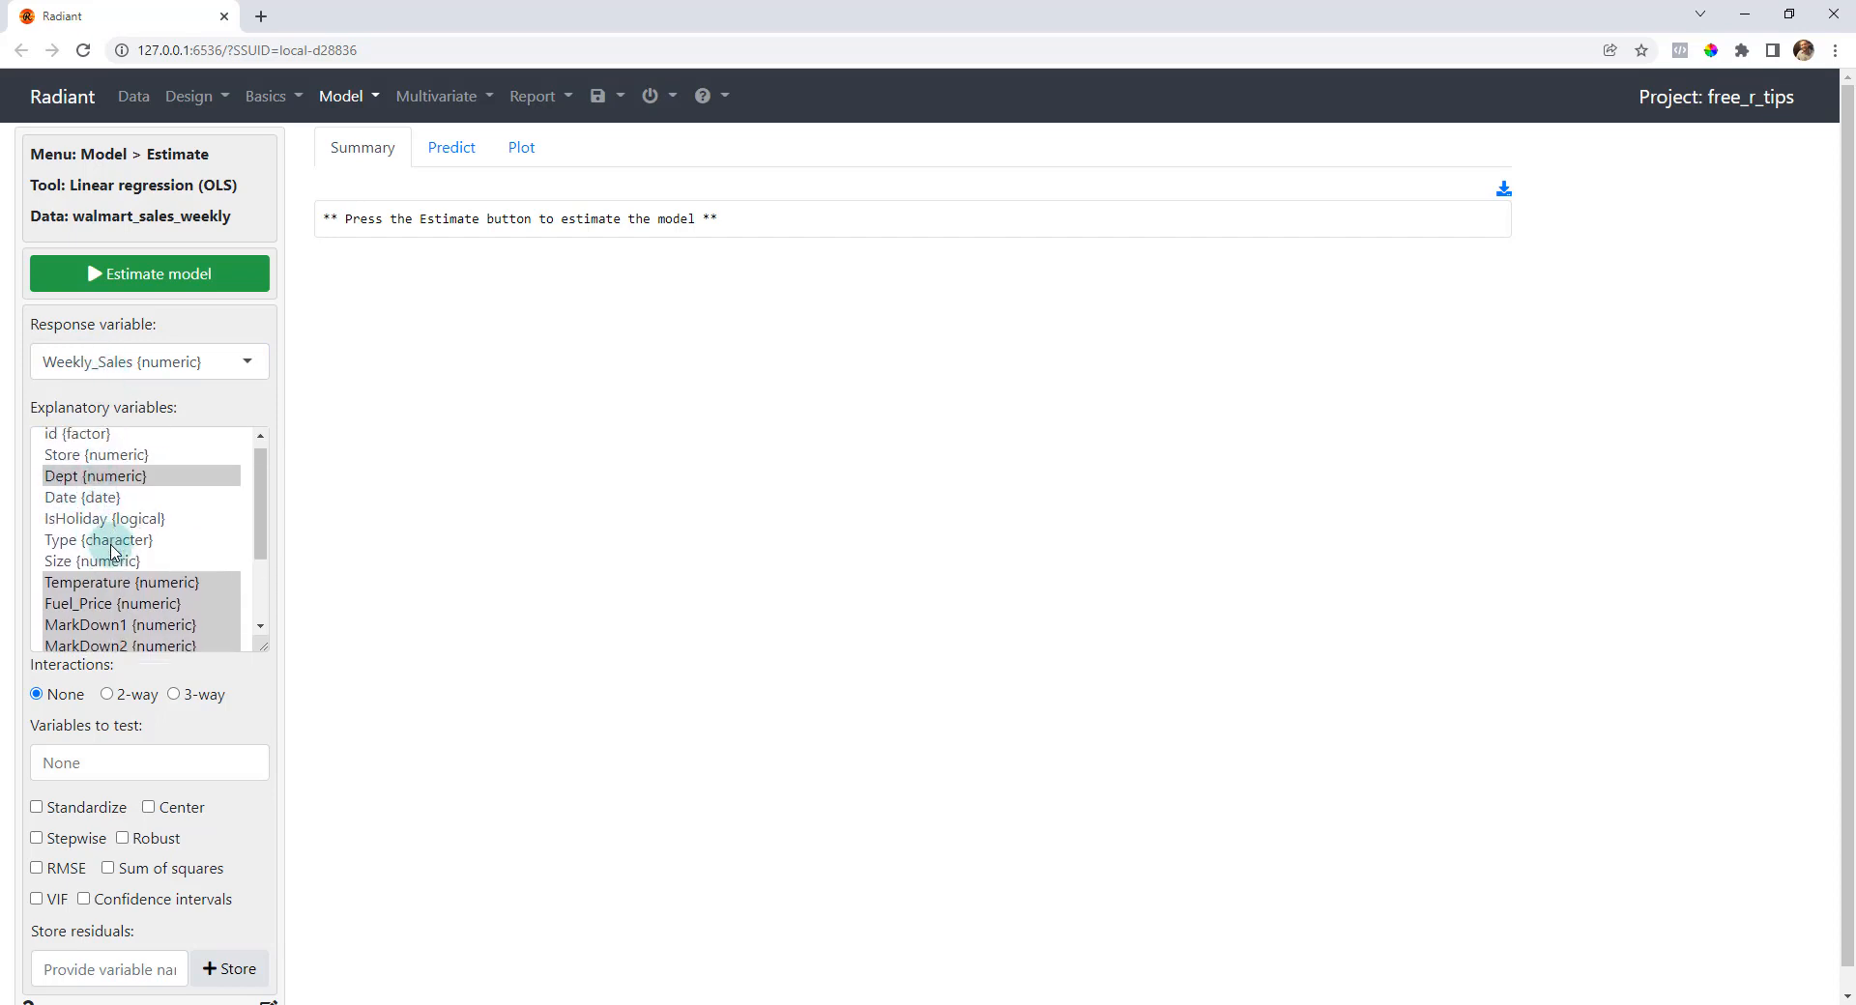
{"action": "scroll", "scroll_direction": "down", "scroll_amount": 3}
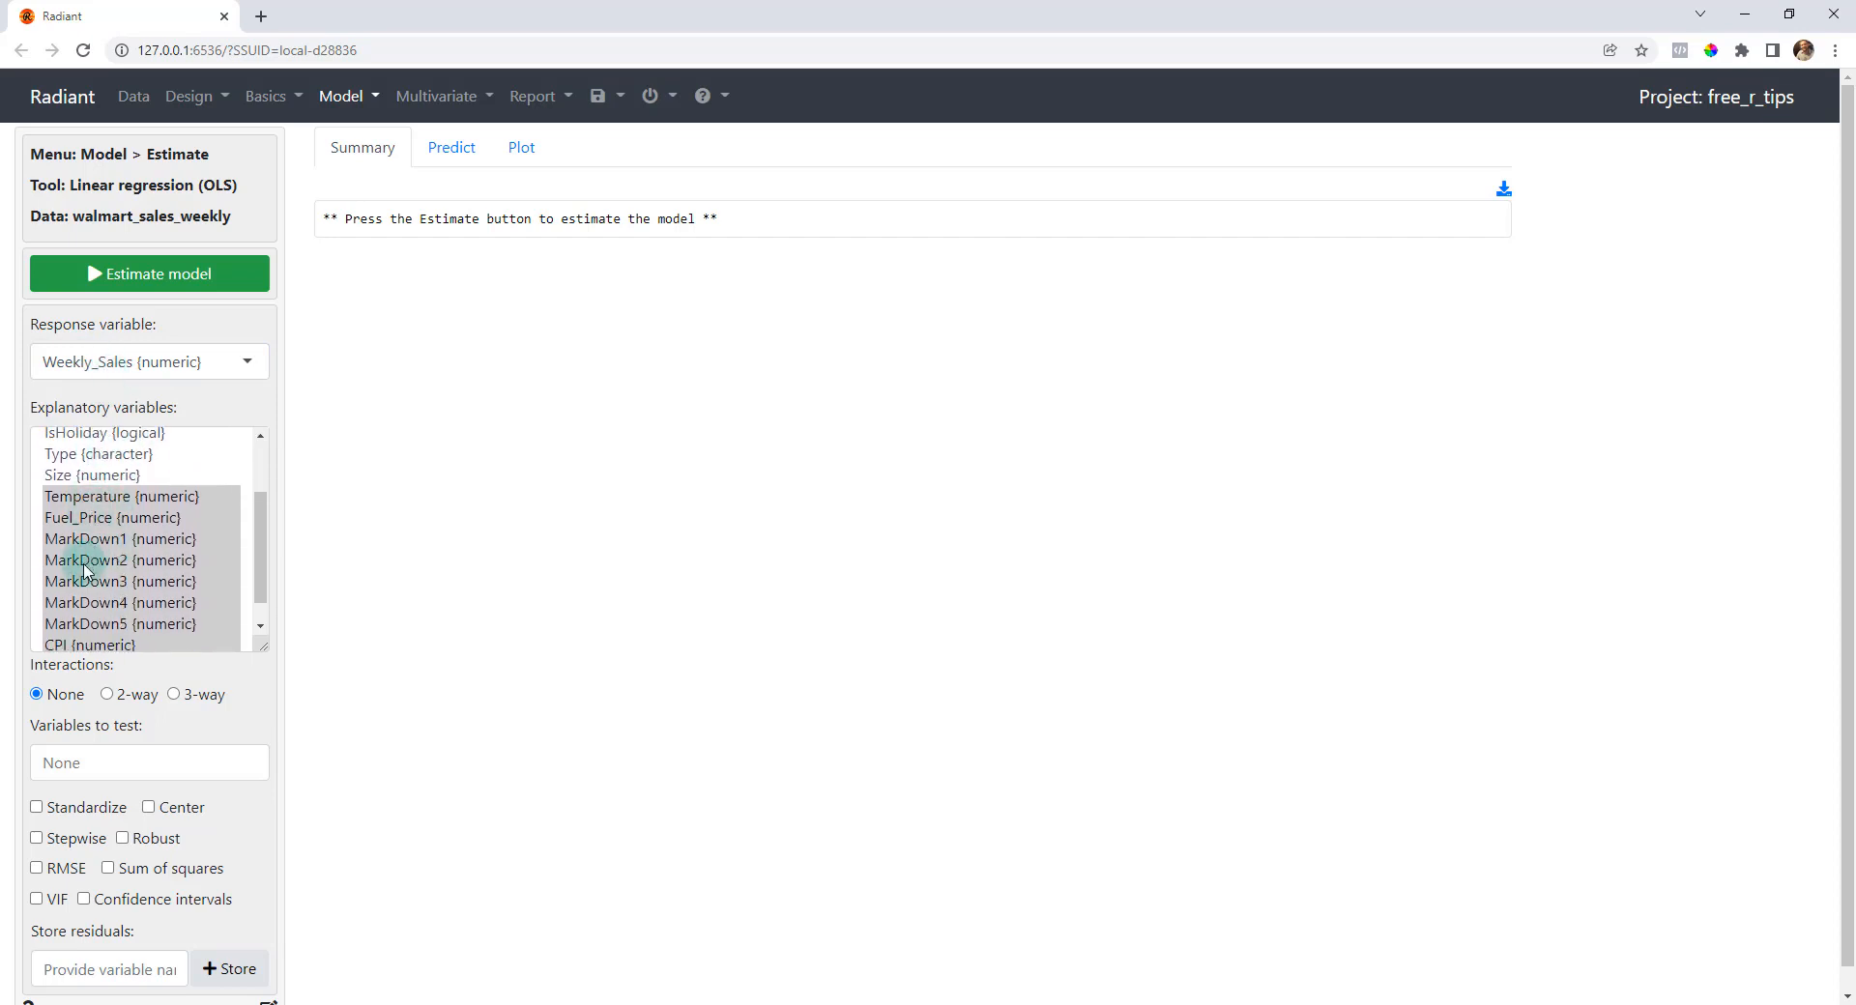
{"action": "scroll", "scroll_direction": "down", "scroll_amount": 3}
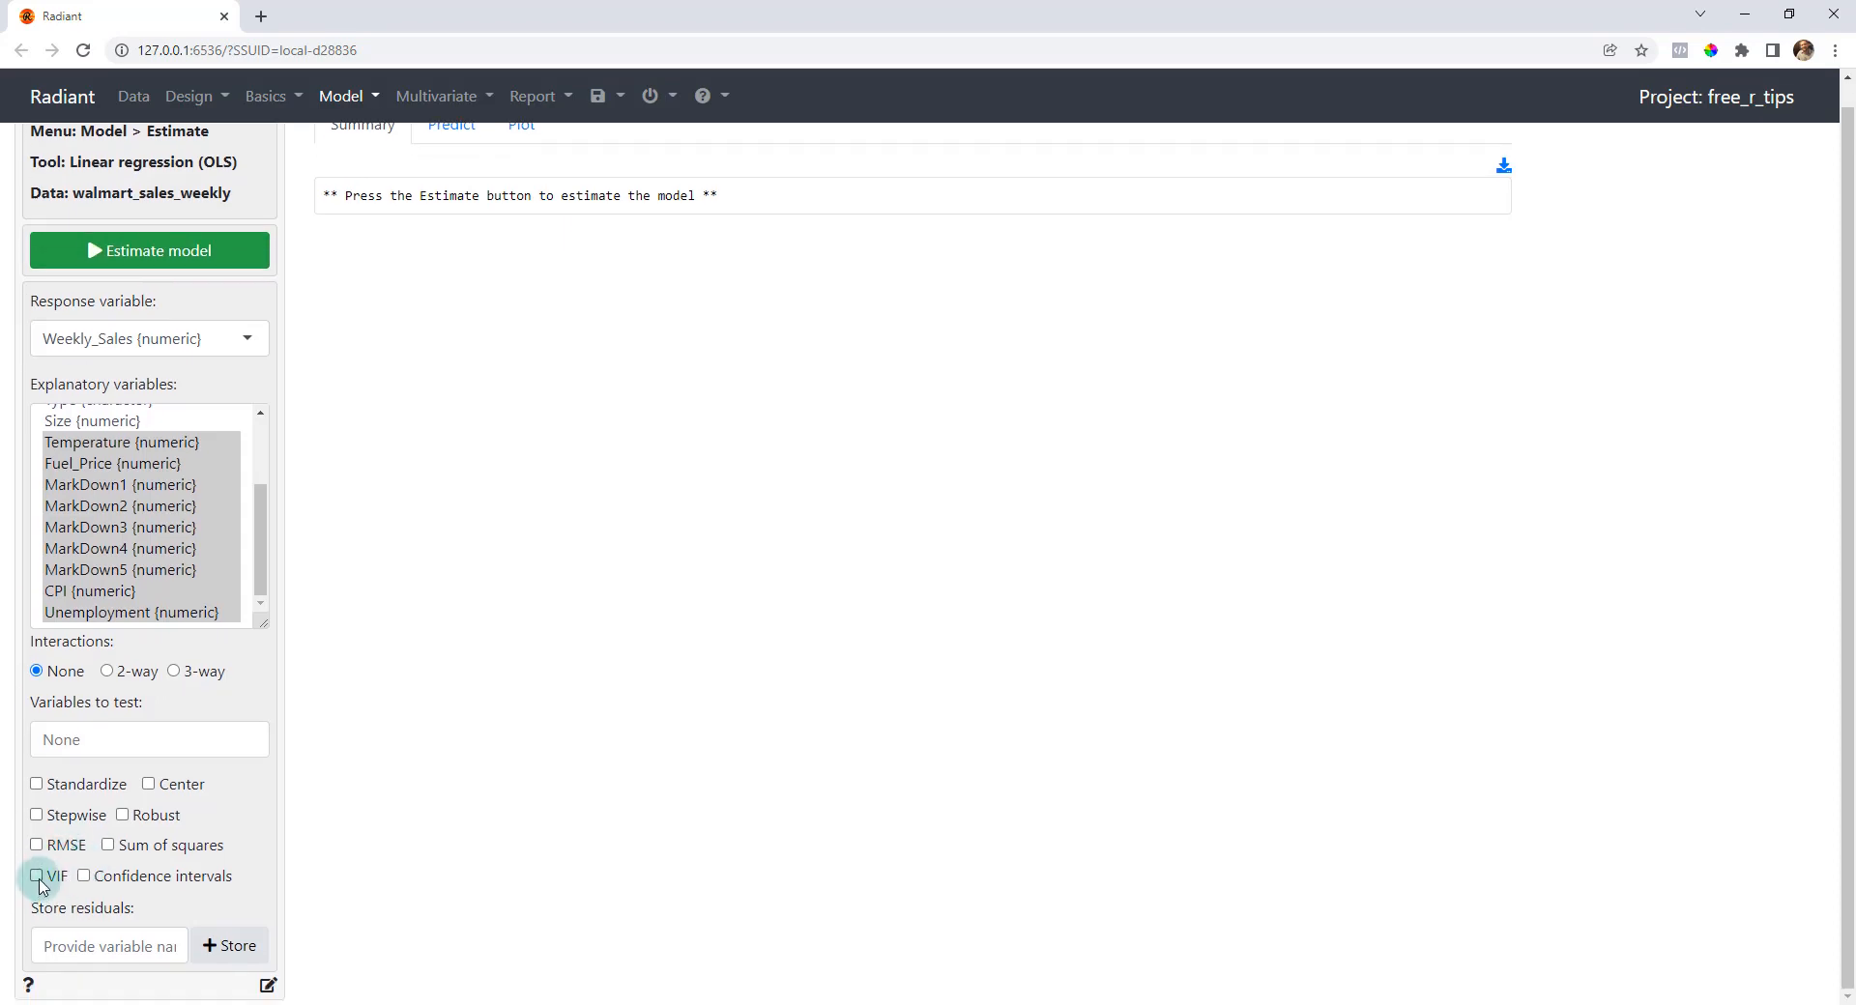
- Estimate the OLS model and review its summary with R-squared 0.779 and 287 observations
{"action": "left_click", "coordinate": [149, 251]}
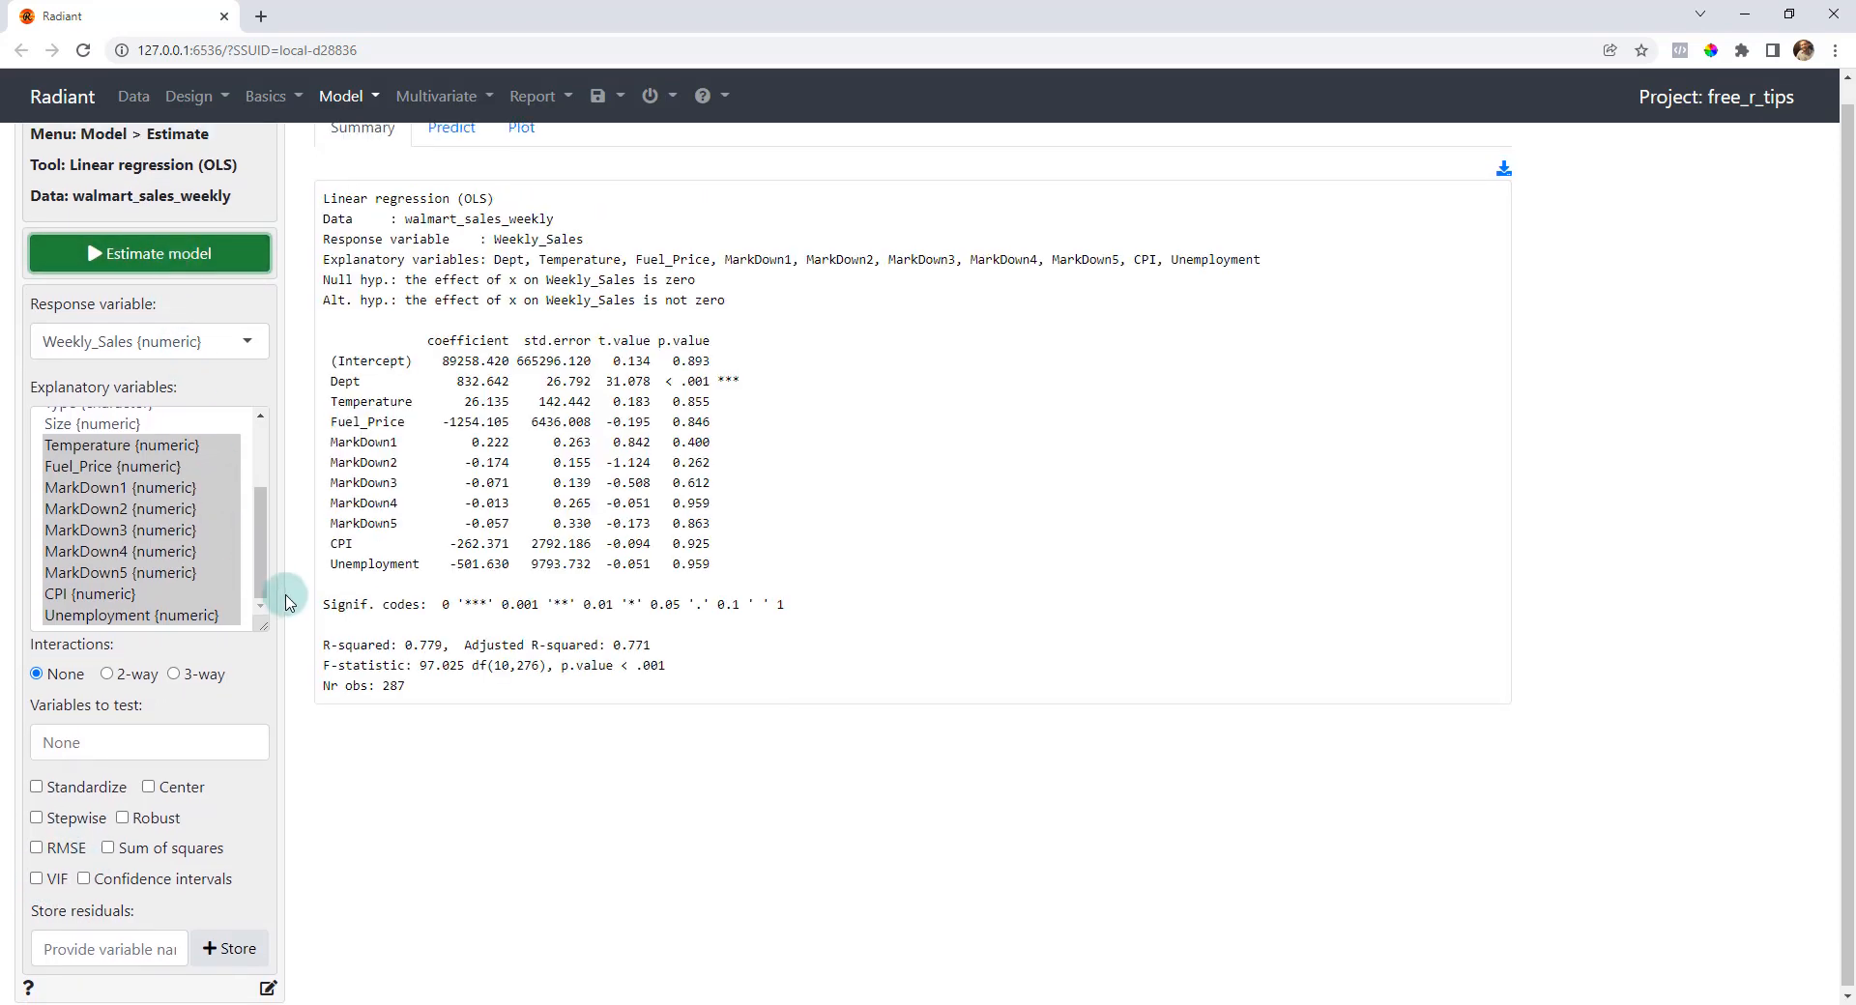
{"action": "scroll", "scroll_direction": "up", "scroll_amount": 3}
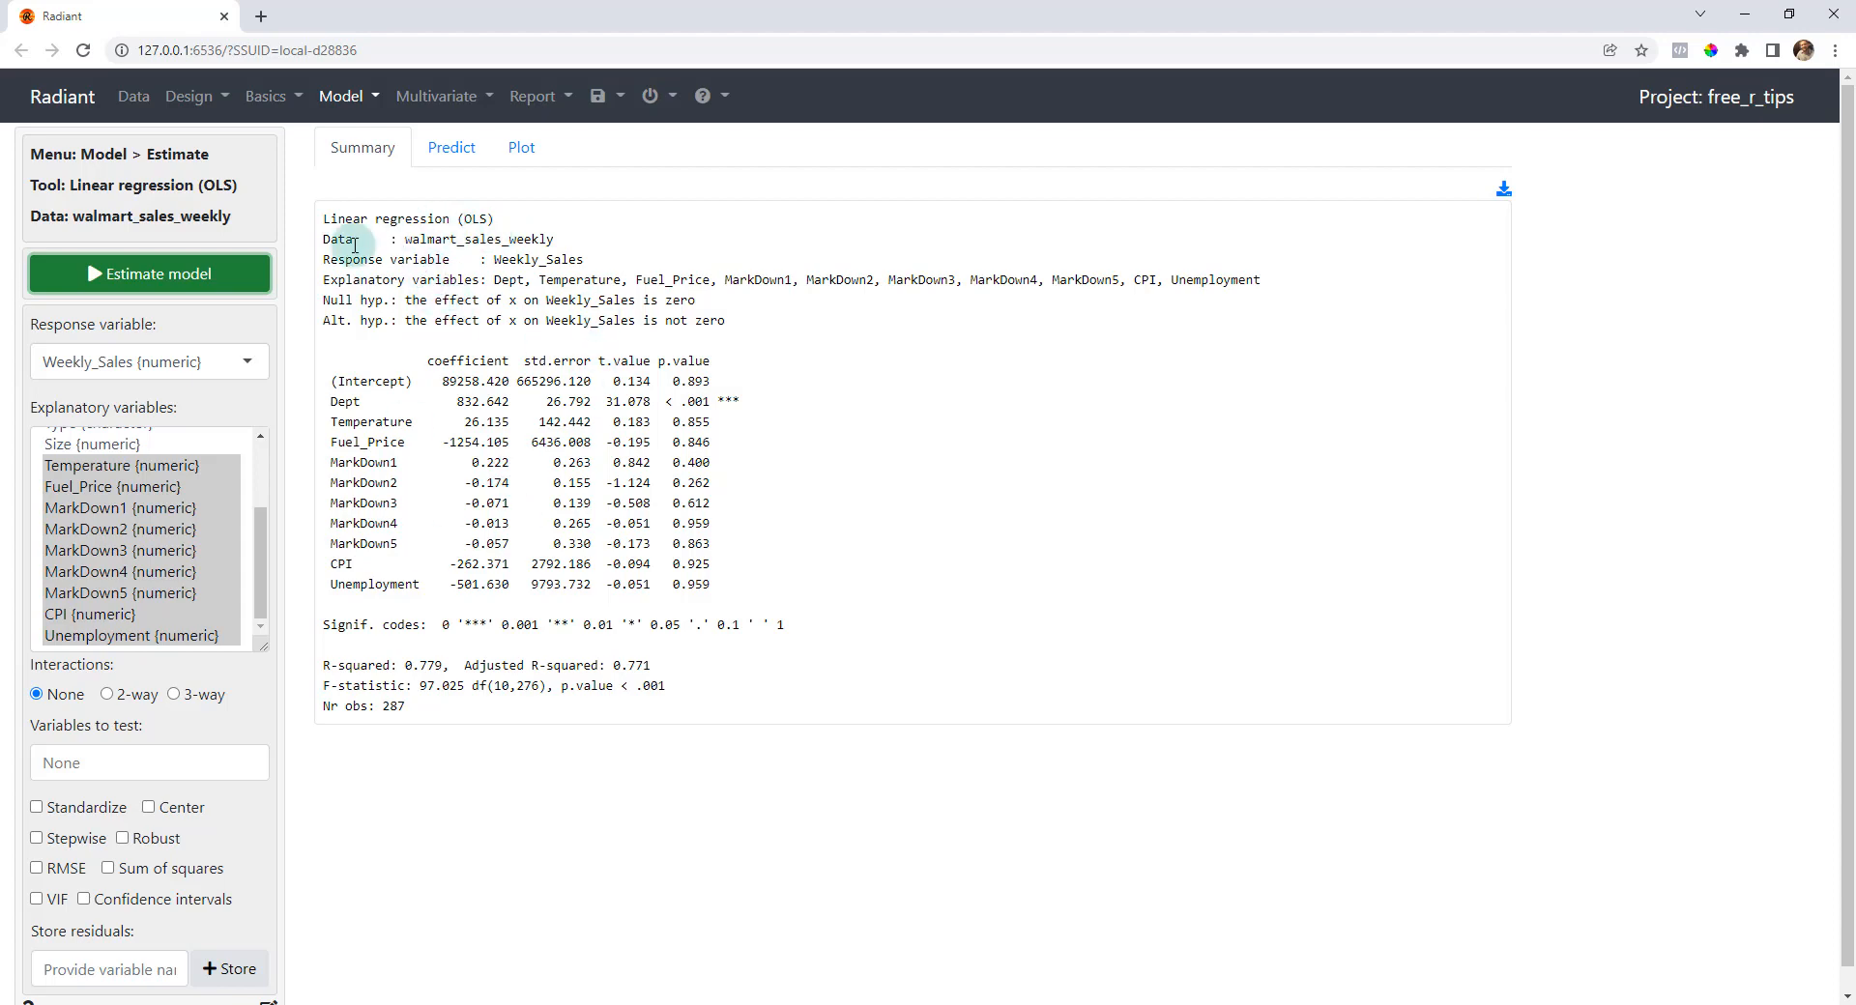
{"action": "double_click", "coordinate": [480, 238]}
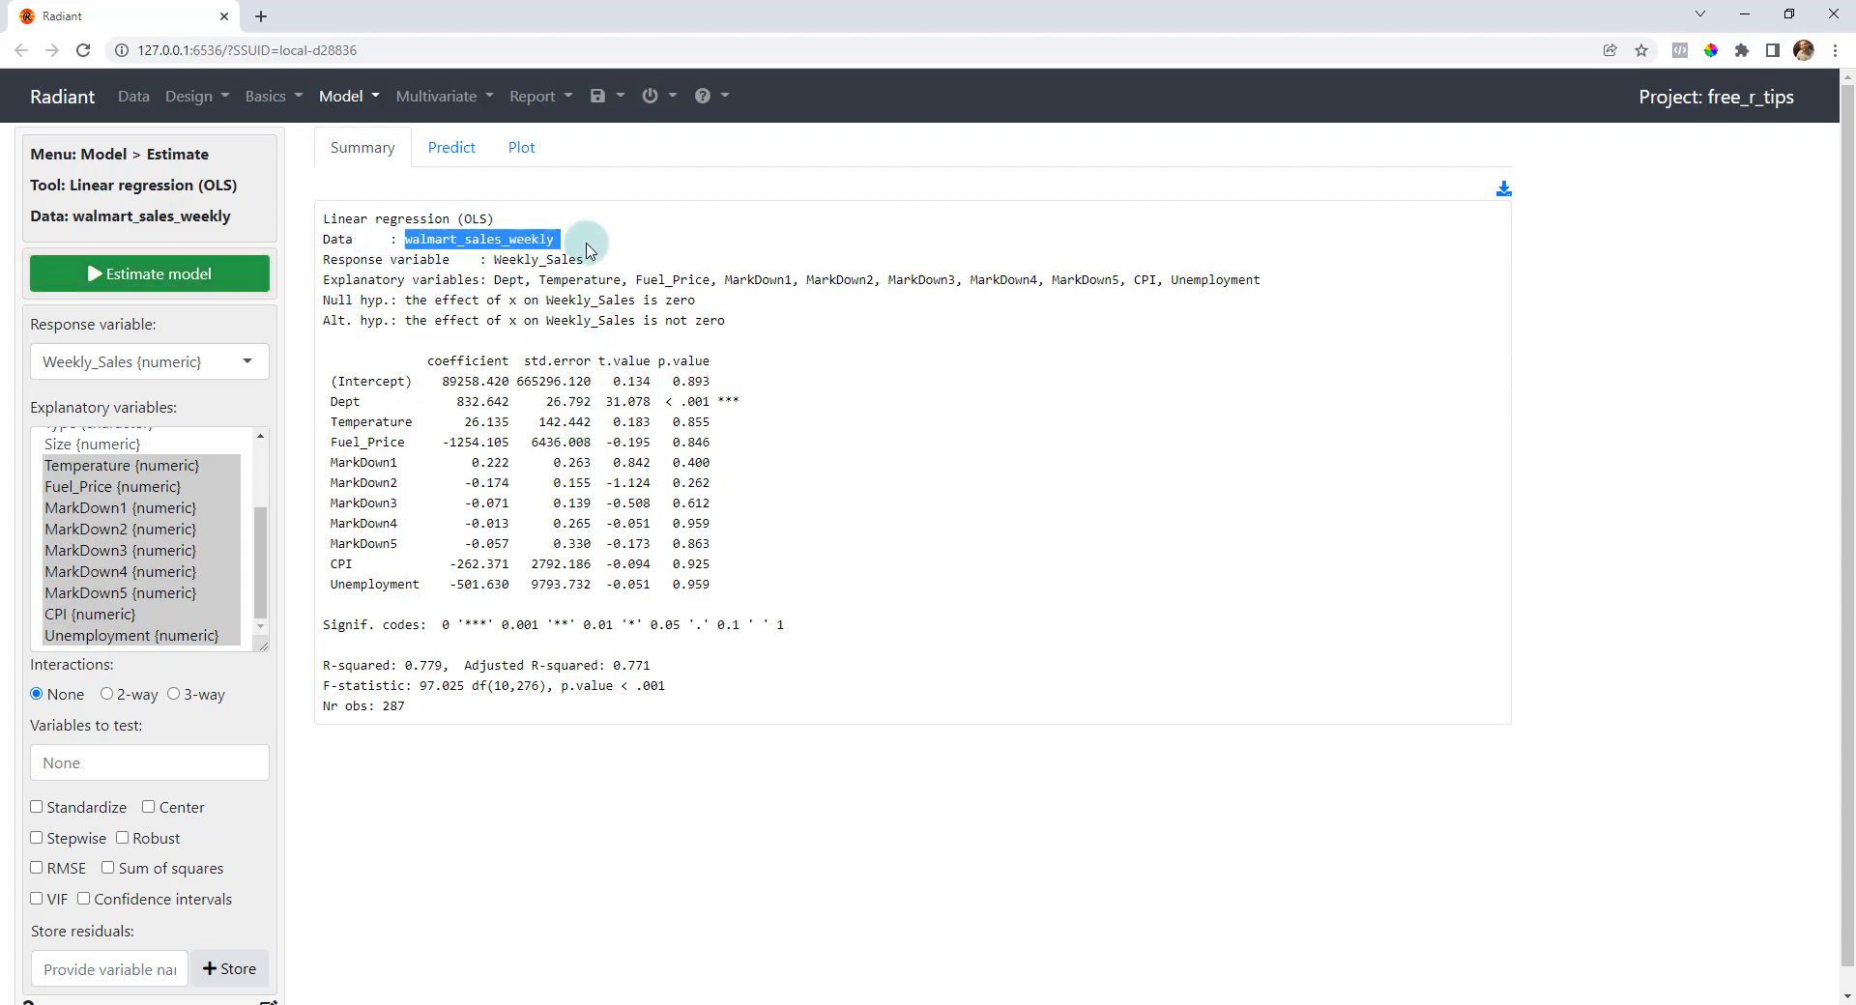
{"action": "mouse_move", "coordinate": [447, 255]}
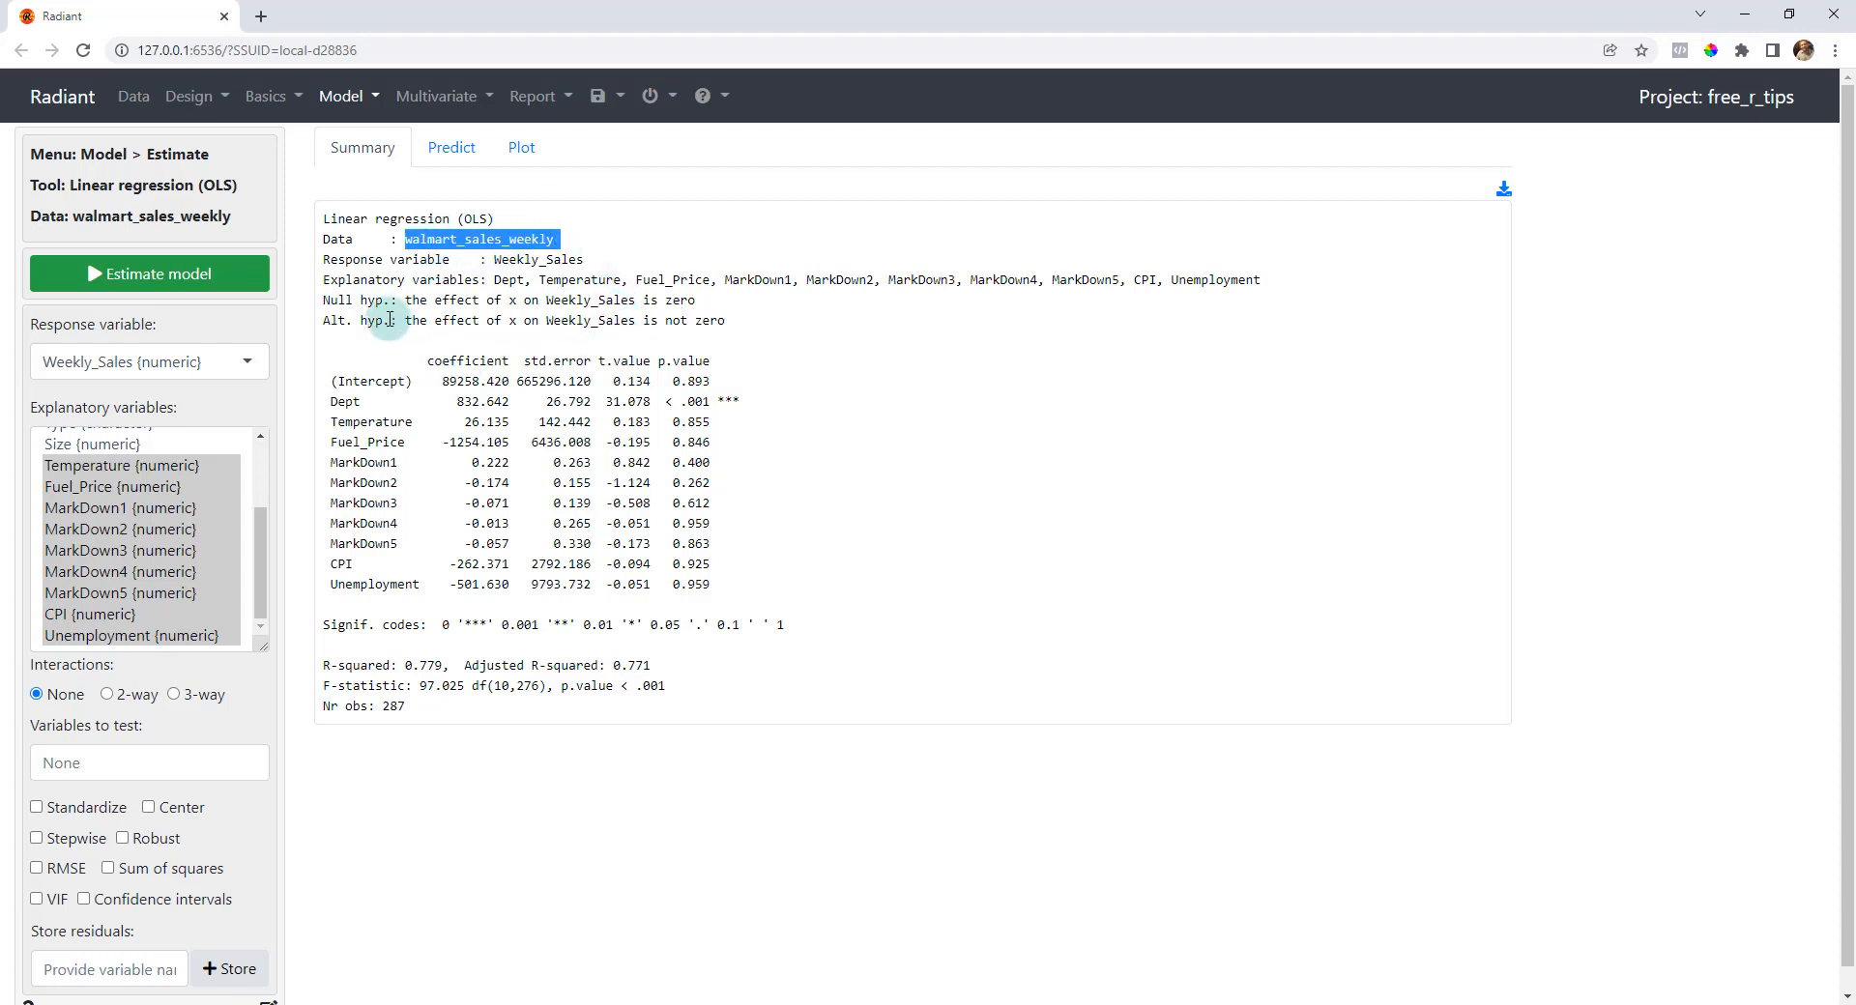
{"action": "mouse_move", "coordinate": [617, 344]}
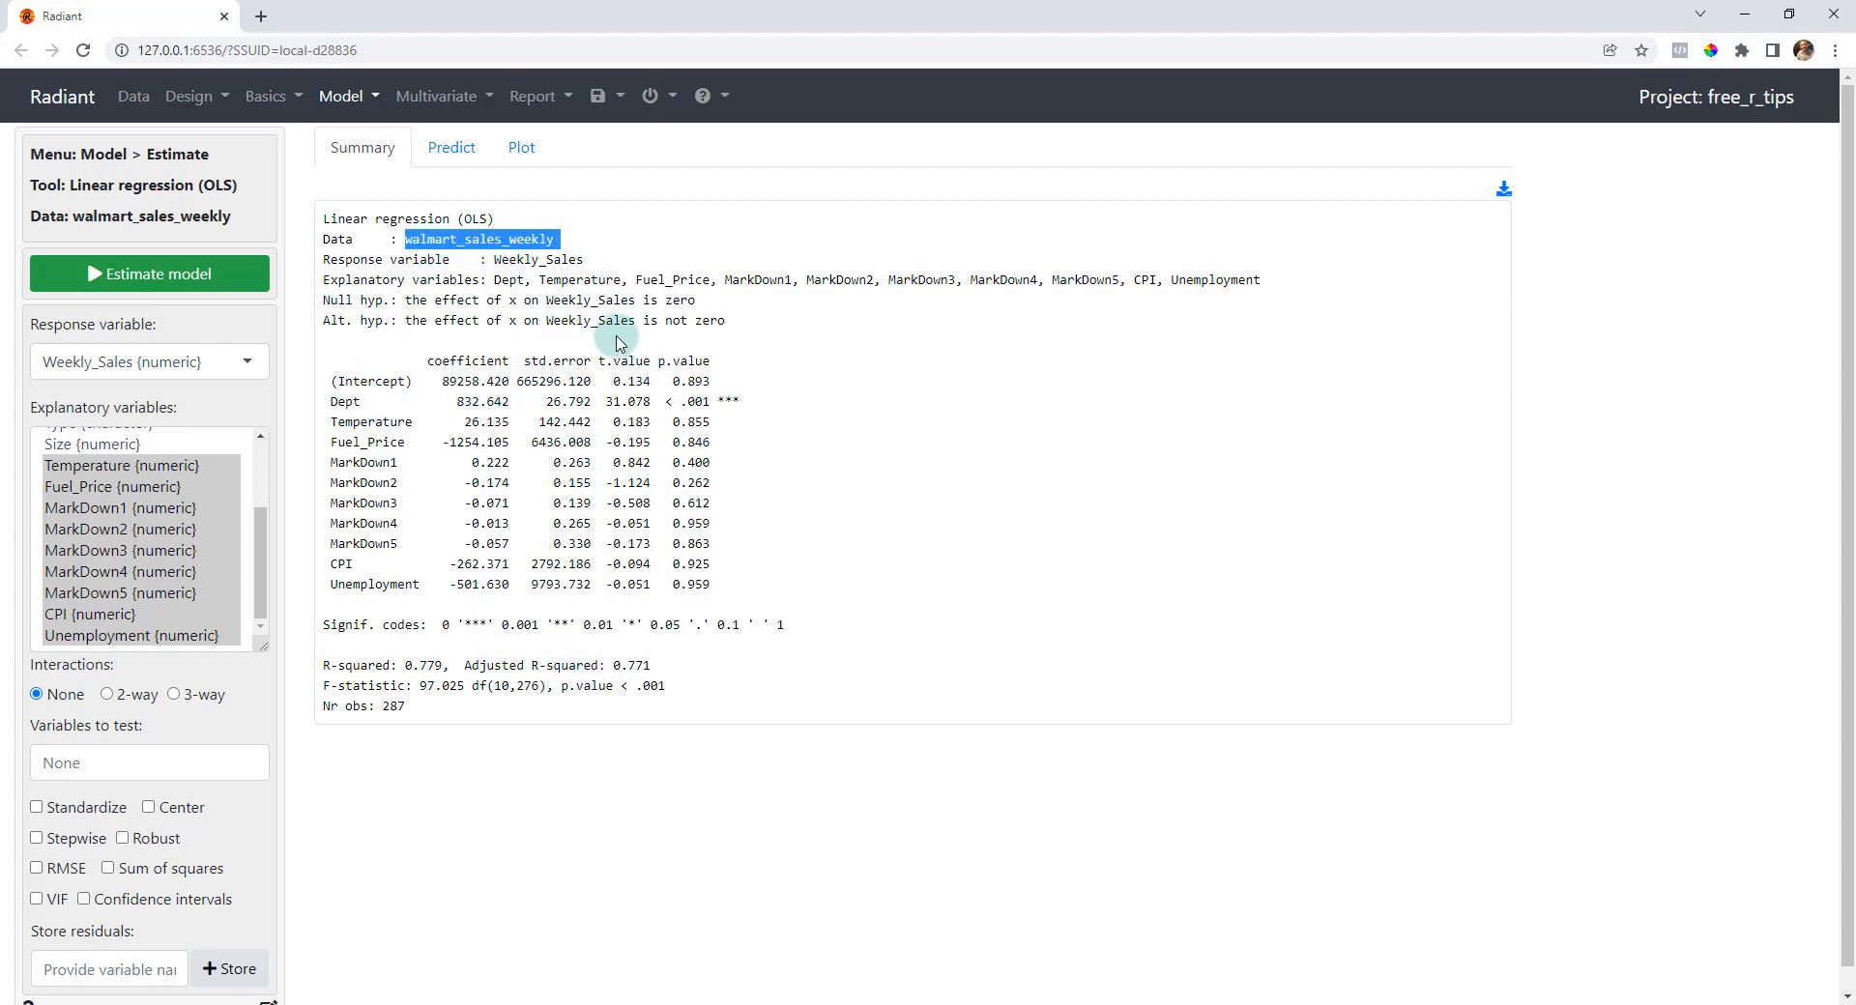
{"action": "mouse_move", "coordinate": [704, 430]}
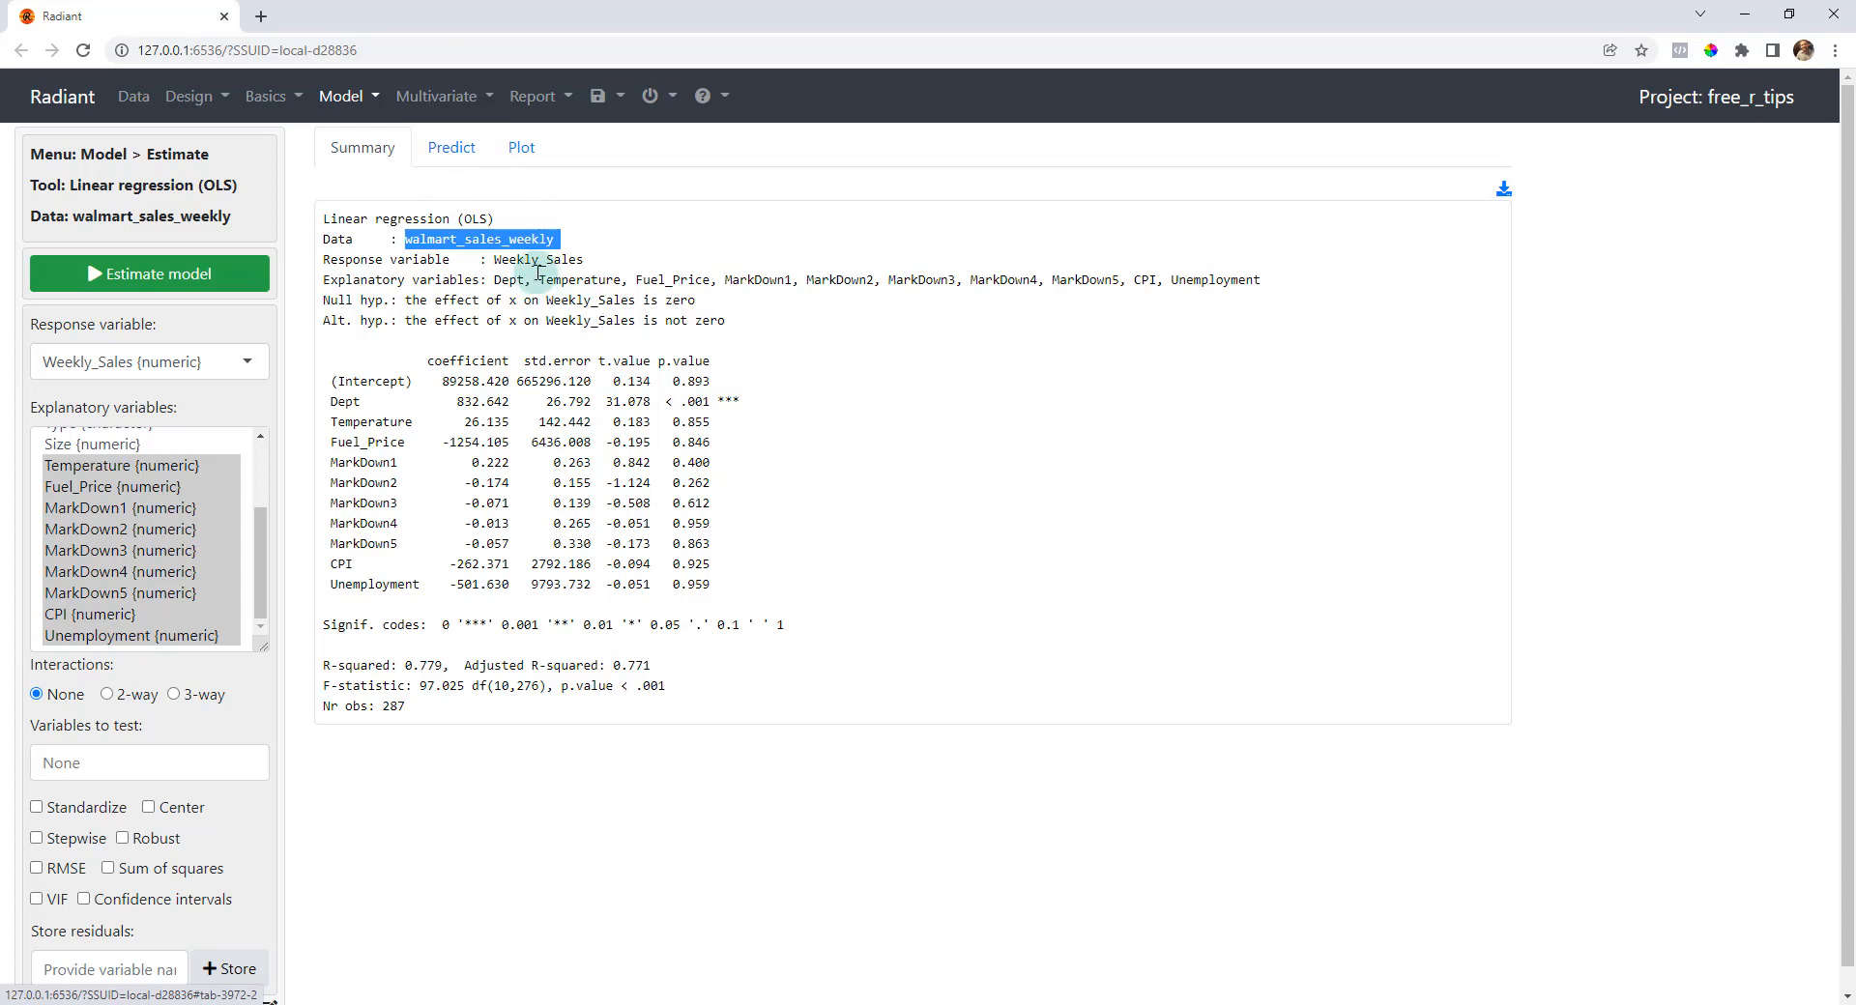
- View the regression's coefficient plot and send the model summary and plot code to the report editor
{"action": "left_click", "coordinate": [520, 147]}
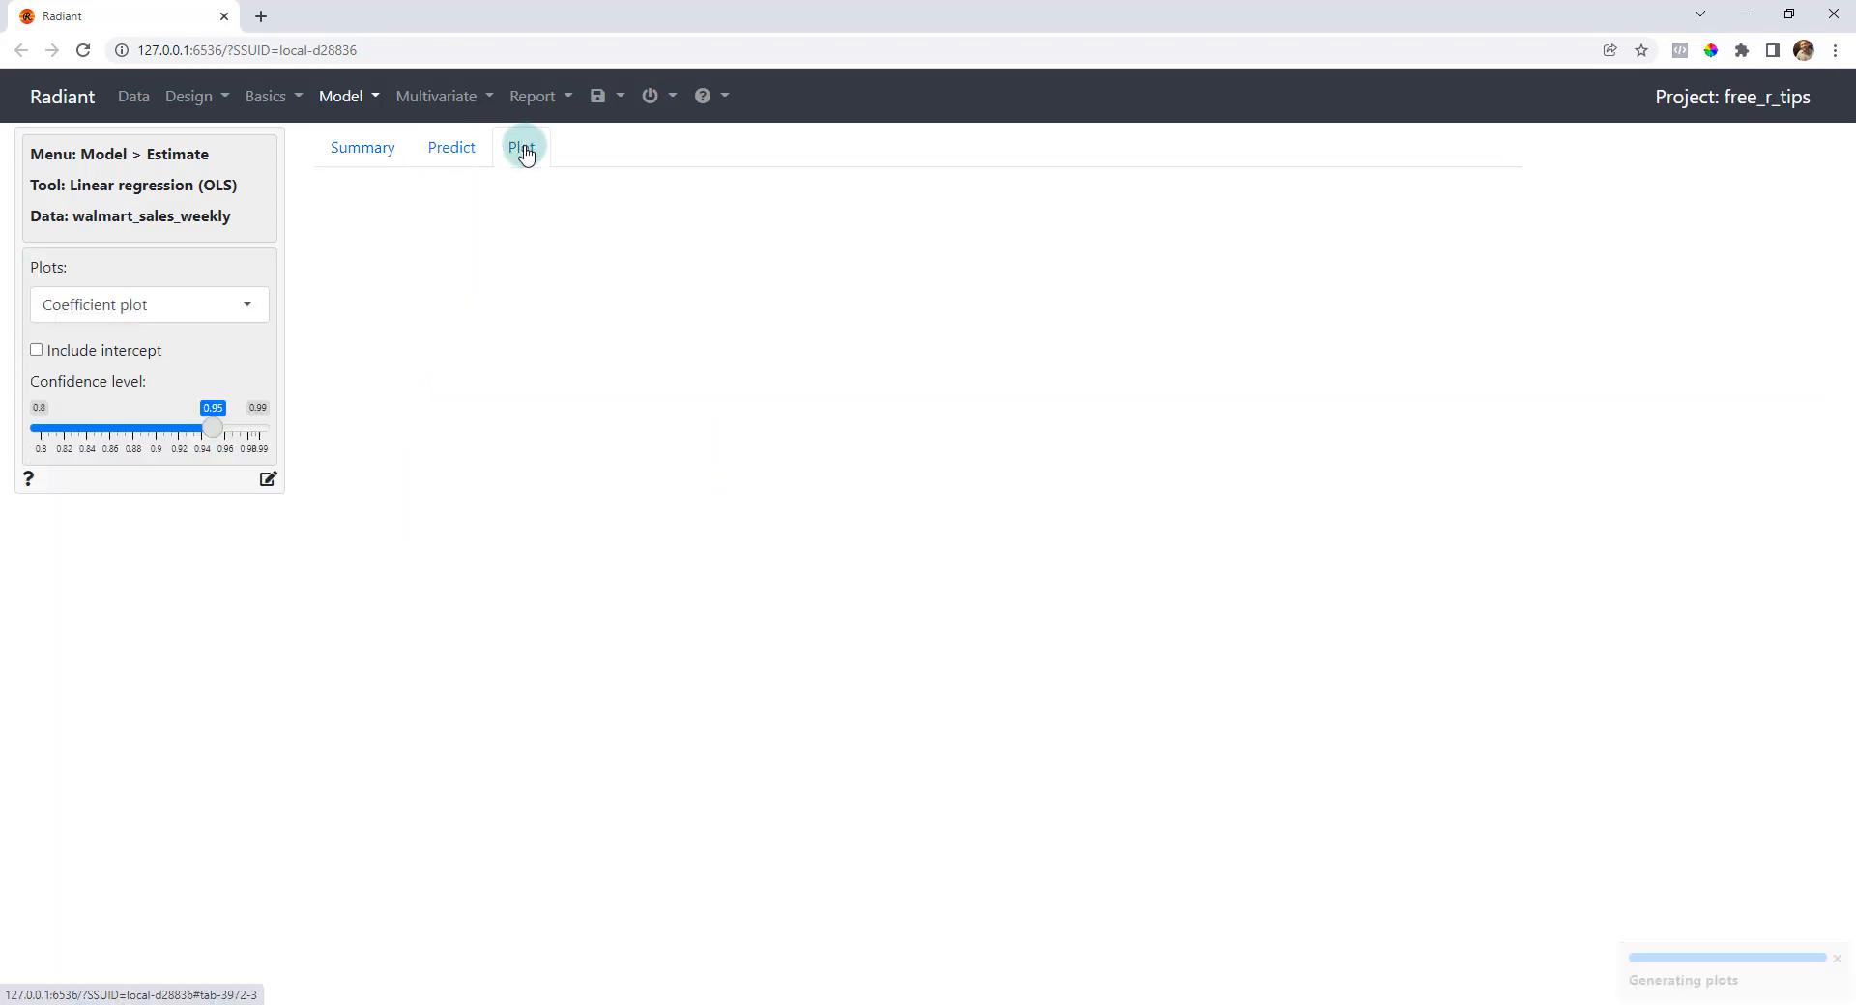
{"action": "left_click", "coordinate": [521, 147]}
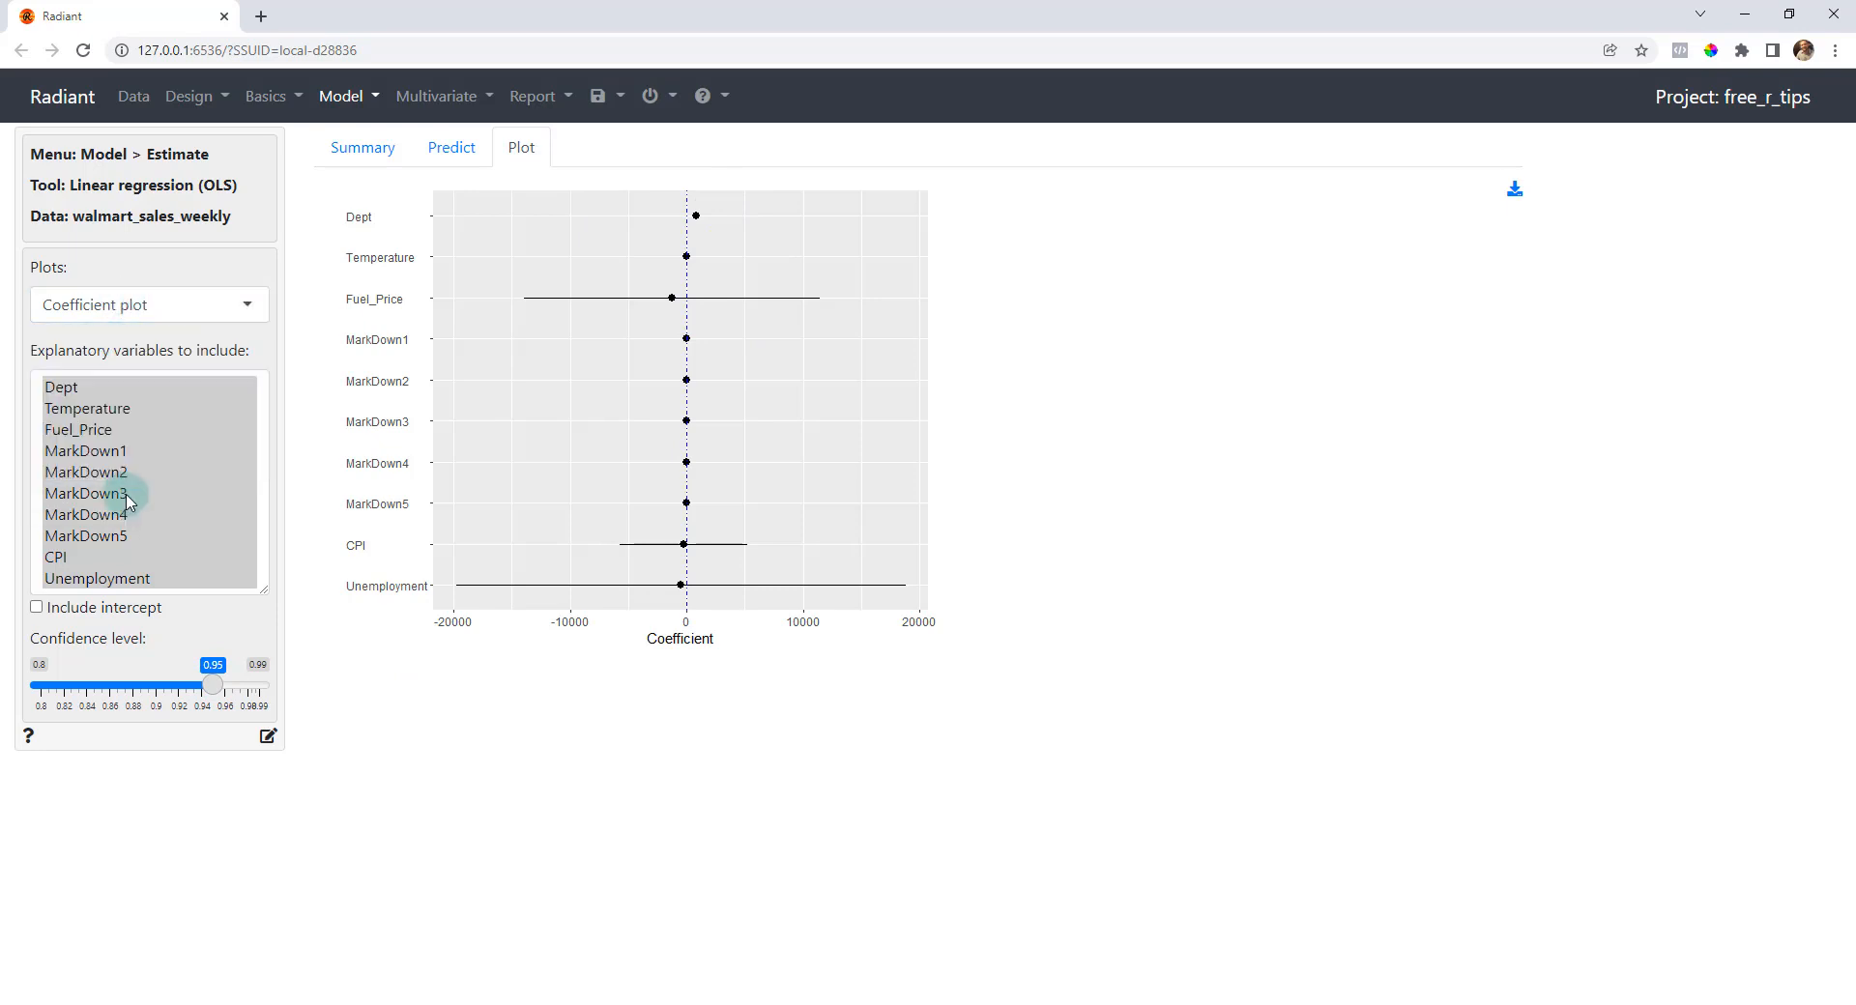
{"action": "mouse_move", "coordinate": [89, 751]}
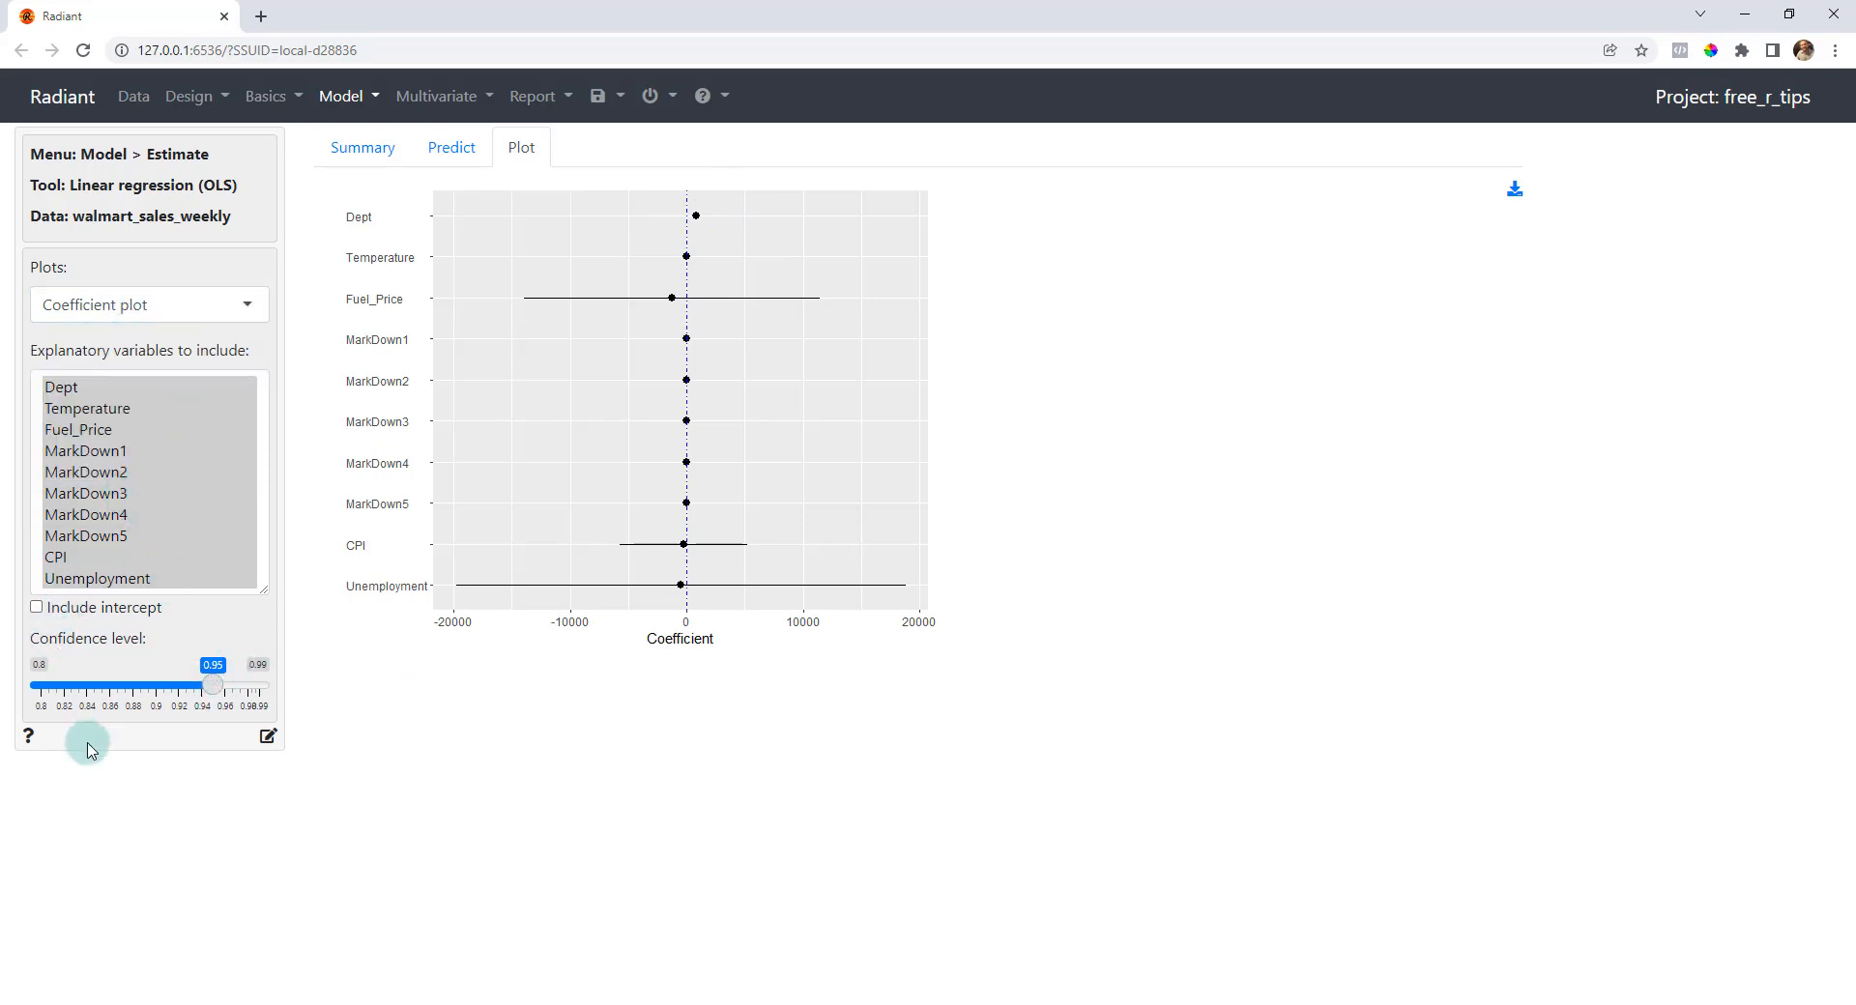
{"action": "mouse_move", "coordinate": [710, 230]}
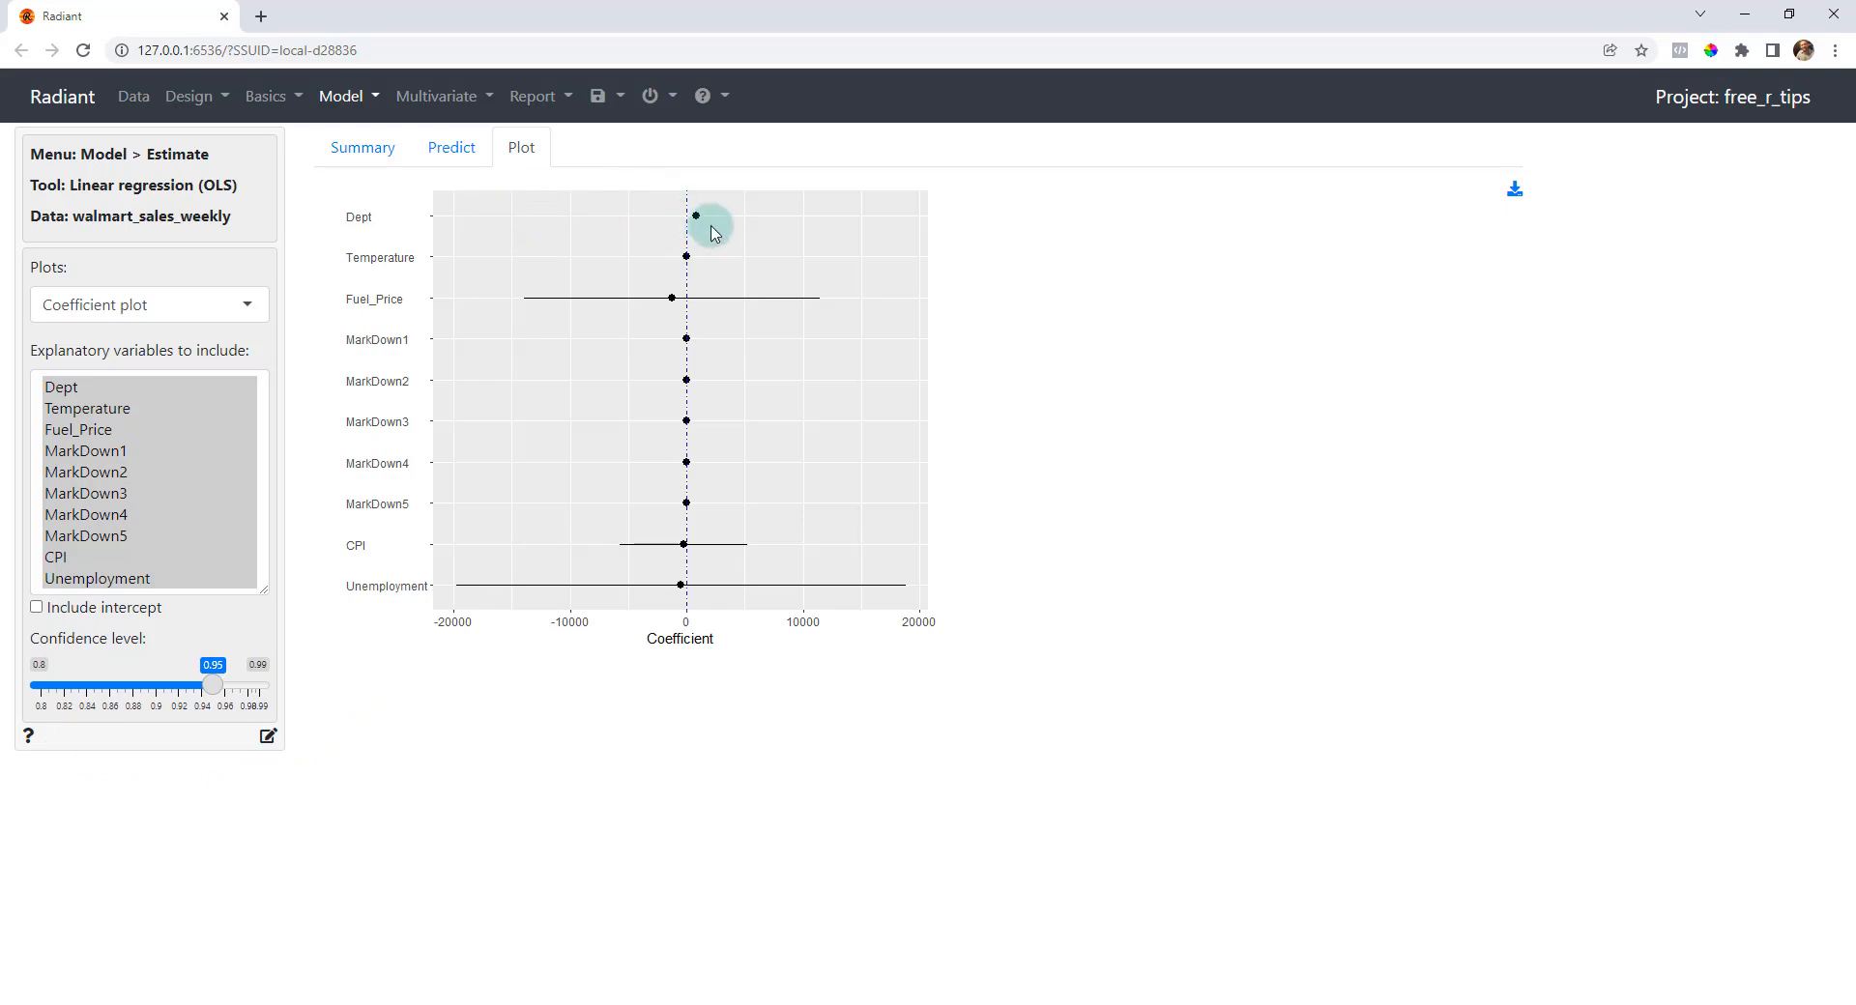
{"action": "mouse_move", "coordinate": [700, 224]}
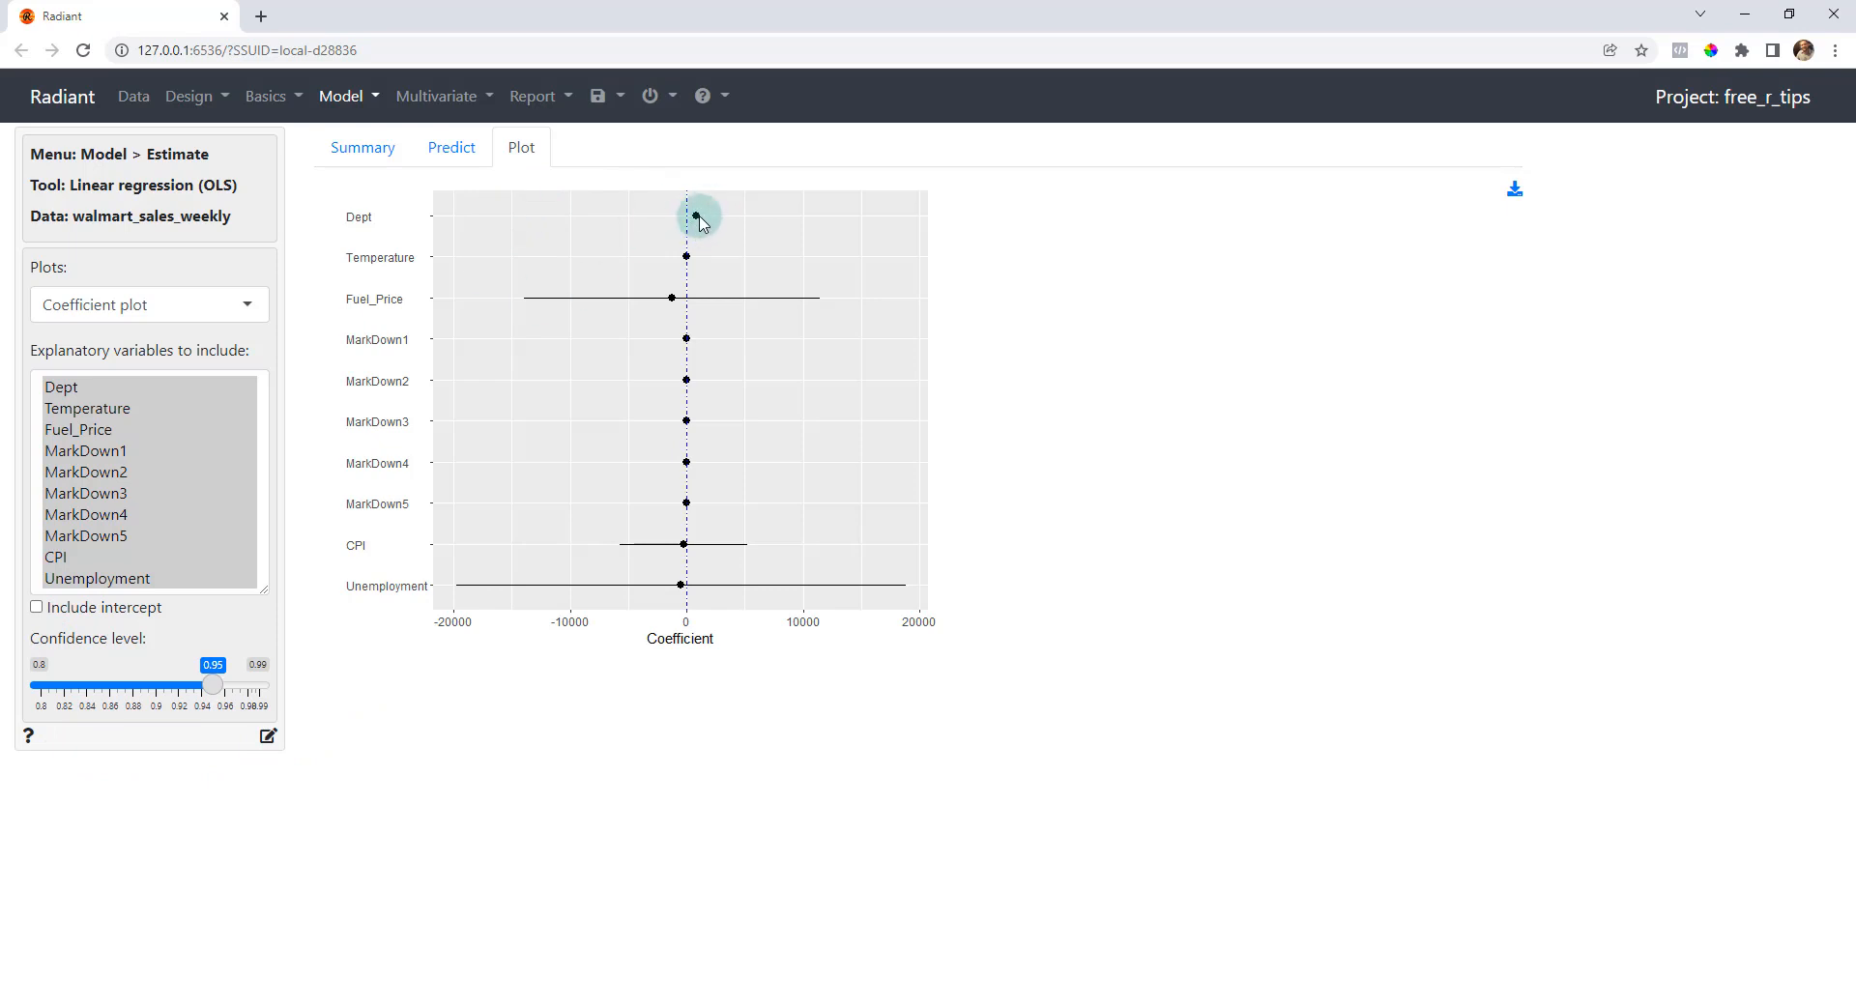
{"action": "mouse_move", "coordinate": [681, 298]}
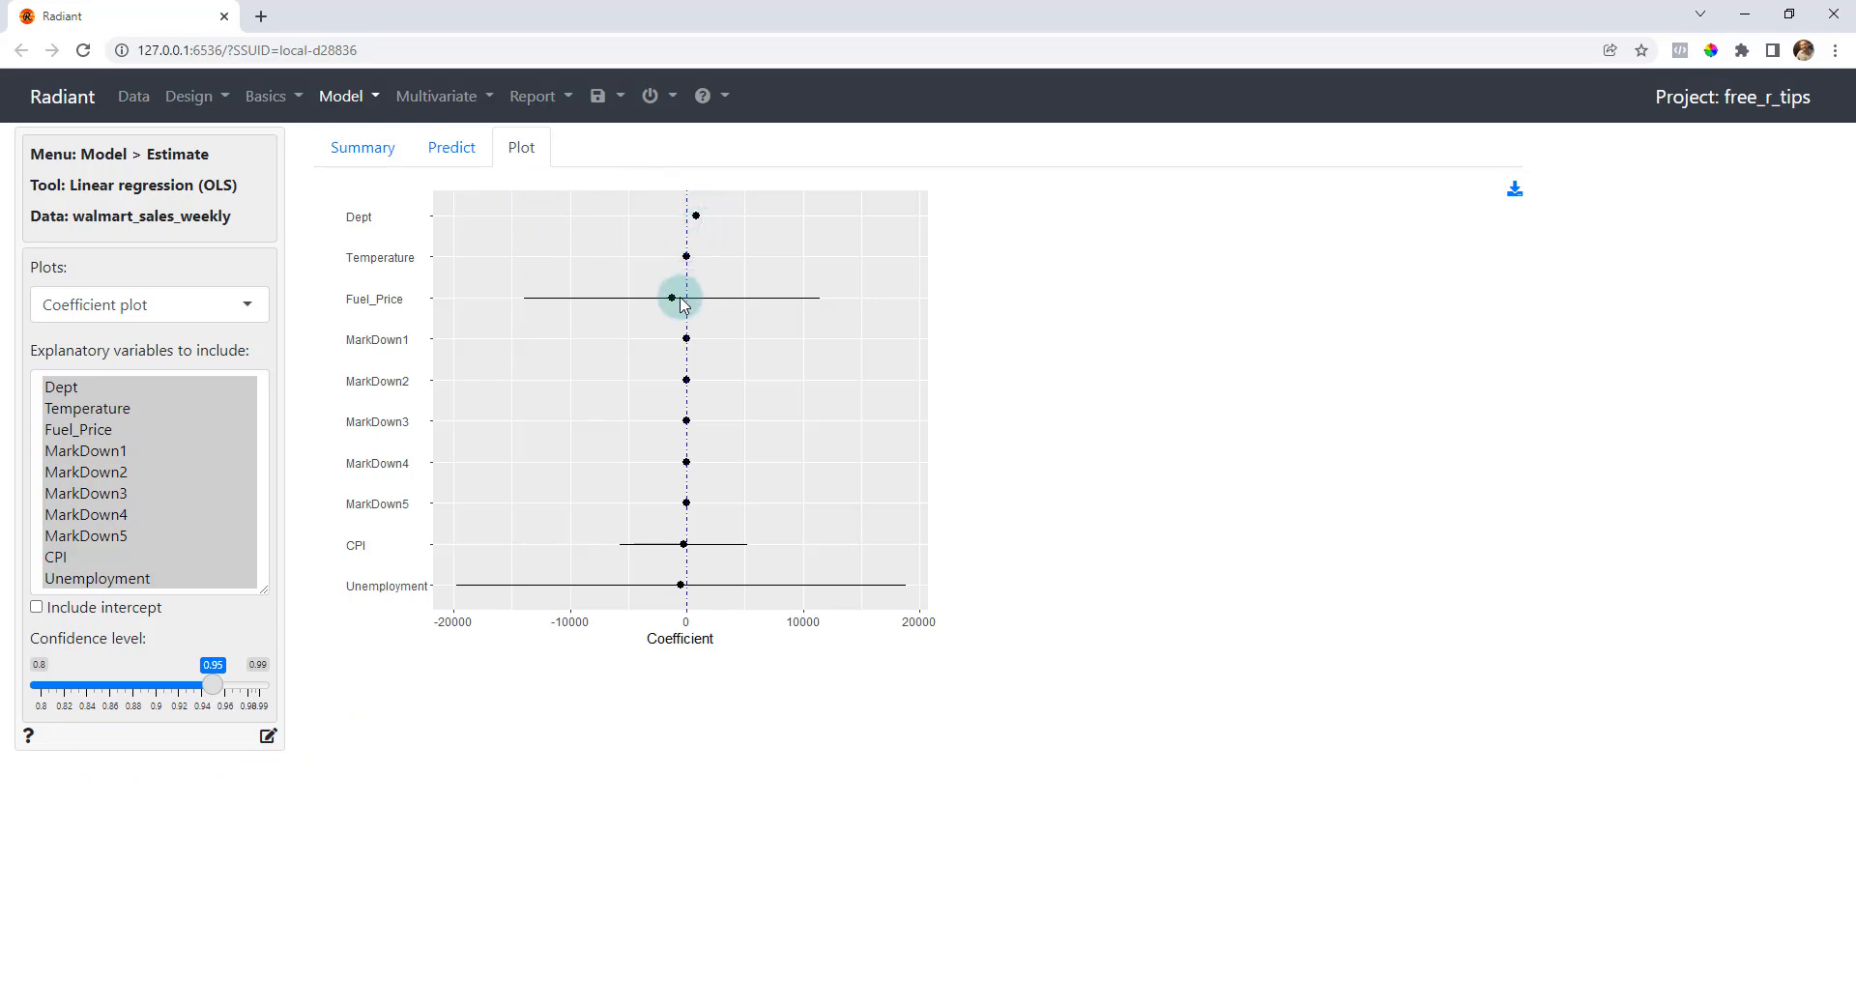
{"action": "mouse_move", "coordinate": [713, 416]}
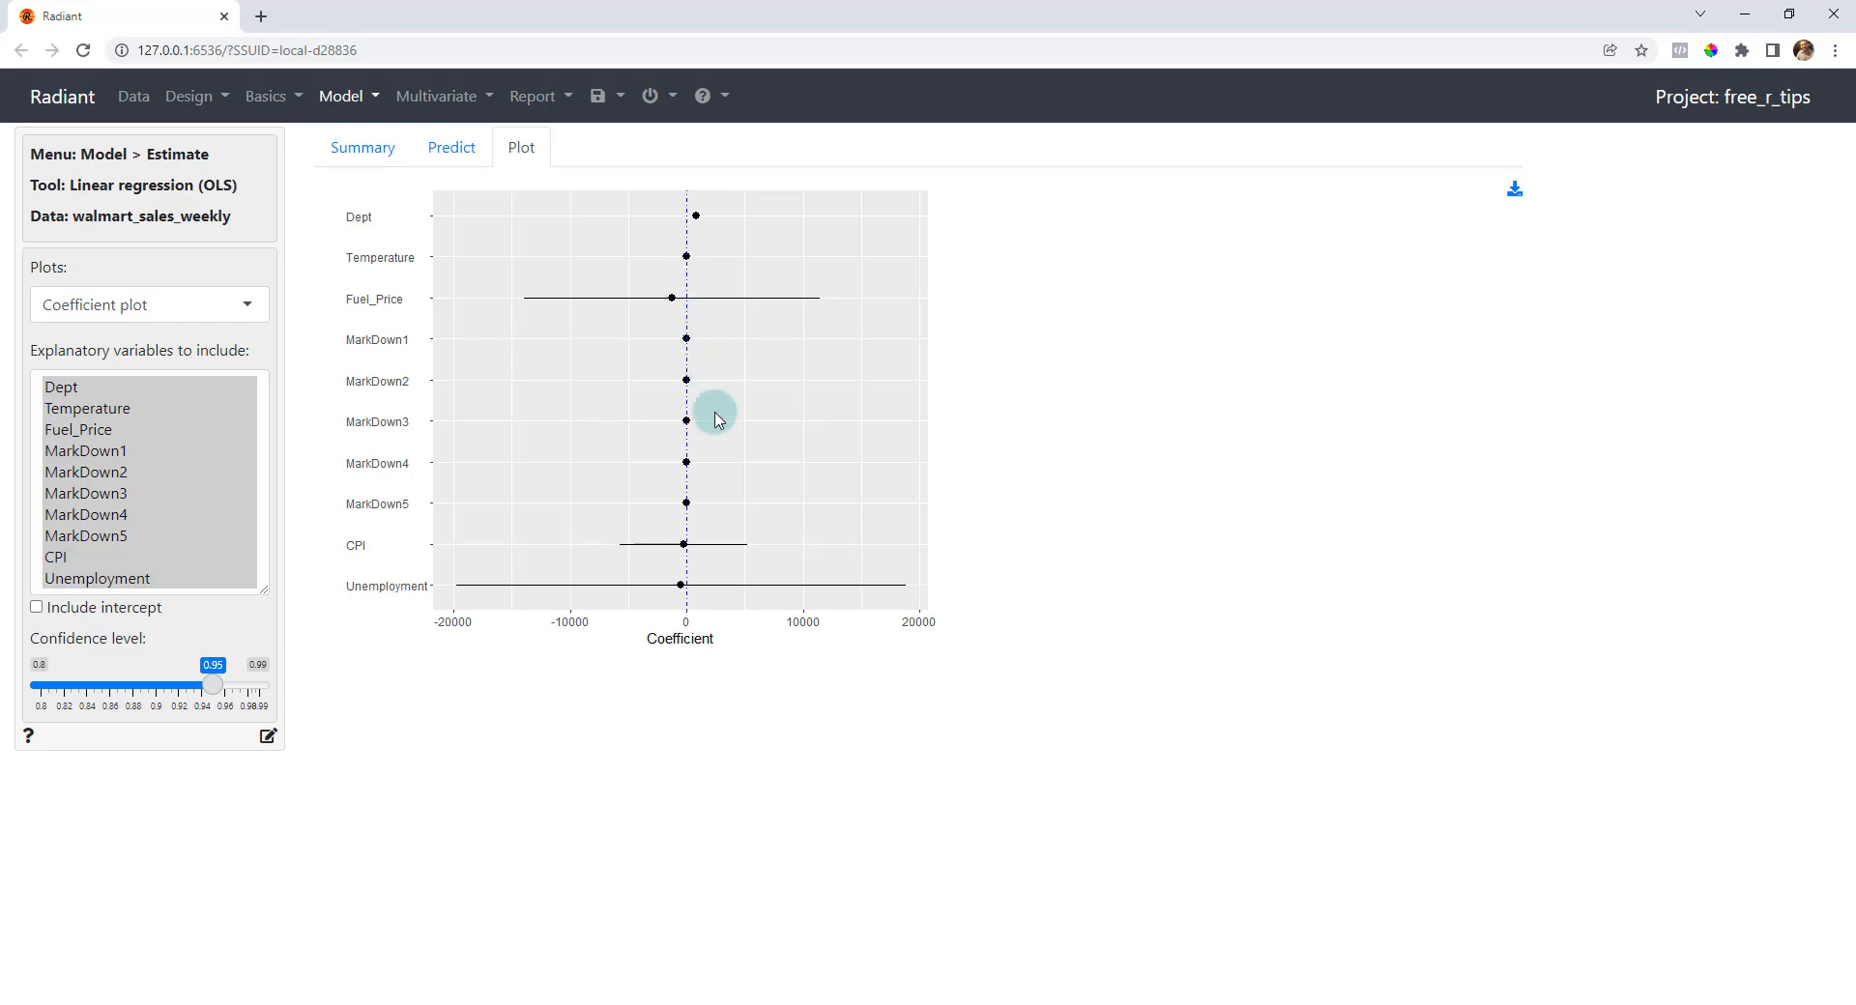
{"action": "mouse_move", "coordinate": [652, 282]}
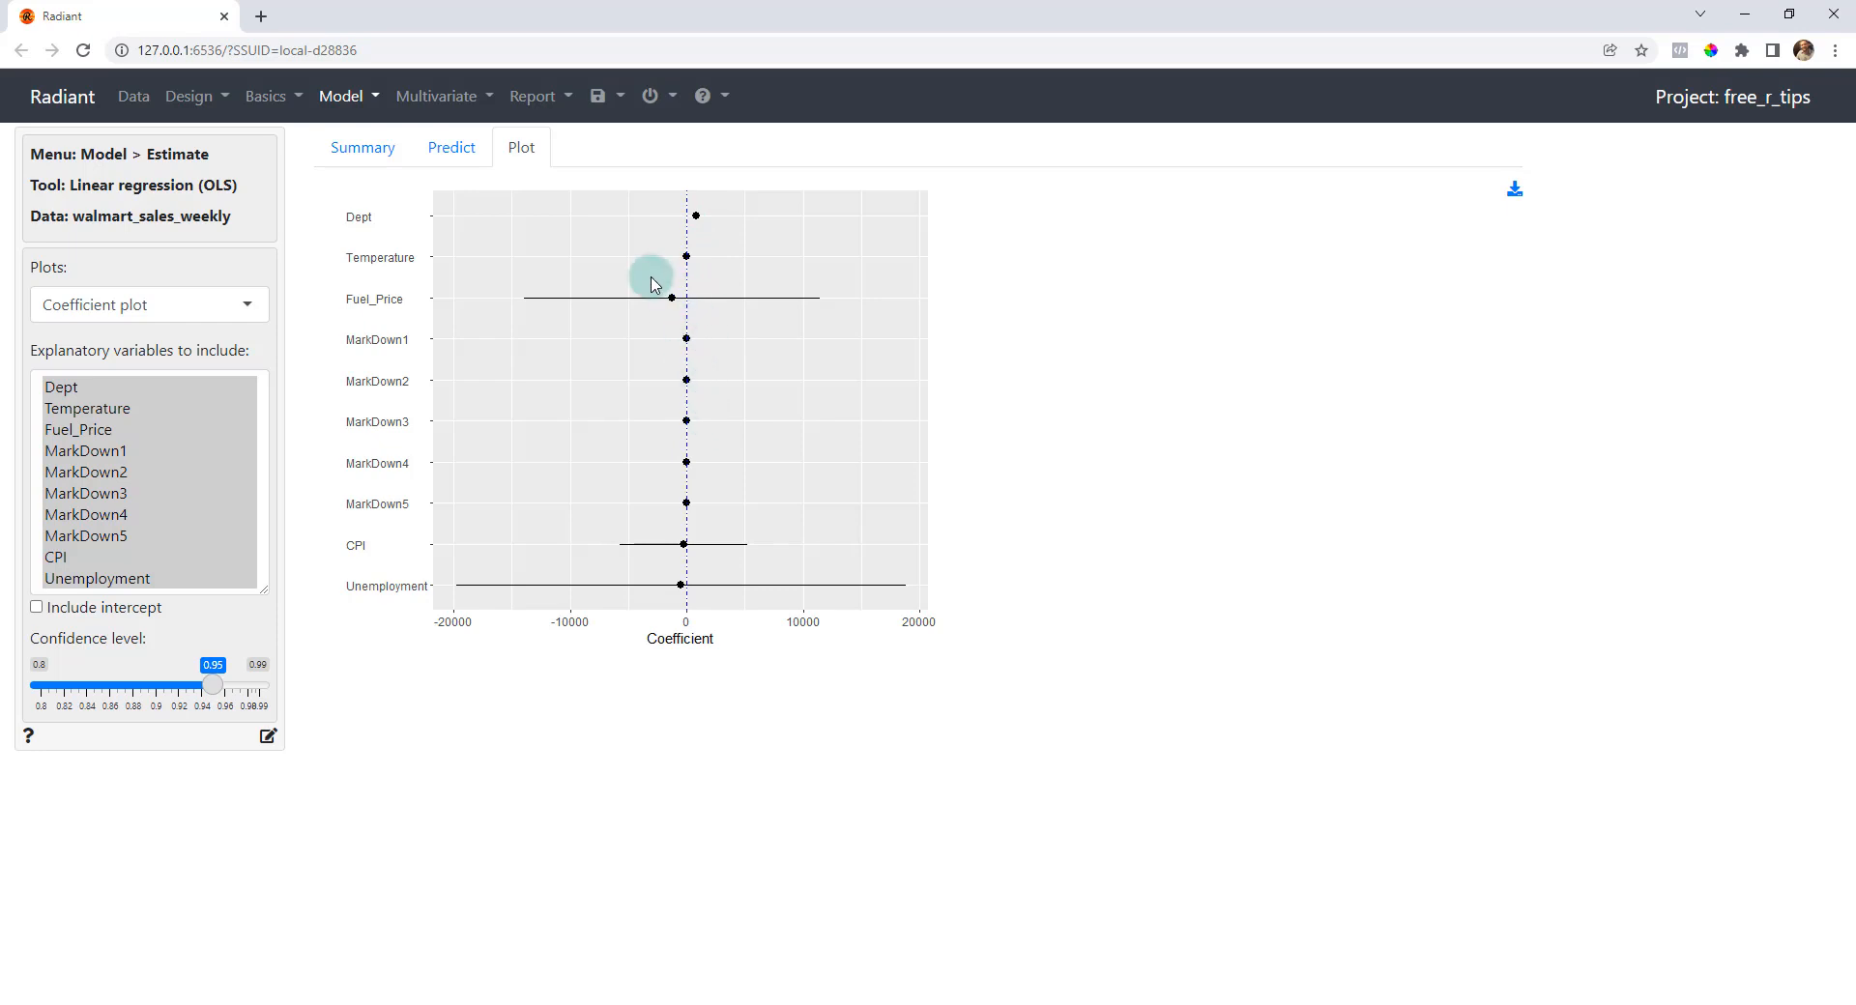
{"action": "mouse_move", "coordinate": [386, 303]}
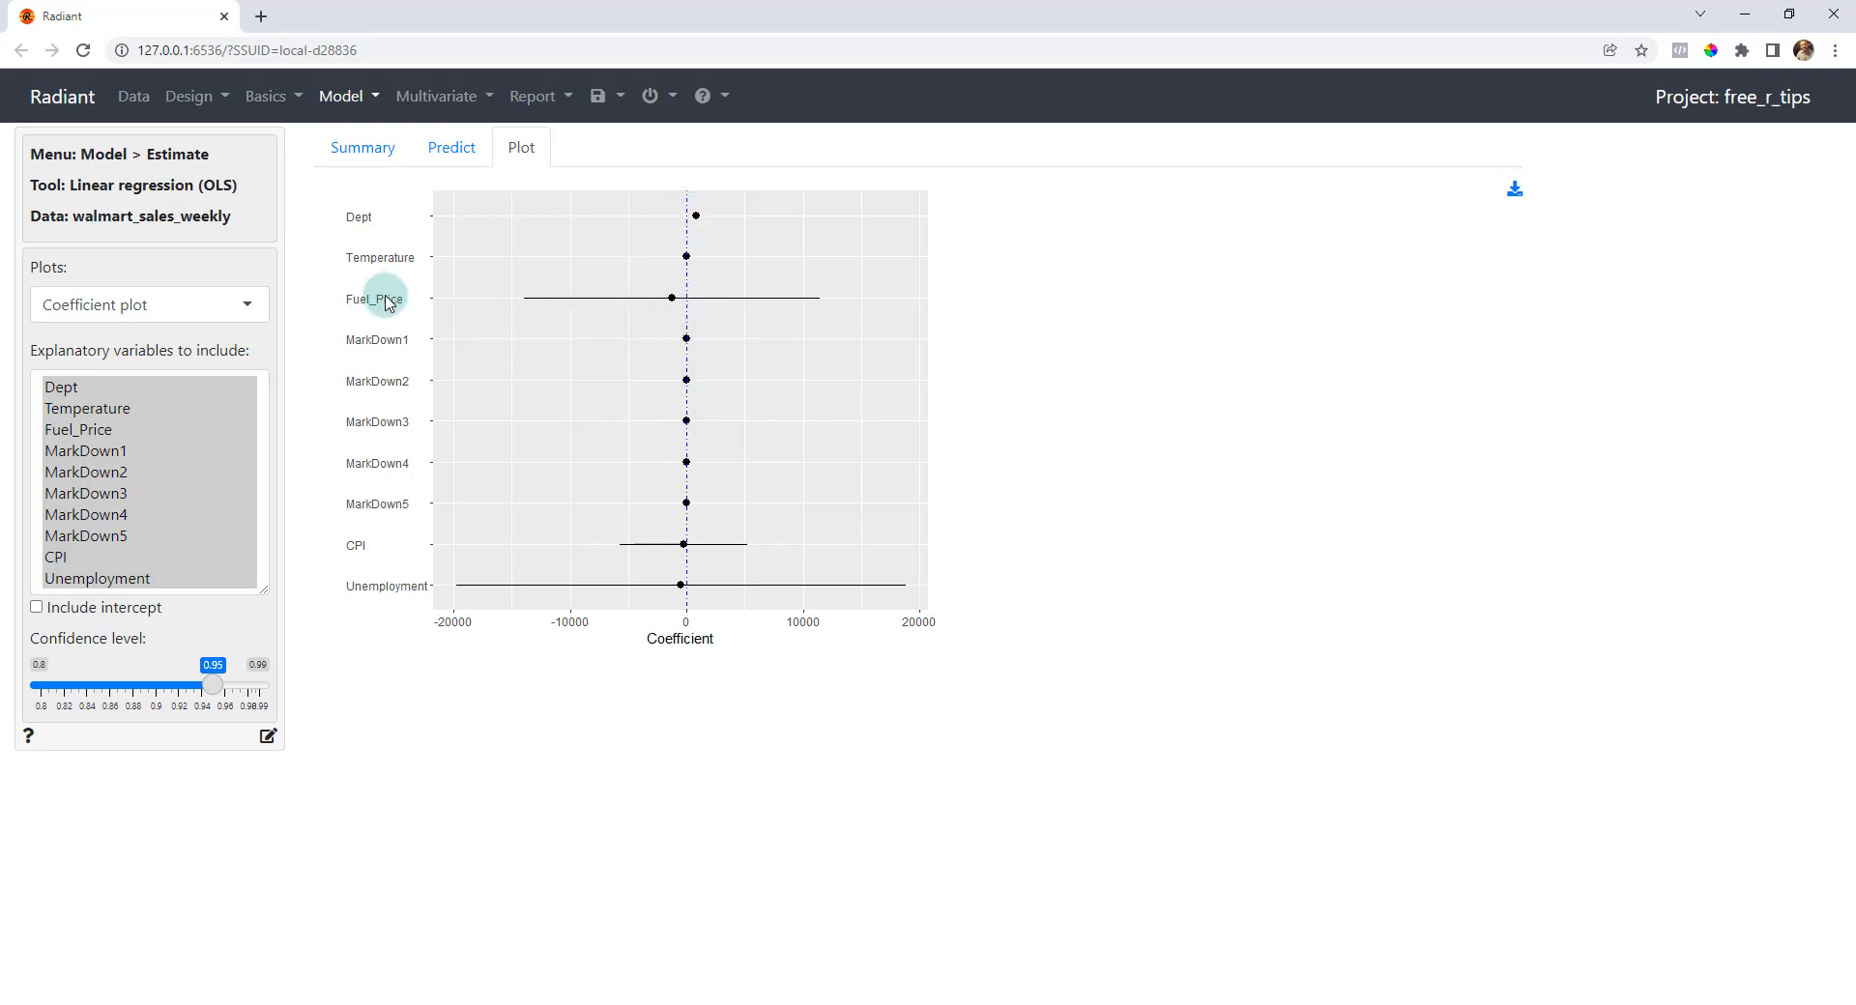
{"action": "mouse_move", "coordinate": [662, 297]}
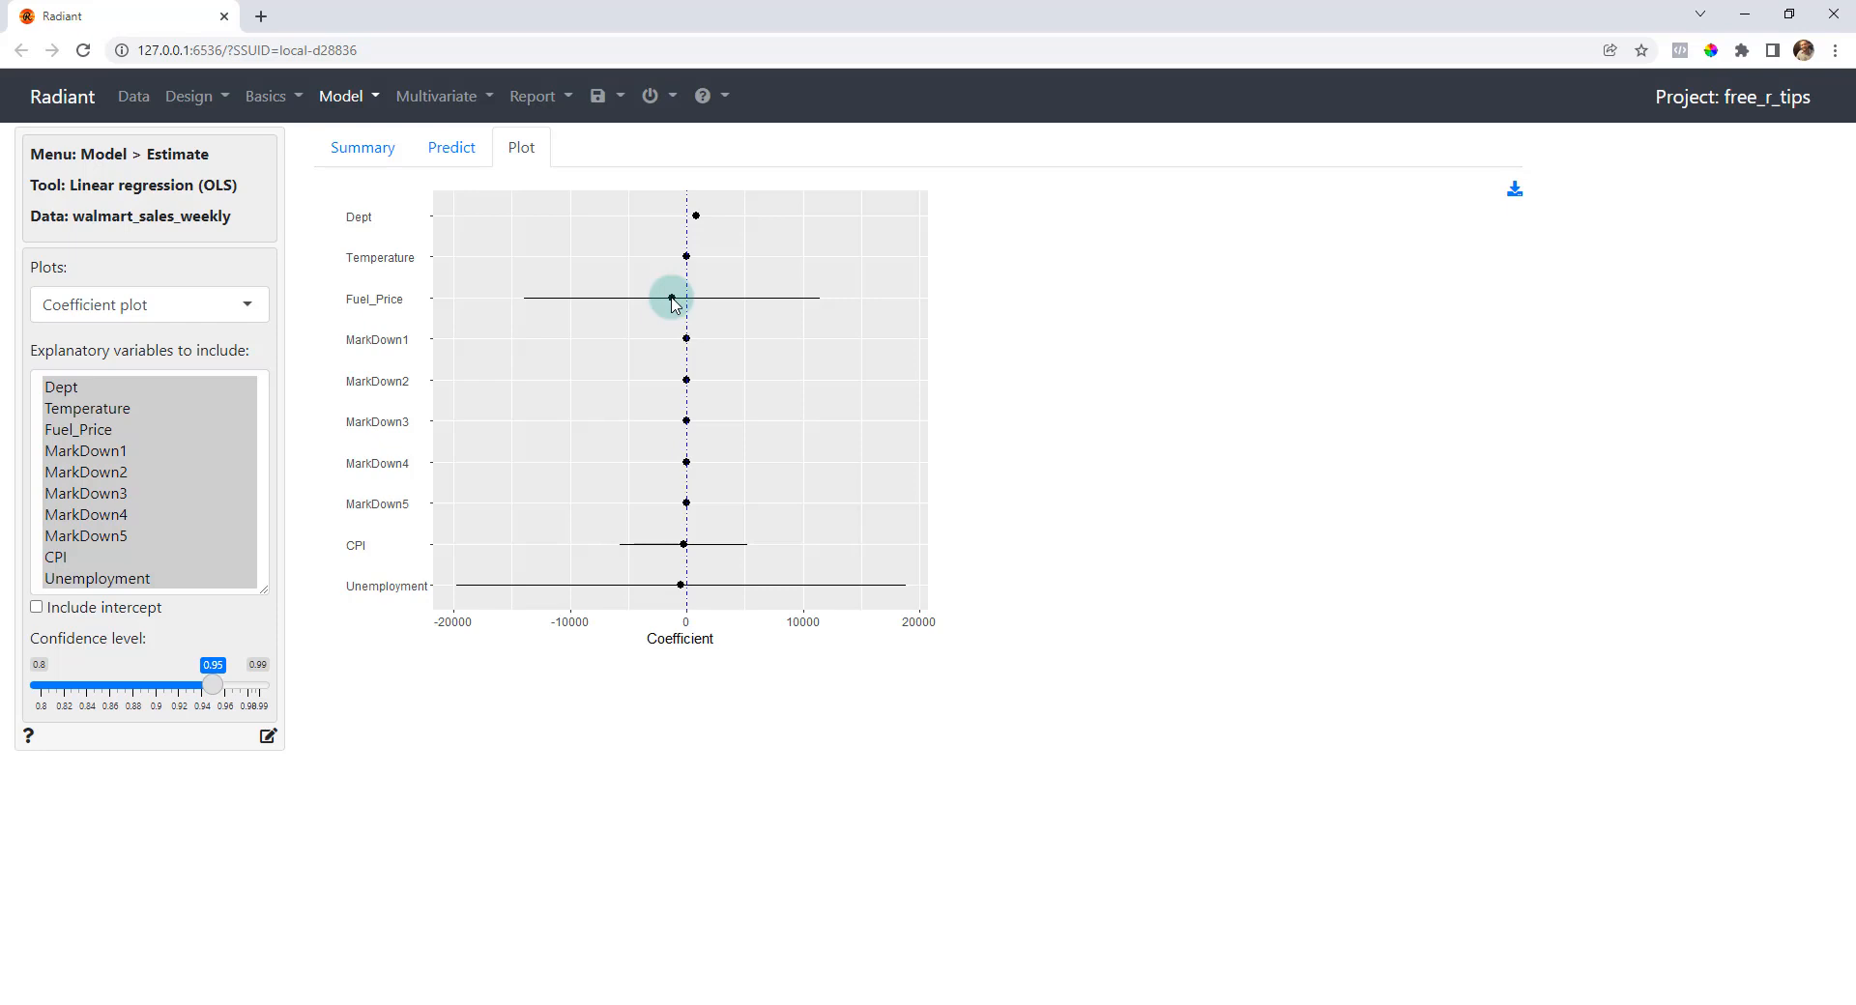
{"action": "mouse_move", "coordinate": [665, 611]}
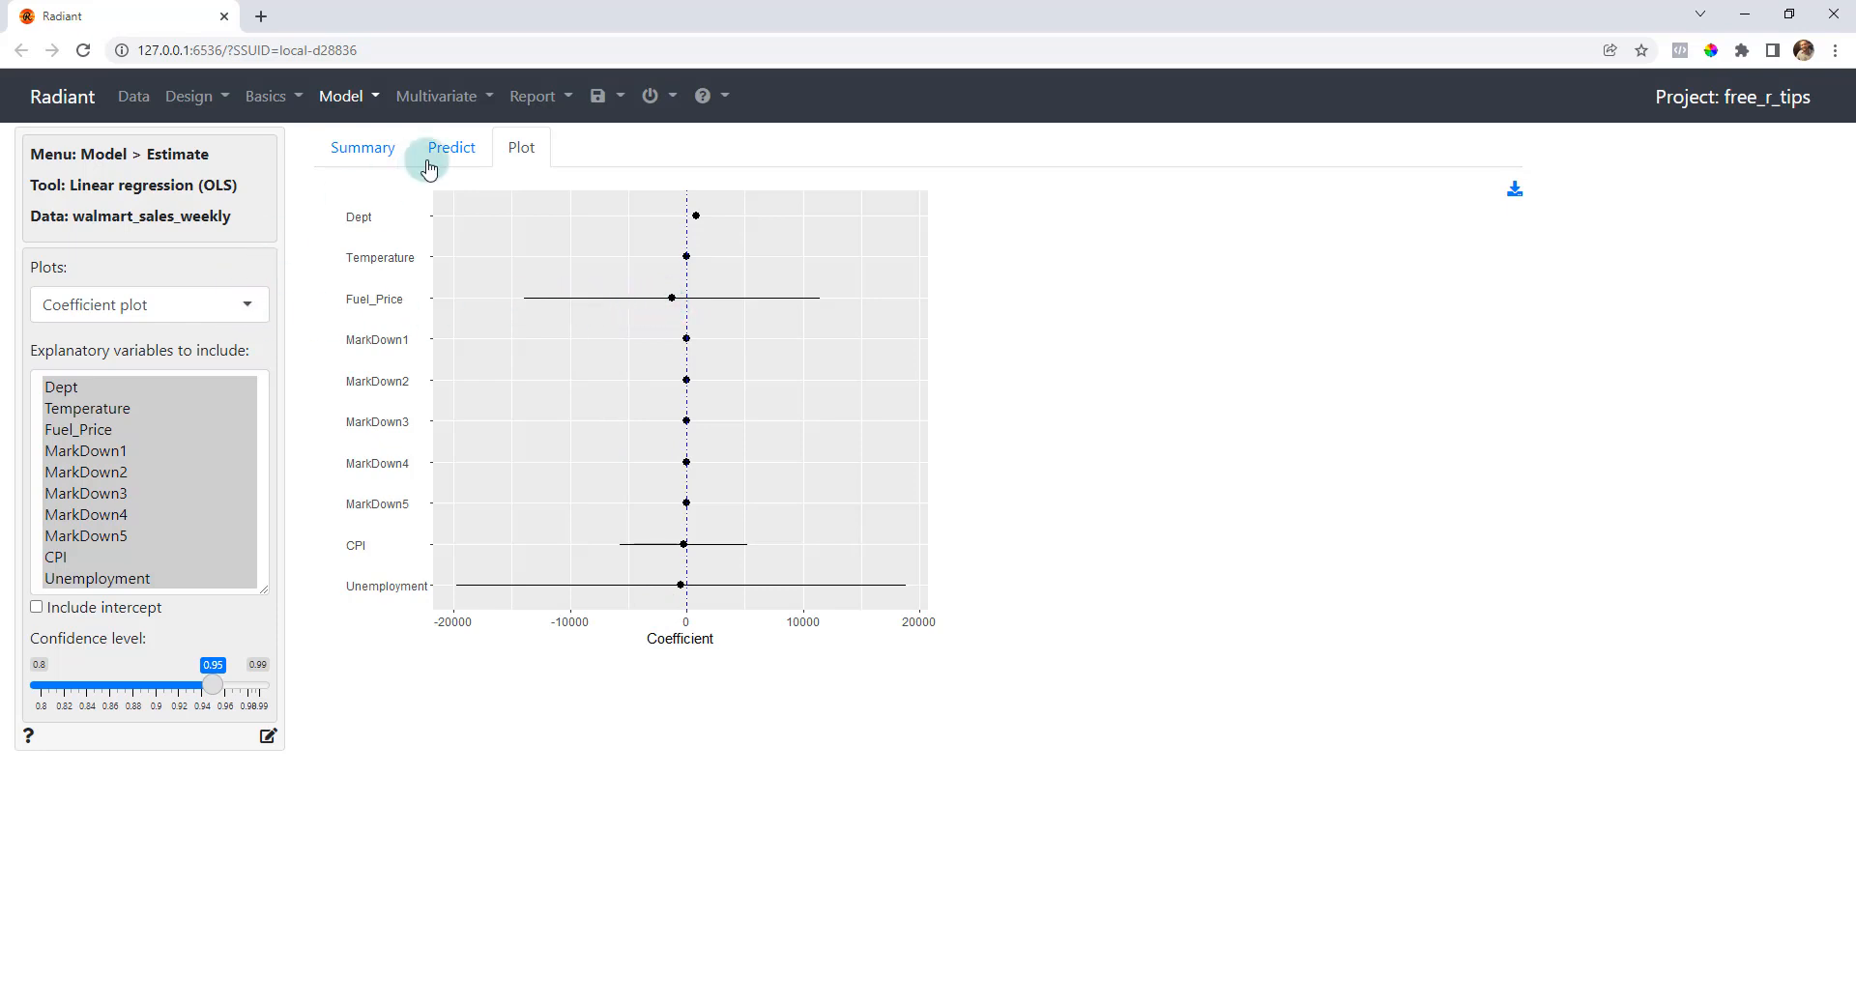
{"action": "left_click", "coordinate": [149, 304]}
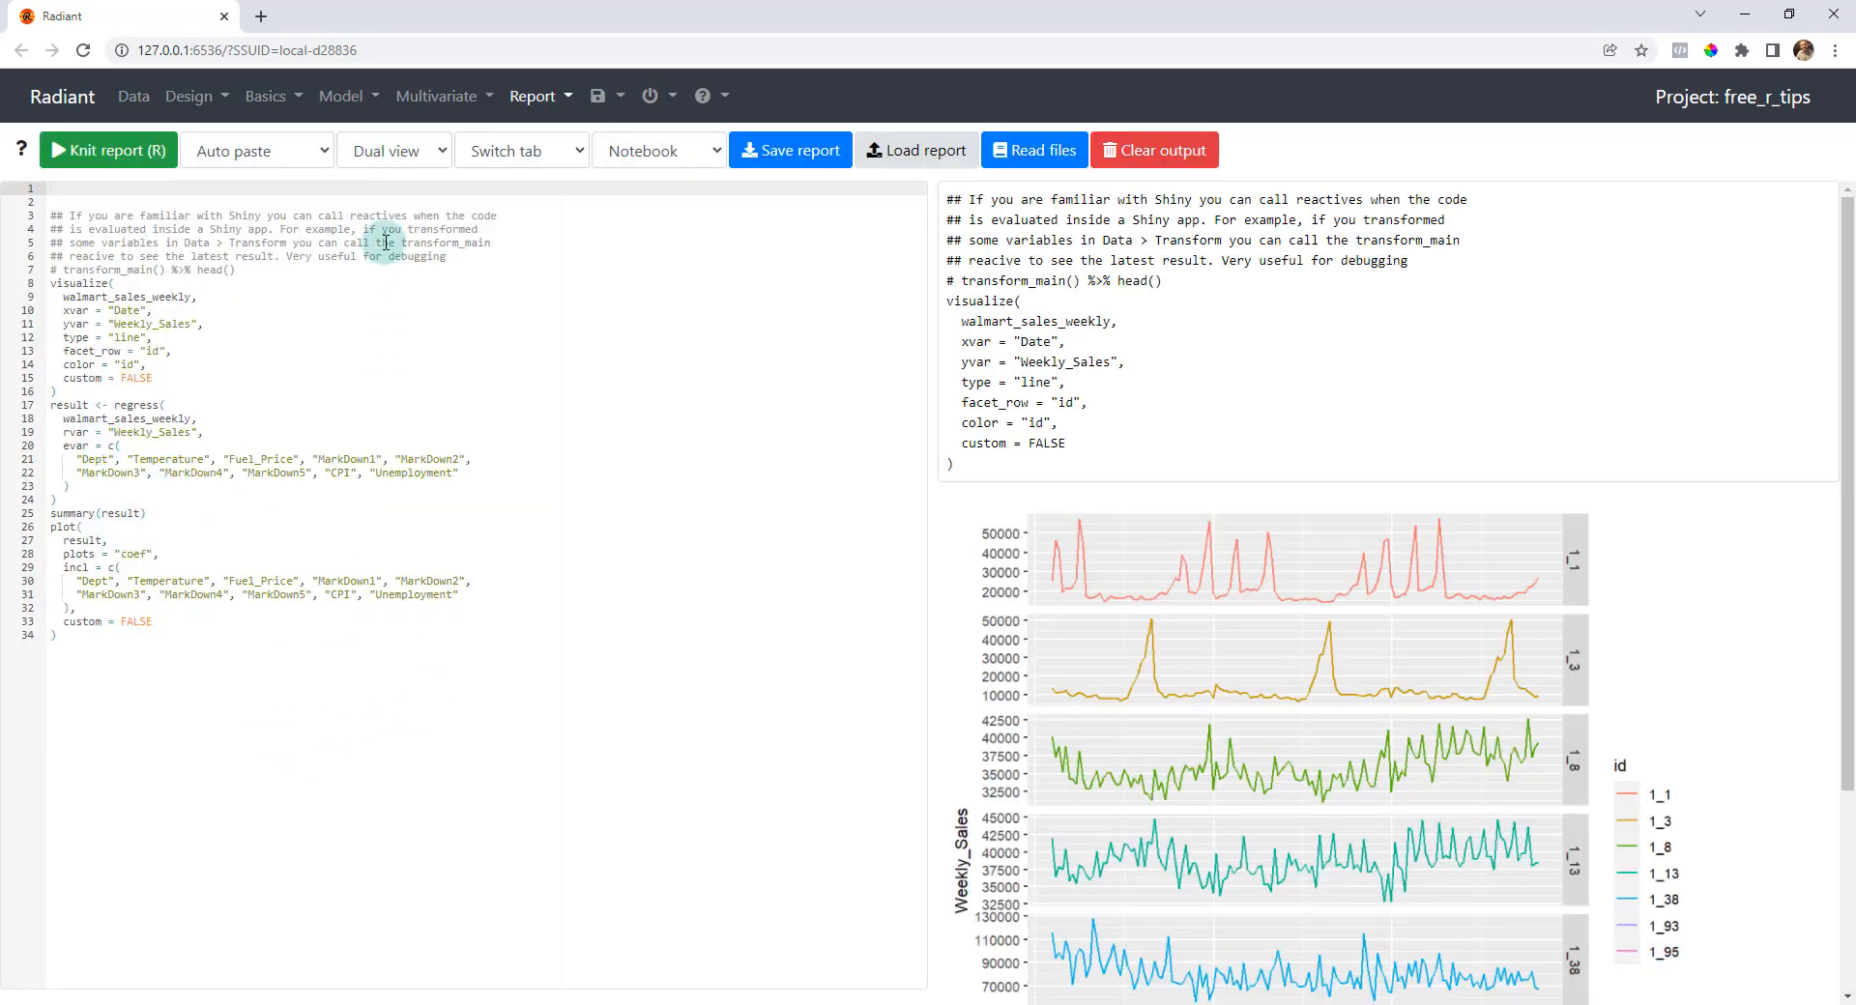
- Knit the report to render the regression summary and coefficient plot, then return to the R report script
{"action": "left_click", "coordinate": [109, 151]}
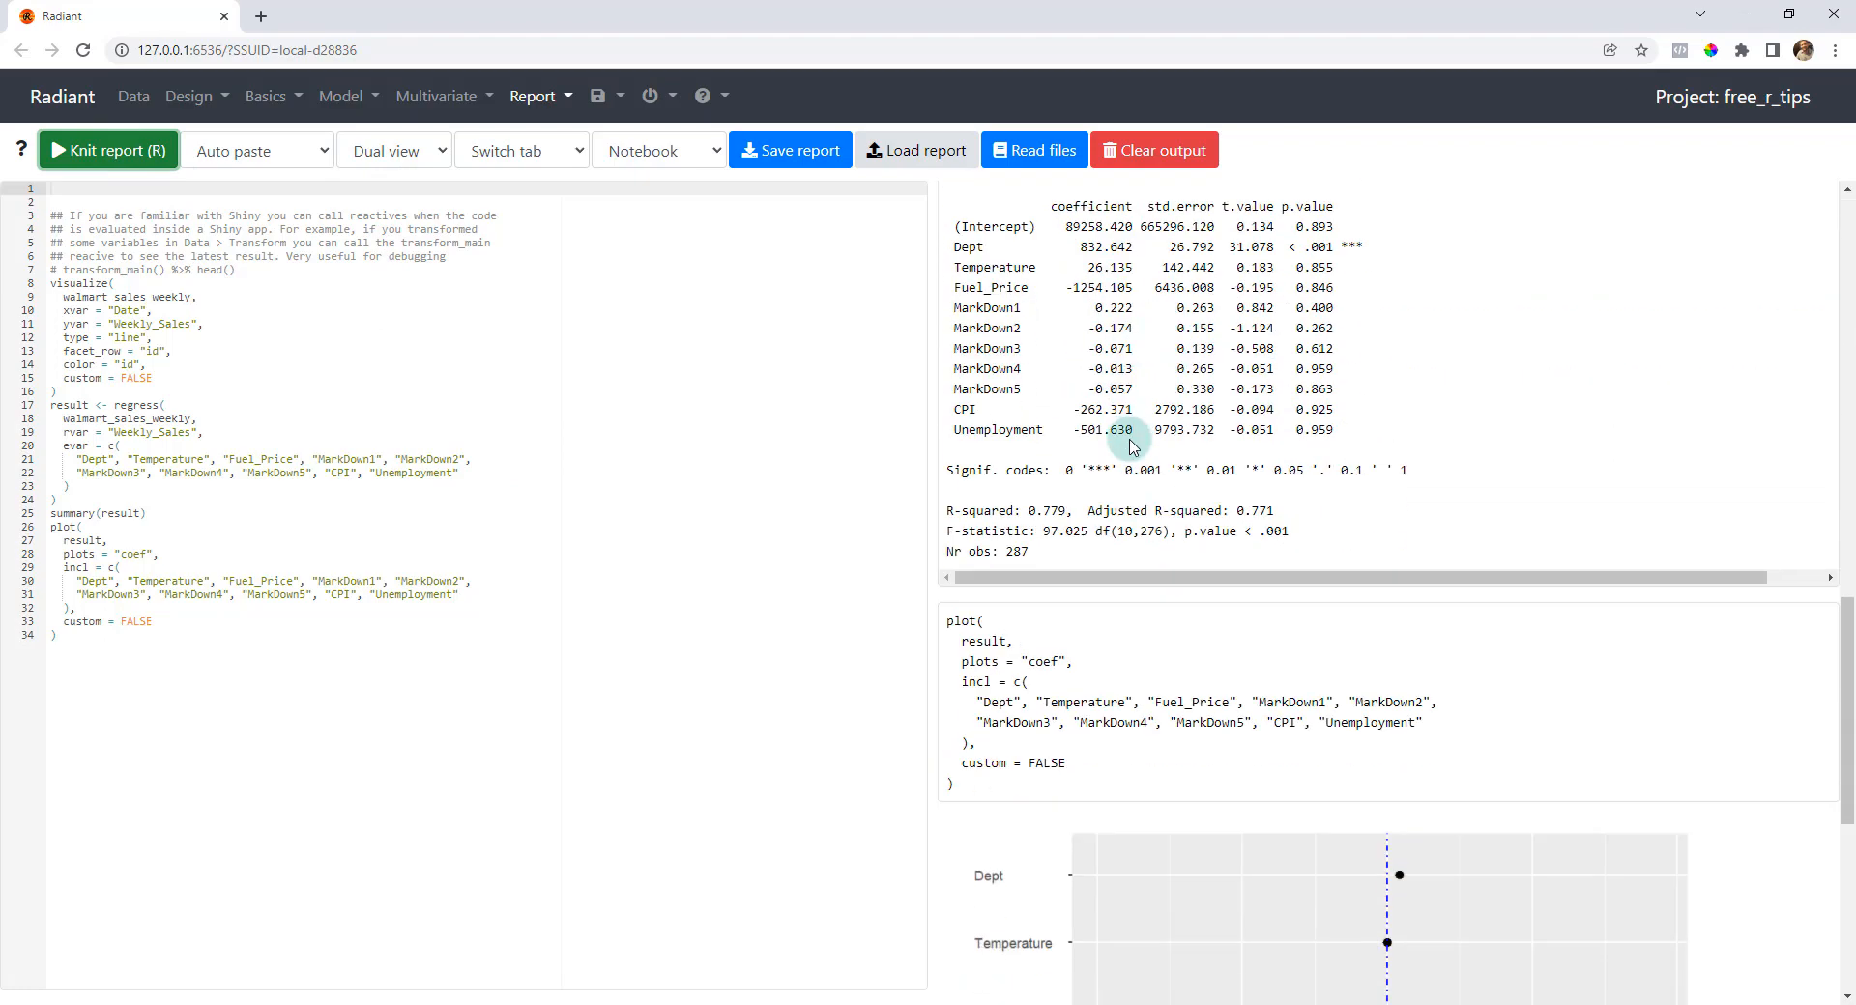
{"action": "scroll", "scroll_direction": "down", "scroll_amount": 3}
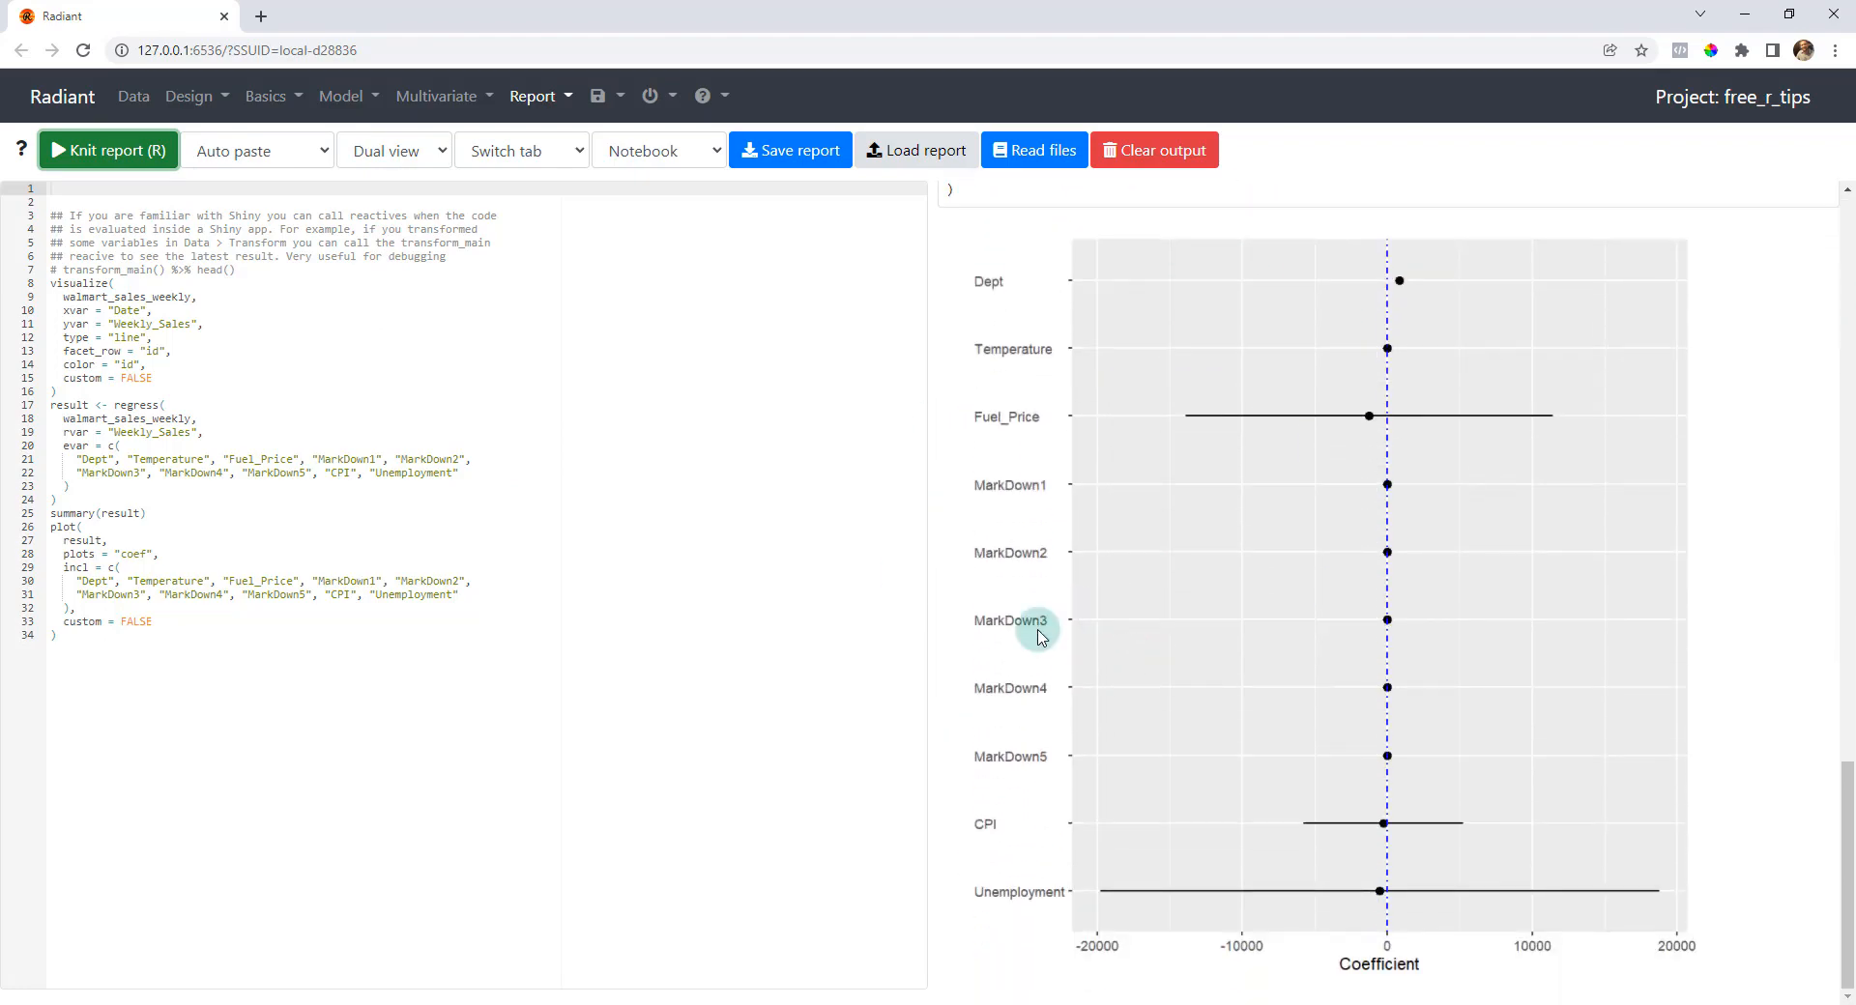
{"action": "mouse_move", "coordinate": [731, 512]}
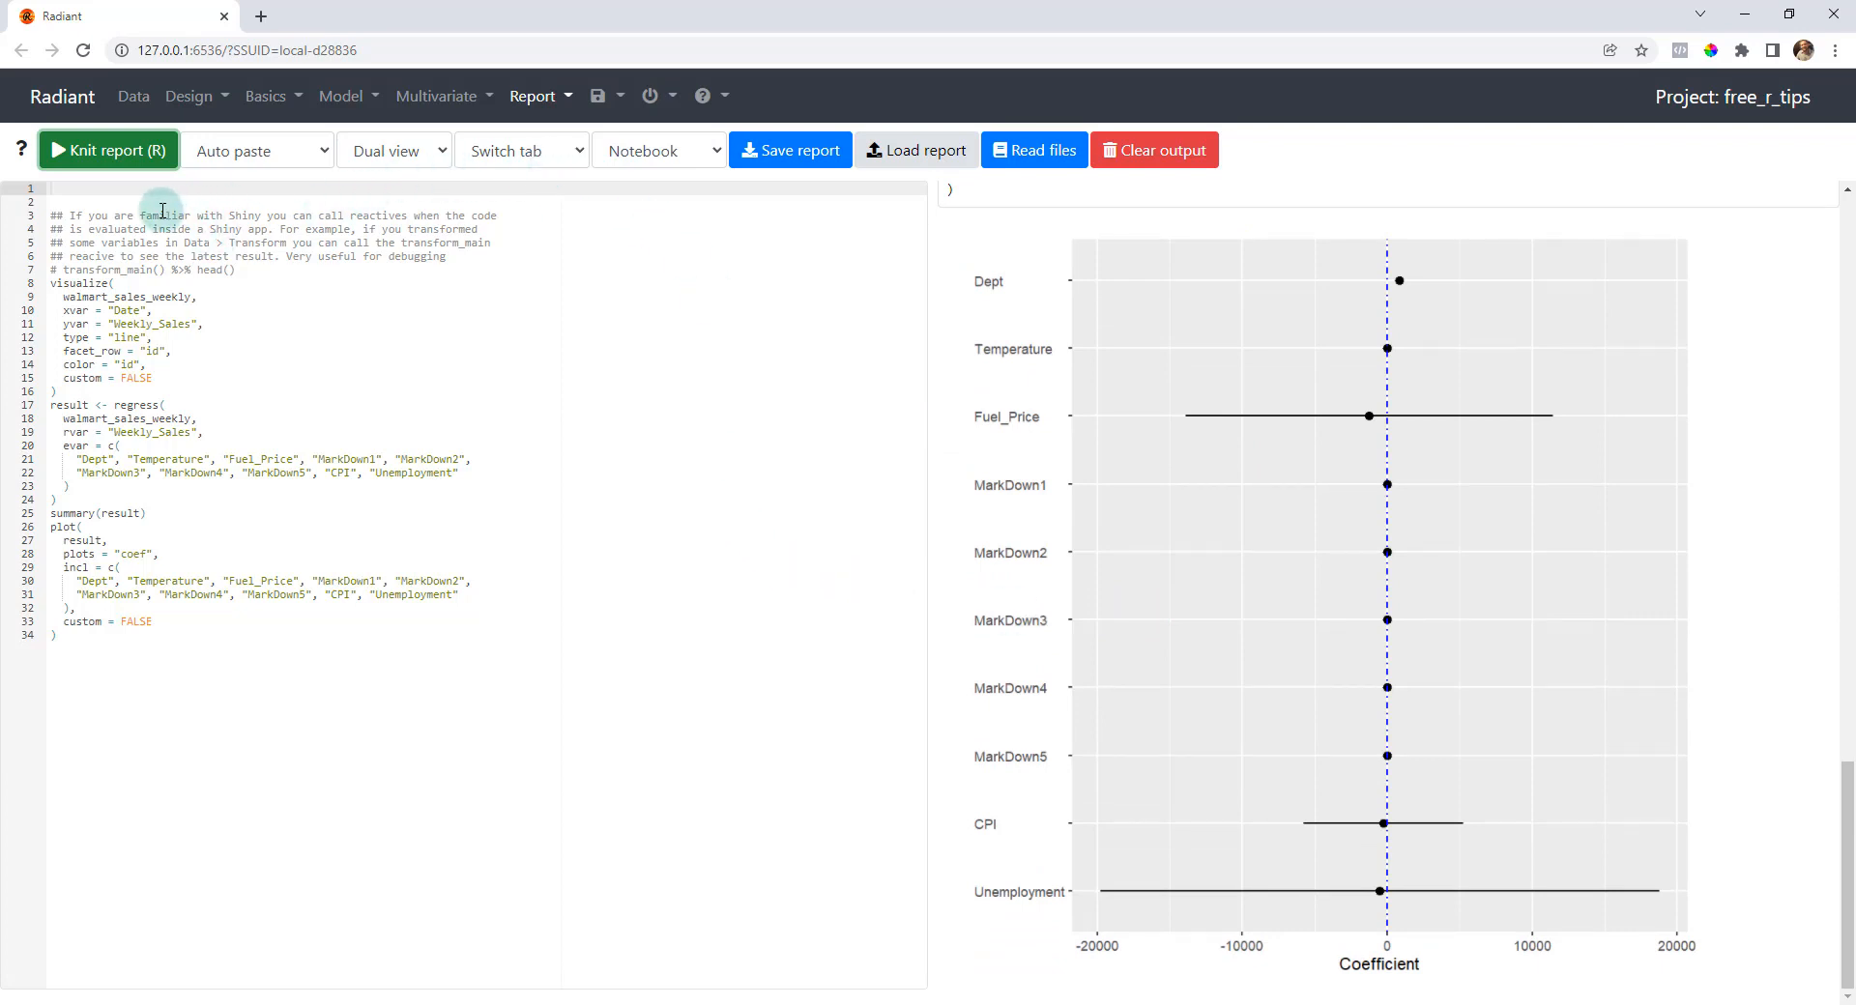
{"action": "mouse_move", "coordinate": [524, 129]}
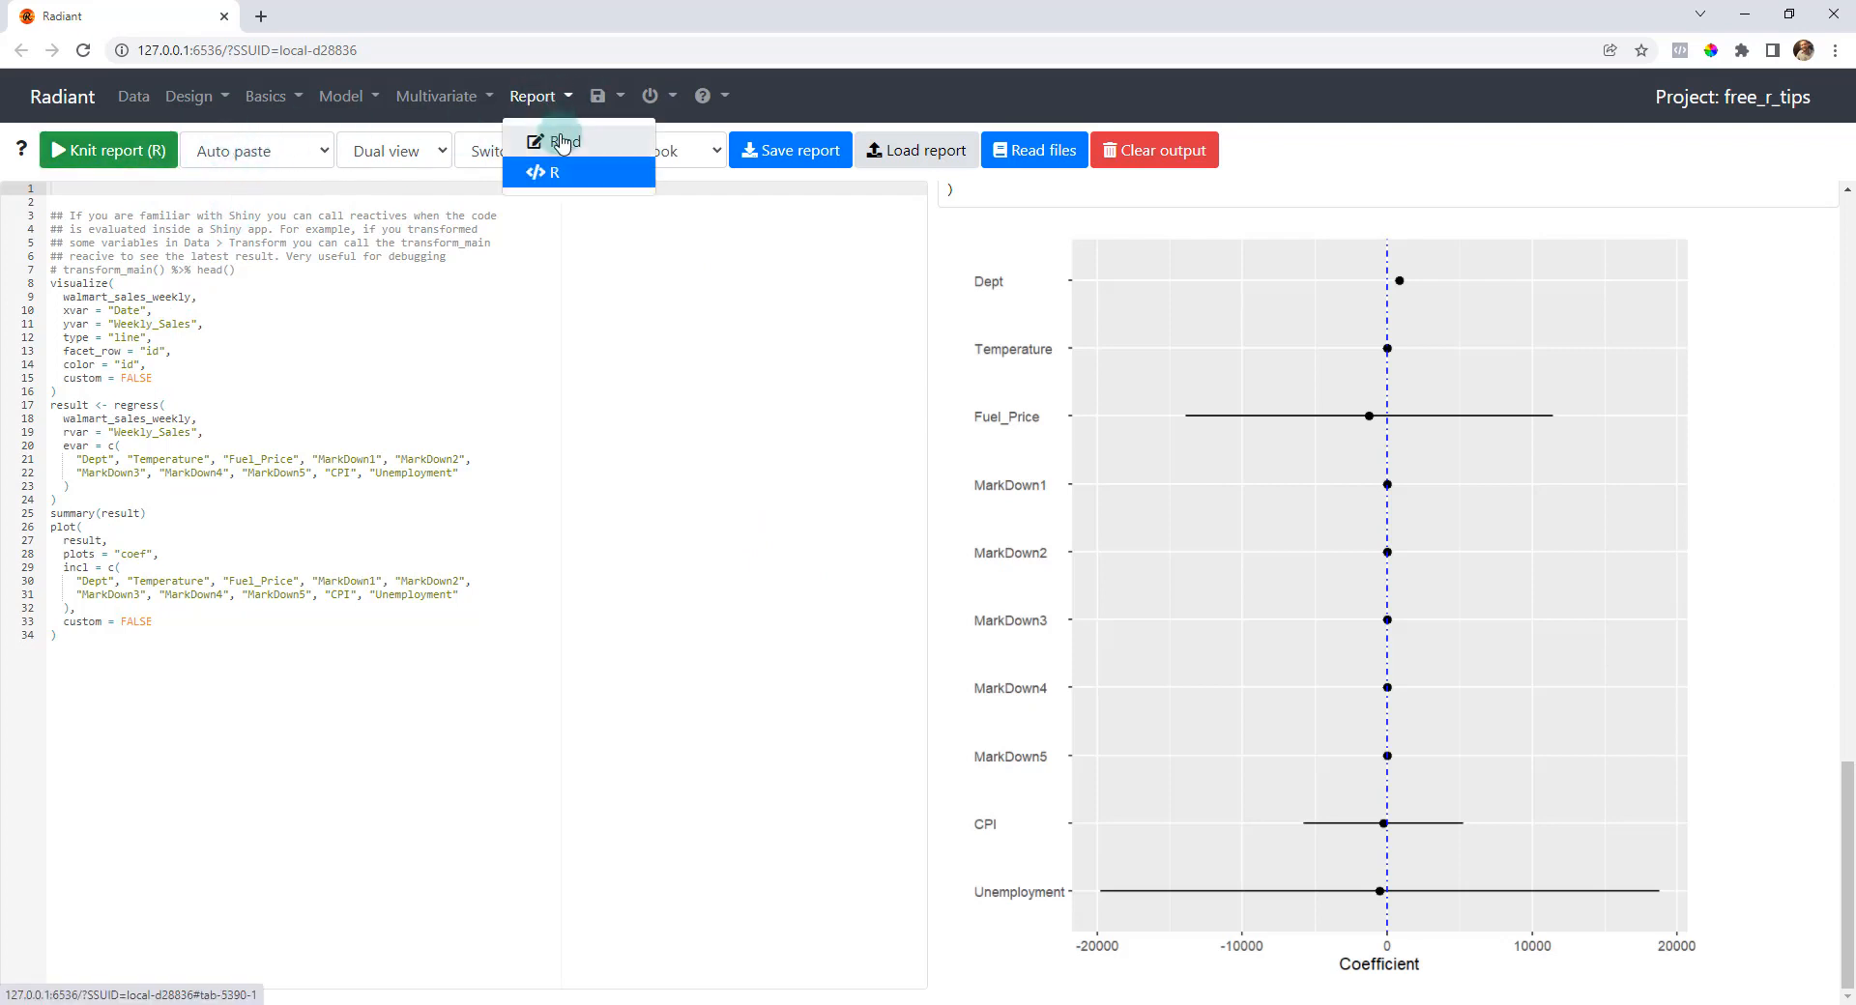
{"action": "left_click", "coordinate": [566, 141]}
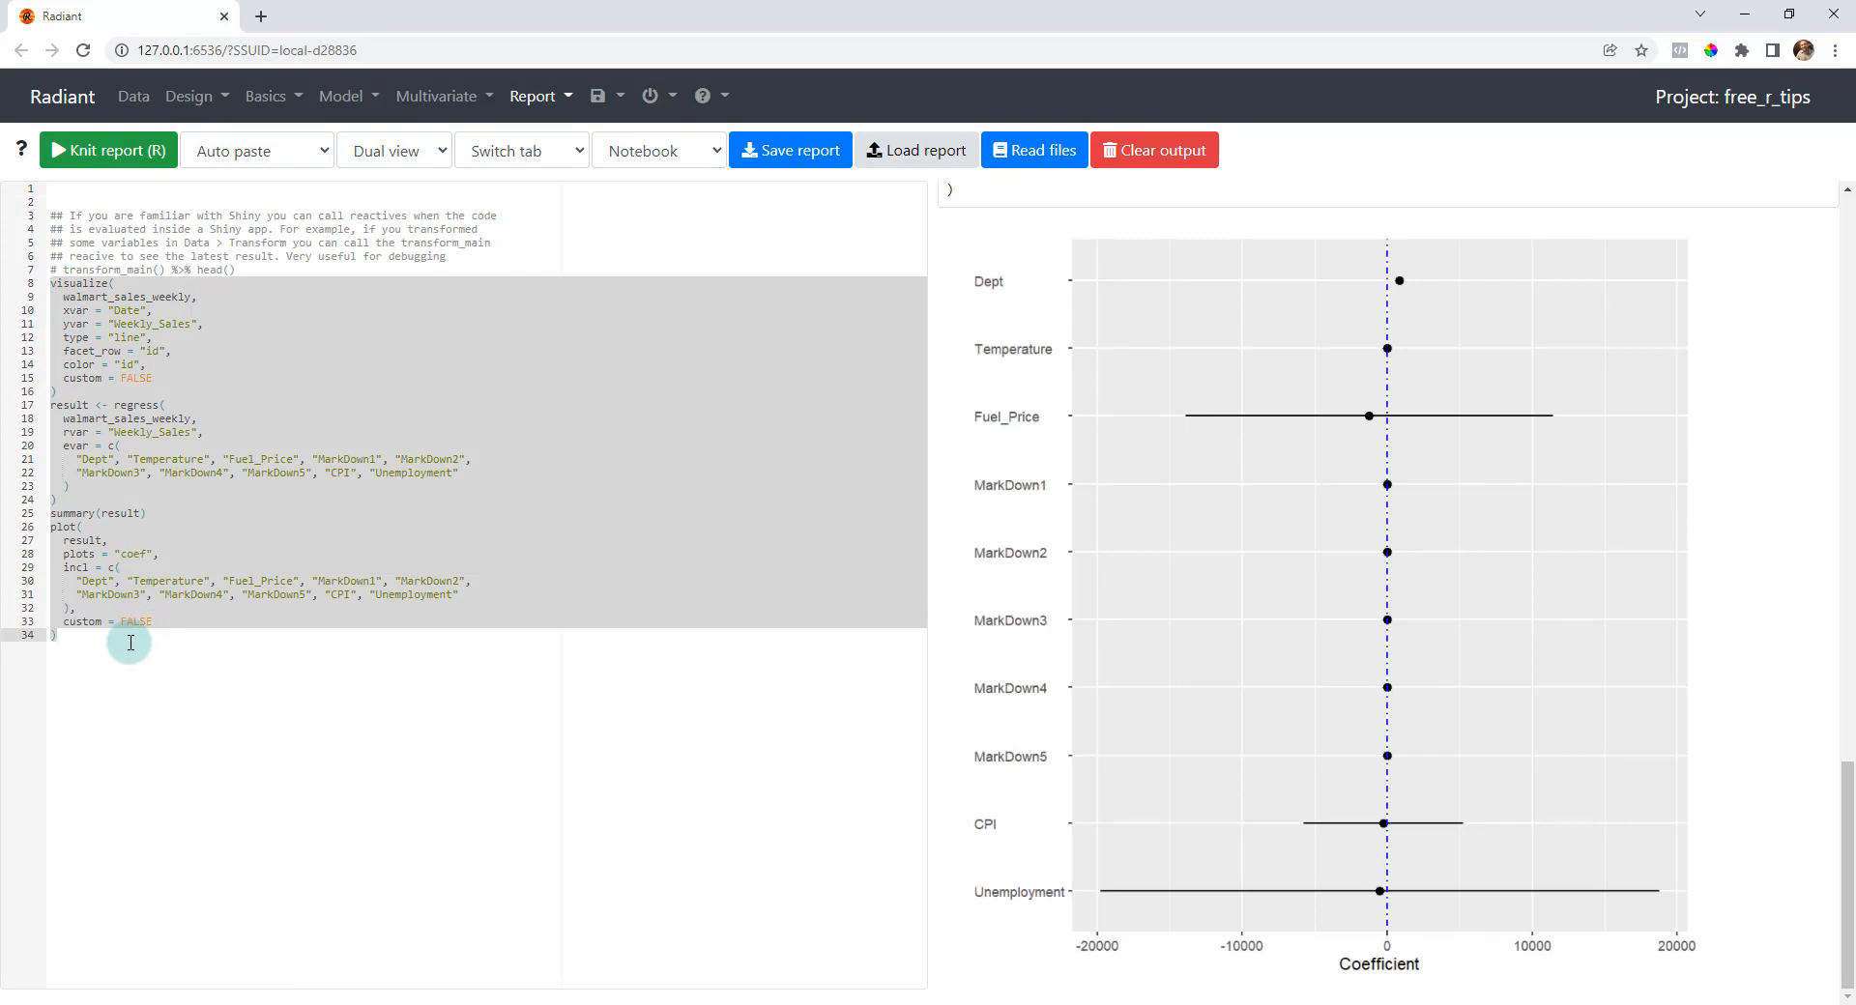
- Copy the selected report code and switch to the Rmd report under the Sample Report heading
{"action": "right_click", "coordinate": [219, 447]}
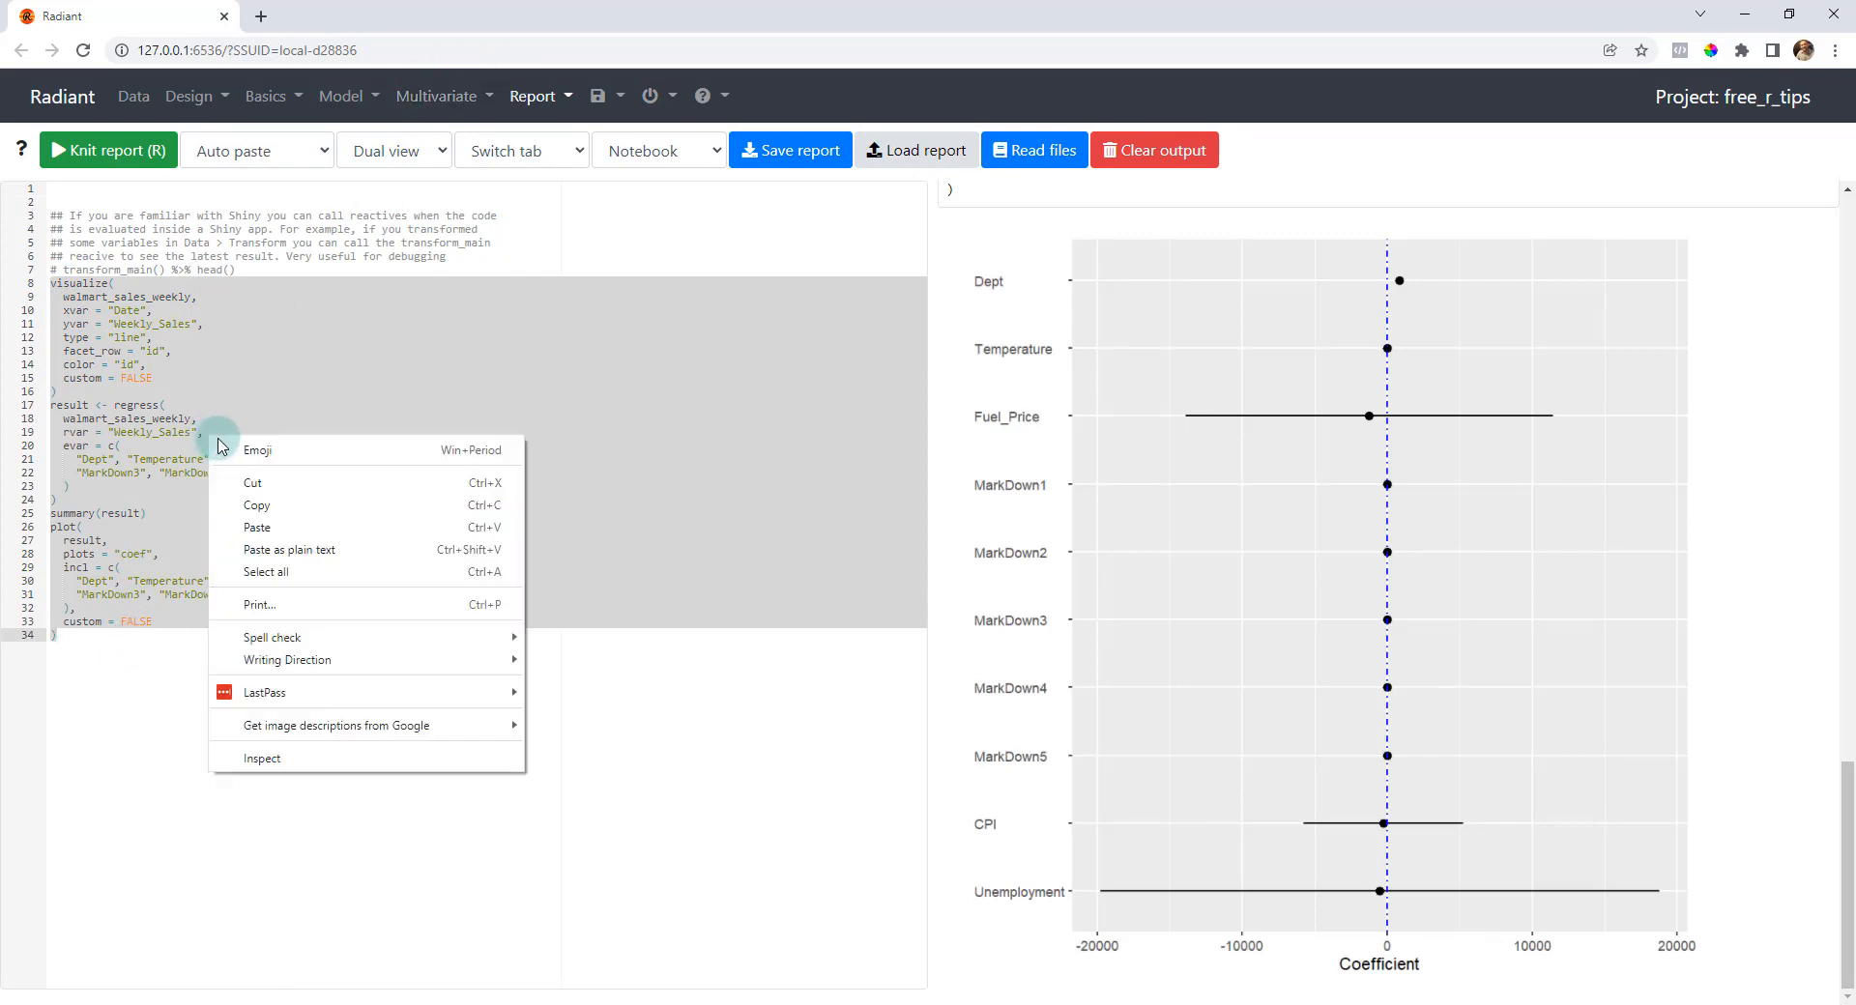
{"action": "left_click", "coordinate": [534, 97]}
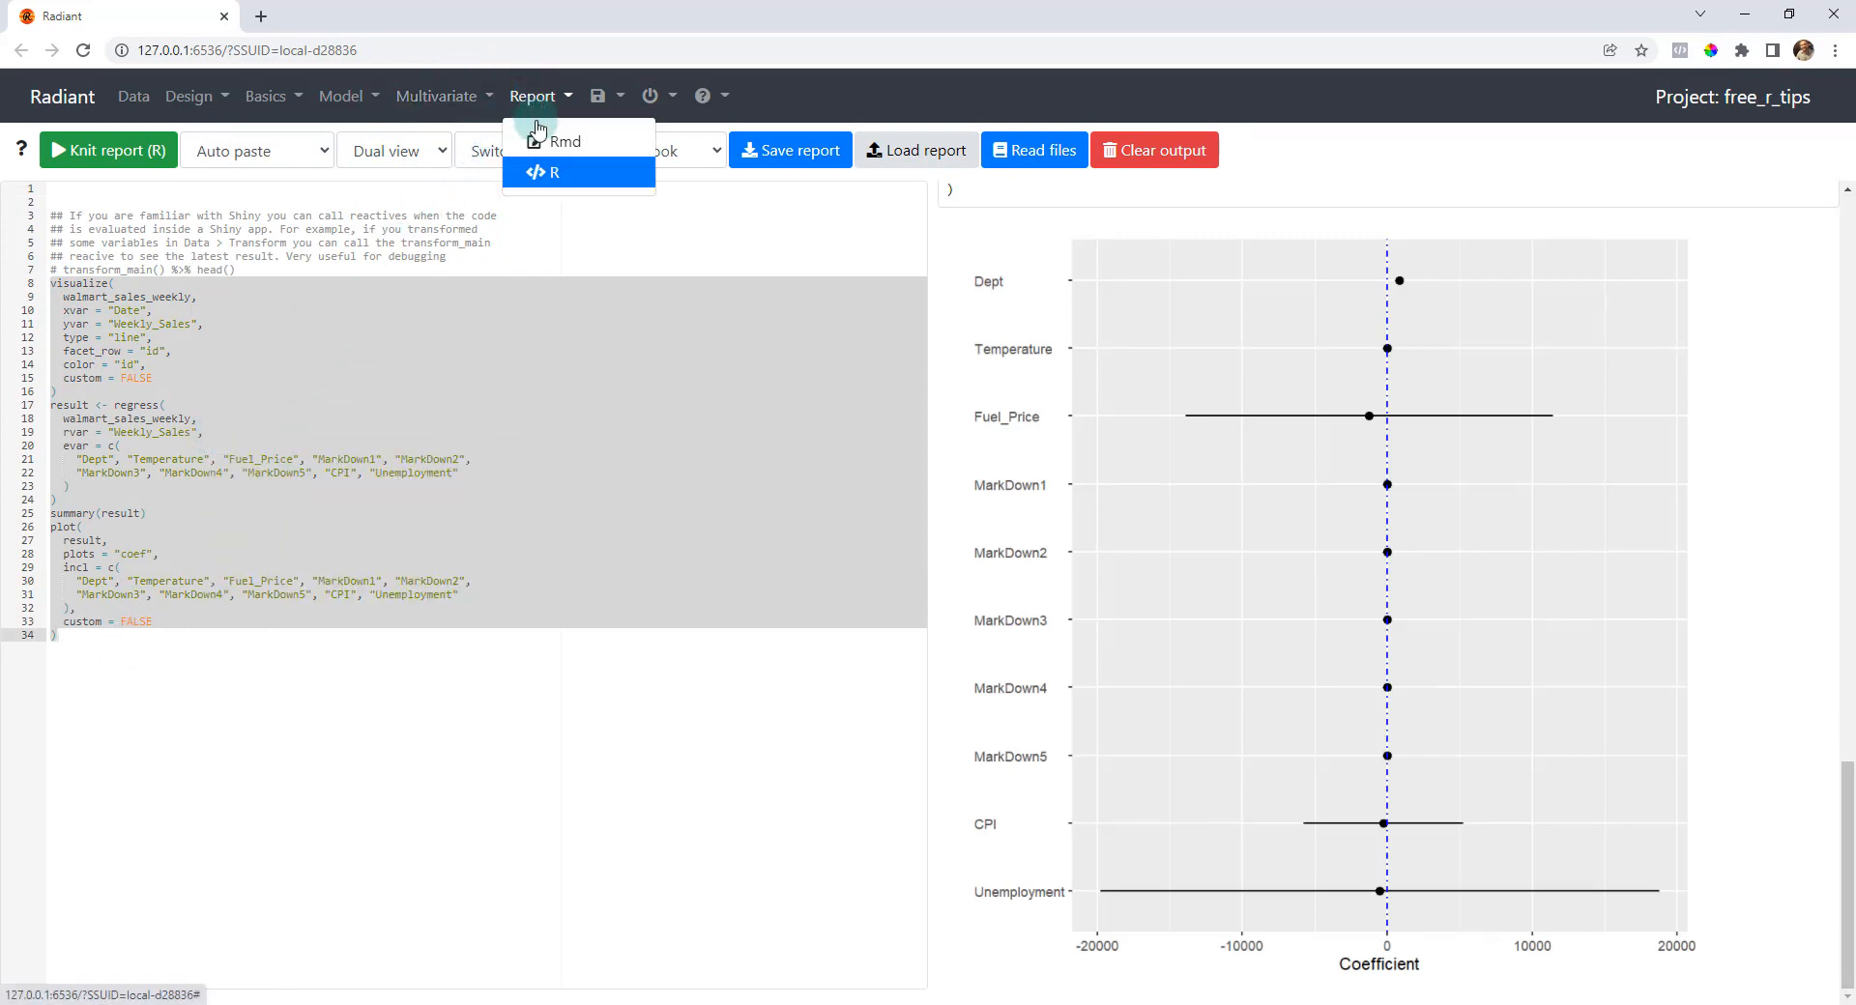
{"action": "left_click", "coordinate": [560, 142]}
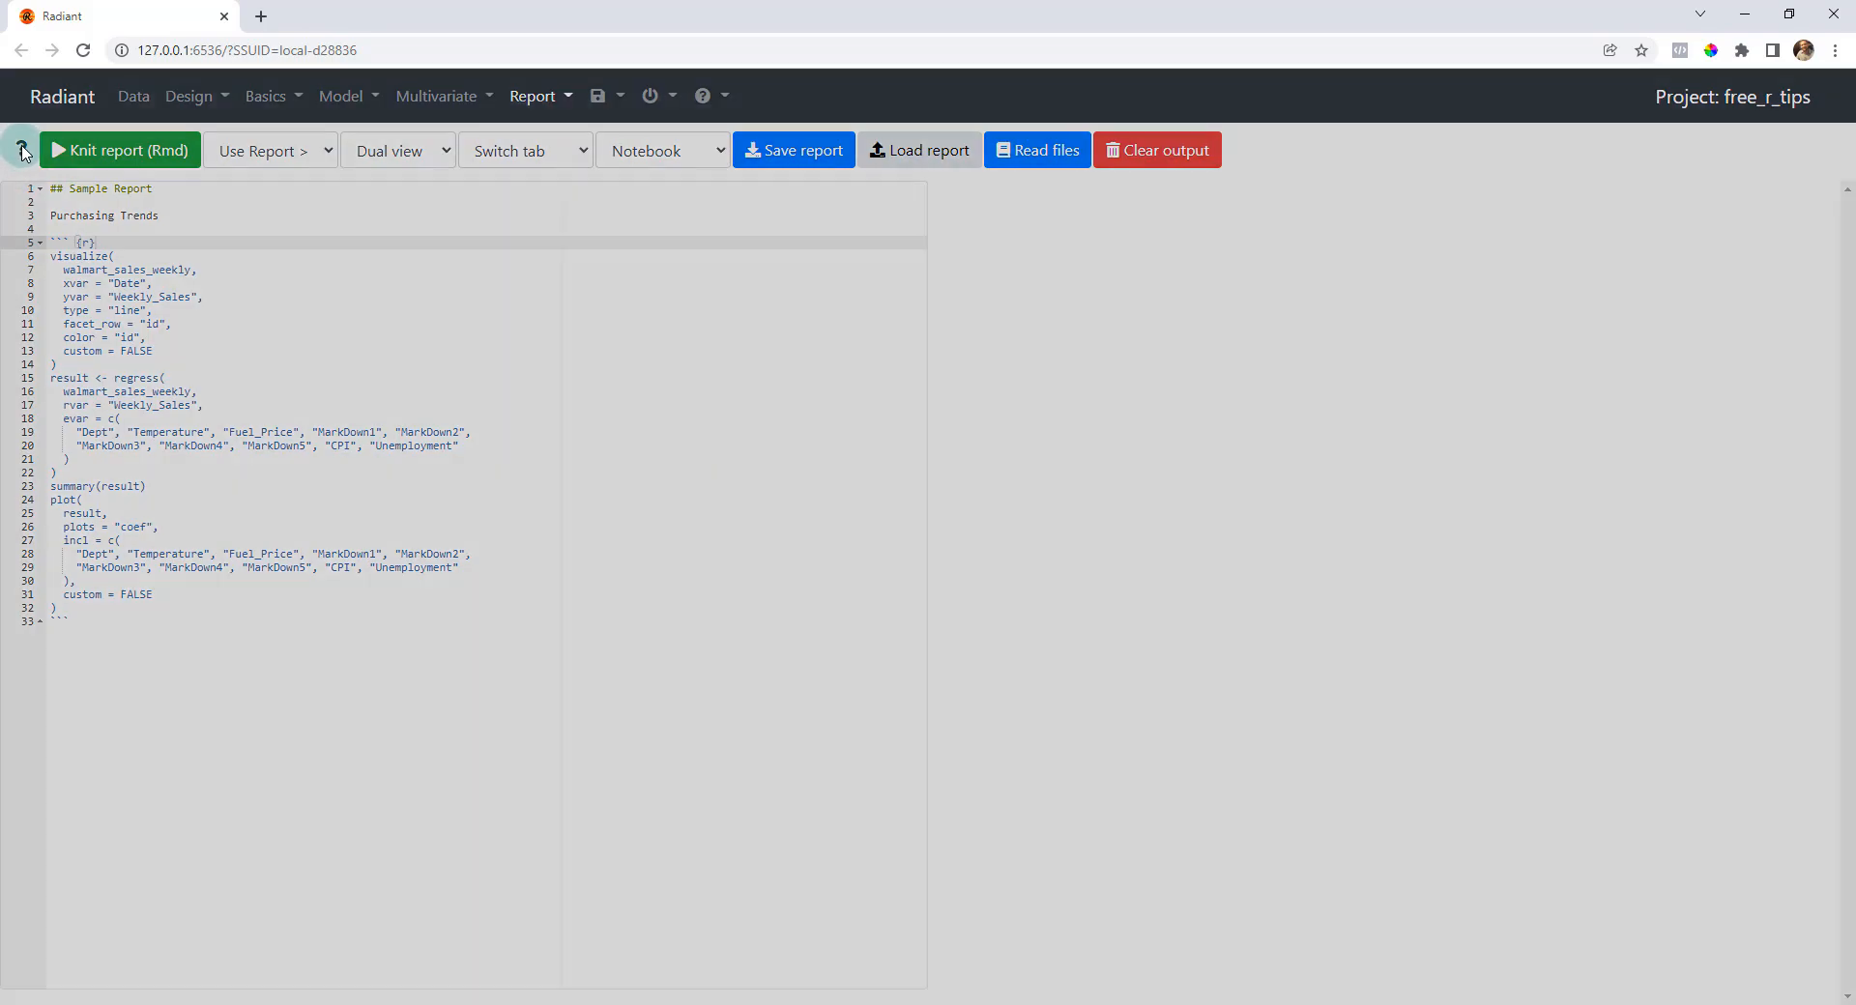
- Review the Rmd report help, then knit the Rmd report to render the regression results
{"action": "left_click", "coordinate": [20, 149]}
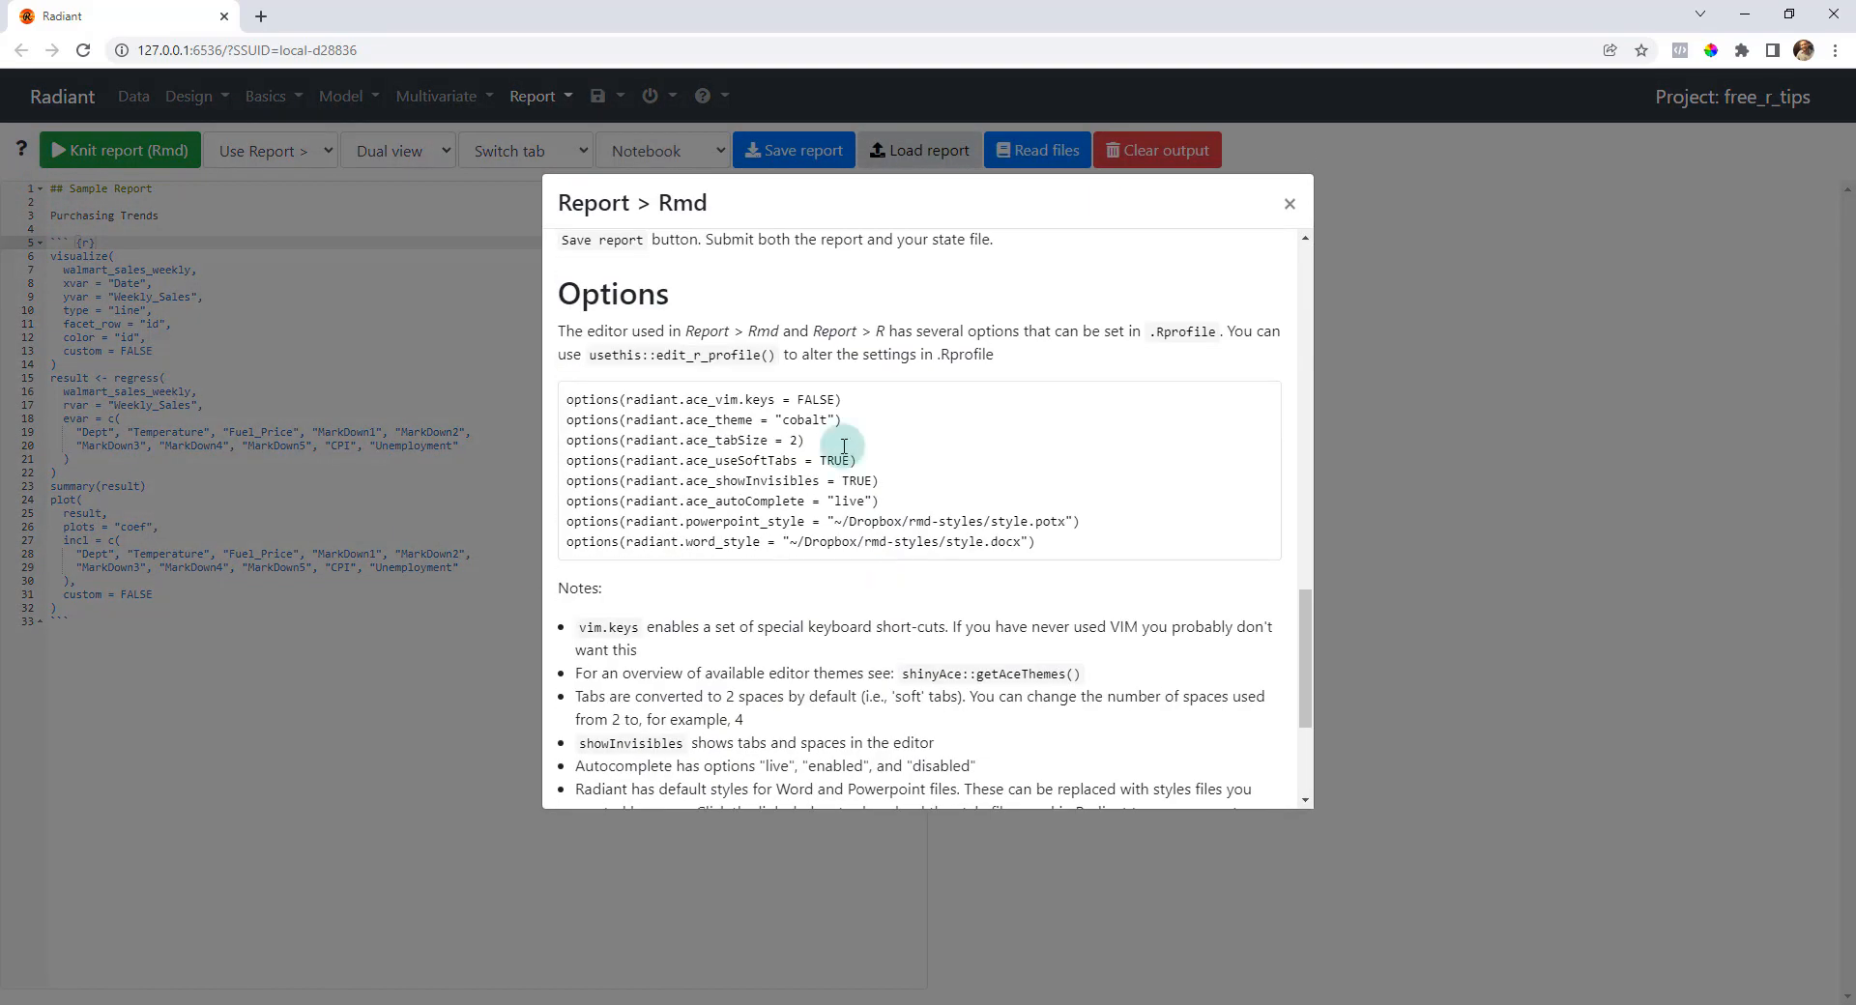
{"action": "scroll", "scroll_direction": "down", "scroll_amount": 3}
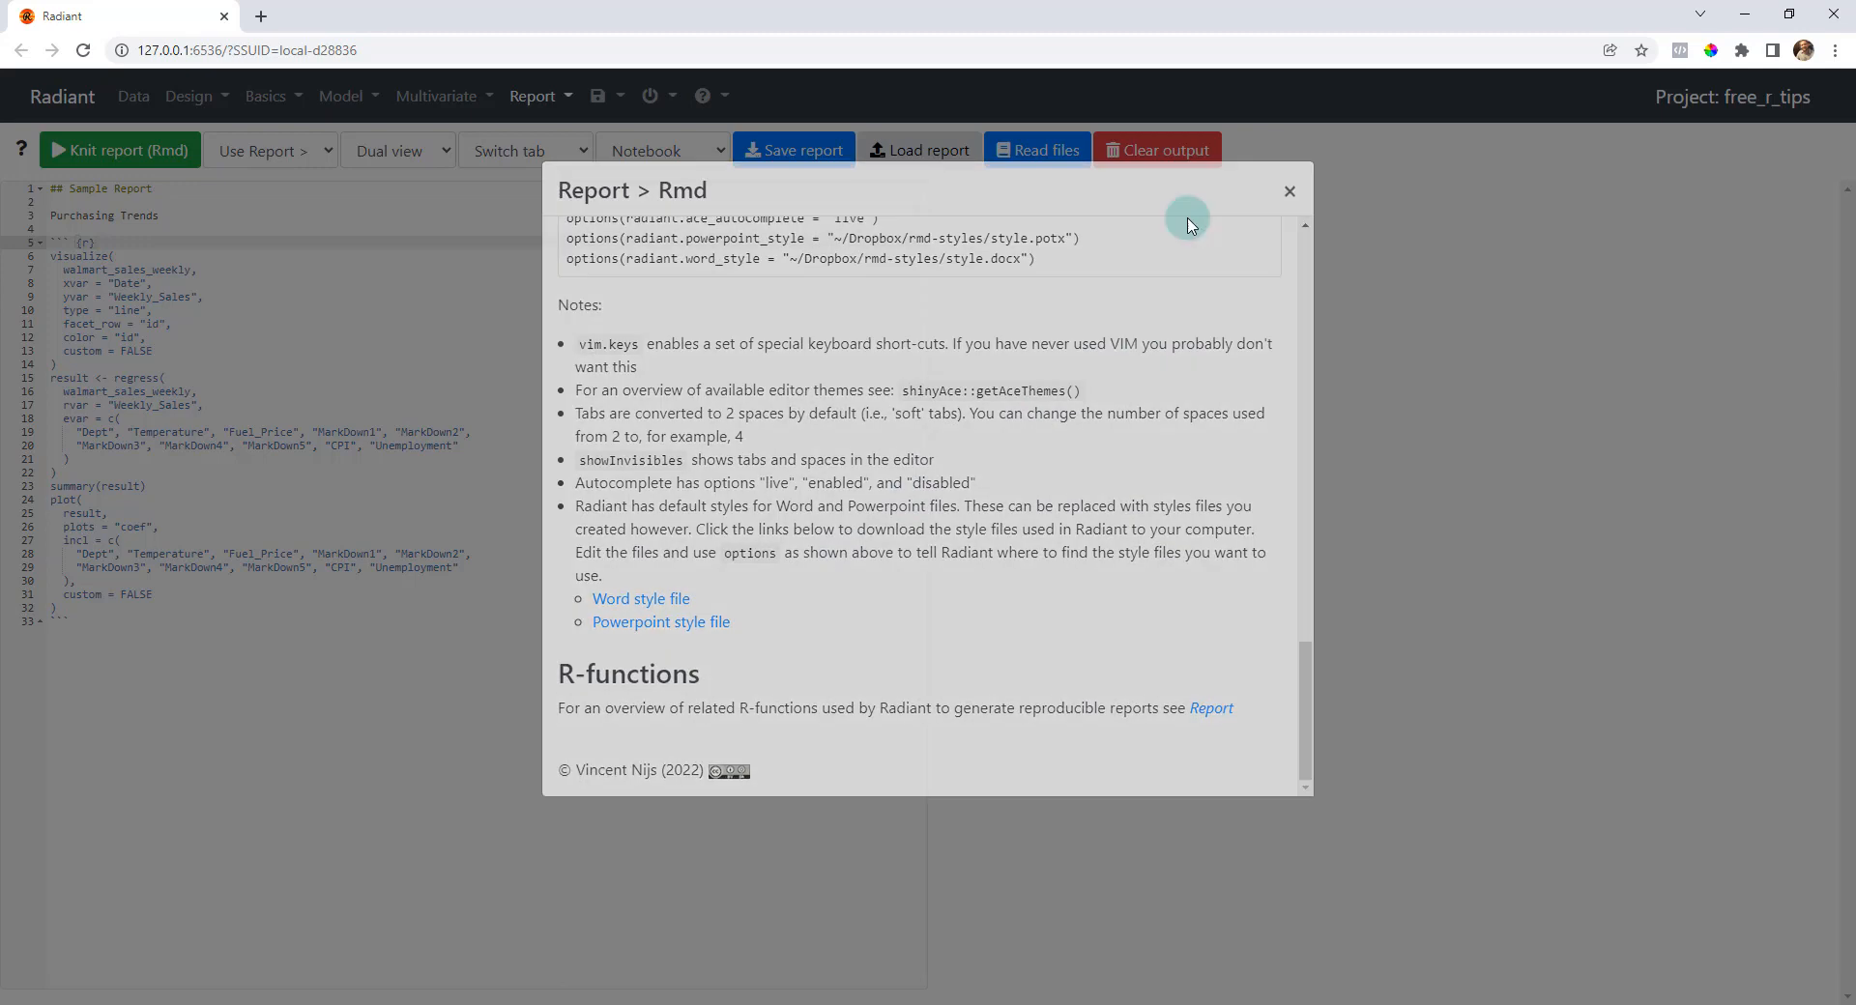
{"action": "left_click", "coordinate": [1290, 192]}
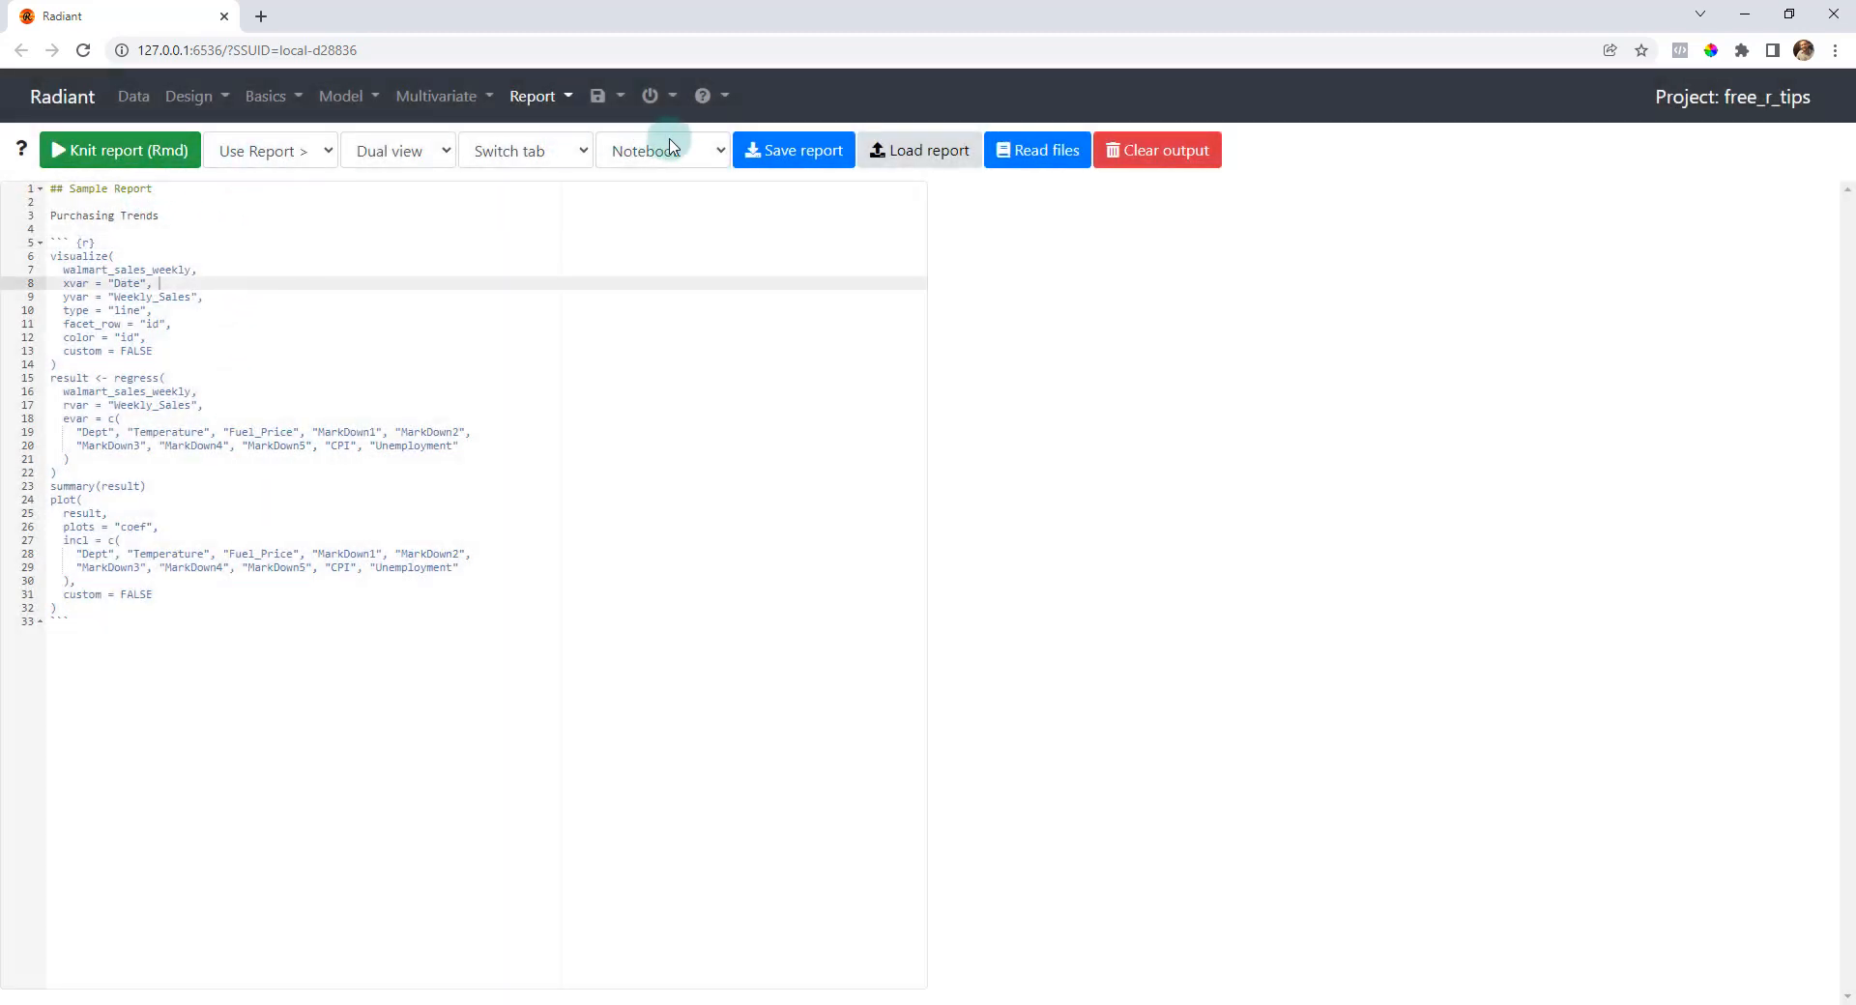
{"action": "left_click", "coordinate": [118, 149]}
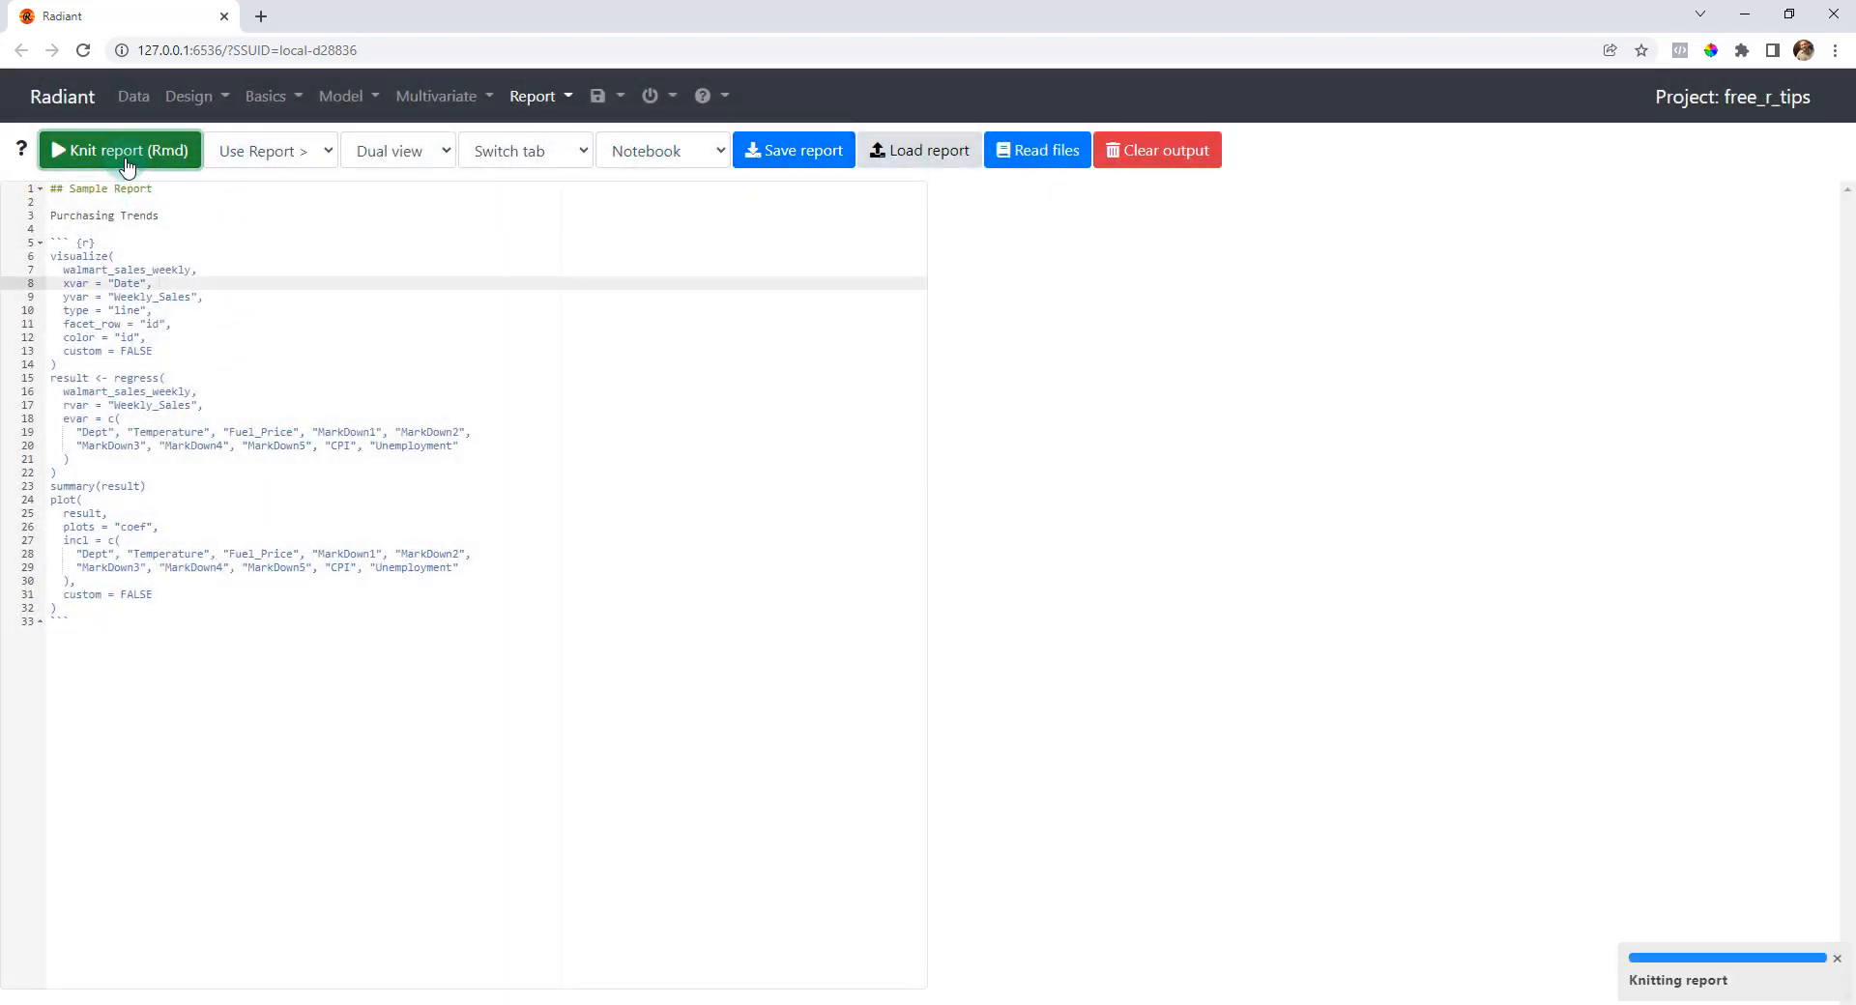
{"action": "left_click", "coordinate": [118, 151]}
{"action": "type", "text": "``` {"}
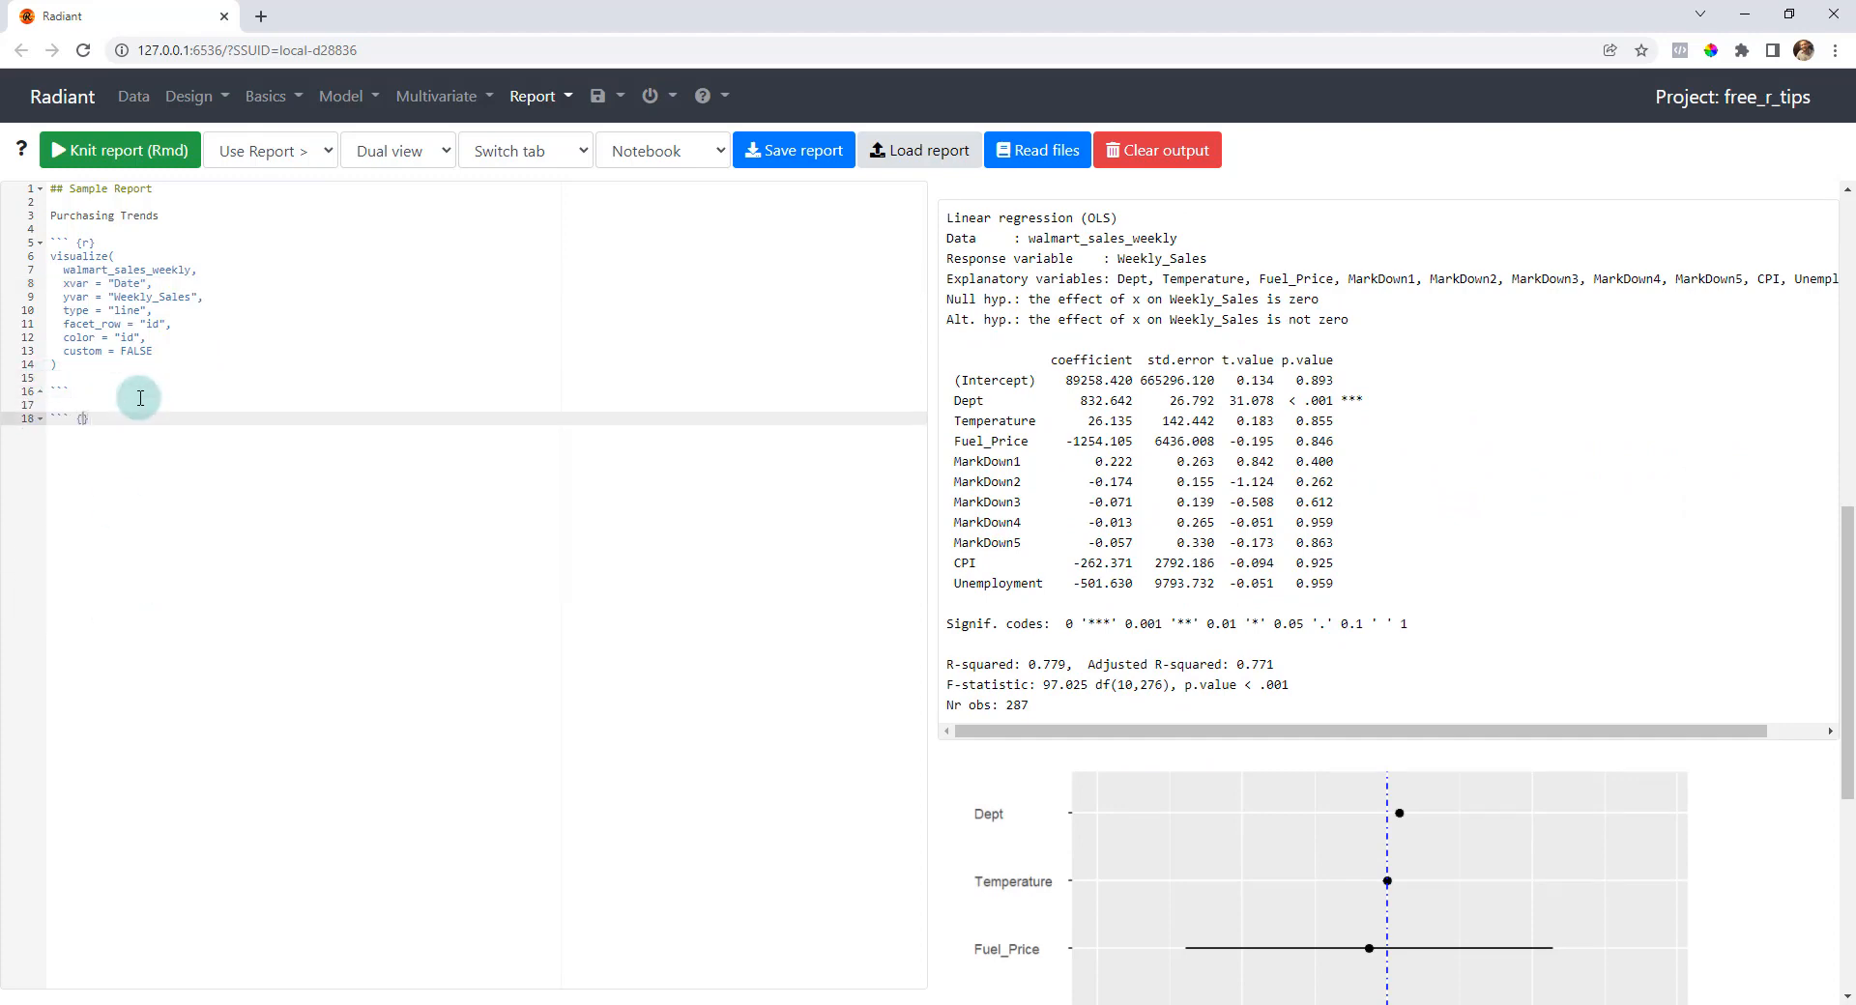
- Add Model Results and Coefficiant Plot chunks with regress() code, remove the duplicate, and knit the sectioned report
{"action": "type", "text": "result <- regress("}
{"action": "type", "text": "# Coefficient Pl"}
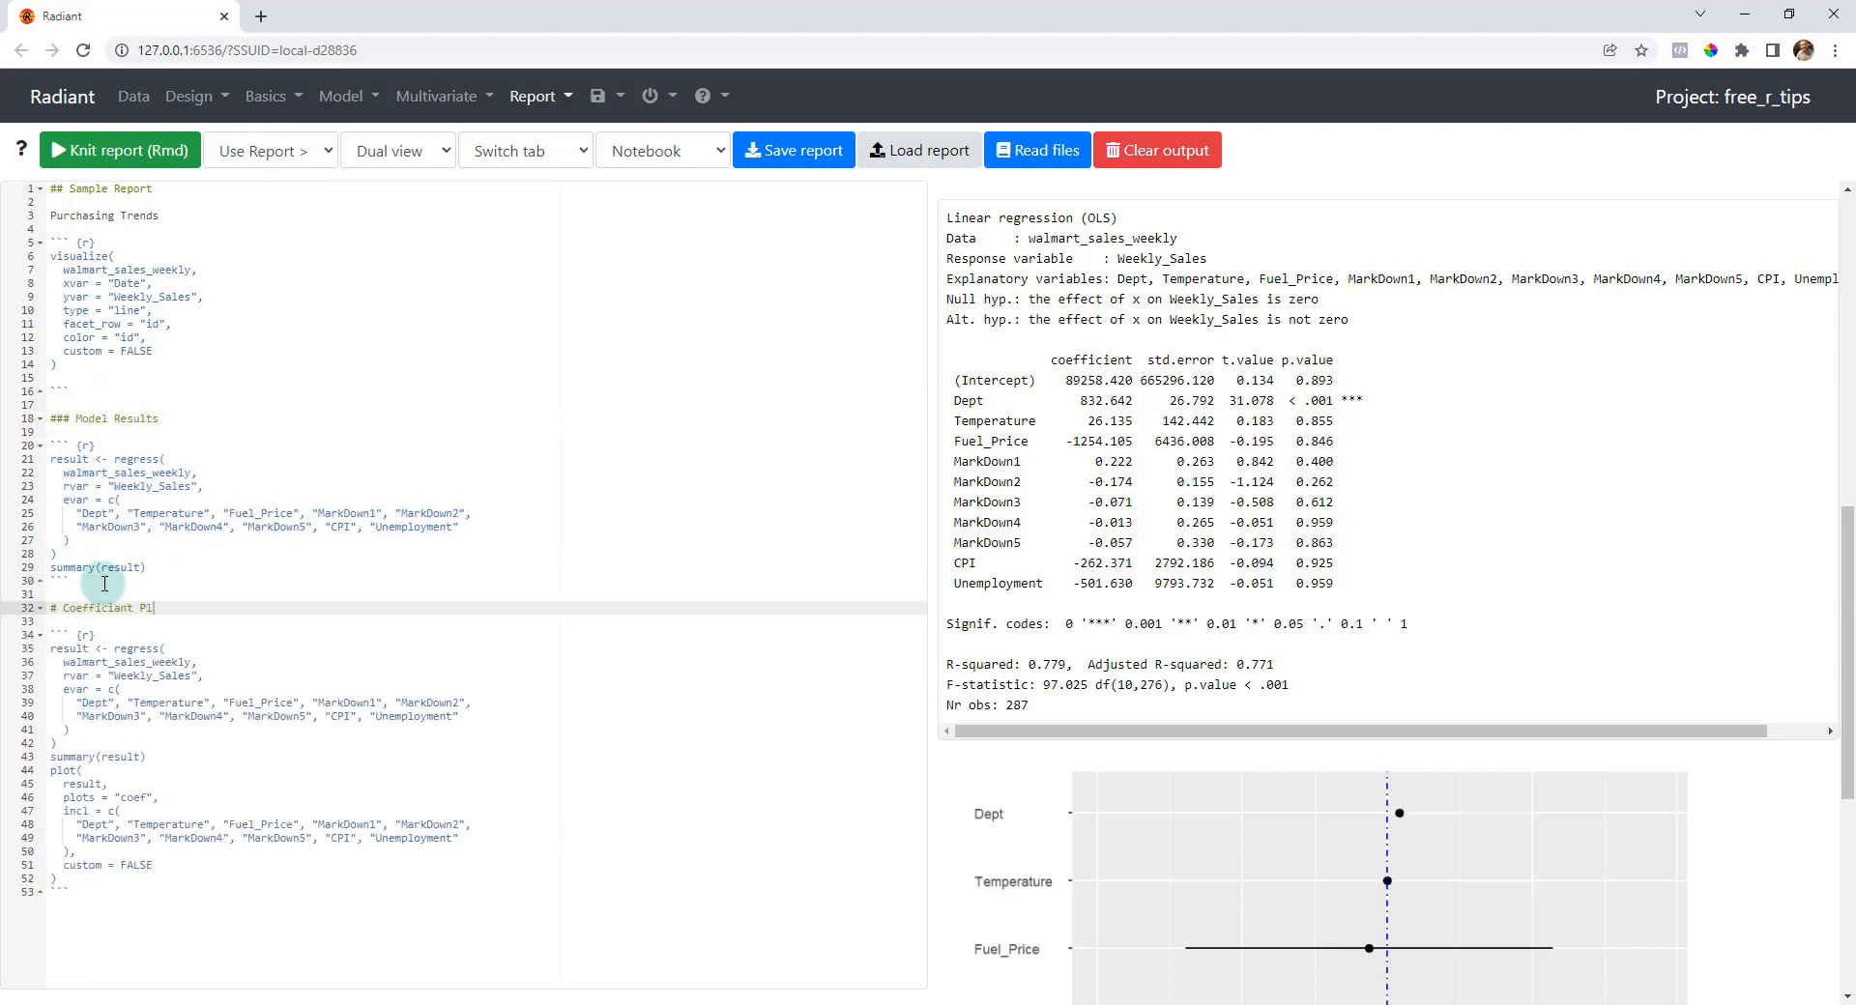
{"action": "type", "text": "ot"}
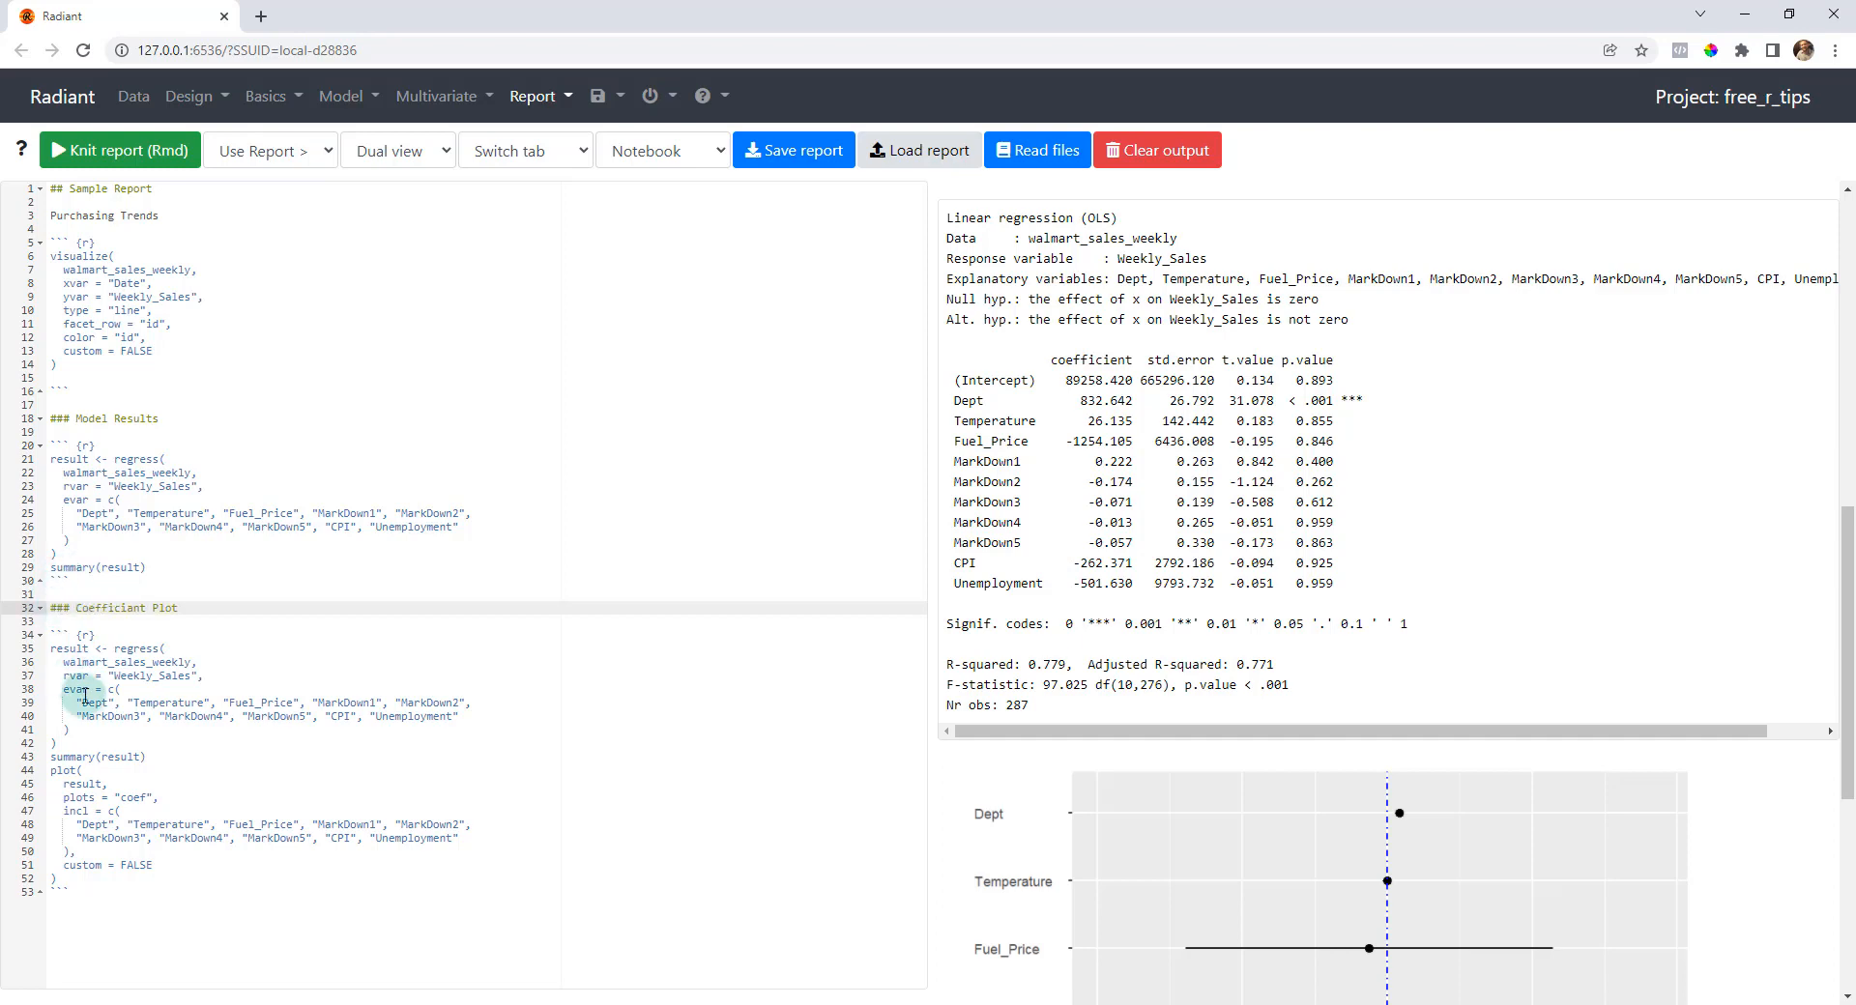
{"action": "left_click", "coordinate": [166, 756]}
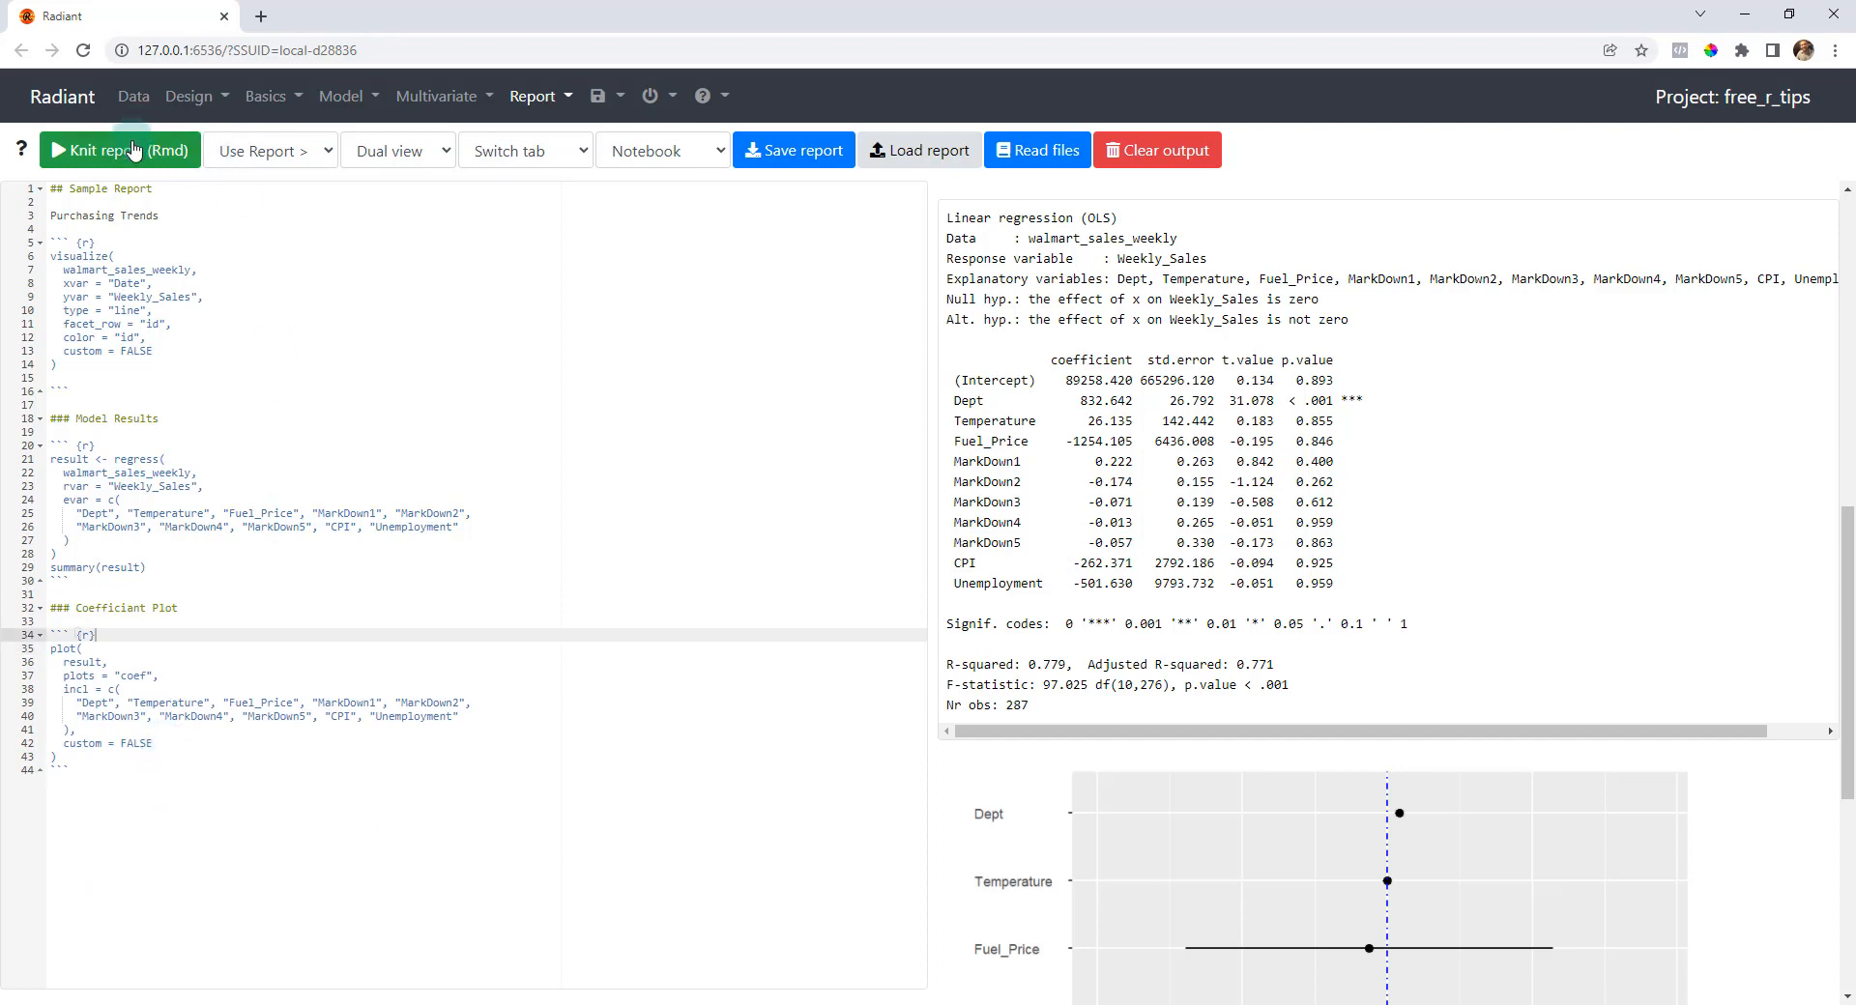
{"action": "left_click", "coordinate": [118, 151]}
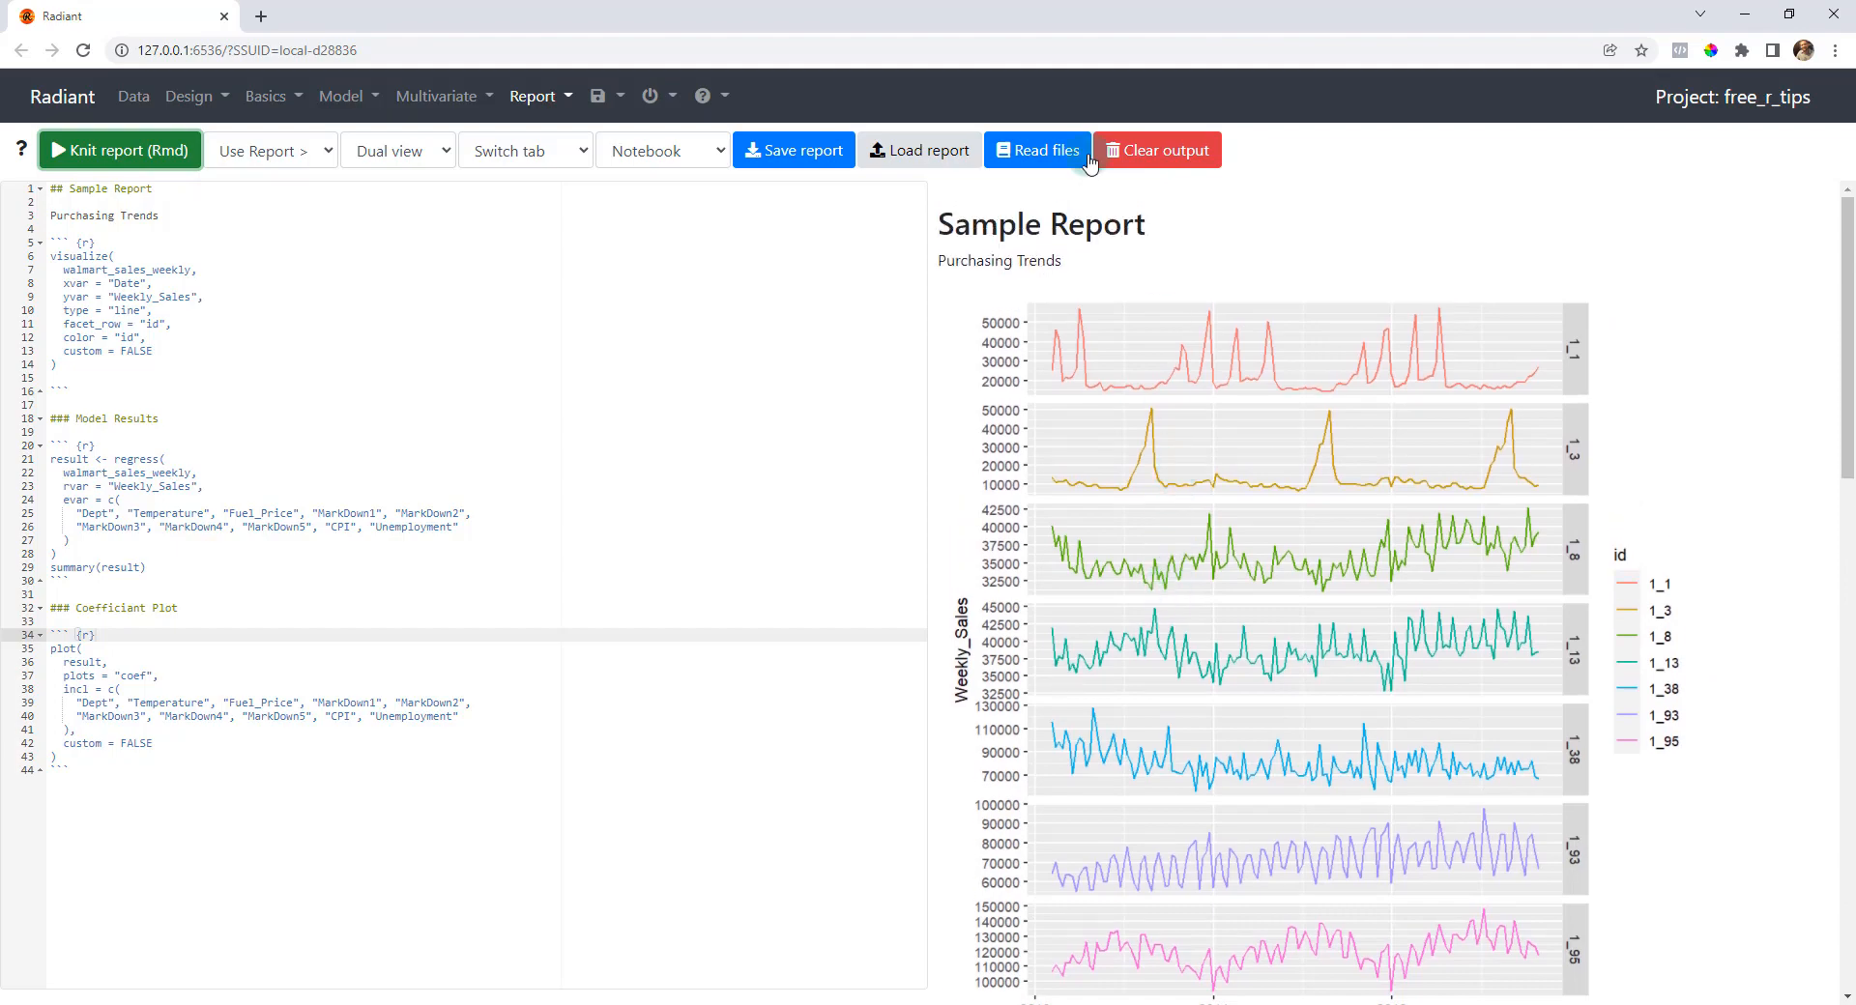
{"action": "scroll", "scroll_direction": "down", "scroll_amount": 3}
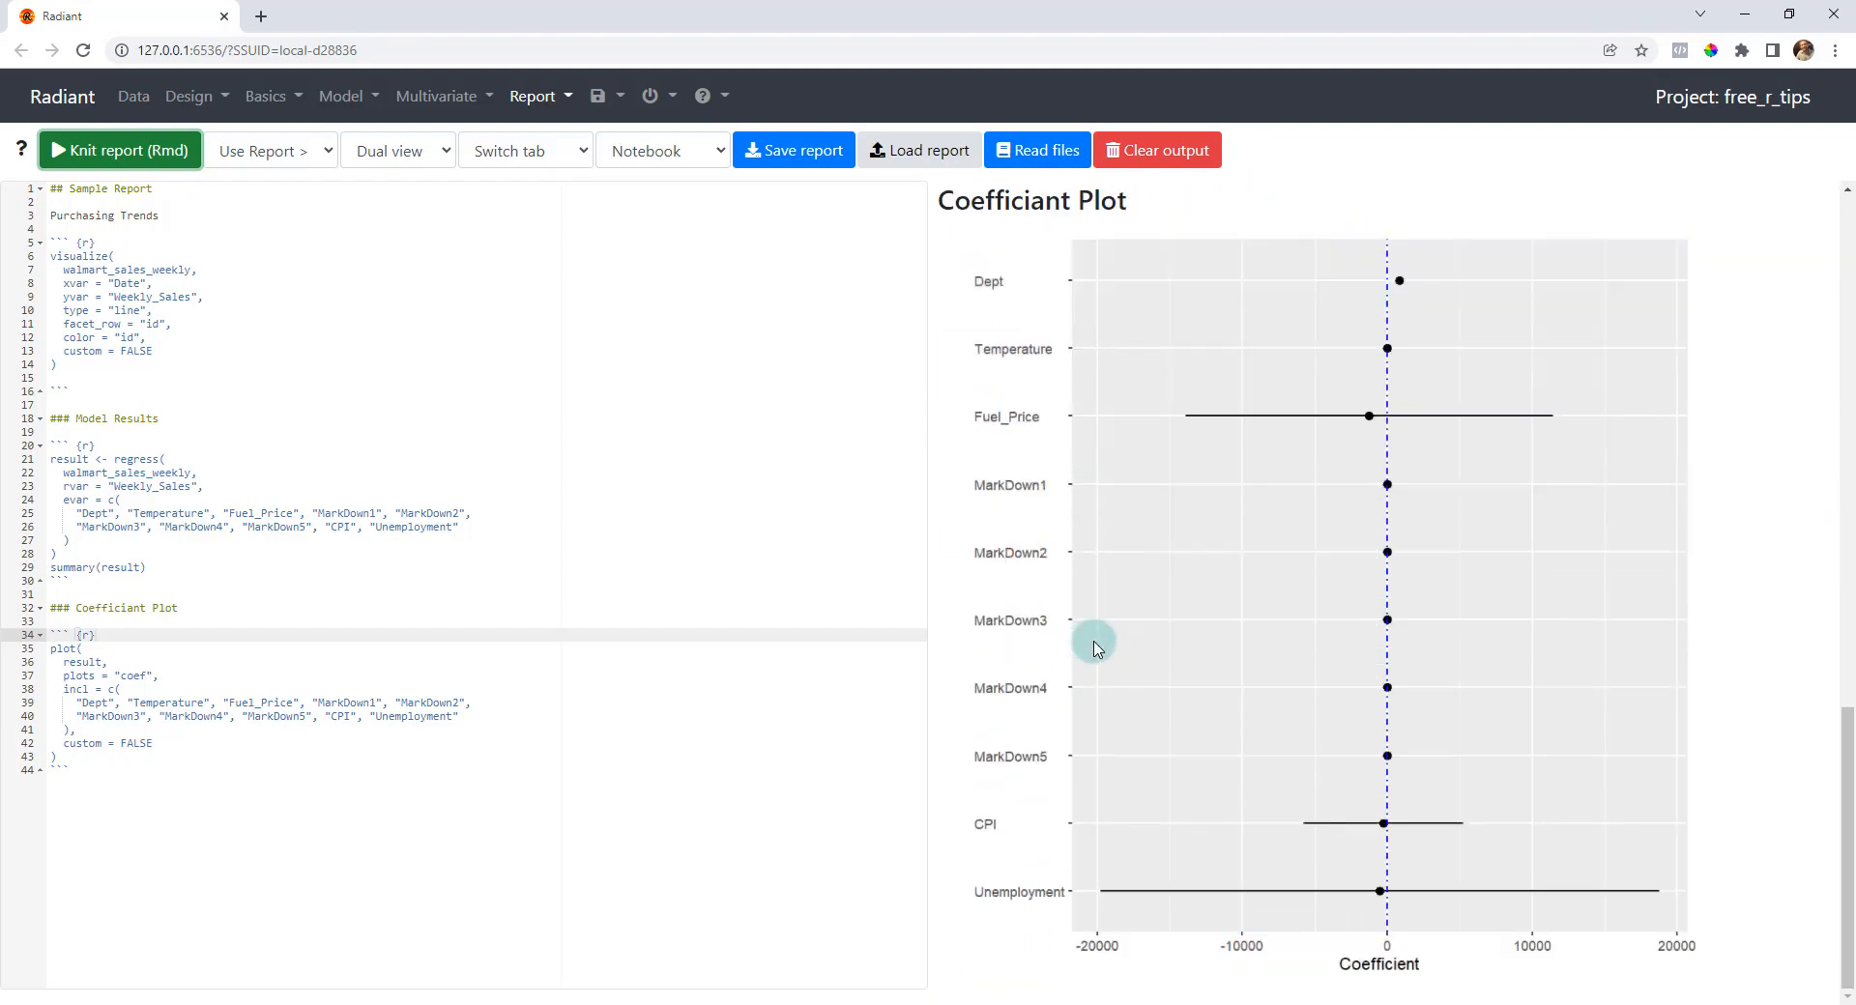
- Switch the report's save format from Notebook to HTML
{"action": "left_click", "coordinate": [793, 151]}
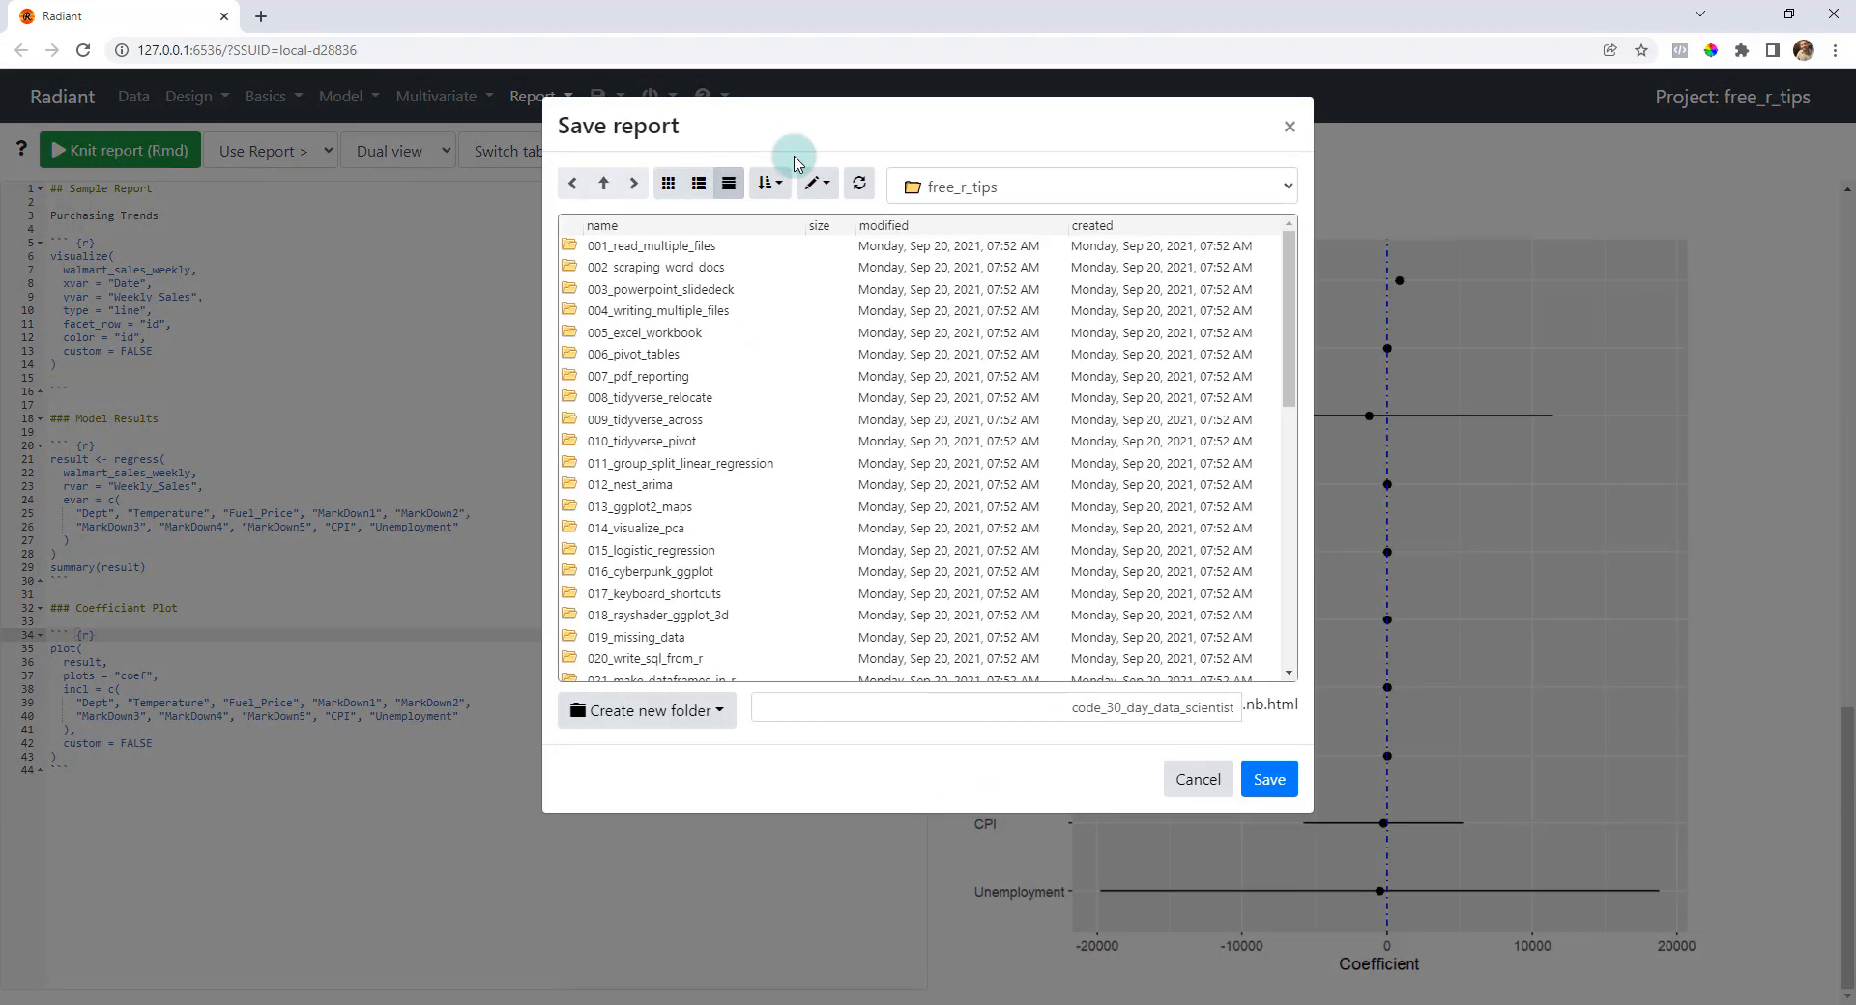
{"action": "mouse_move", "coordinate": [1249, 707]}
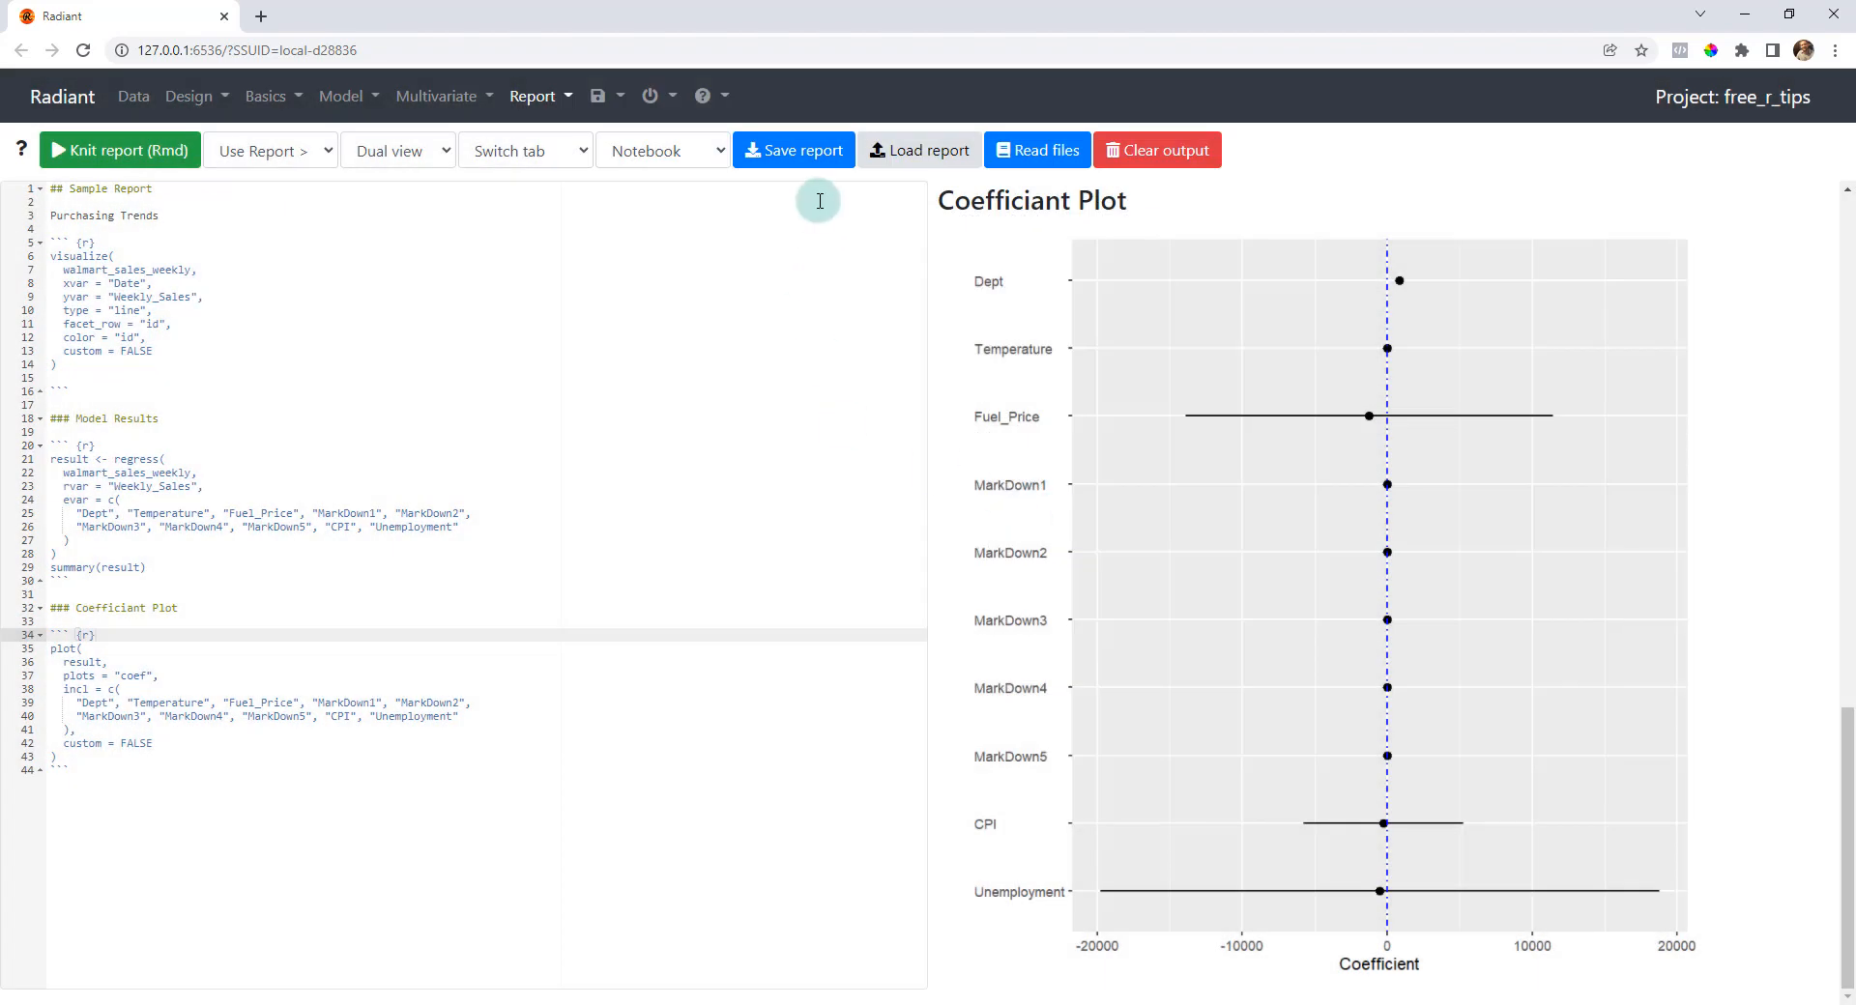
{"action": "left_click", "coordinate": [661, 149]}
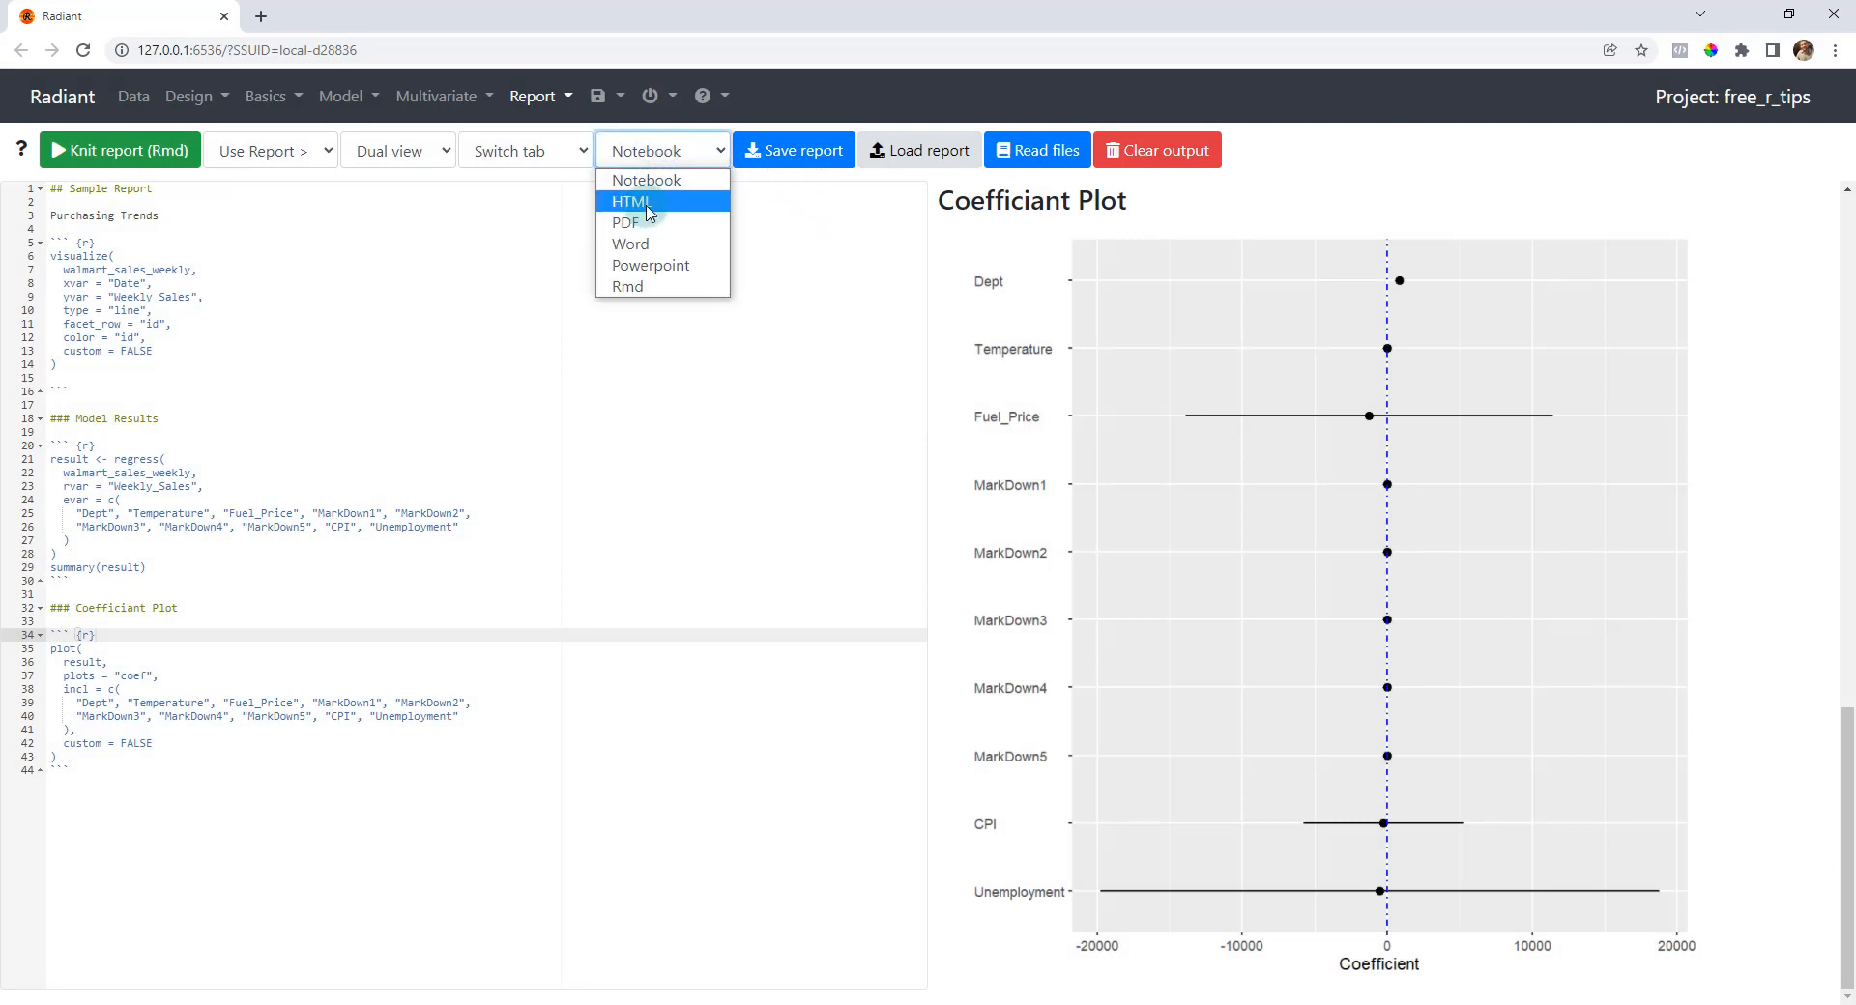
{"action": "mouse_move", "coordinate": [626, 223]}
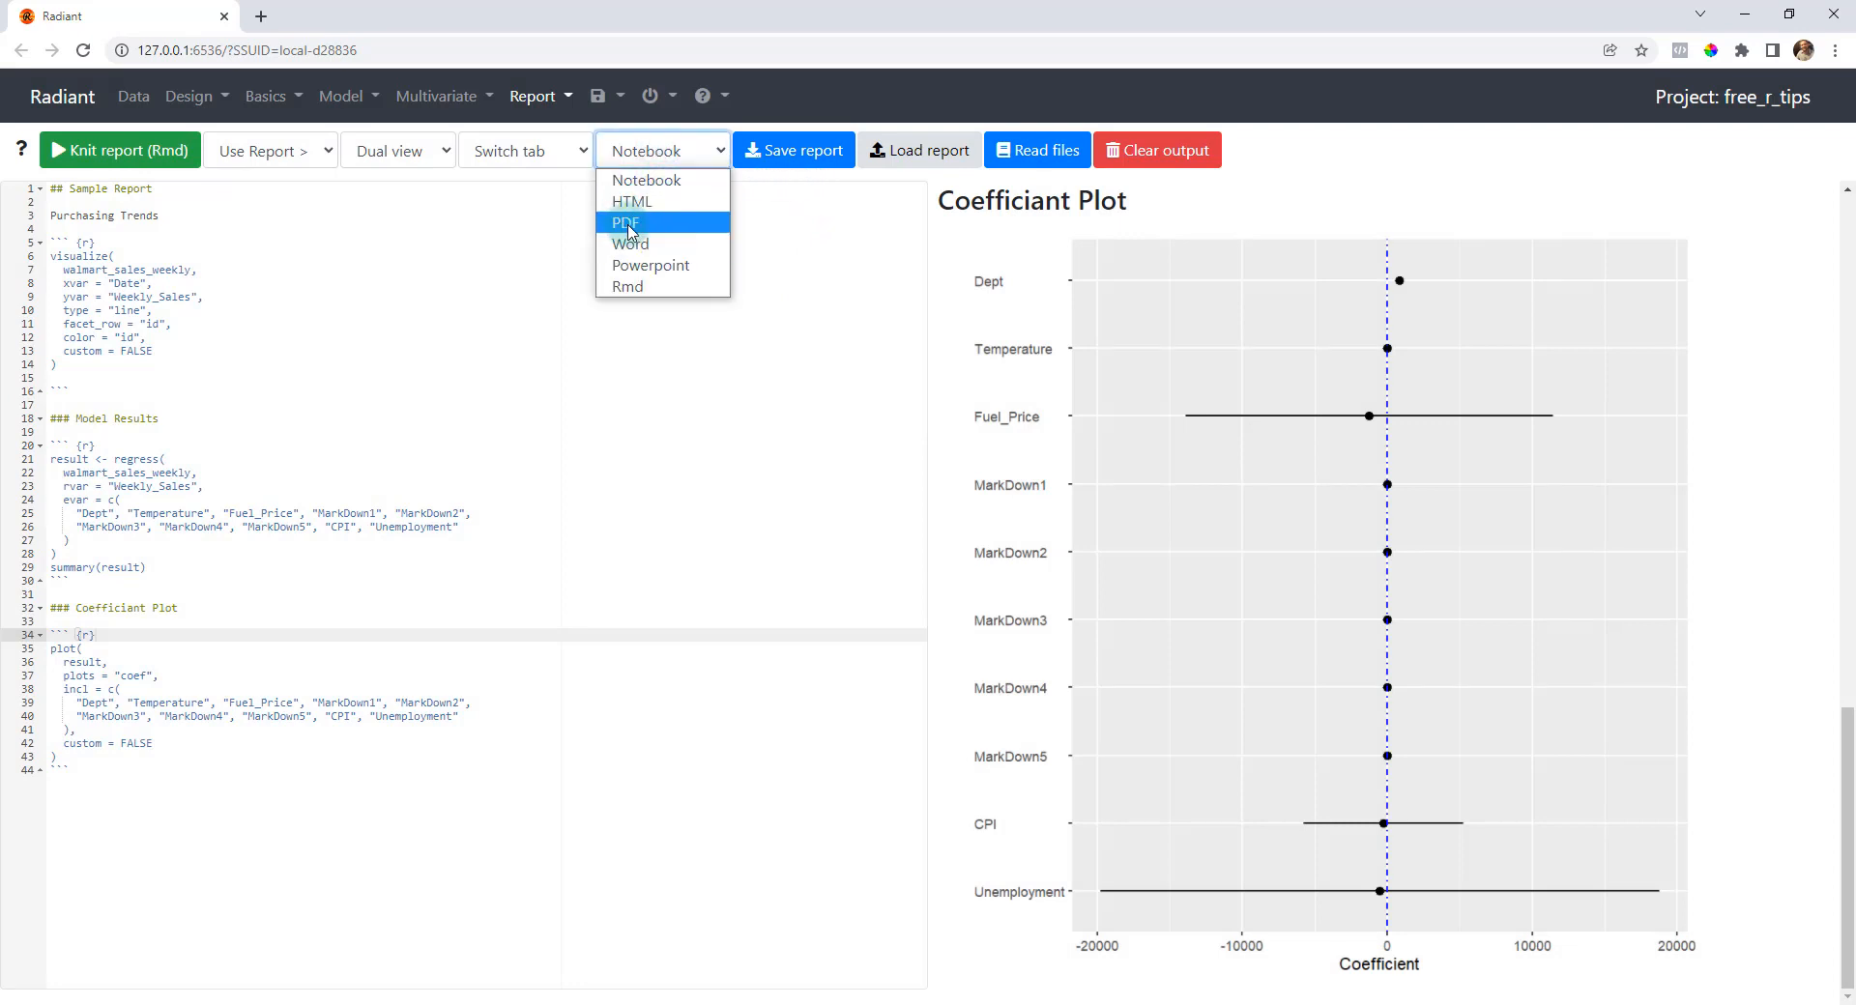
{"action": "mouse_move", "coordinate": [630, 201]}
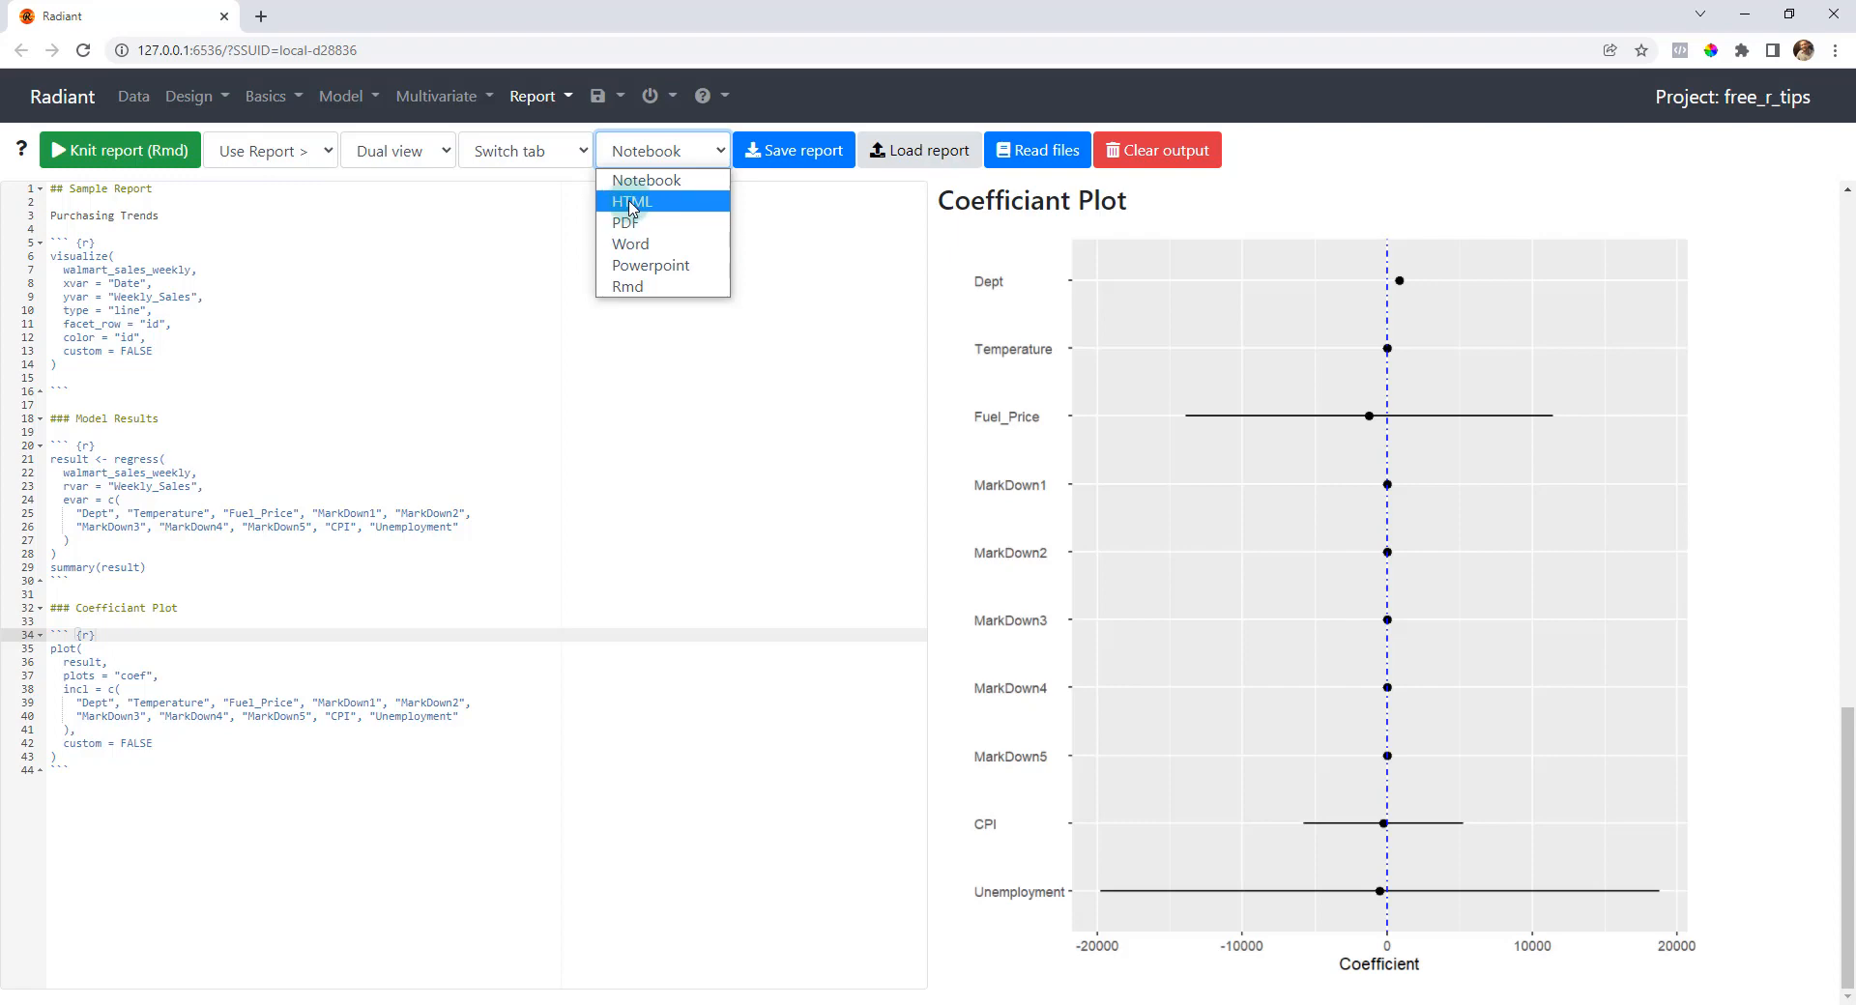
{"action": "left_click", "coordinate": [630, 201]}
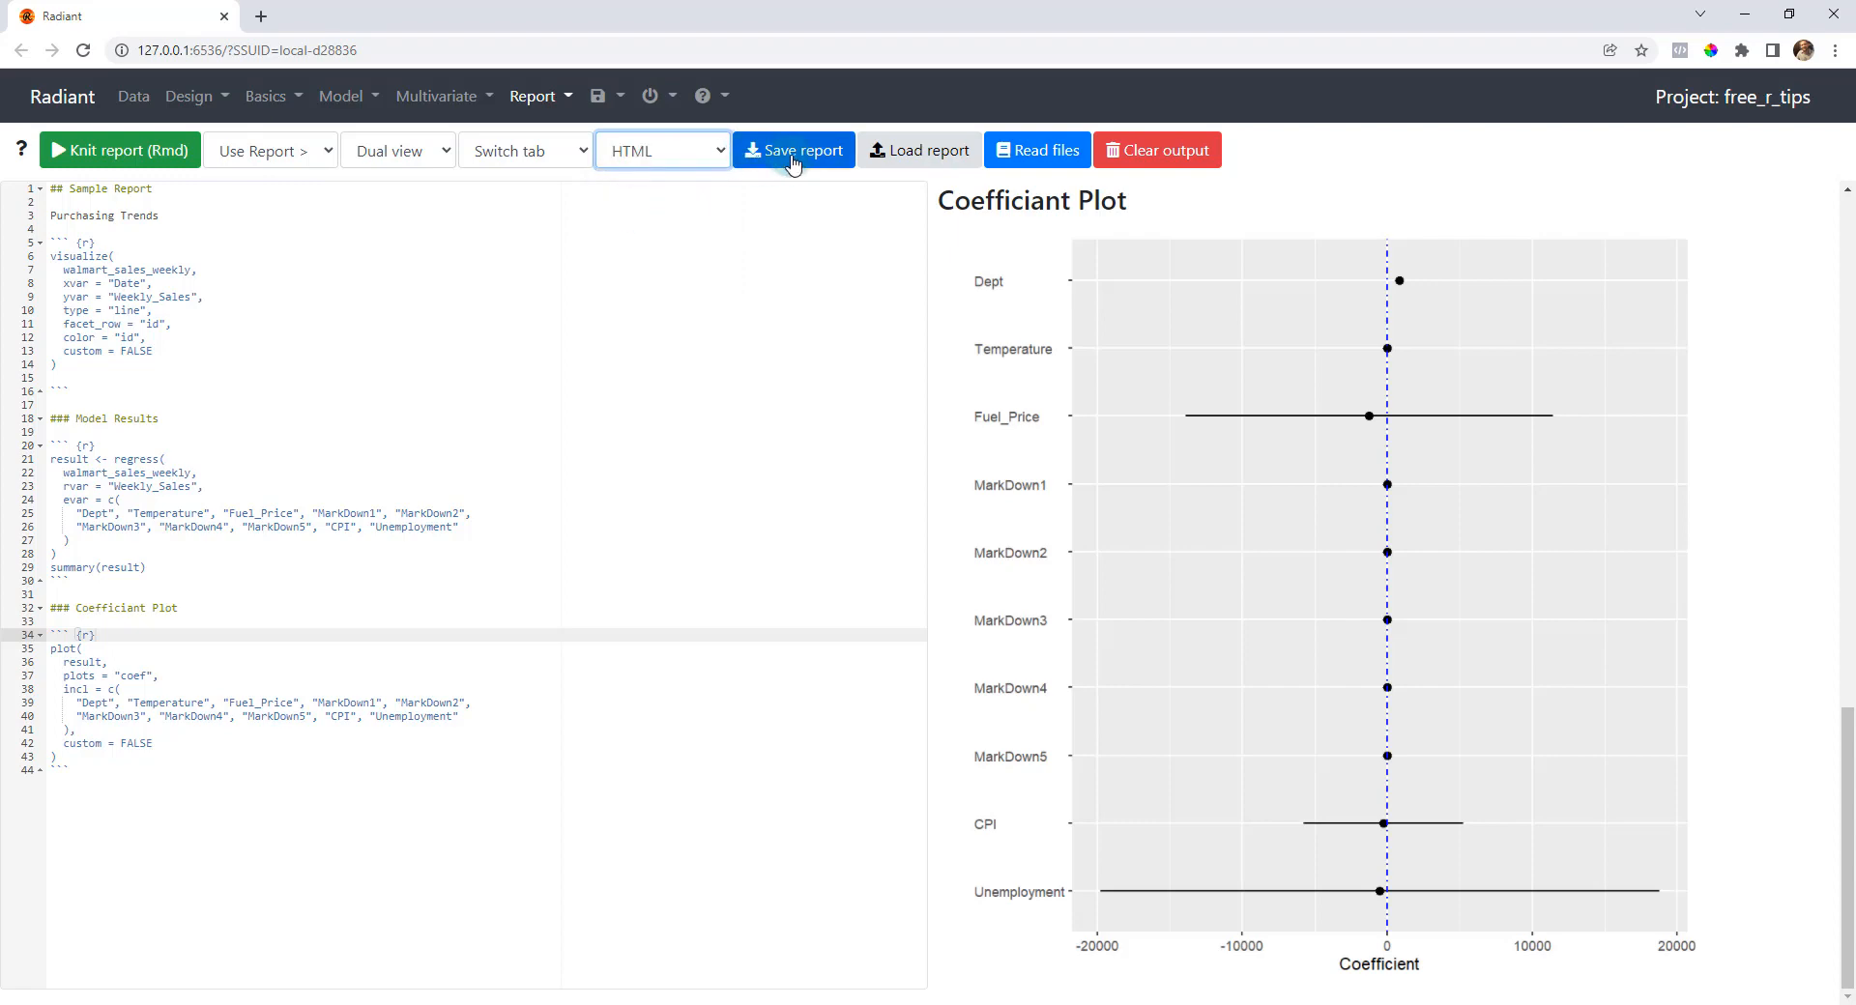
- Save the report as sample_report.html in the 048_radiant folder and locate it in RStudio's file list
{"action": "left_click", "coordinate": [793, 151]}
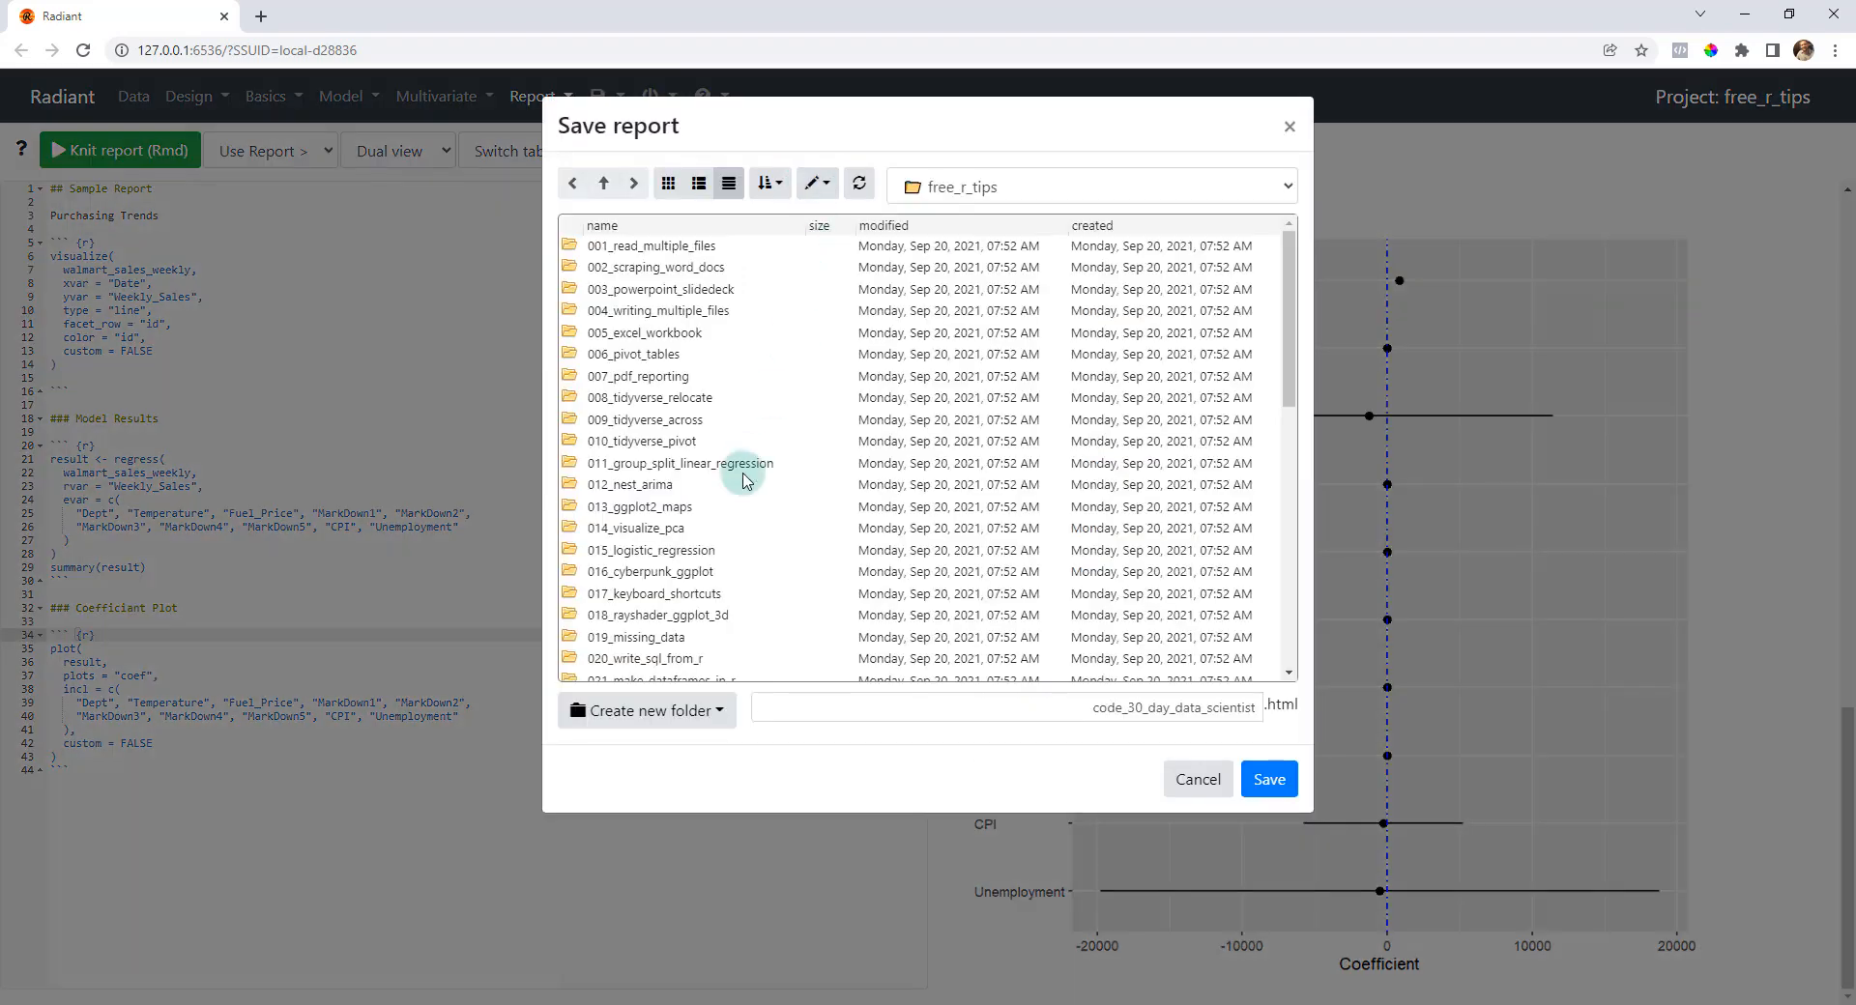
{"action": "scroll", "scroll_direction": "down", "scroll_amount": 3}
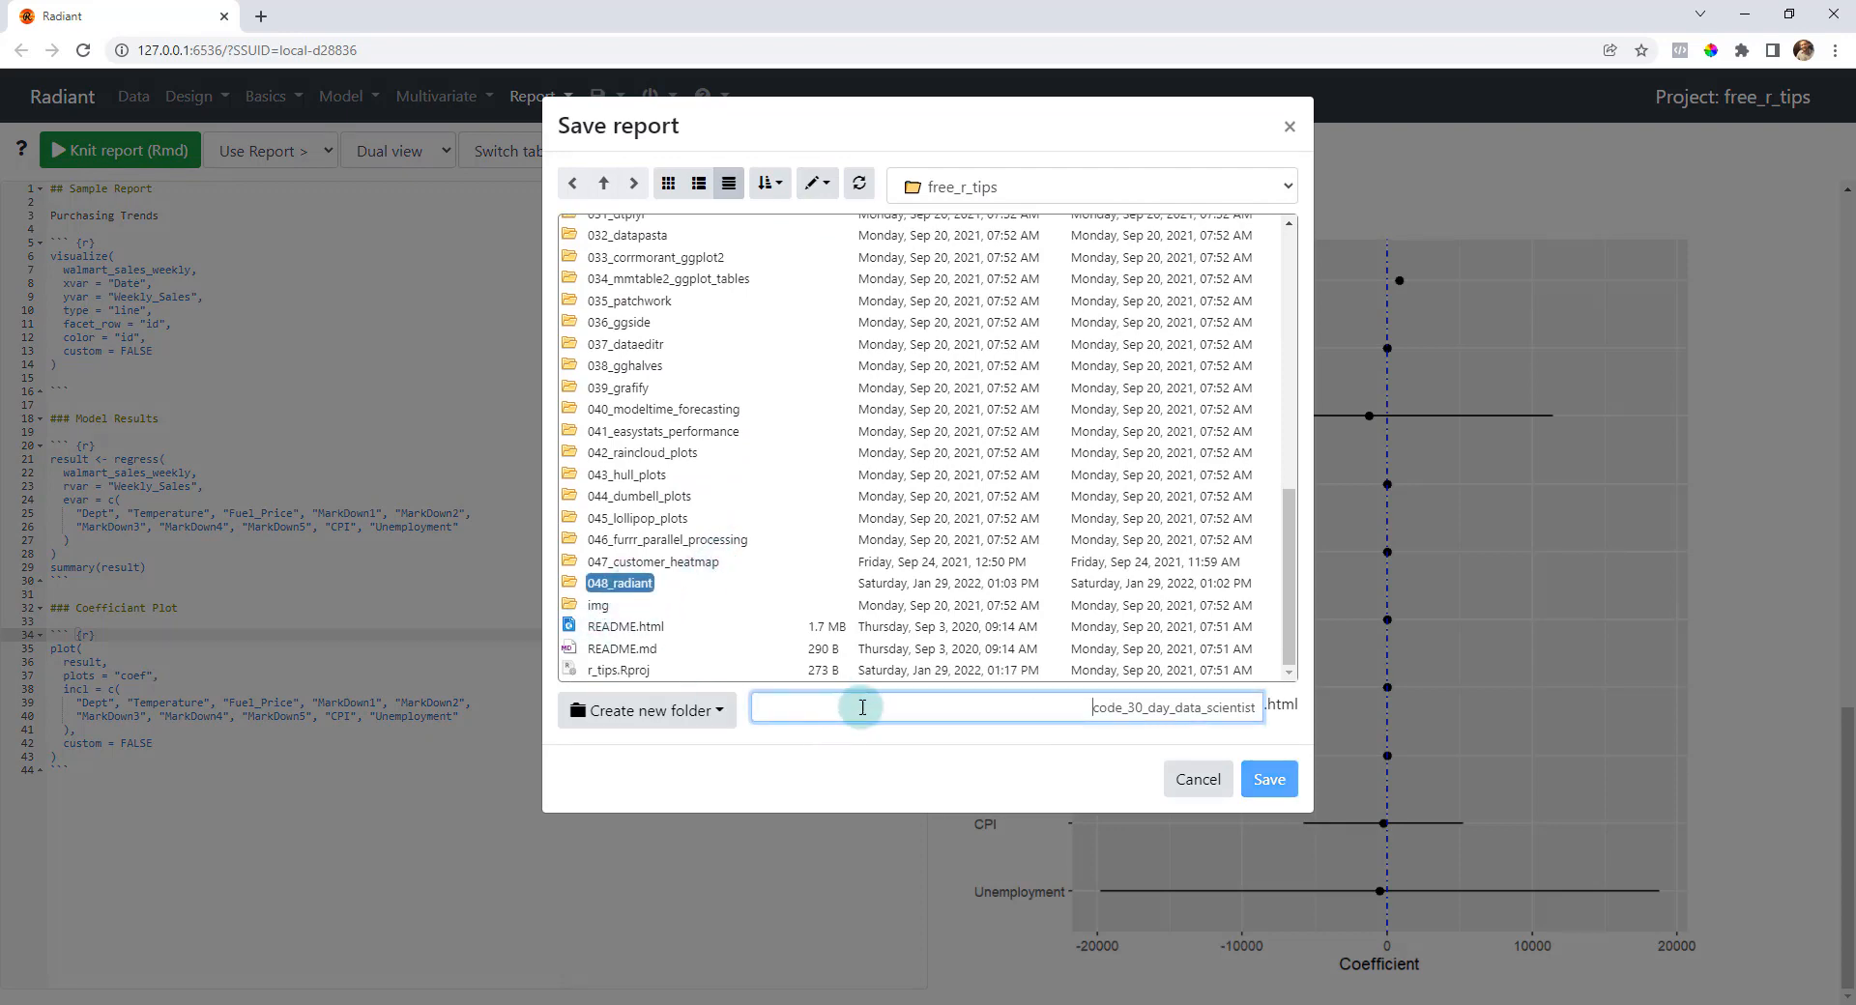
{"action": "mouse_move", "coordinate": [1048, 719]}
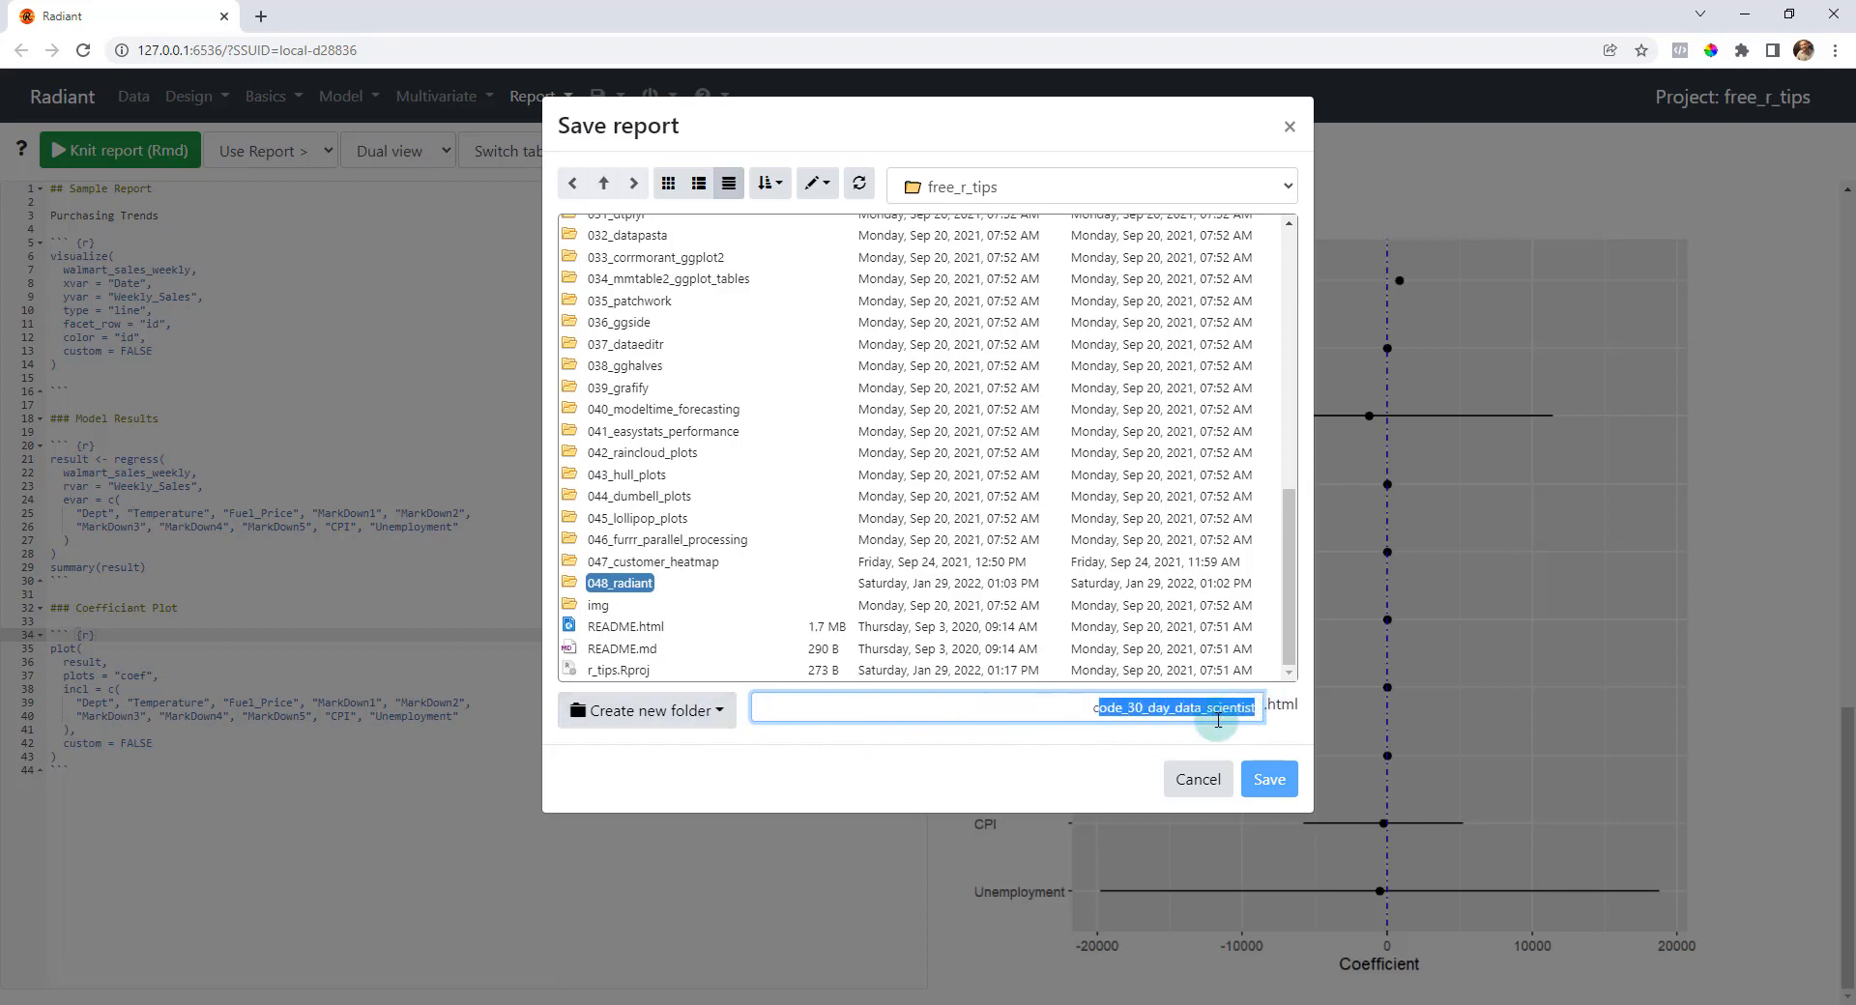
{"action": "double_click", "coordinate": [620, 582]}
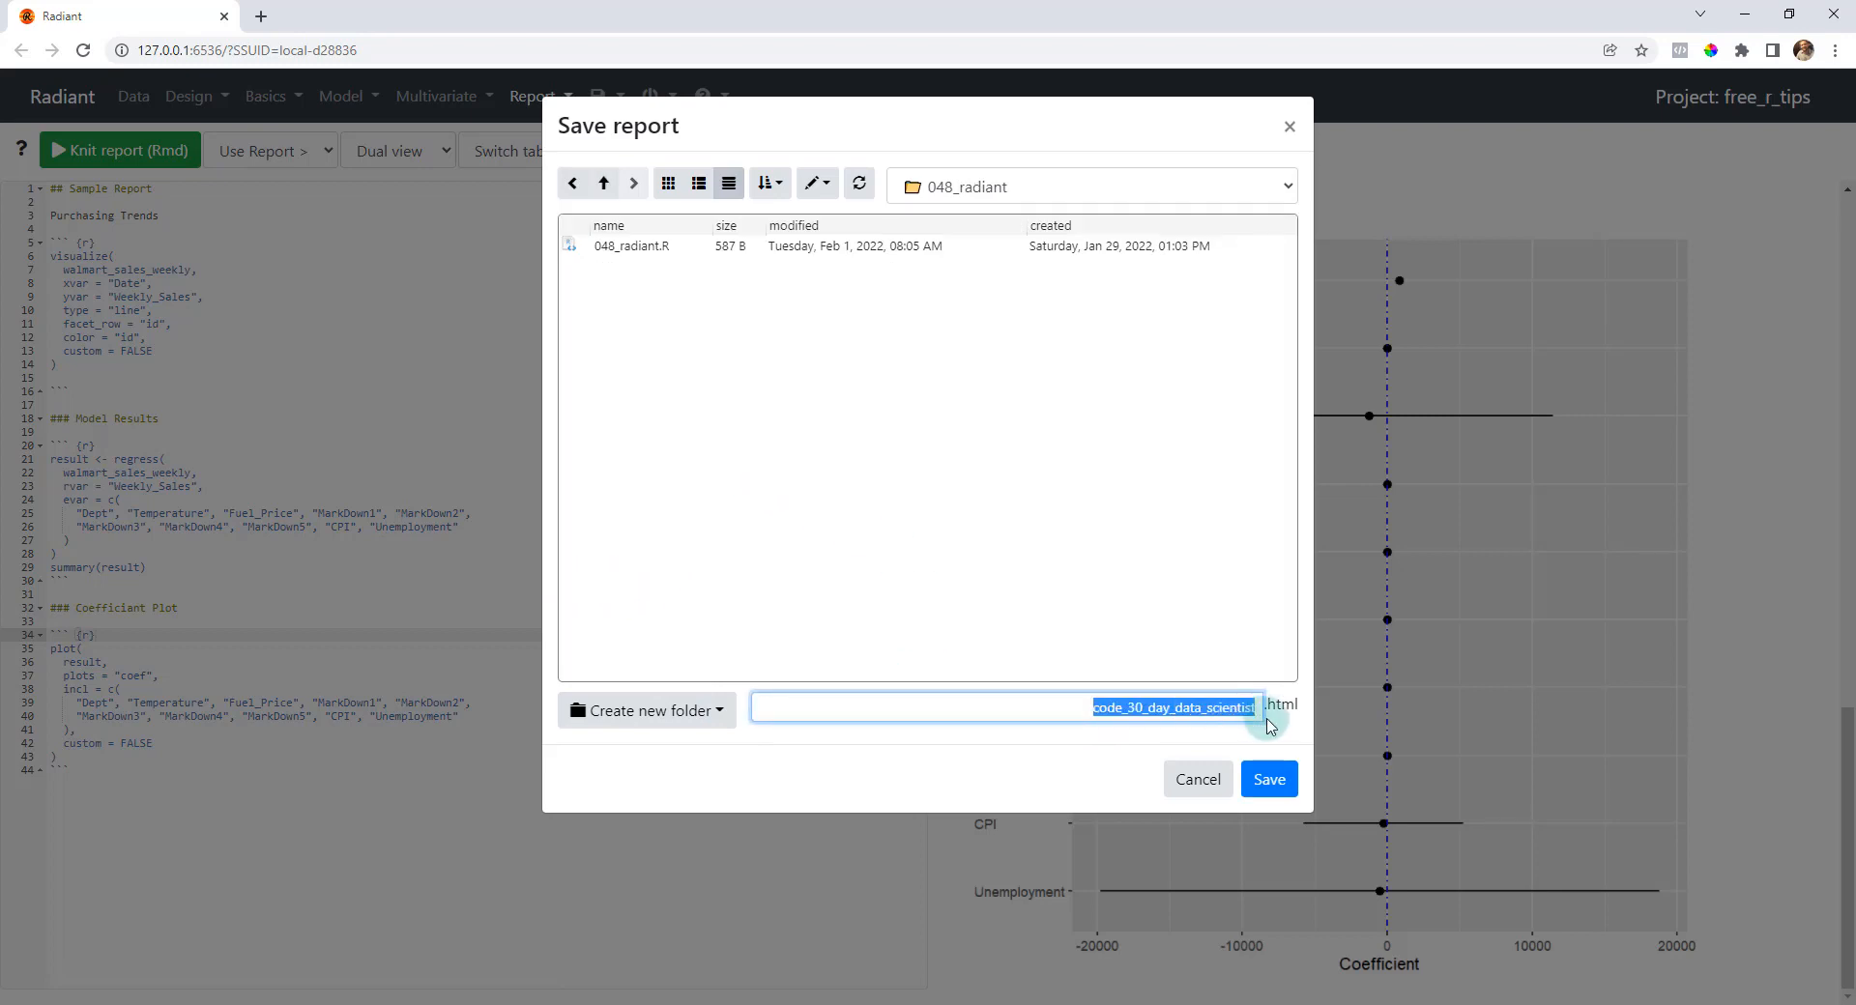
{"action": "type", "text": "sample"}
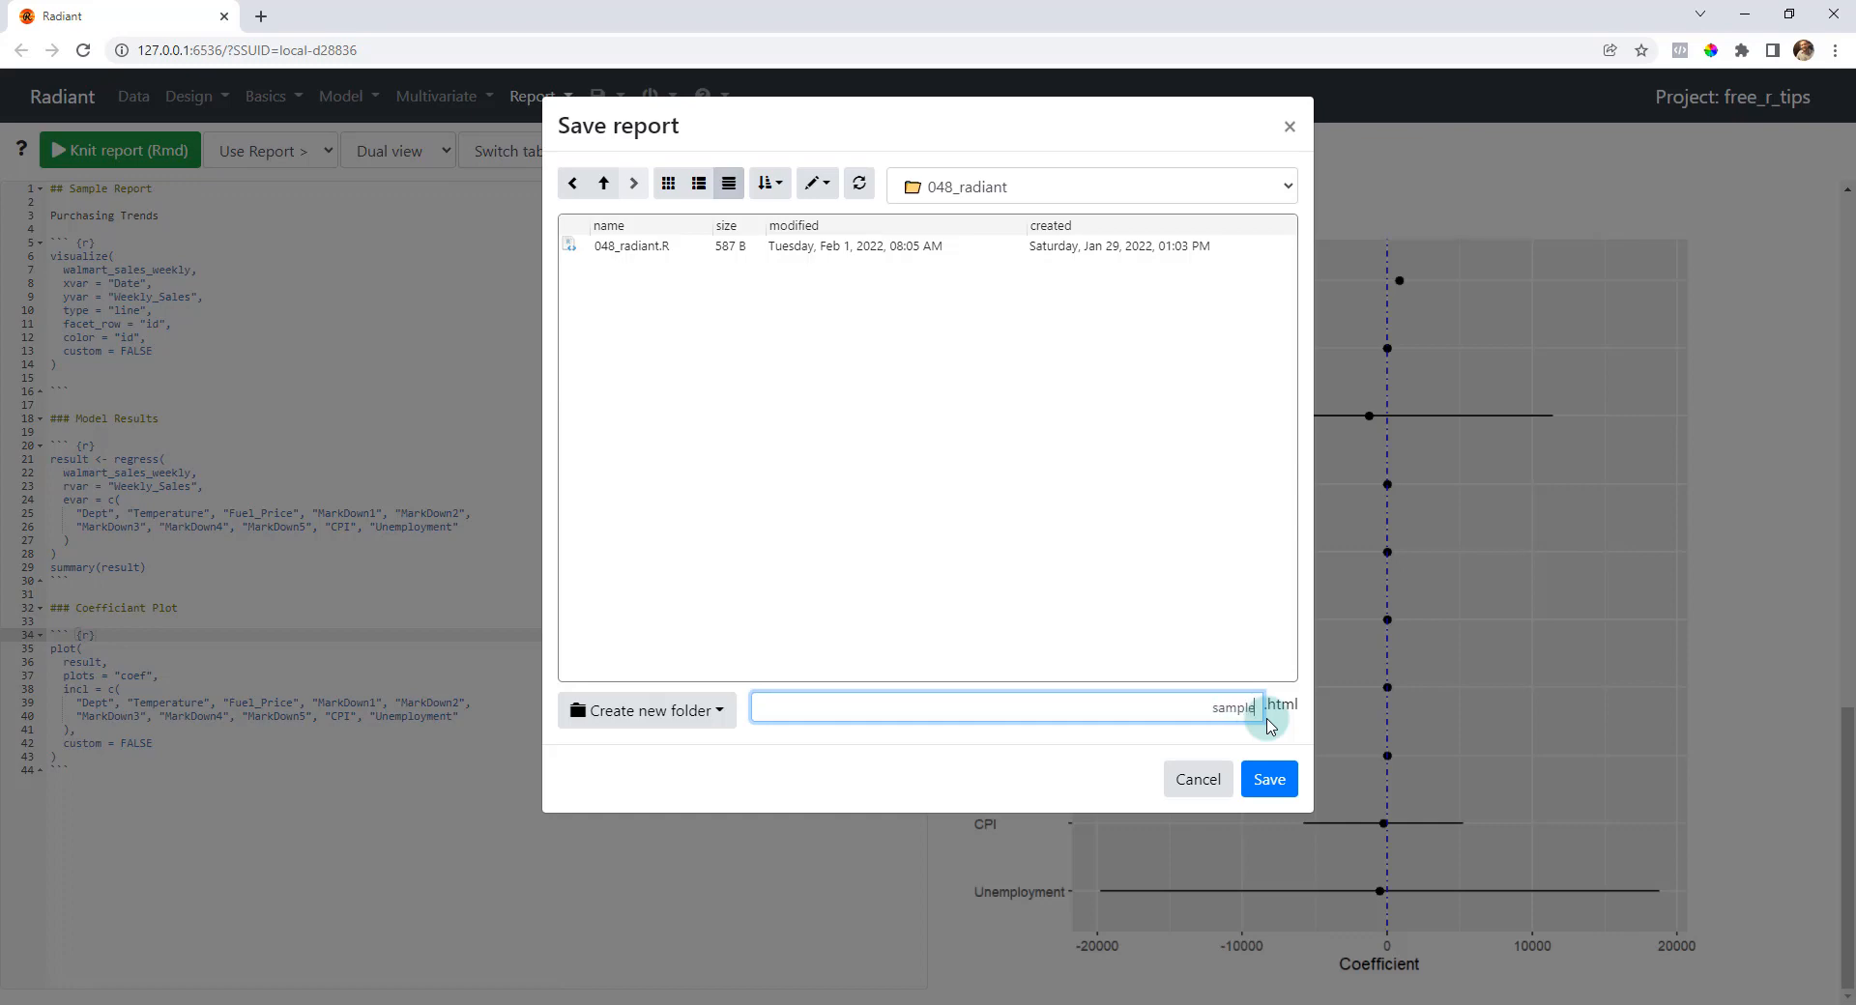
{"action": "type", "text": "_report"}
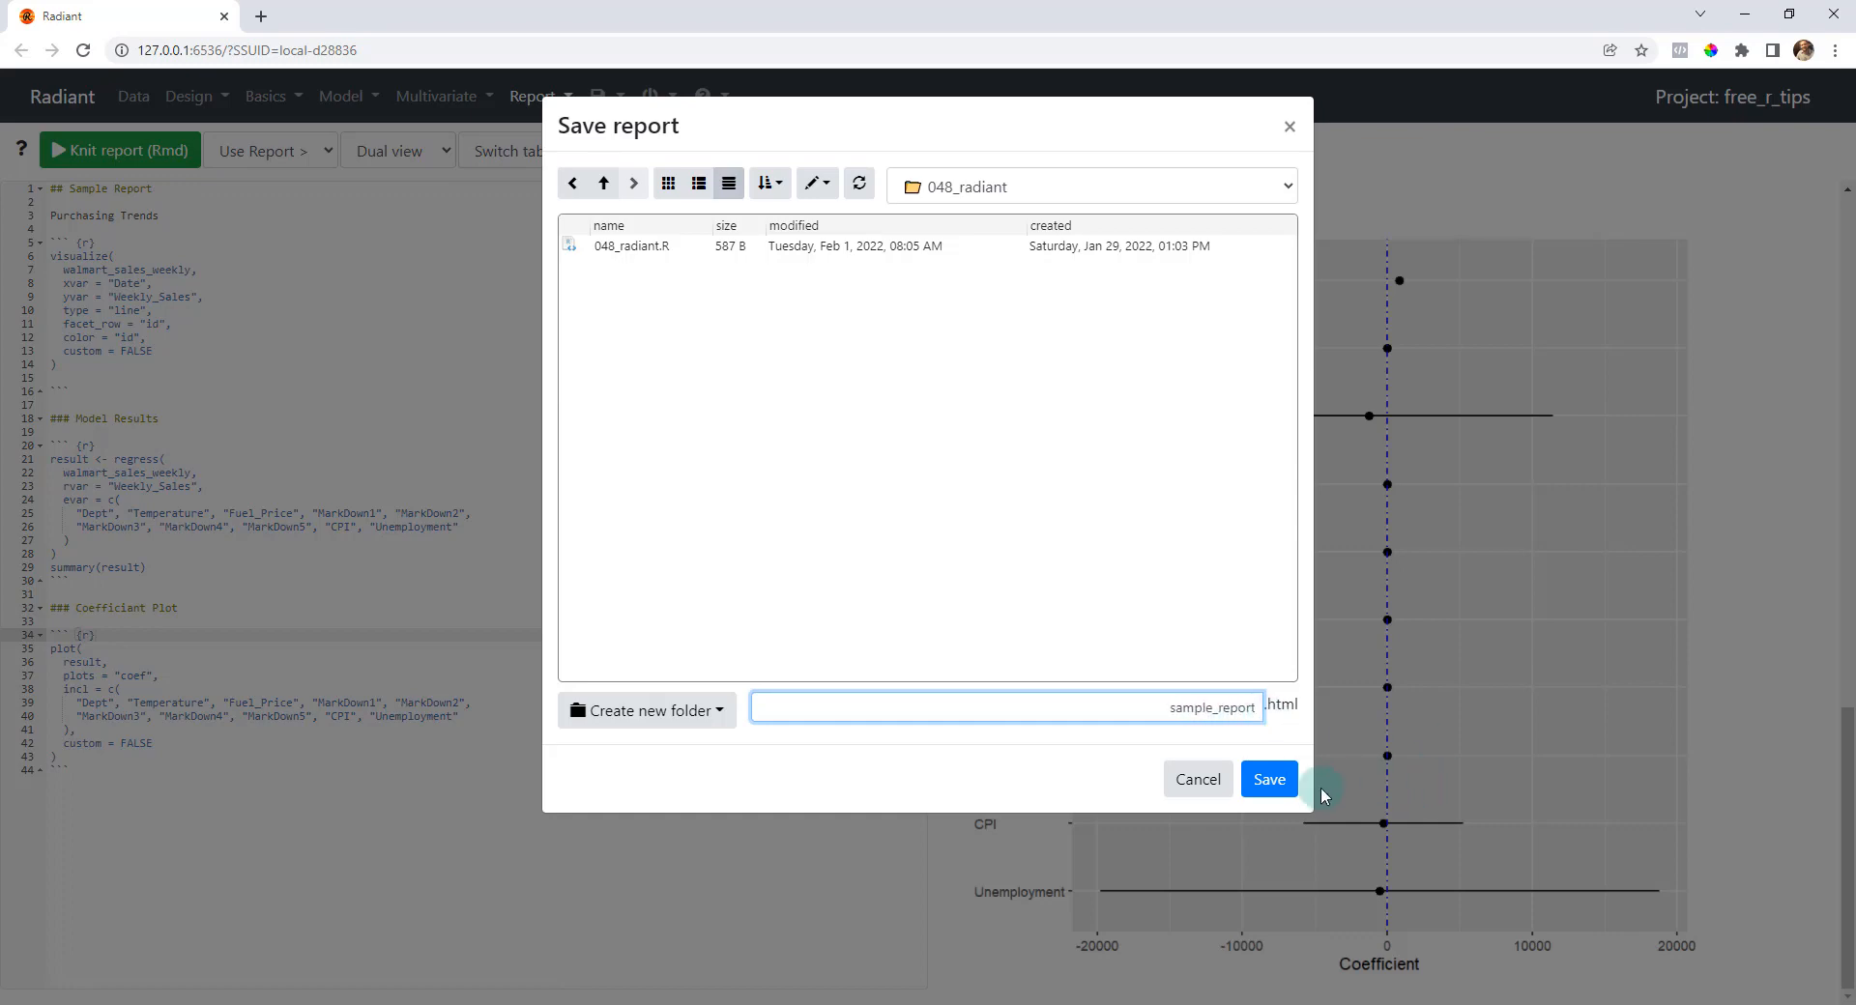
{"action": "left_click", "coordinate": [1268, 779]}
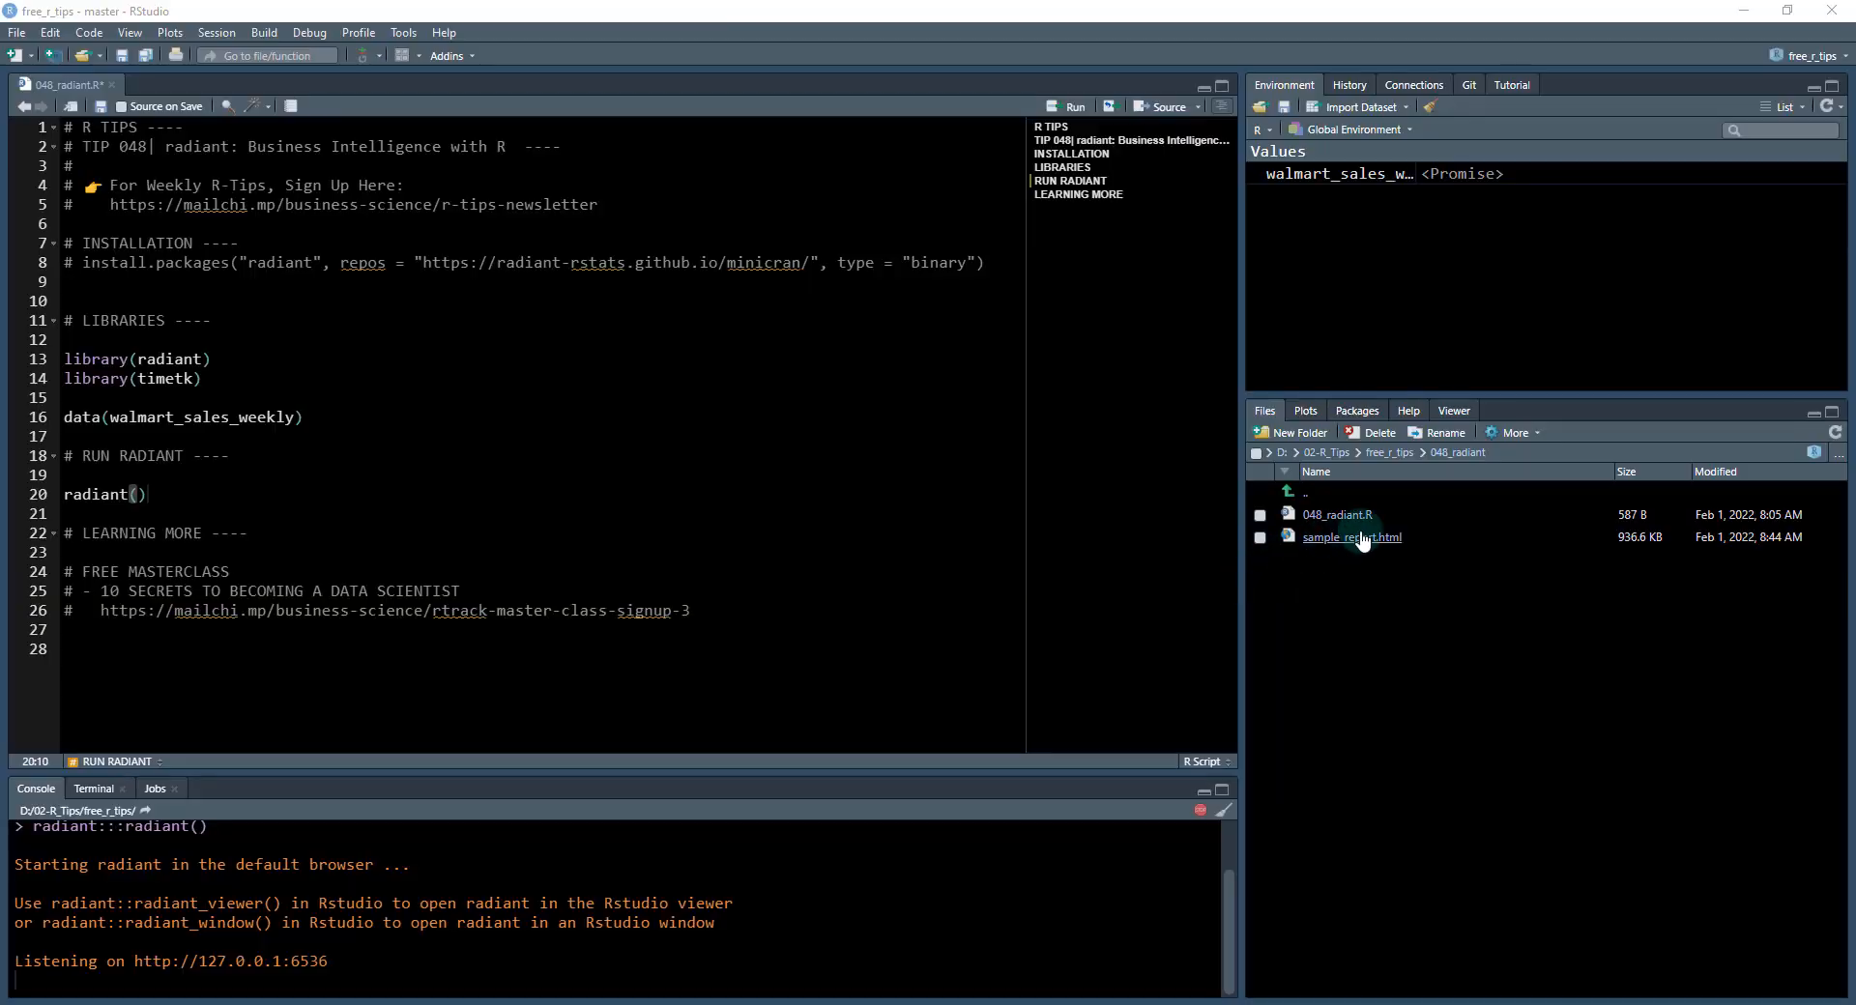
{"action": "right_click", "coordinate": [1351, 536]}
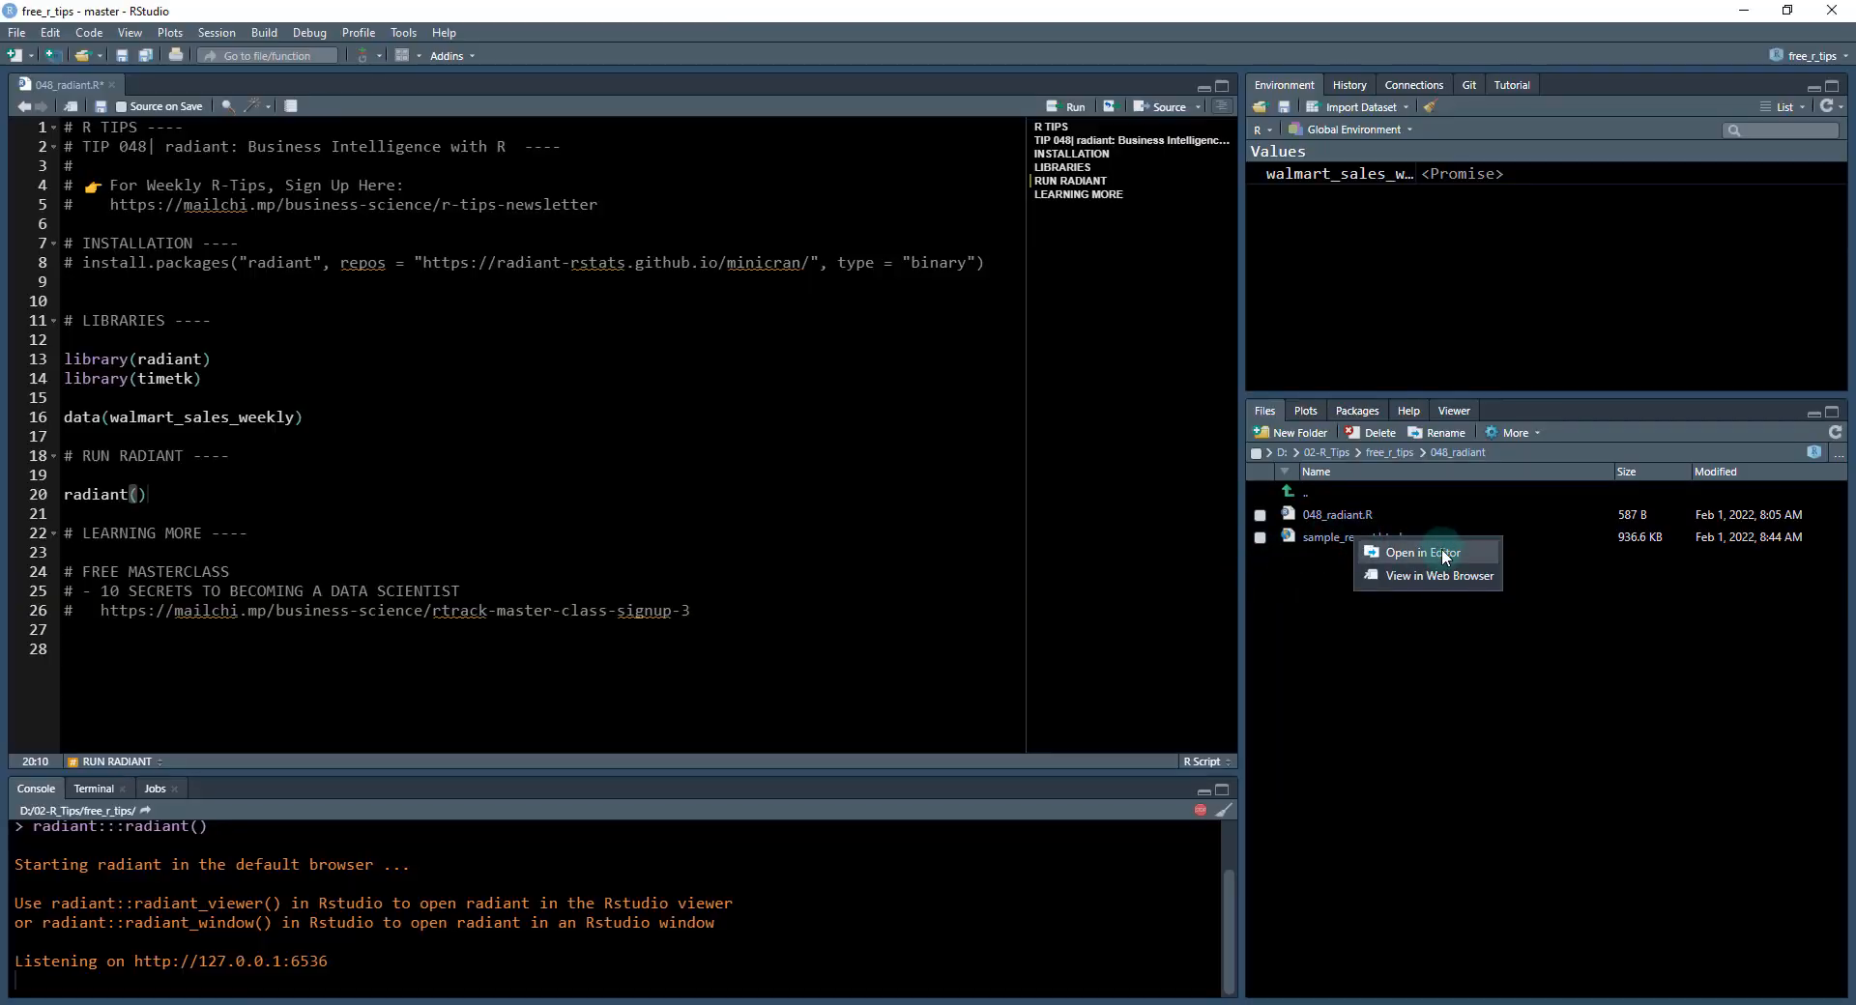